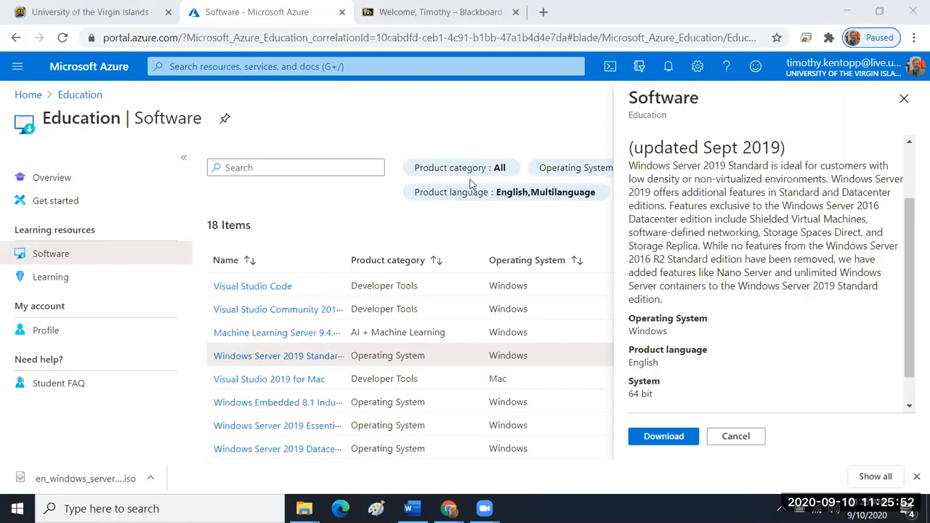
{"action": "mouse_move", "coordinate": [392, 222]}
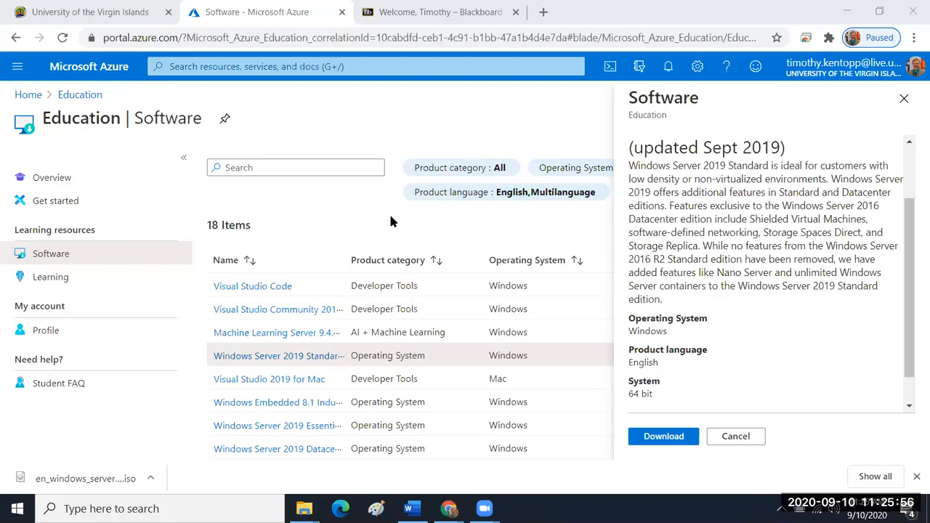
{"action": "mouse_move", "coordinate": [405, 232]}
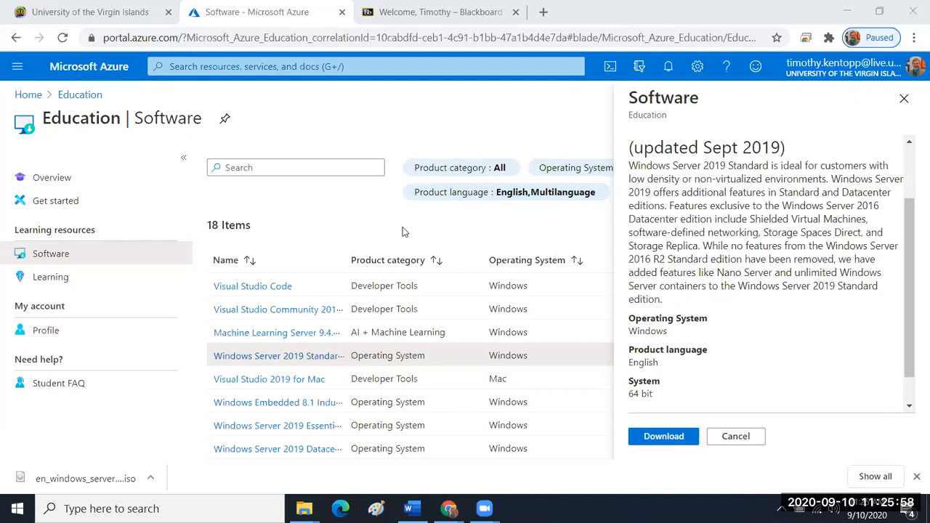
{"action": "mouse_move", "coordinate": [144, 177]}
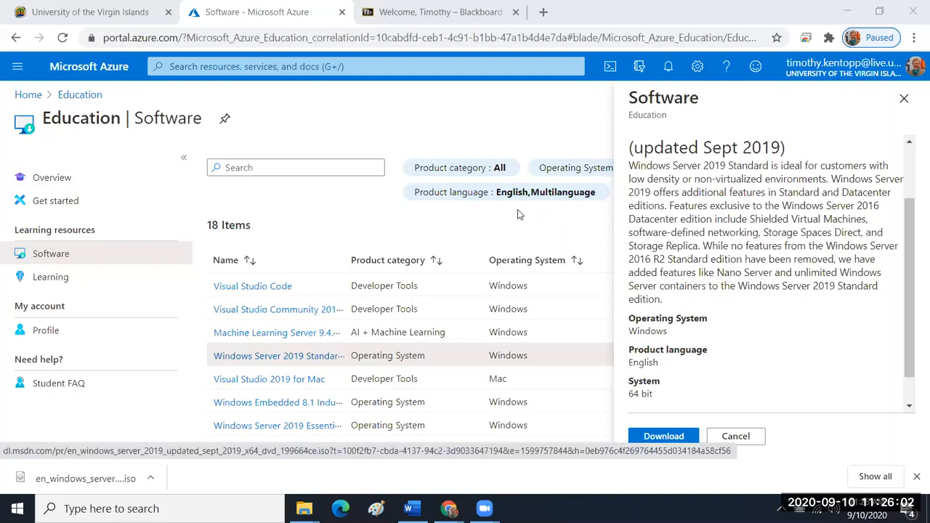
{"action": "mouse_move", "coordinate": [557, 228]}
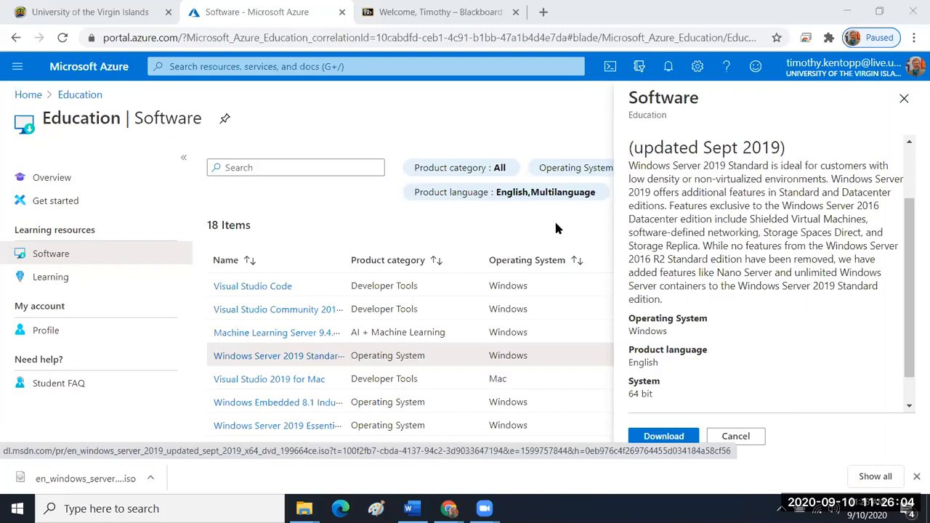
{"action": "mouse_move", "coordinate": [548, 222]}
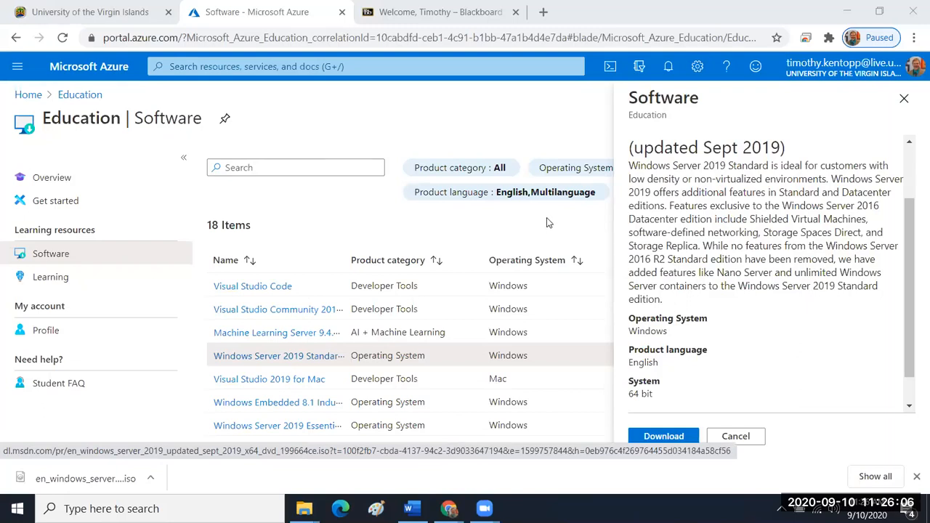
{"action": "mouse_move", "coordinate": [393, 193]}
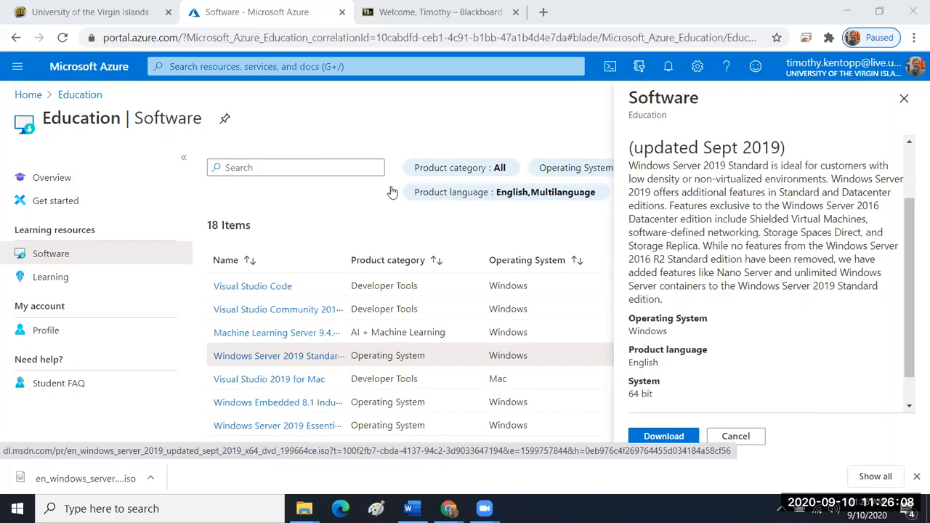
Switch to the University of the Virgin Islands campus portal tab
{"action": "left_click", "coordinate": [87, 11]}
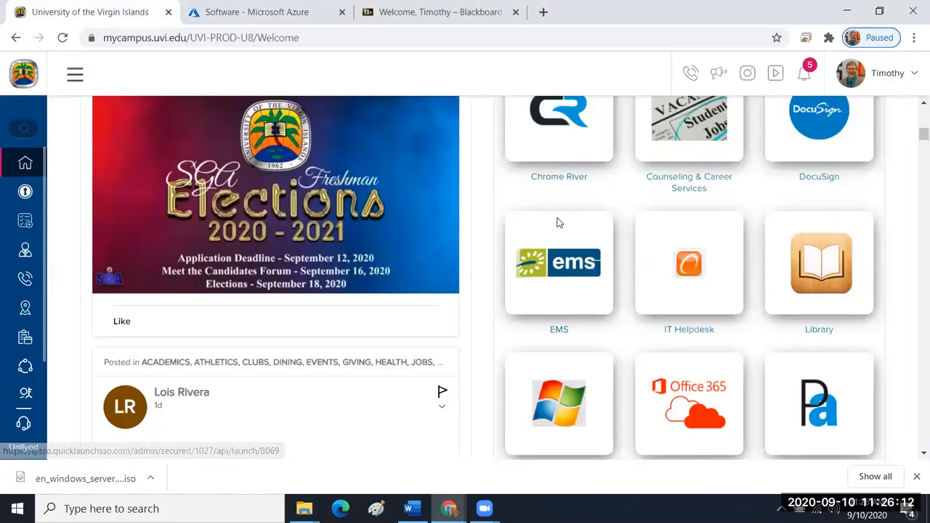
Scroll the myCampus apps and open the Microsoft Software Download tile
{"action": "scroll", "scroll_direction": "down", "scroll_amount": 3}
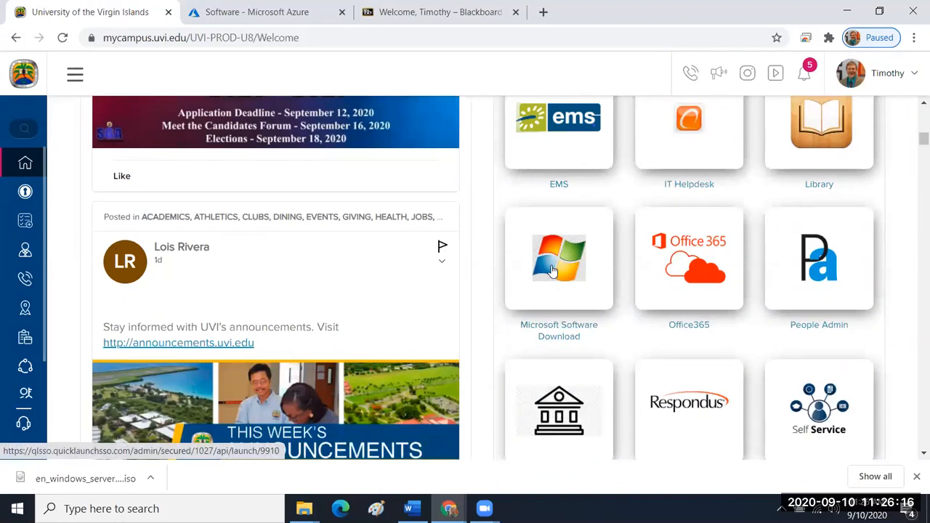
{"action": "mouse_move", "coordinate": [553, 276]}
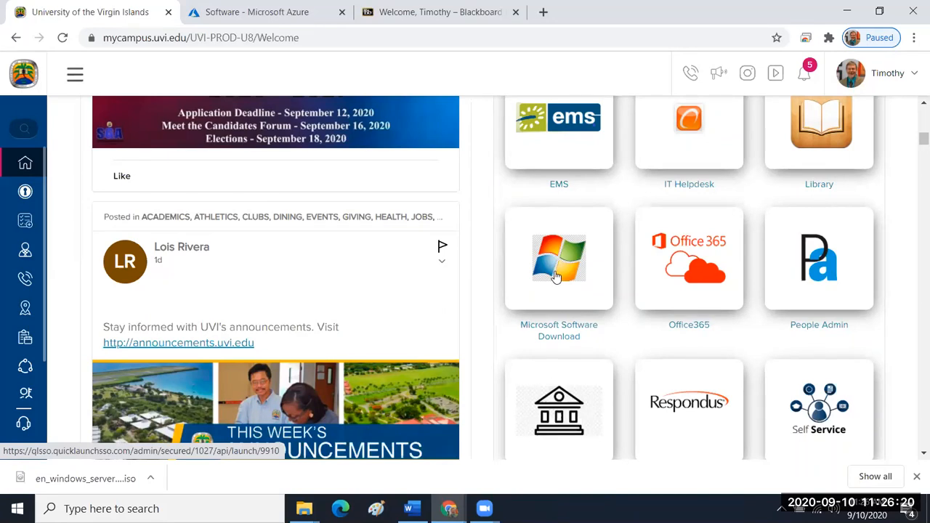
{"action": "left_click", "coordinate": [559, 259]}
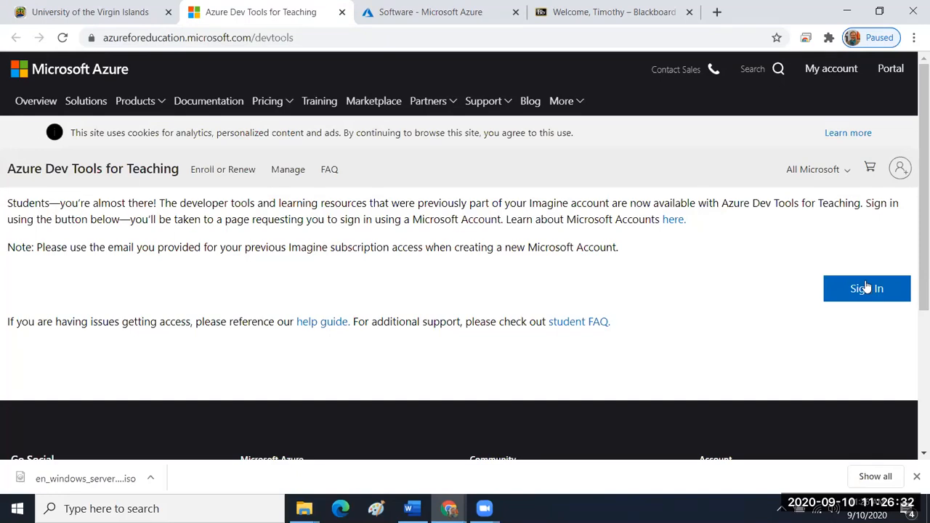
{"action": "mouse_move", "coordinate": [865, 287]}
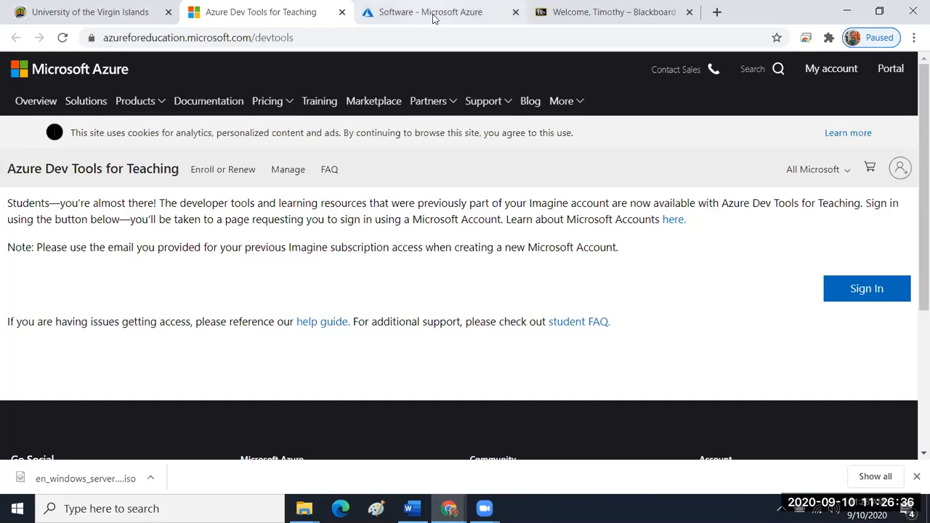
Return to the Software - Microsoft Azure tab and scroll to the Windows Server 2019 product key
{"action": "left_click", "coordinate": [429, 12]}
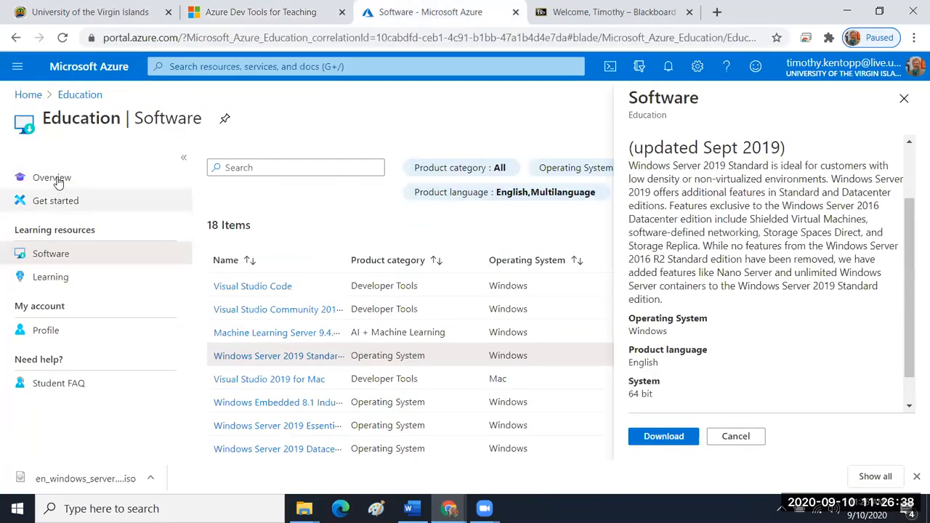
{"action": "mouse_move", "coordinate": [51, 177]}
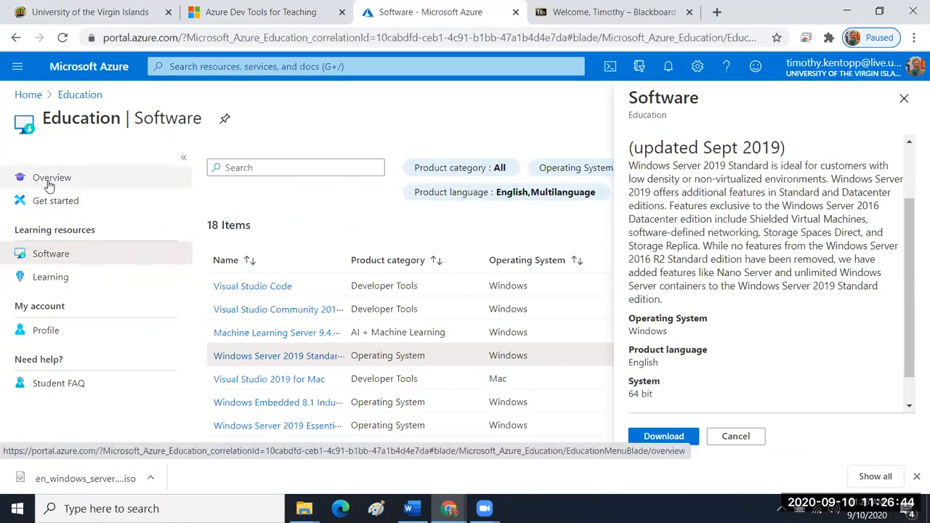
{"action": "mouse_move", "coordinate": [51, 254]}
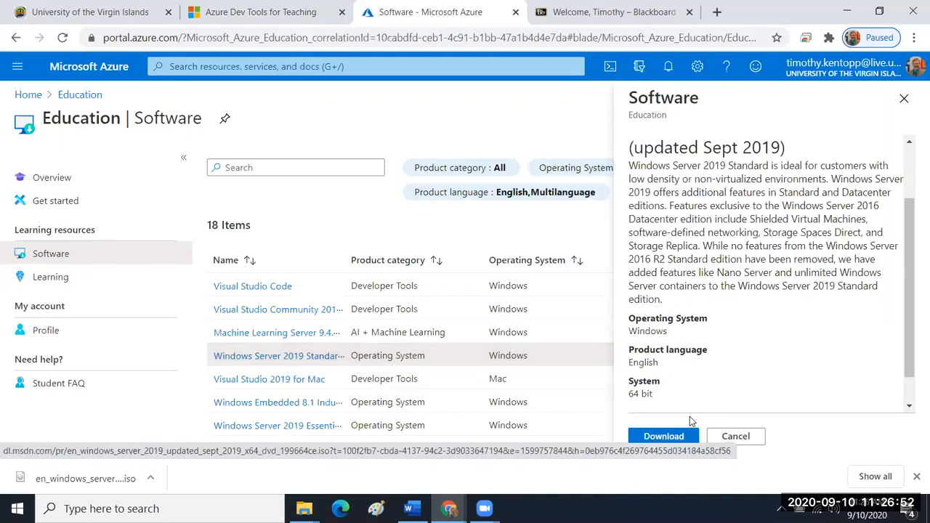
{"action": "scroll", "scroll_direction": "down", "scroll_amount": 3}
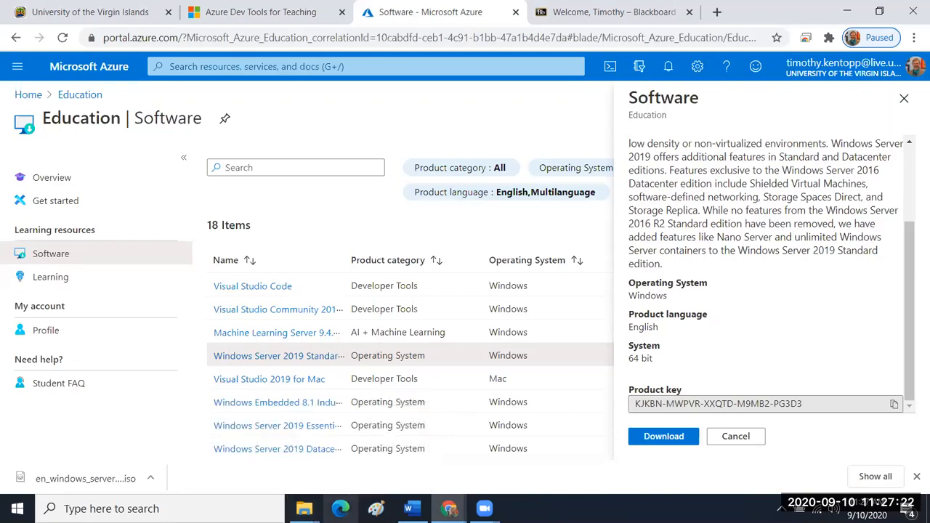
{"action": "mouse_move", "coordinate": [340, 508]}
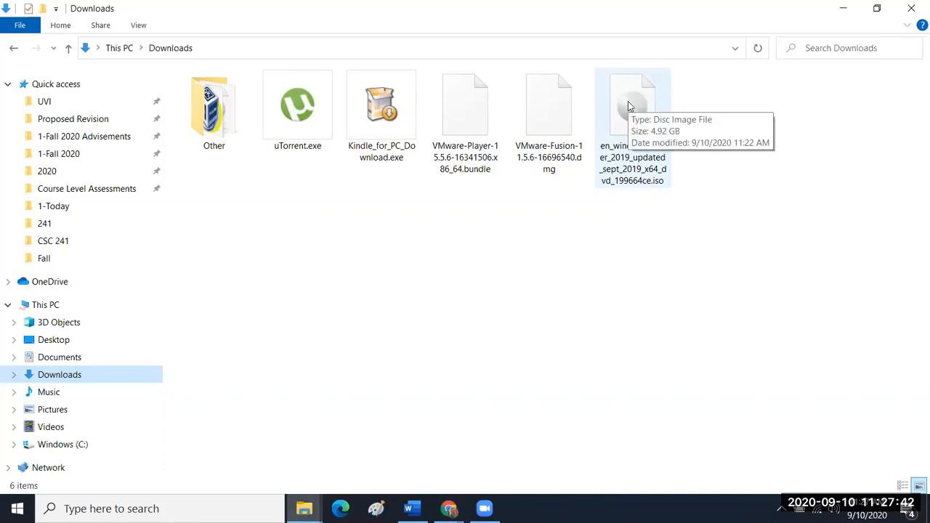
{"action": "mouse_move", "coordinate": [628, 107]}
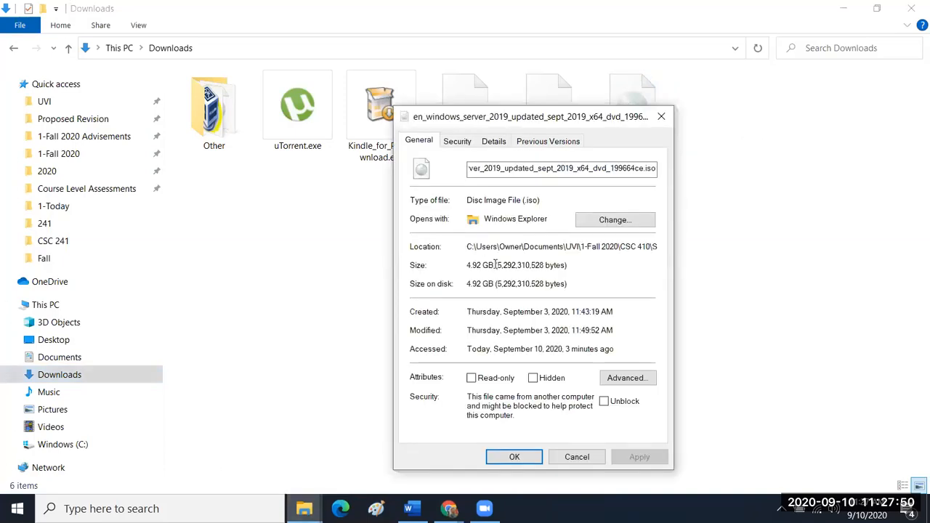
Highlight the ISO's exact byte size, 5,292,310,528 bytes, in its Properties
{"action": "double_click", "coordinate": [507, 265]}
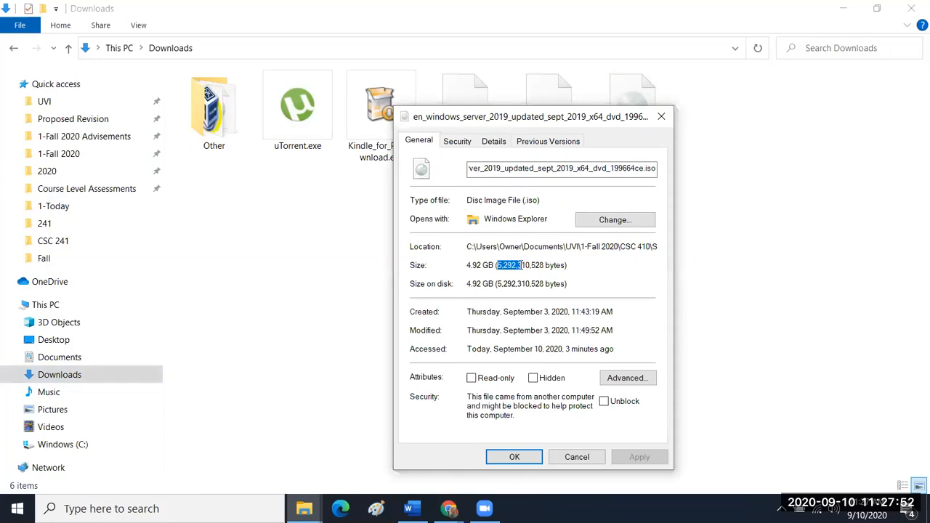
{"action": "mouse_move", "coordinate": [506, 289]}
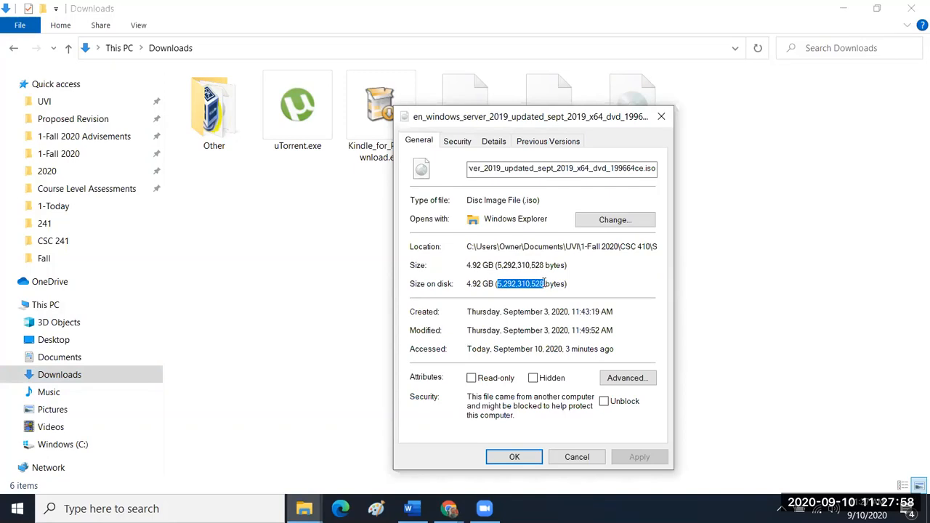
{"action": "mouse_move", "coordinate": [507, 334]}
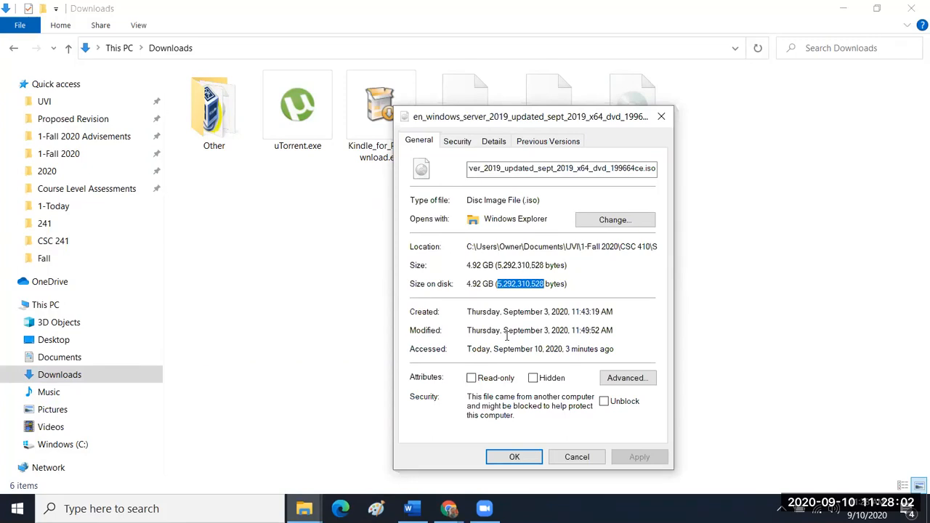
{"action": "mouse_move", "coordinate": [505, 338]}
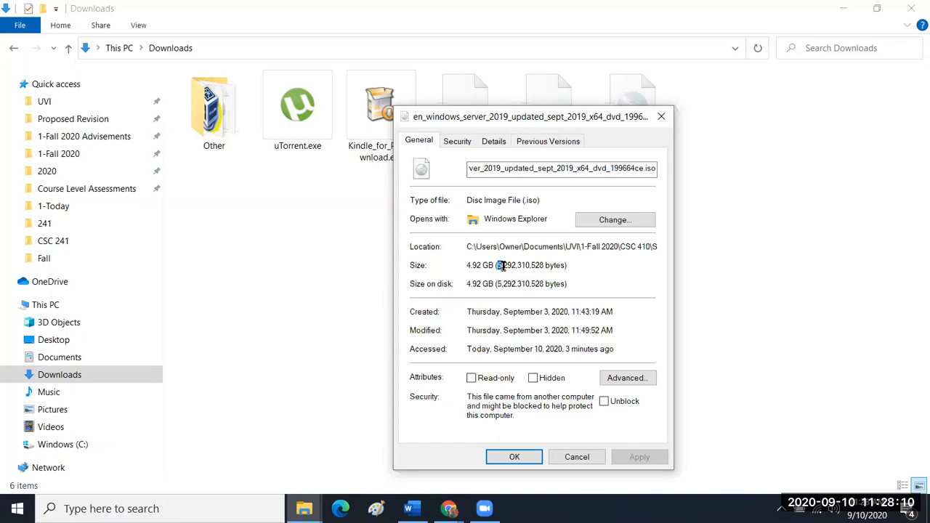
{"action": "double_click", "coordinate": [519, 264]}
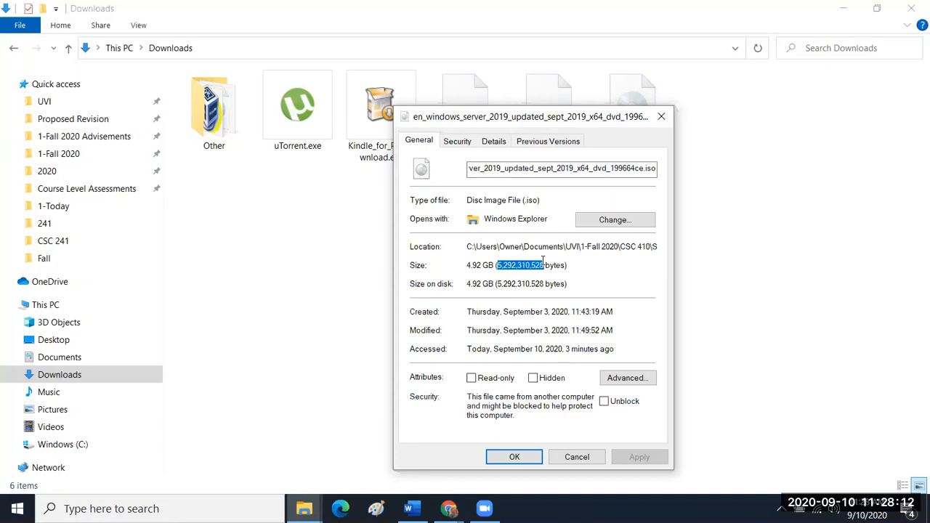
{"action": "mouse_move", "coordinate": [425, 276]}
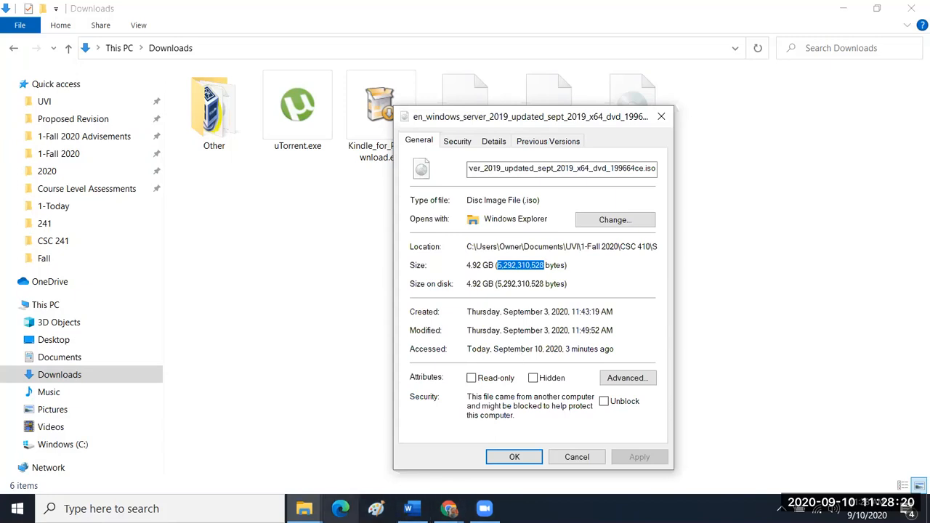
{"action": "mouse_move", "coordinate": [360, 495]}
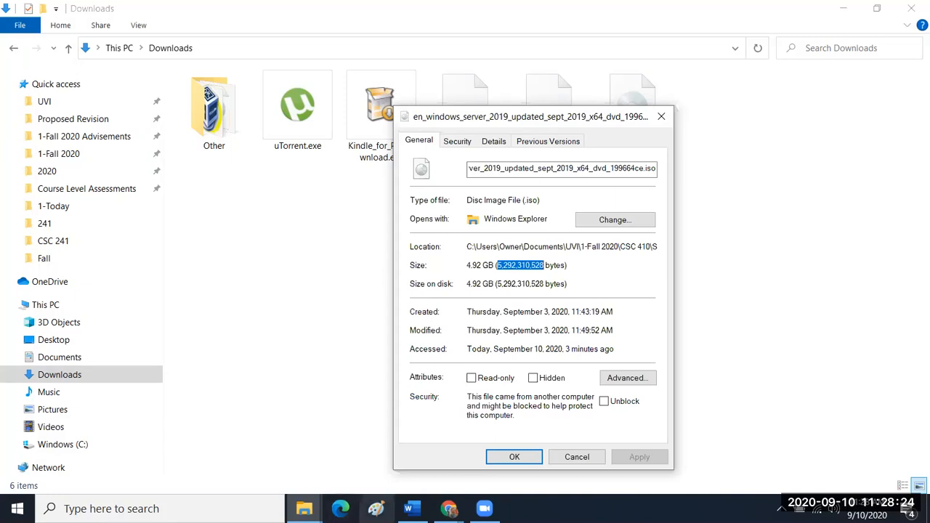
{"action": "mouse_move", "coordinate": [499, 272]}
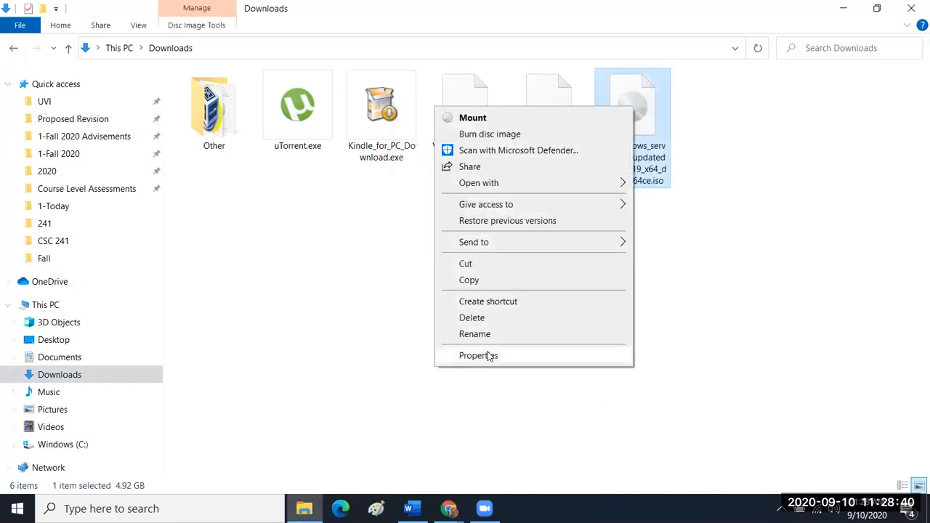
Reopen the ISO's properties, select its byte size, then cancel the dialog
{"action": "left_click", "coordinate": [478, 355]}
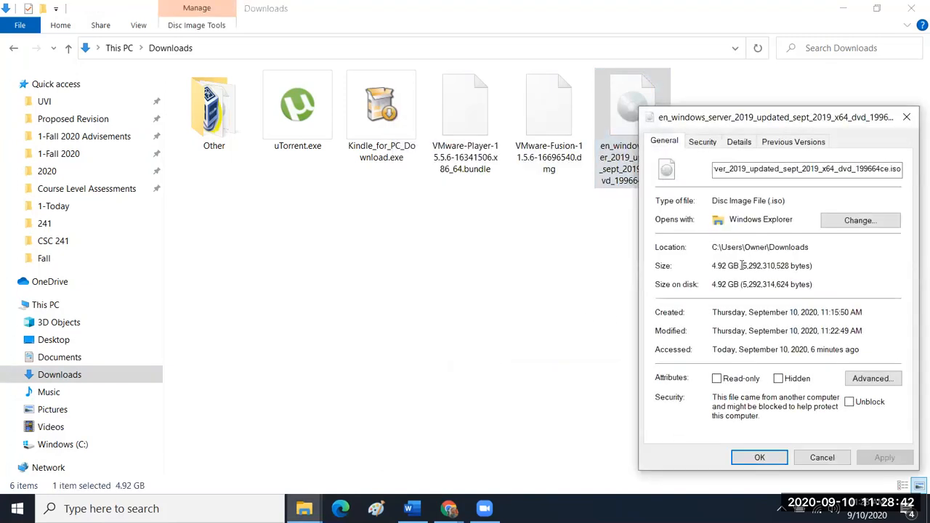
{"action": "double_click", "coordinate": [763, 265]}
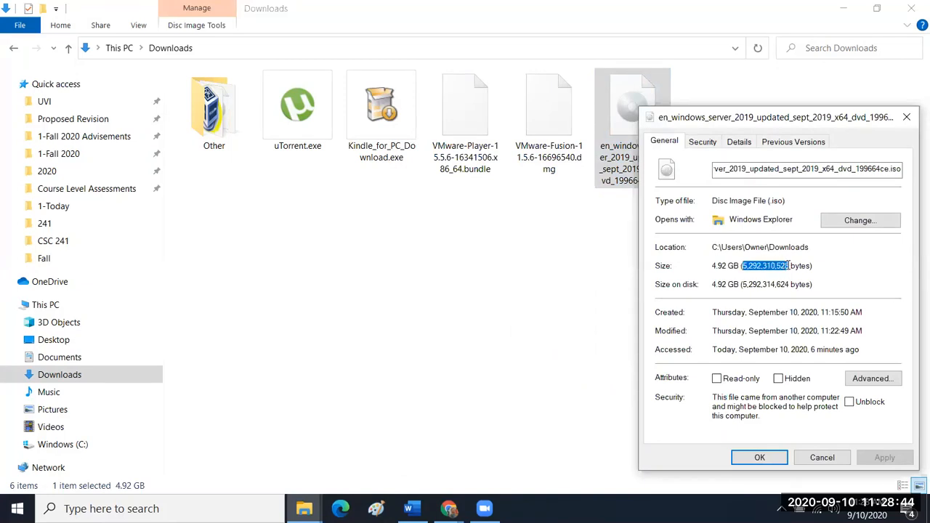
{"action": "mouse_move", "coordinate": [491, 356]}
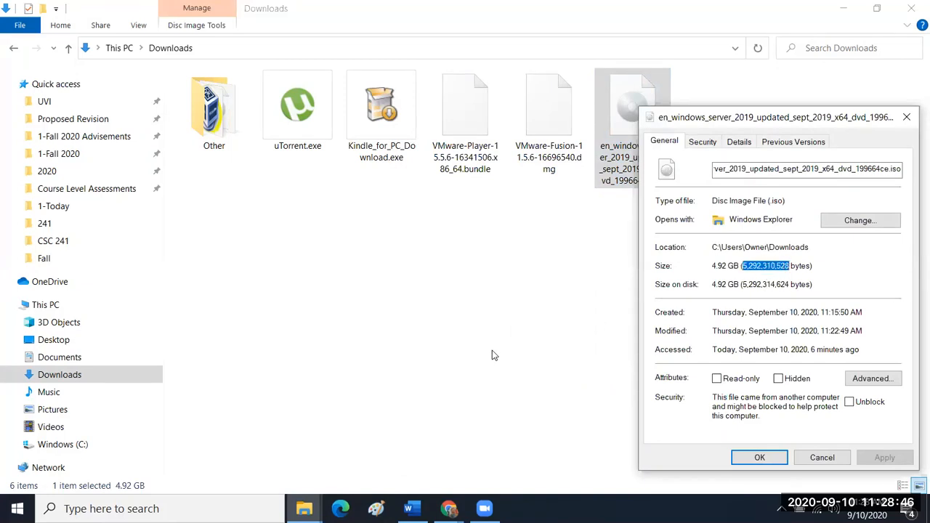
{"action": "mouse_move", "coordinate": [491, 358]}
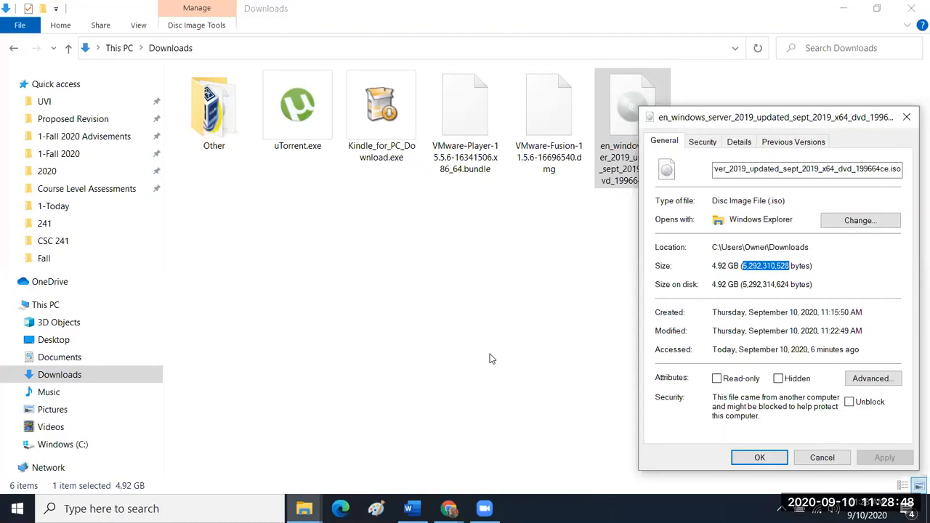
{"action": "mouse_move", "coordinate": [498, 369]}
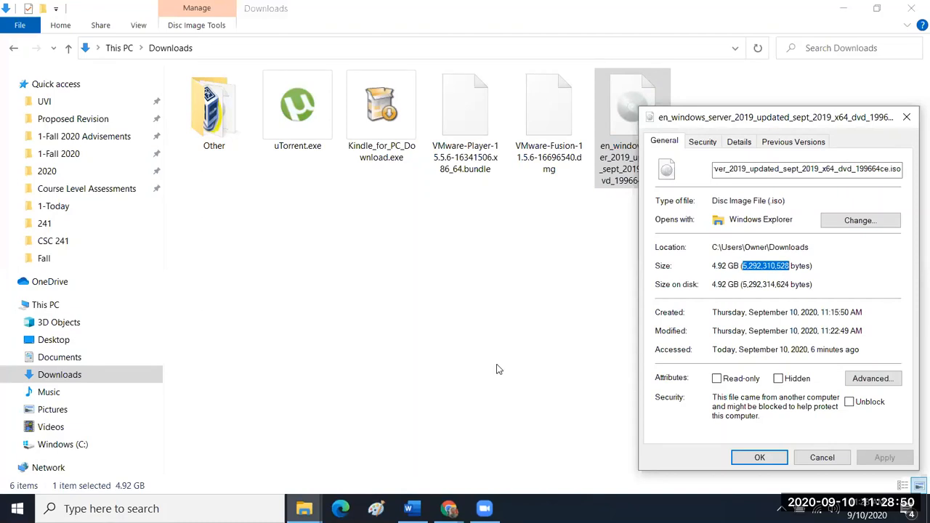
{"action": "mouse_move", "coordinate": [491, 377]}
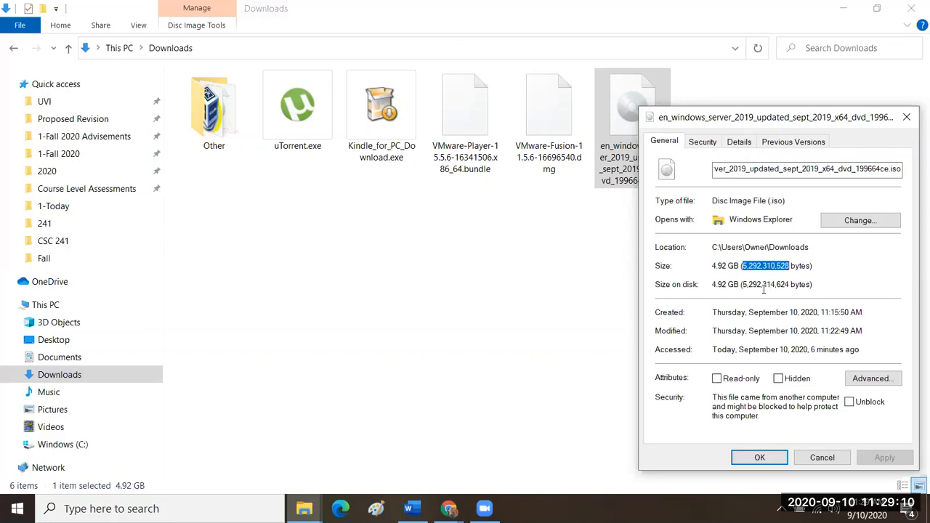
{"action": "mouse_move", "coordinate": [763, 298]}
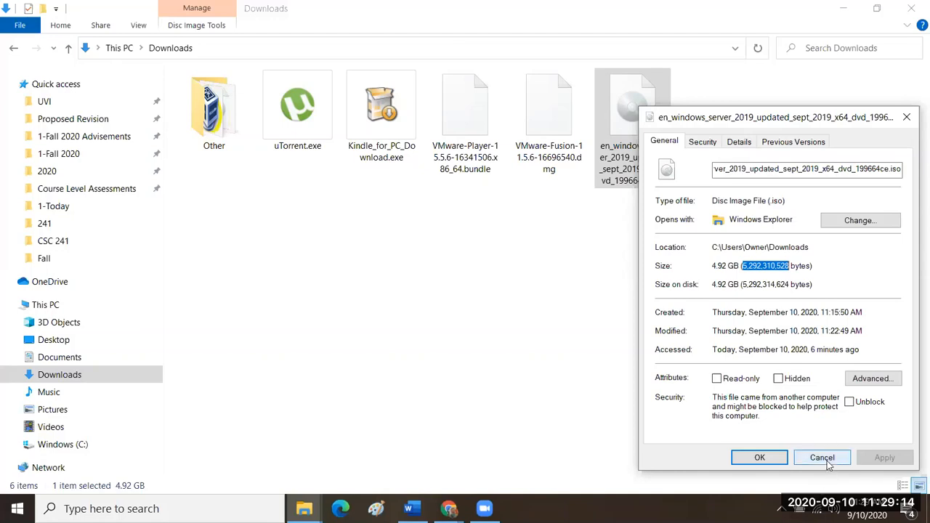
{"action": "left_click", "coordinate": [822, 457]}
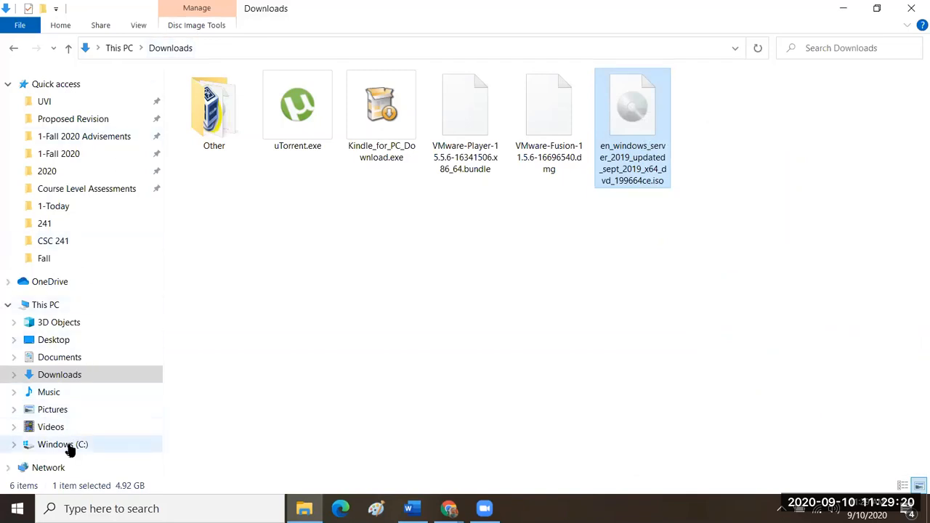
Open C:\Temp on Windows (C:) and select its VHD and VM folders
{"action": "left_click", "coordinate": [62, 444]}
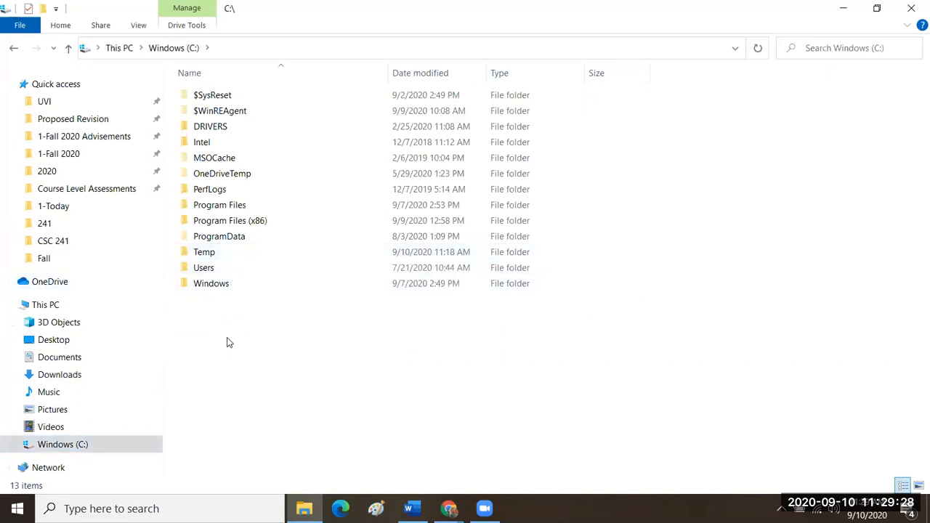
{"action": "right_click", "coordinate": [229, 342]}
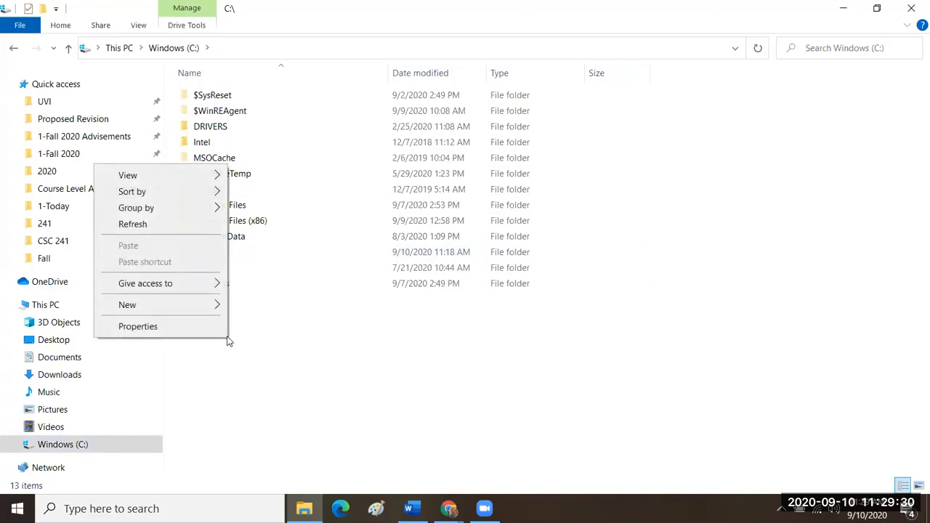
{"action": "mouse_move", "coordinate": [127, 305]}
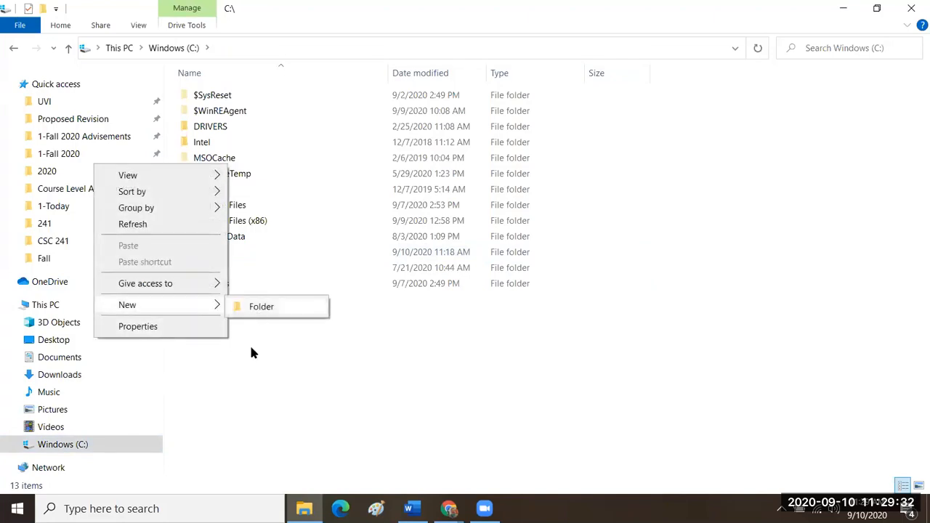
{"action": "double_click", "coordinate": [240, 174]}
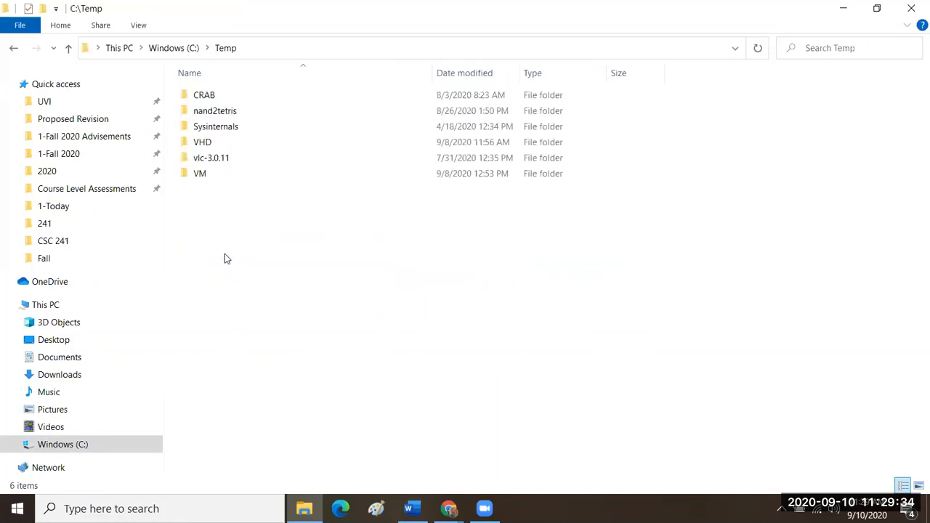
{"action": "left_click", "coordinate": [200, 173]}
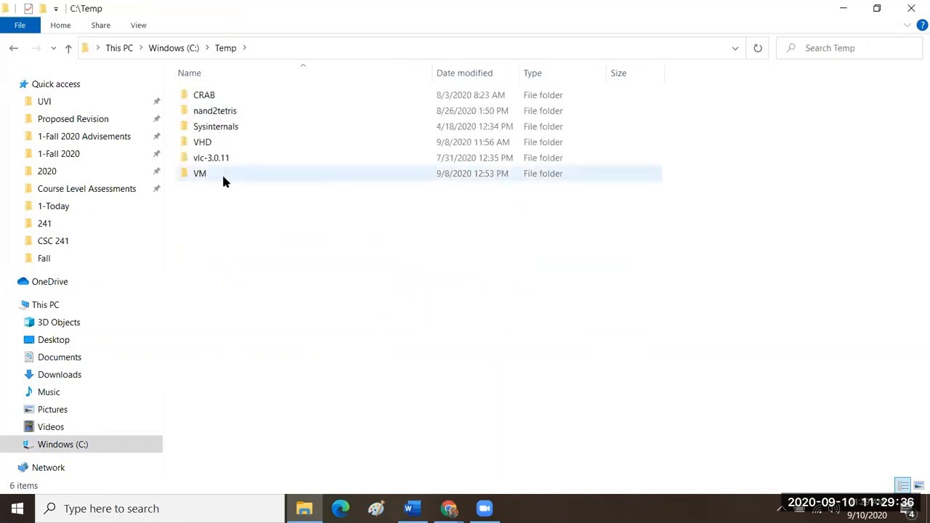
{"action": "left_click", "coordinate": [203, 142]}
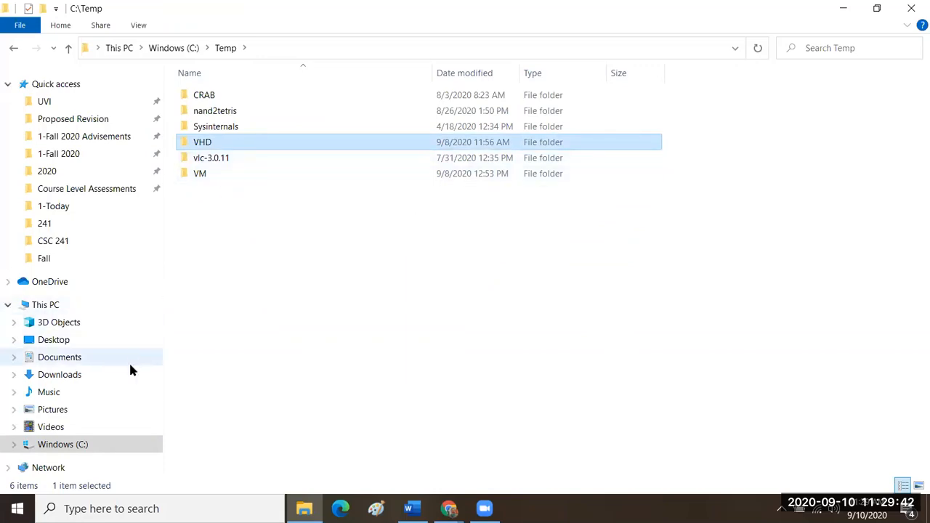
{"action": "mouse_move", "coordinate": [283, 192]}
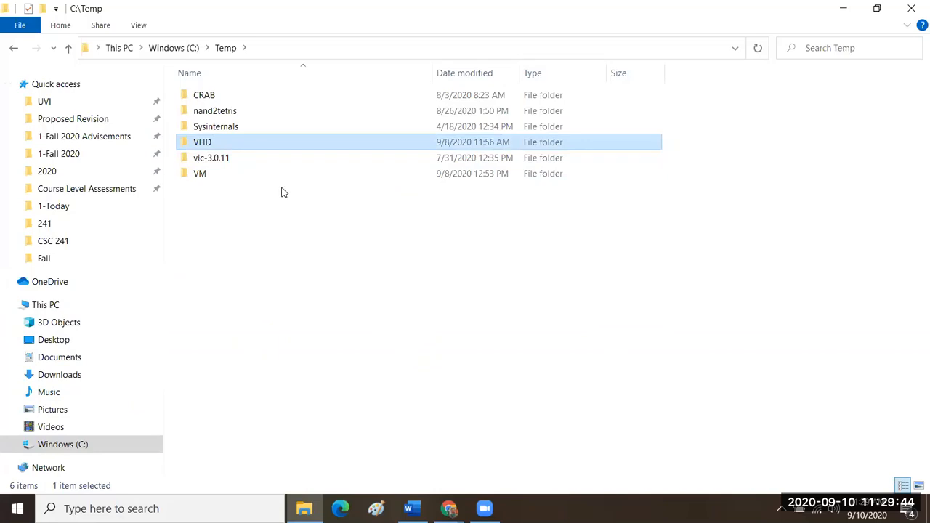
{"action": "left_click", "coordinate": [200, 173]}
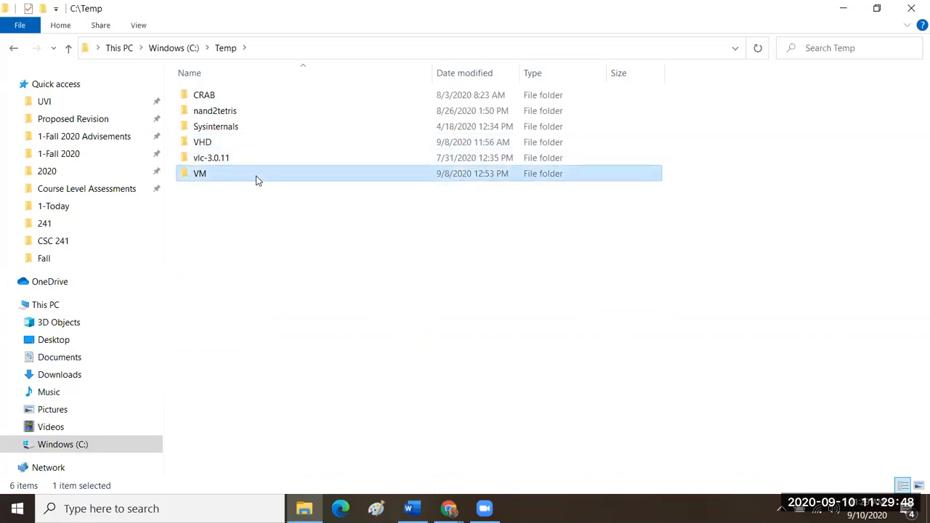
{"action": "mouse_move", "coordinate": [256, 173]}
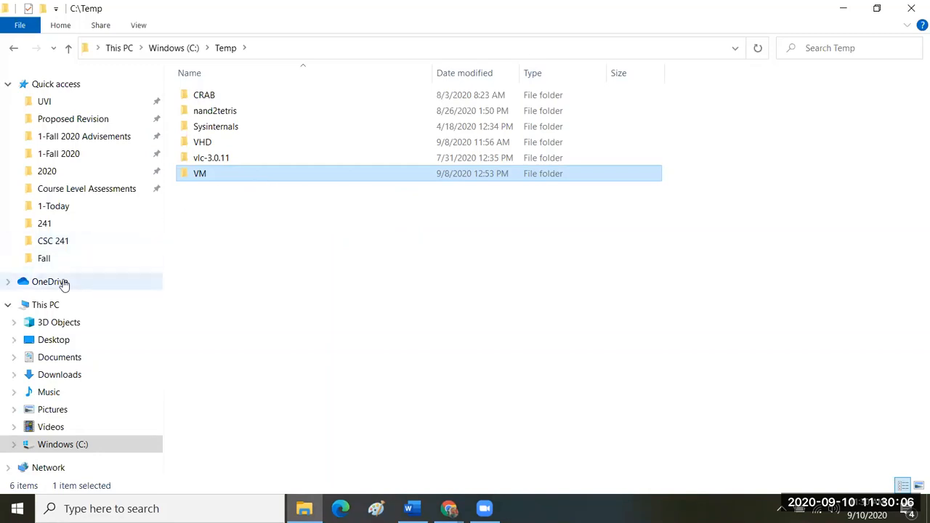
View the empty OneDrive folder, then the 54-item Documents folder
{"action": "left_click", "coordinate": [50, 282]}
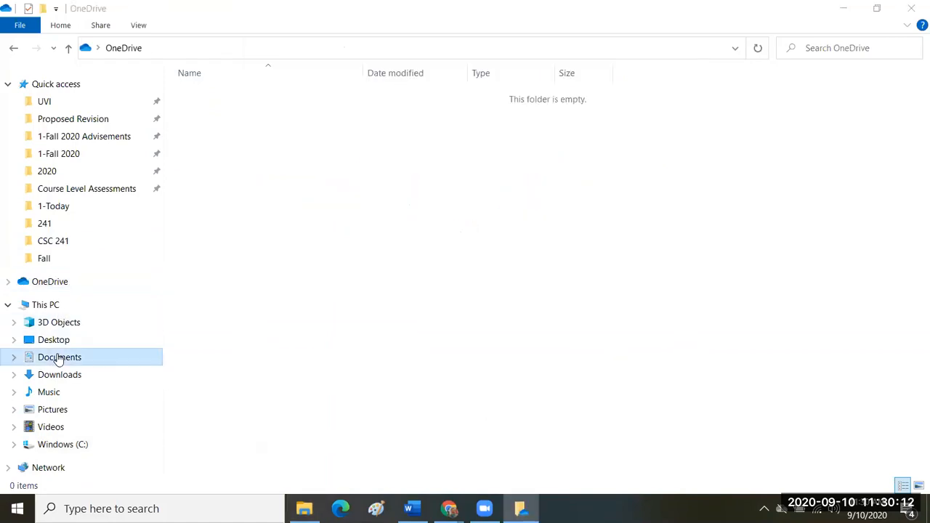
{"action": "left_click", "coordinate": [59, 357]}
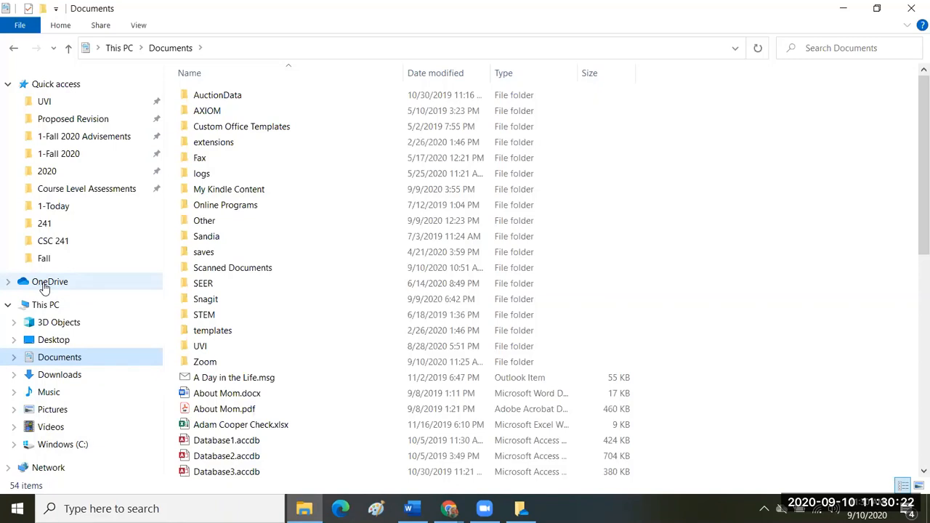
{"action": "mouse_move", "coordinate": [45, 283]}
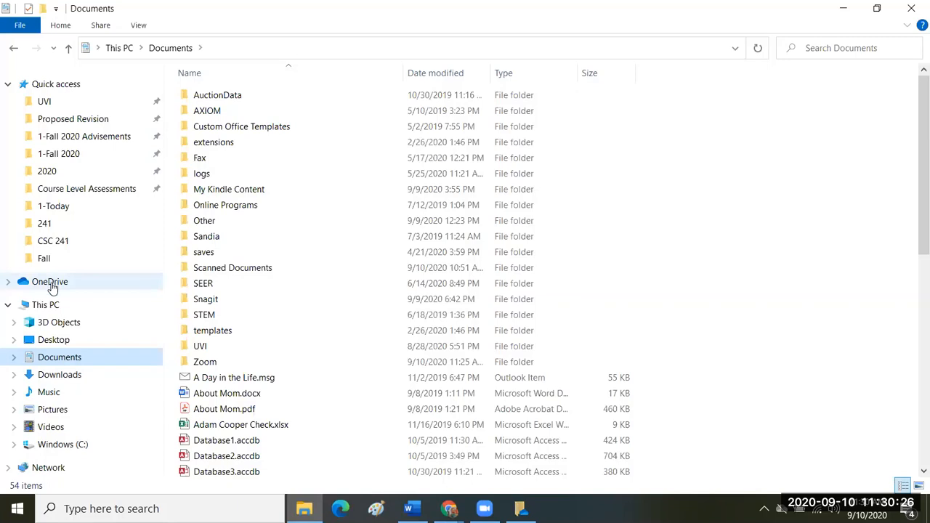
{"action": "mouse_move", "coordinate": [131, 274]}
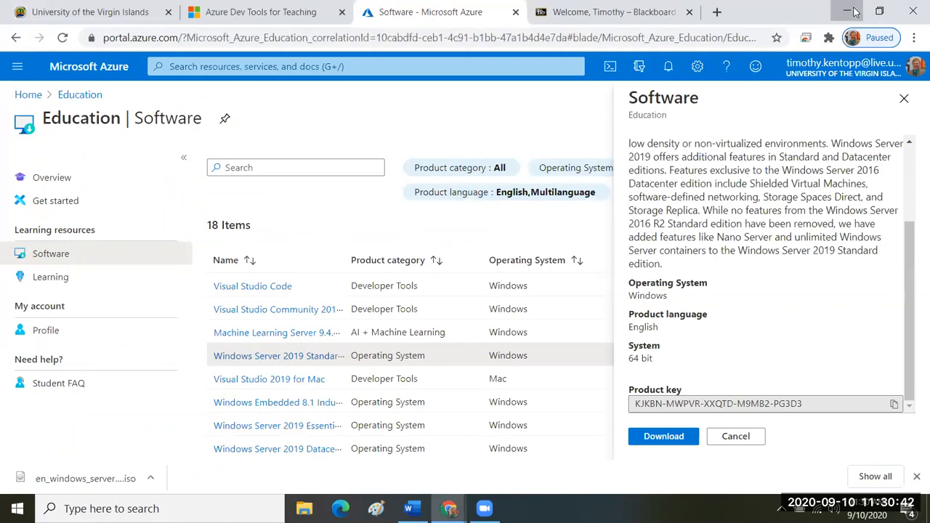
Minimize Chrome and launch Oracle VM VirtualBox from its desktop shortcut
{"action": "left_click", "coordinate": [868, 11]}
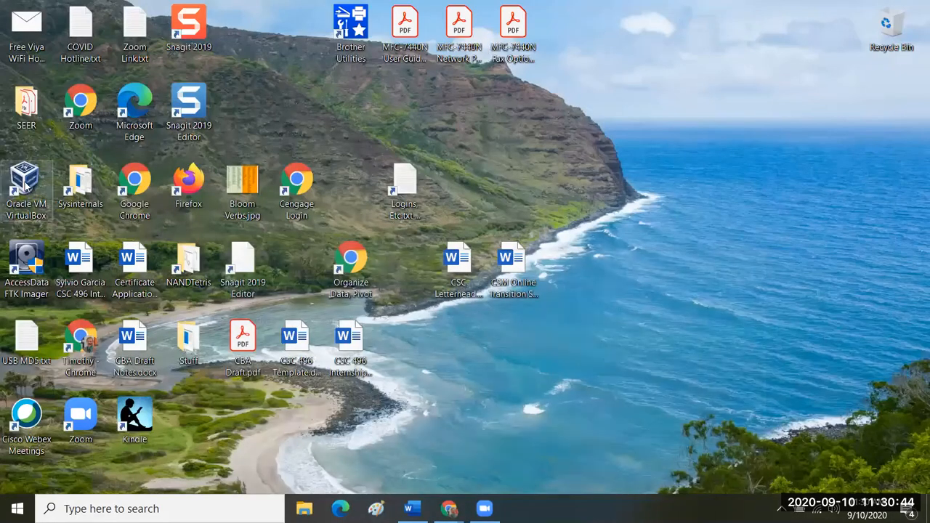
{"action": "mouse_move", "coordinate": [27, 186]}
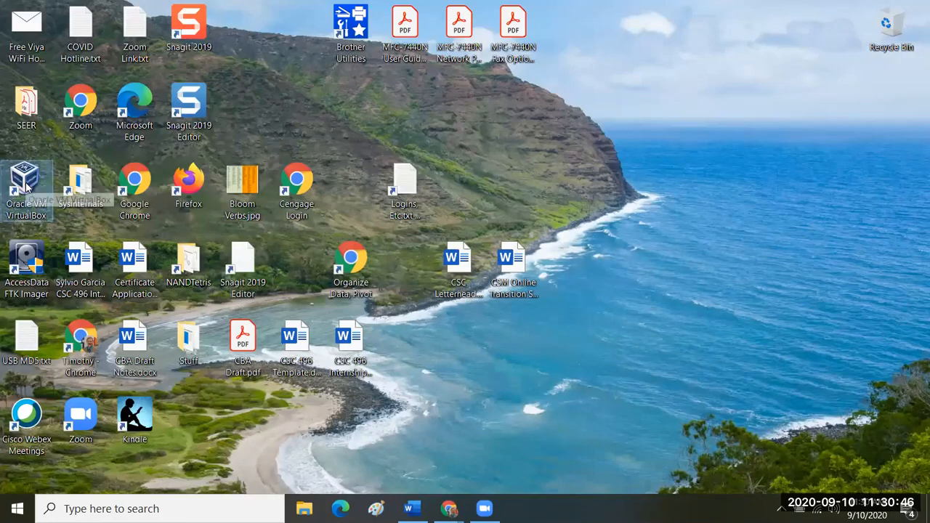
{"action": "double_click", "coordinate": [27, 179]}
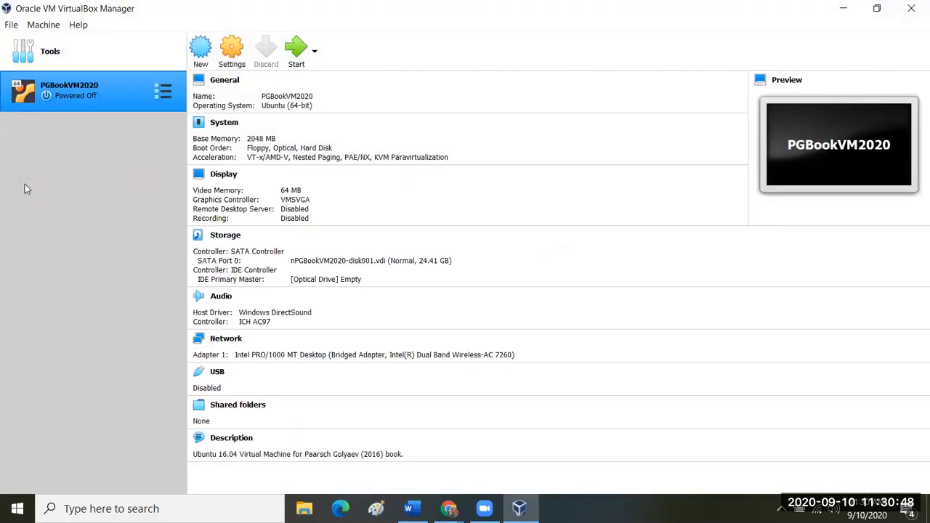
{"action": "mouse_move", "coordinate": [144, 34]}
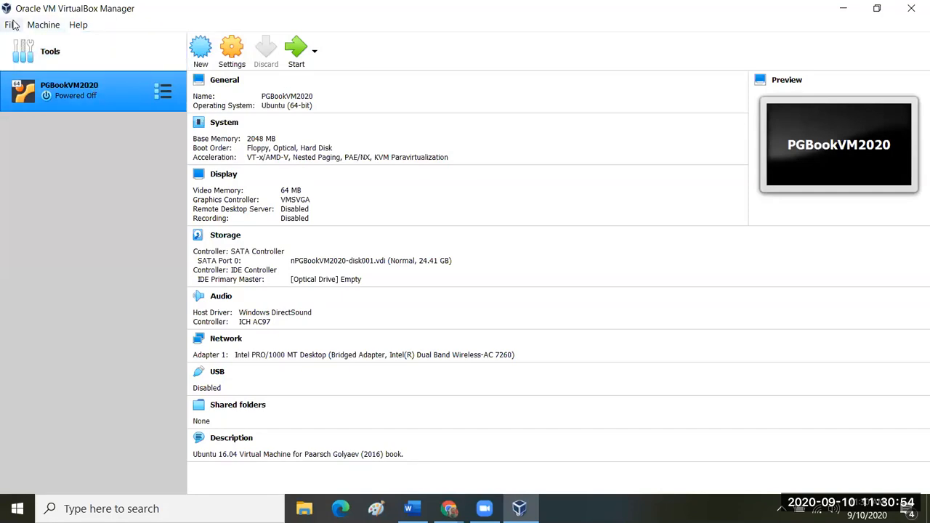
Open File > Preferences and check the General default machine folder C:\Temp\VM
{"action": "left_click", "coordinate": [11, 24]}
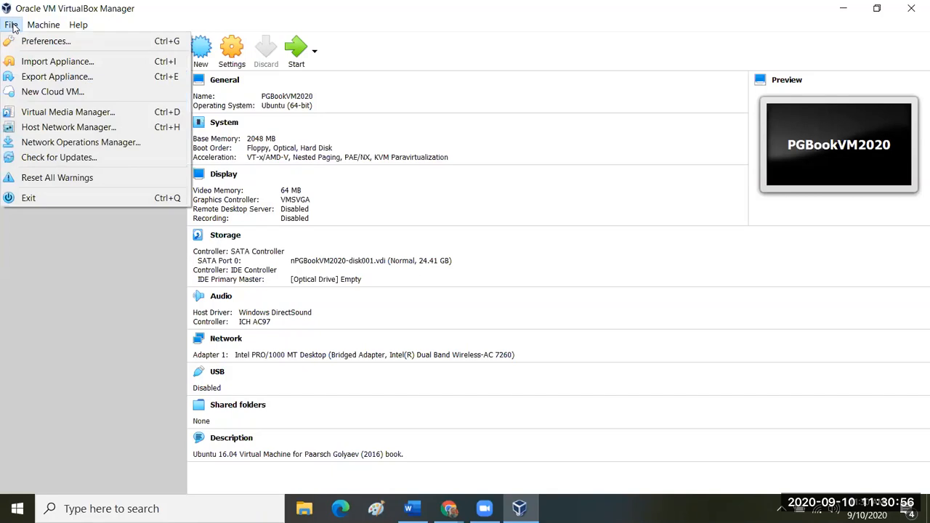
{"action": "left_click", "coordinate": [46, 41]}
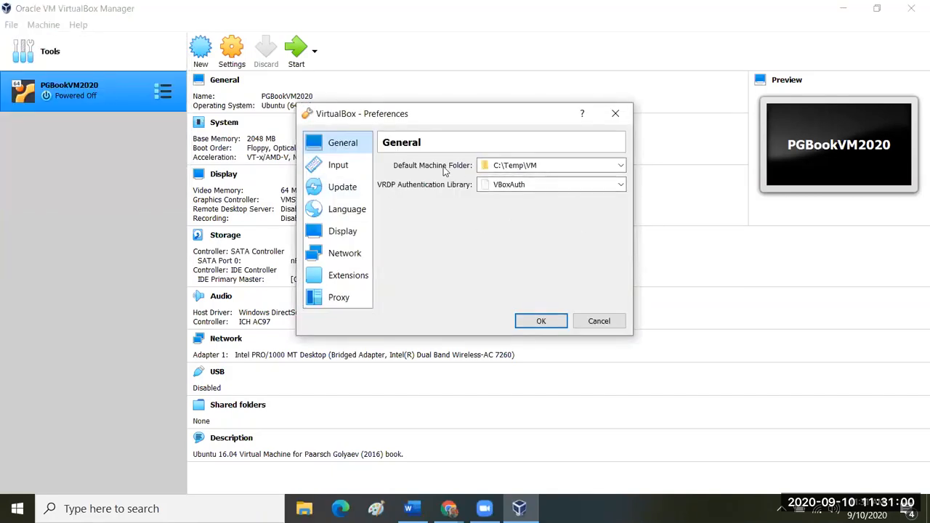
{"action": "left_click", "coordinate": [549, 165]}
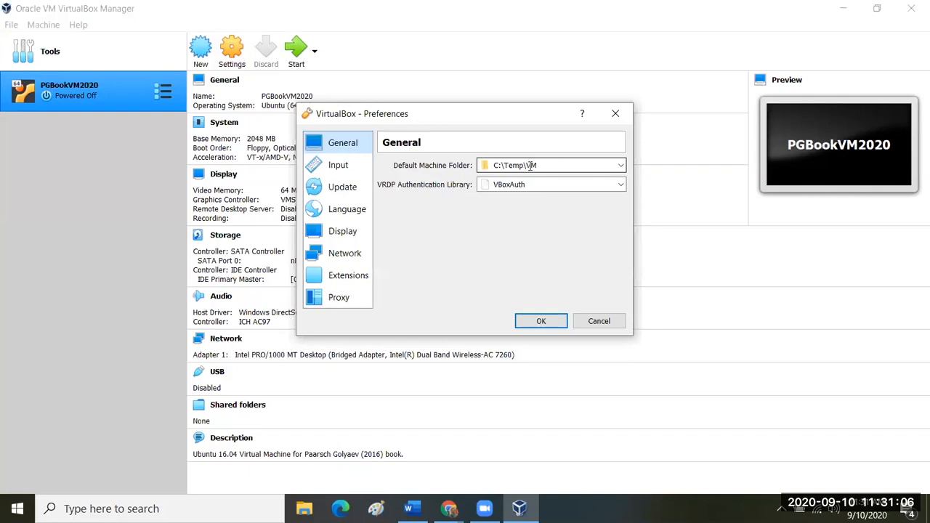
{"action": "mouse_move", "coordinate": [538, 176]}
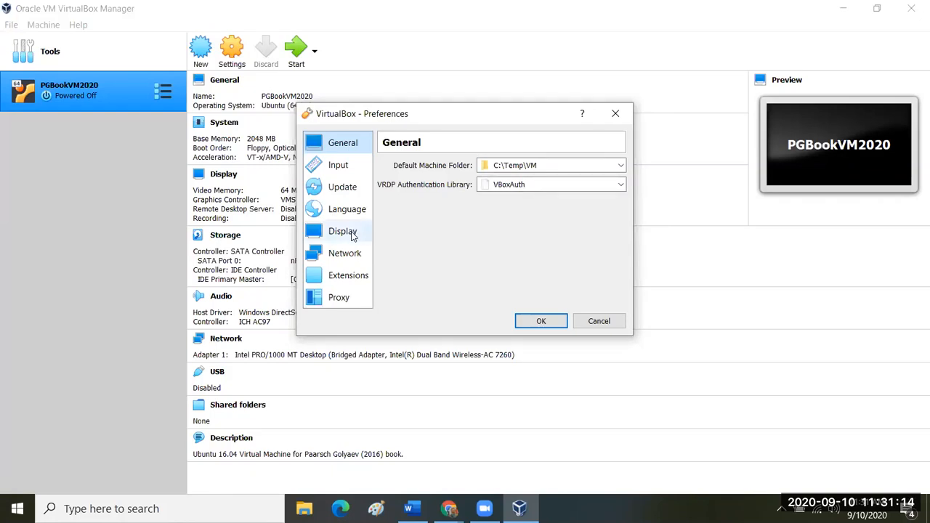
{"action": "mouse_move", "coordinate": [342, 231]}
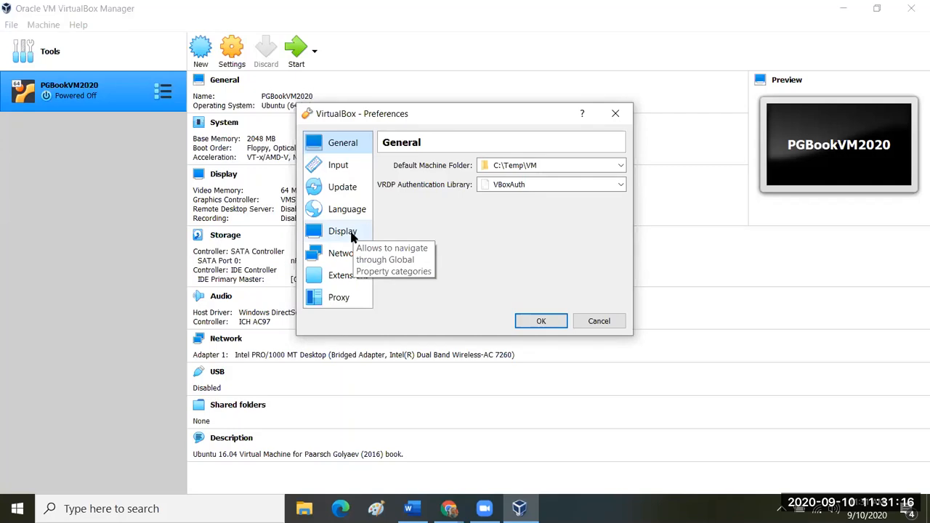
Switch Preferences to Display, showing Automatic guest screen size and 100% scale
{"action": "left_click", "coordinate": [342, 232]}
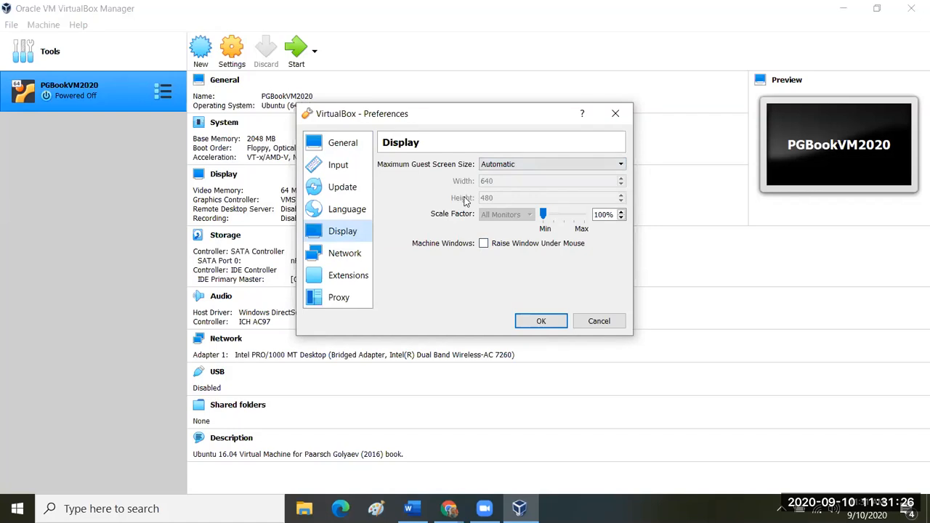
{"action": "mouse_move", "coordinate": [494, 220]}
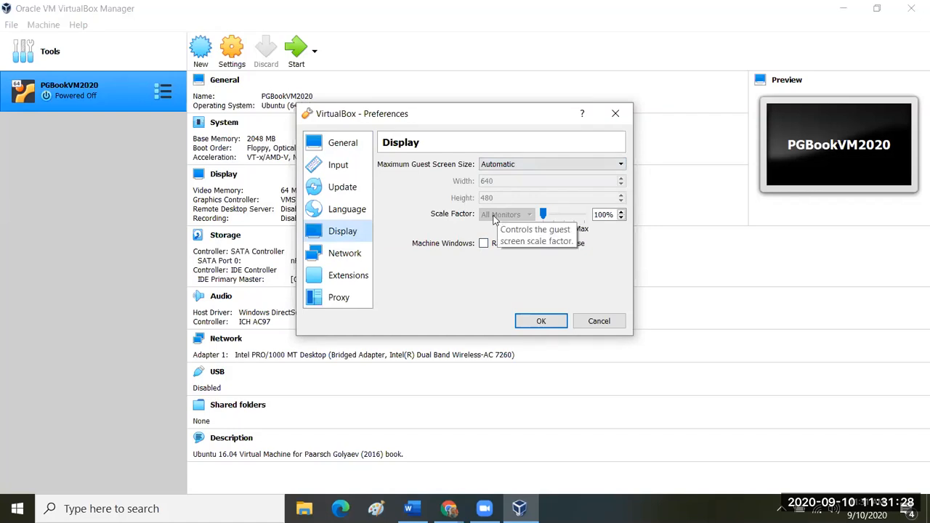
{"action": "mouse_move", "coordinate": [493, 222]}
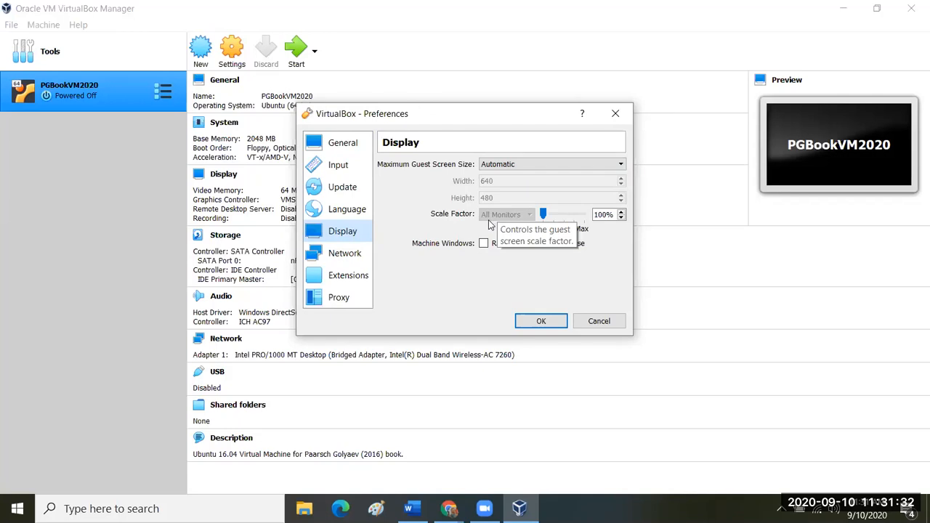
{"action": "mouse_move", "coordinate": [490, 229]}
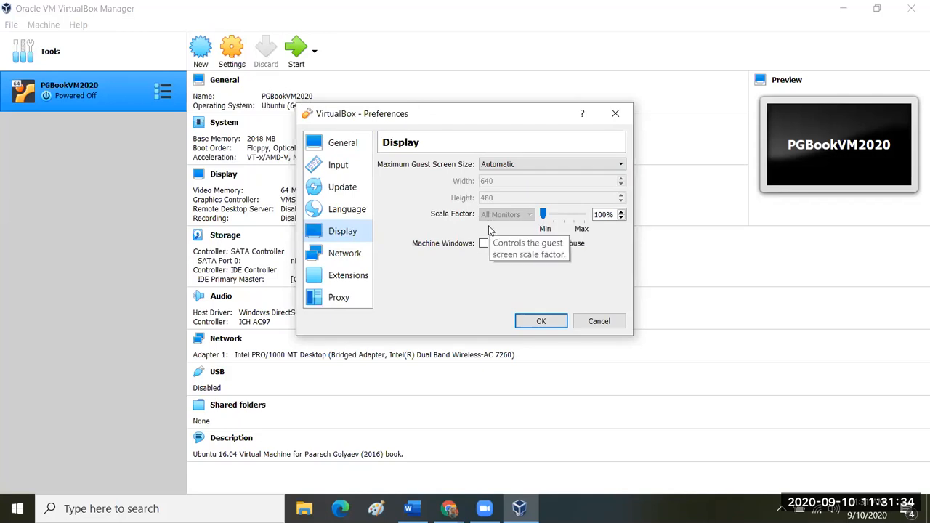
{"action": "mouse_move", "coordinate": [497, 223]}
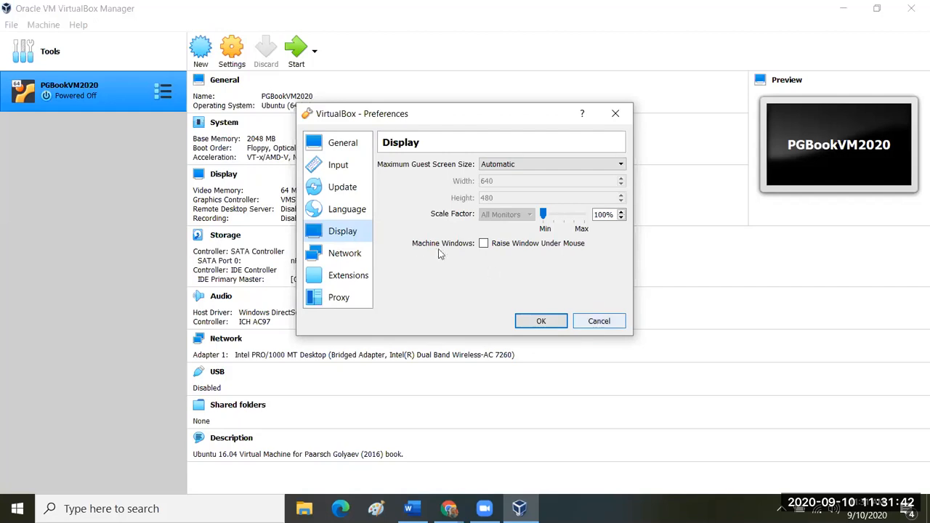
View the empty NAT Networks list under Network, then cancel out of Preferences
{"action": "left_click", "coordinate": [345, 253]}
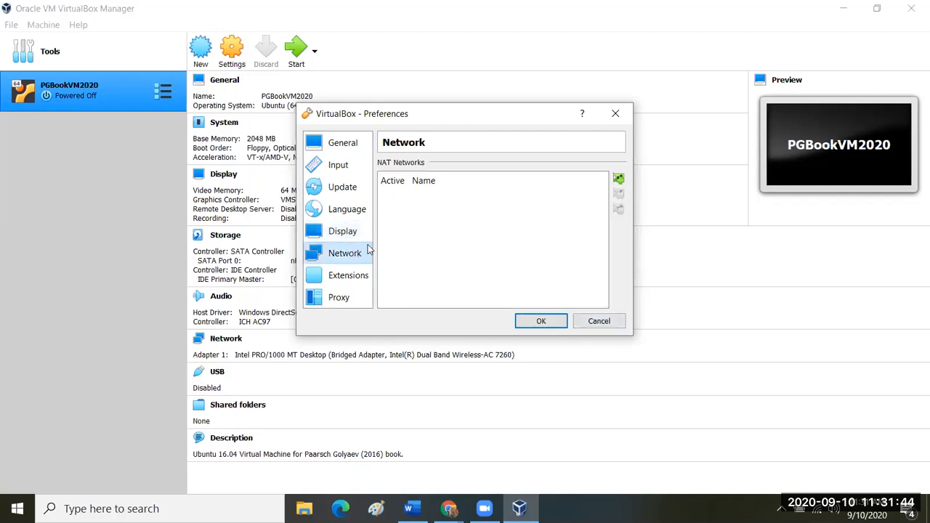
{"action": "mouse_move", "coordinate": [349, 243]}
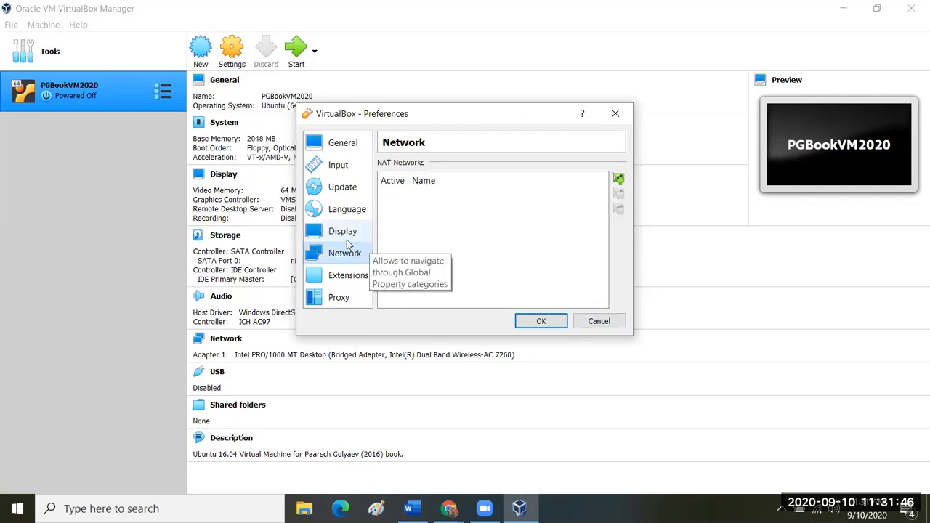
{"action": "mouse_move", "coordinate": [619, 179]}
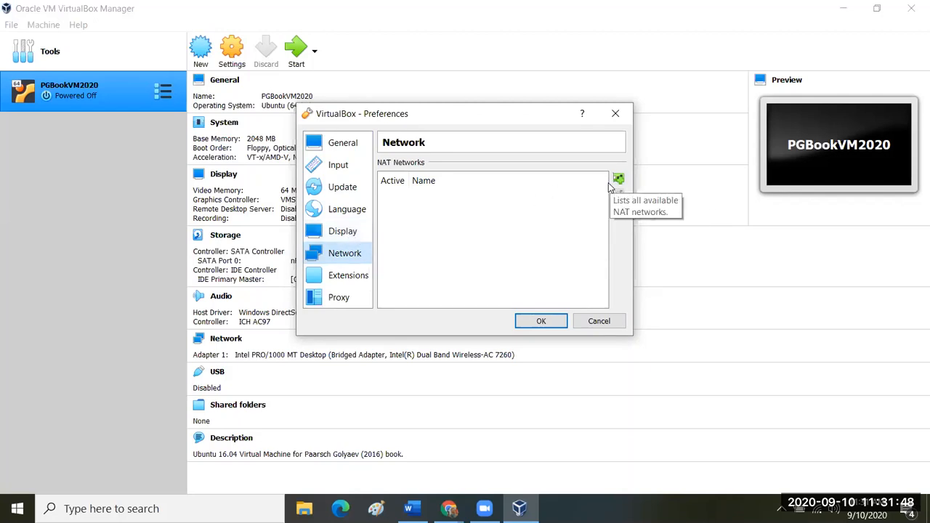
{"action": "mouse_move", "coordinate": [618, 178]}
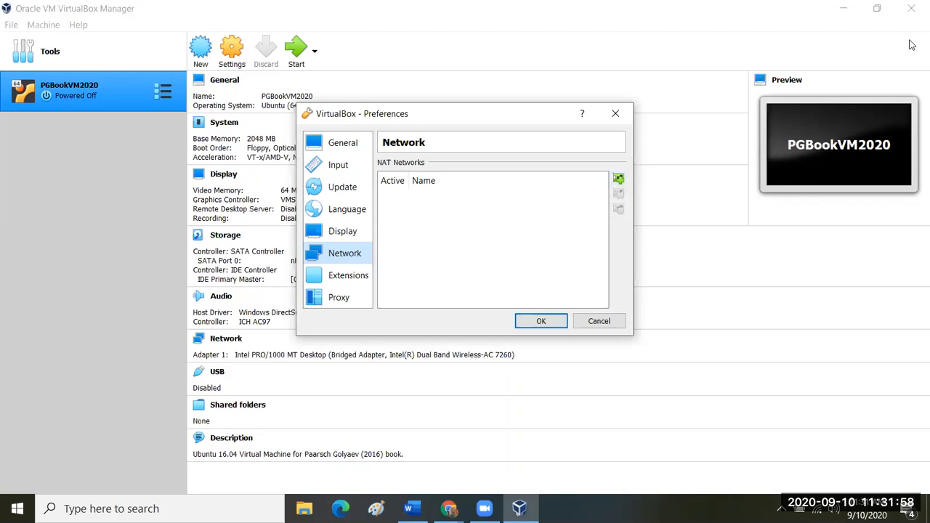
{"action": "mouse_move", "coordinate": [617, 325]}
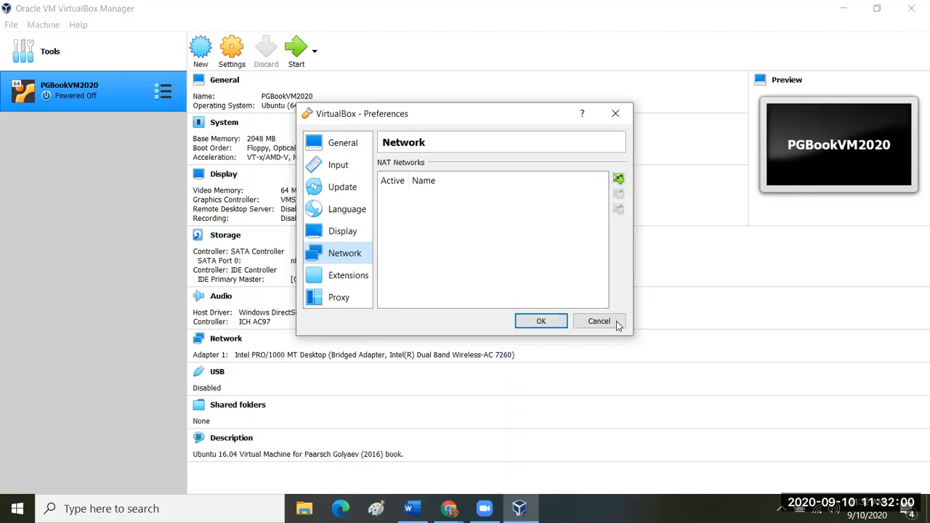
{"action": "left_click", "coordinate": [599, 321]}
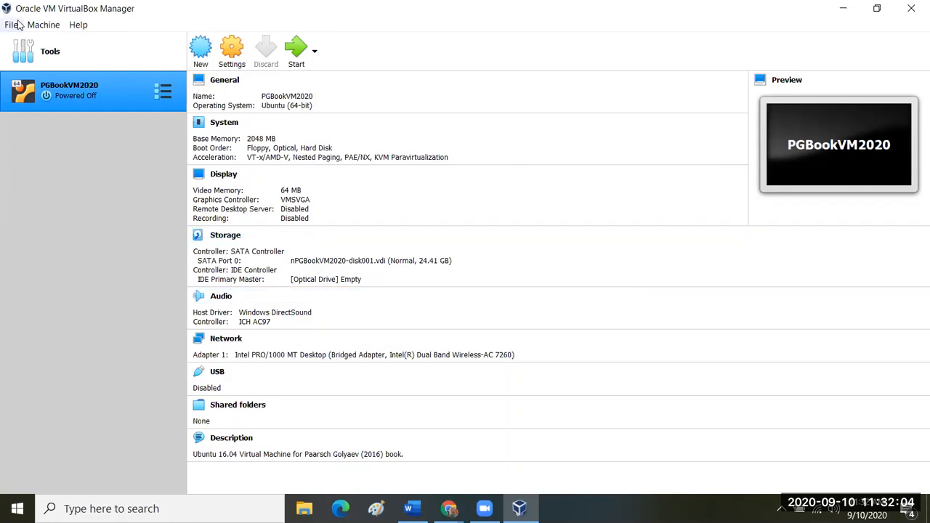
{"action": "mouse_move", "coordinate": [22, 165]}
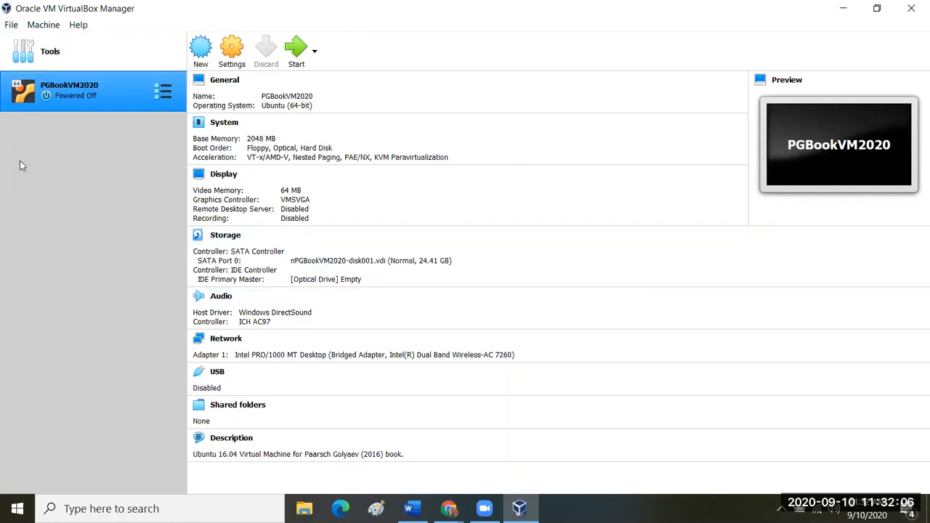
{"action": "mouse_move", "coordinate": [28, 190]}
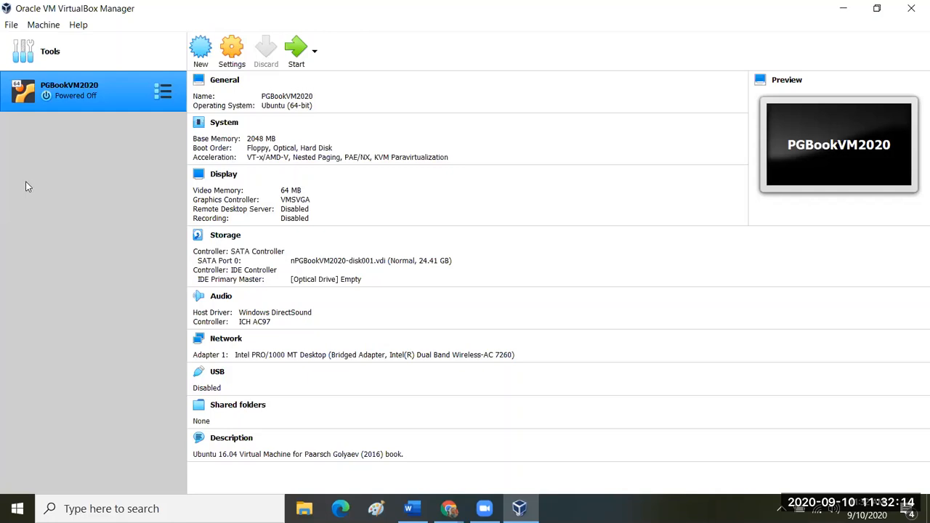
{"action": "mouse_move", "coordinate": [42, 24]}
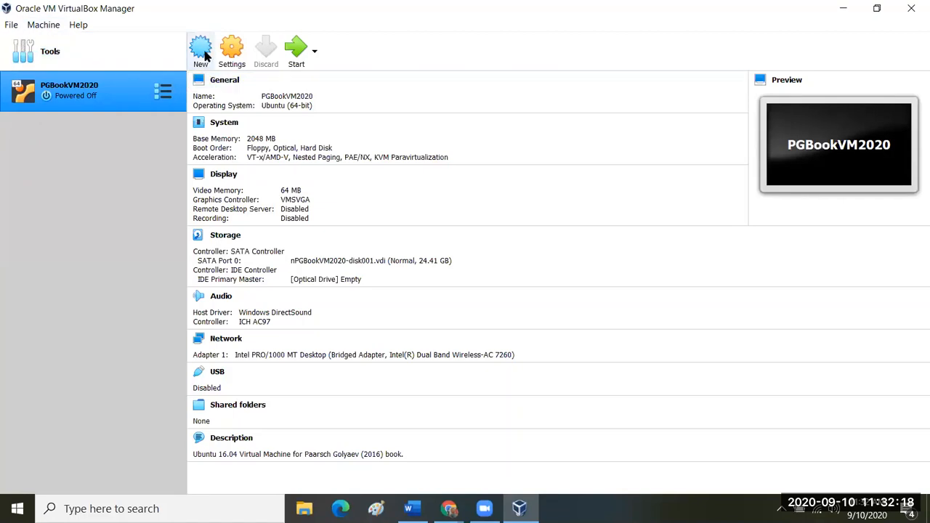
Start a new virtual machine with version Windows 2019 (64-bit)
{"action": "left_click", "coordinate": [201, 50]}
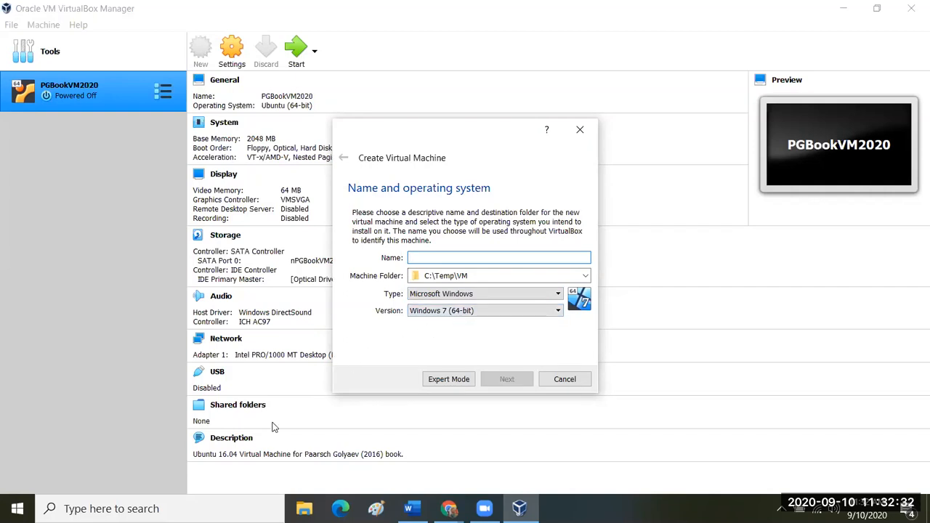
{"action": "left_click", "coordinate": [499, 258]}
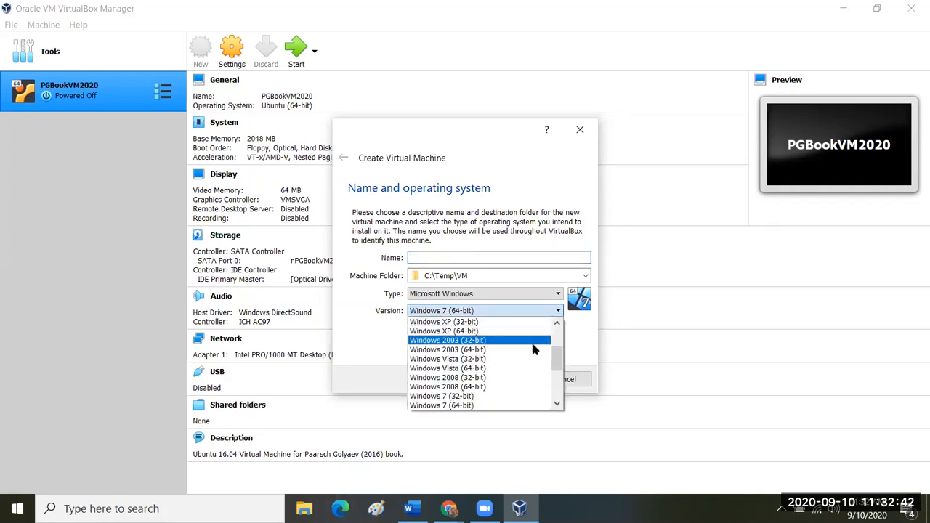
{"action": "scroll", "scroll_direction": "down", "scroll_amount": 3}
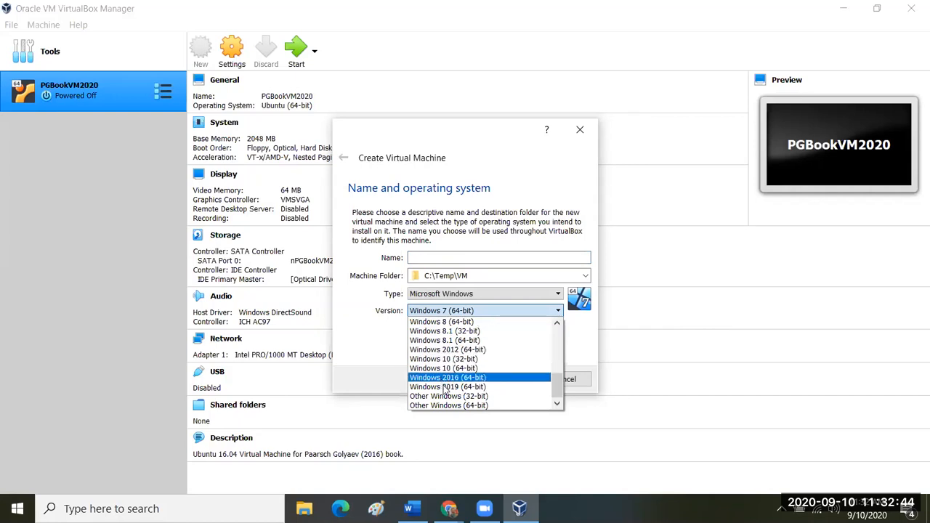
{"action": "left_click", "coordinate": [448, 386]}
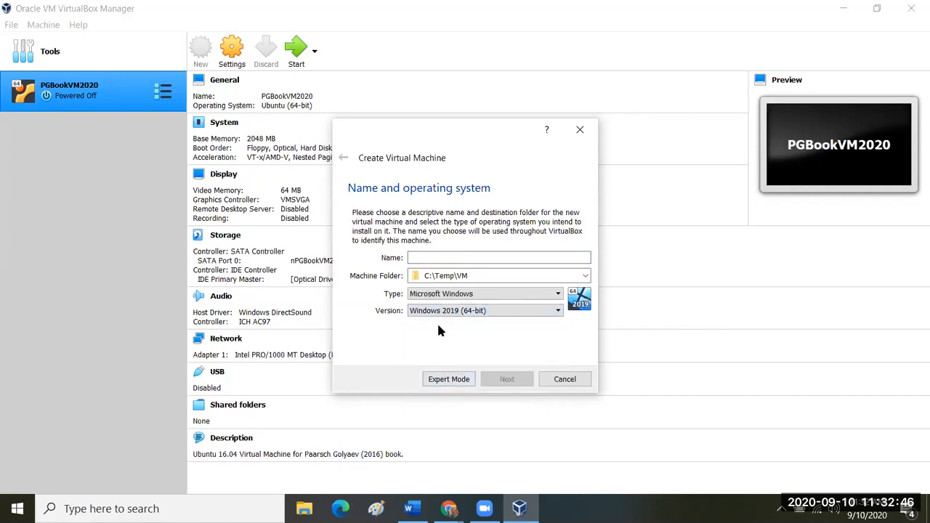
Enter 'Local_SAM' as the machine's name
{"action": "left_click", "coordinate": [499, 257]}
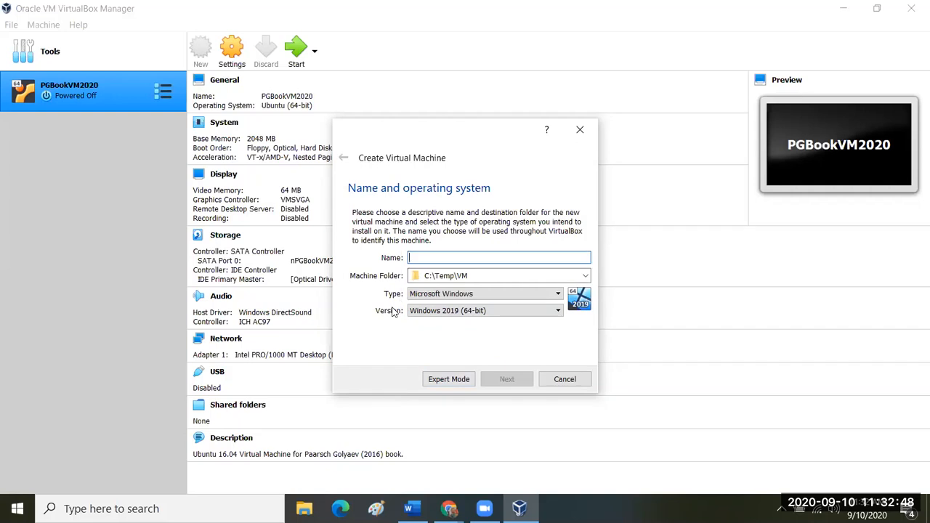
{"action": "type", "text": "L"}
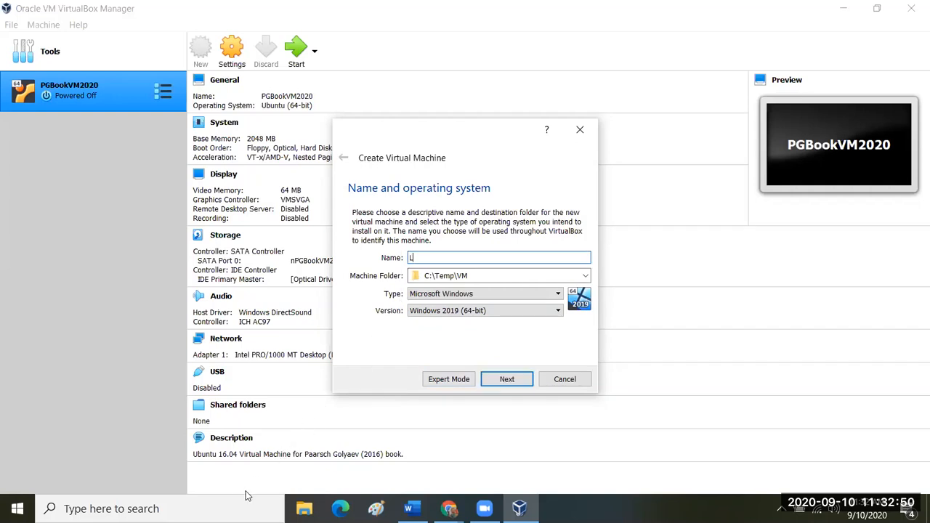
{"action": "type", "text": "ocal"}
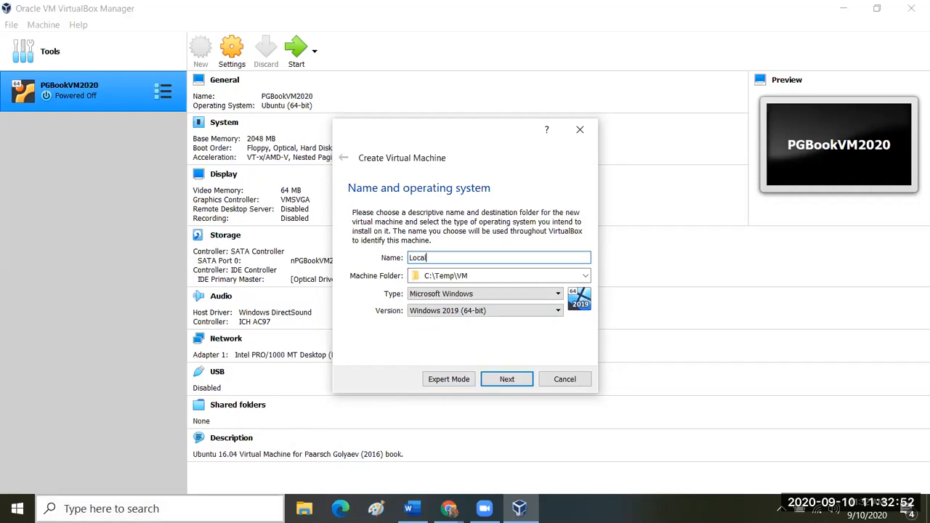
{"action": "type", "text": "_"}
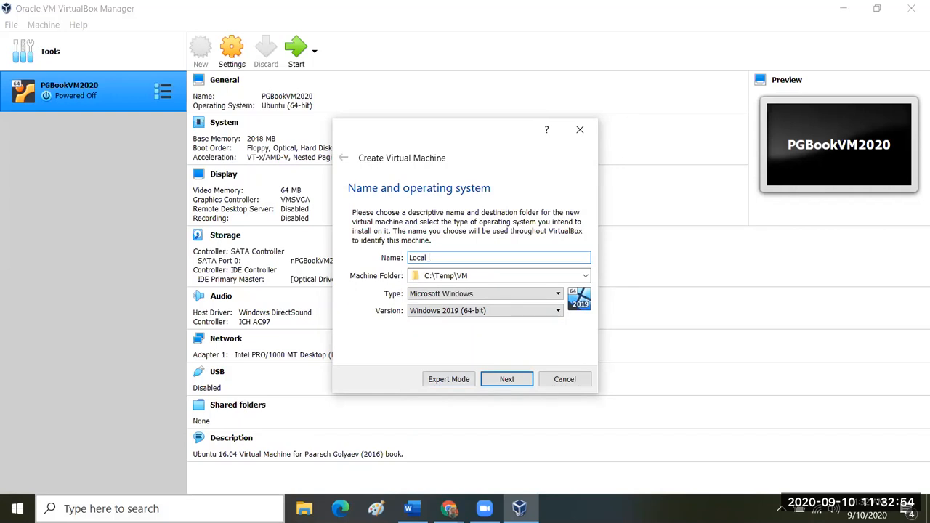
{"action": "type", "text": "SAM"}
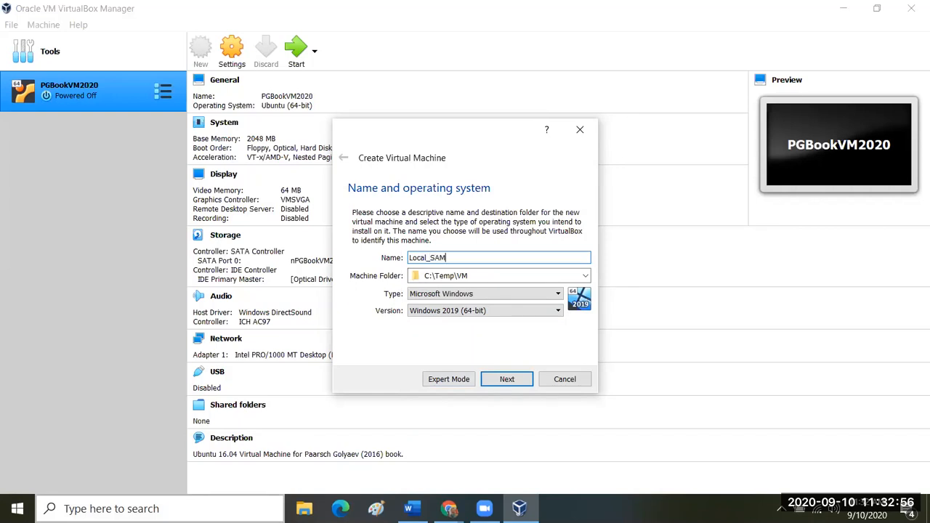
{"action": "mouse_move", "coordinate": [313, 413]}
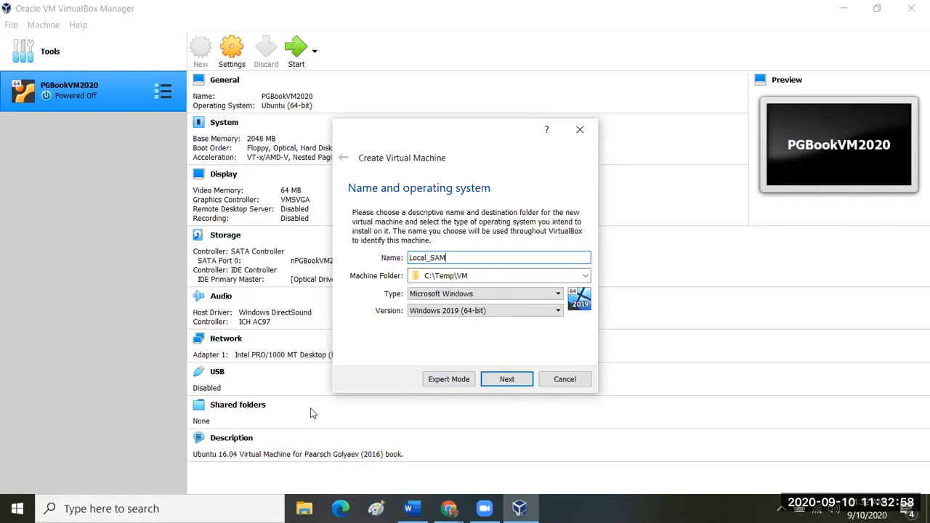
{"action": "mouse_move", "coordinate": [416, 418]}
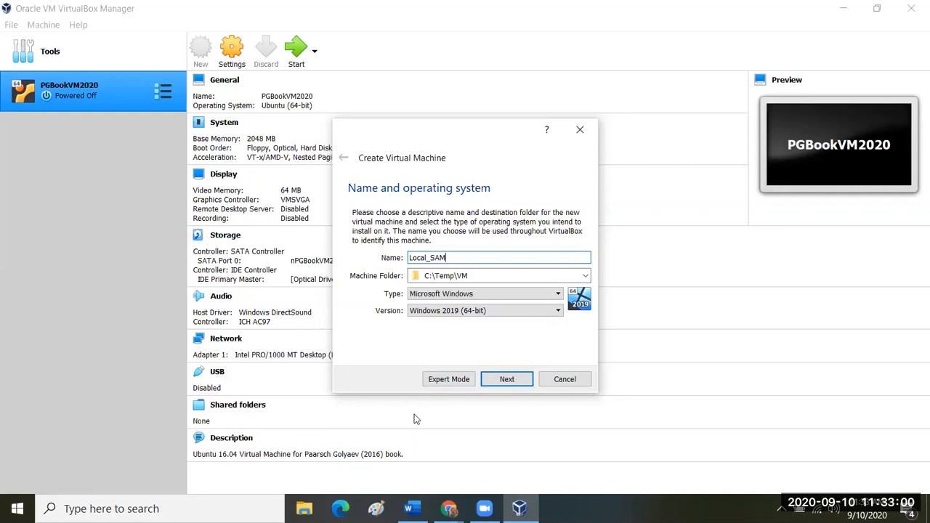
{"action": "mouse_move", "coordinate": [405, 414]}
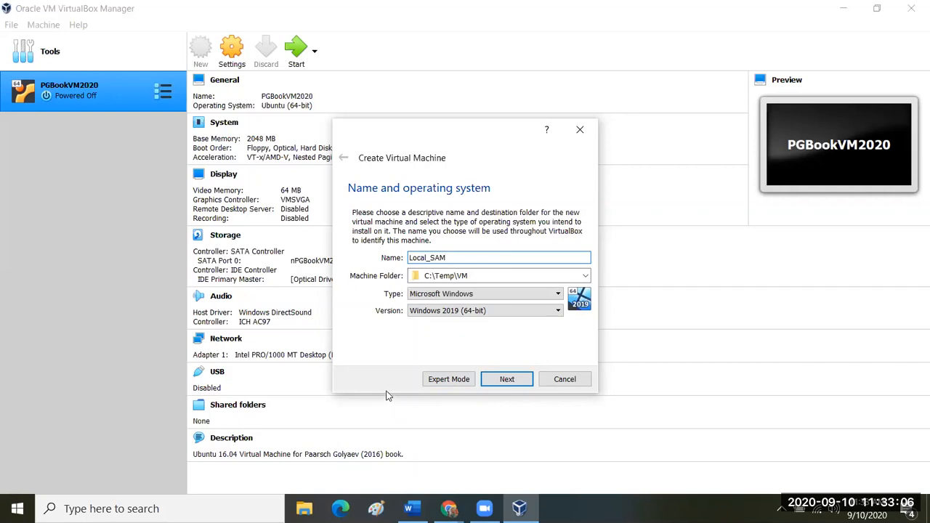
{"action": "mouse_move", "coordinate": [389, 391]}
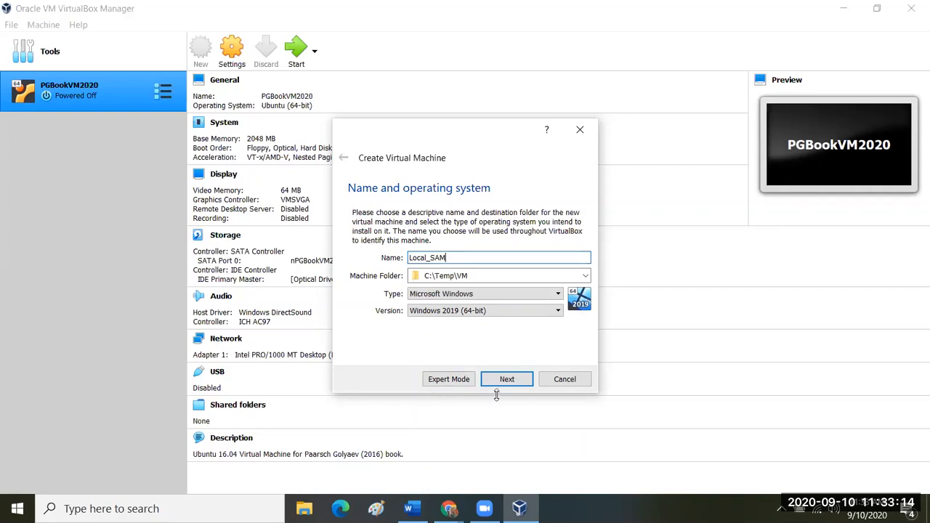
Accept the name and OS page to reach the Memory size page
{"action": "left_click", "coordinate": [507, 379]}
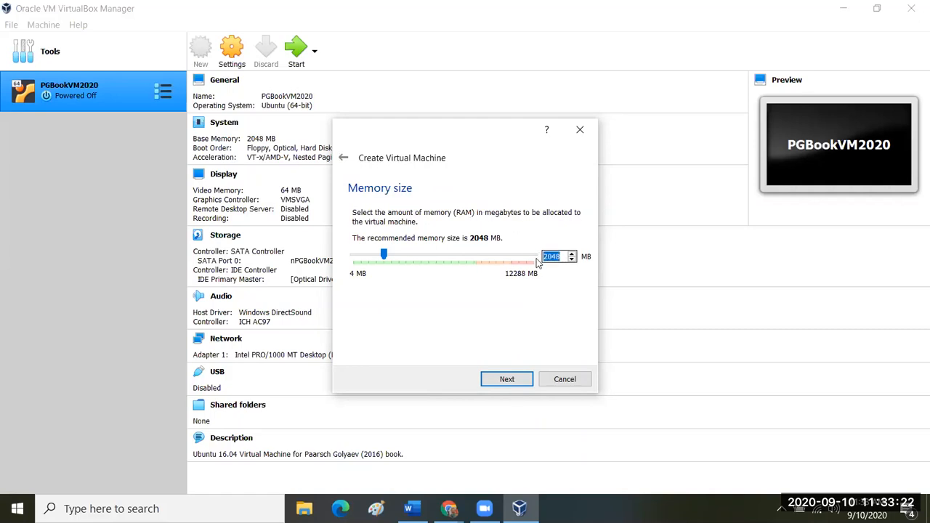
{"action": "mouse_move", "coordinate": [411, 386]}
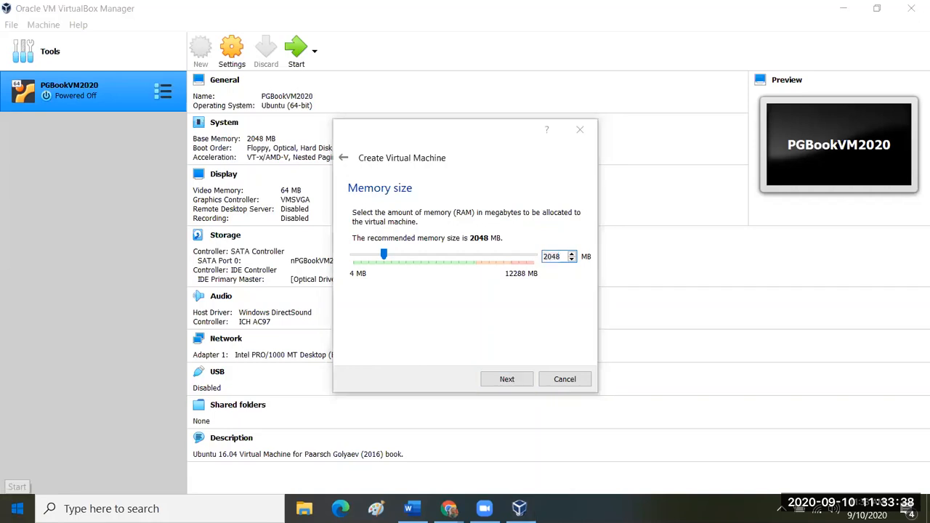
Use Calculator to work out 1024 × 6 = 6144 MB
{"action": "left_click", "coordinate": [17, 508]}
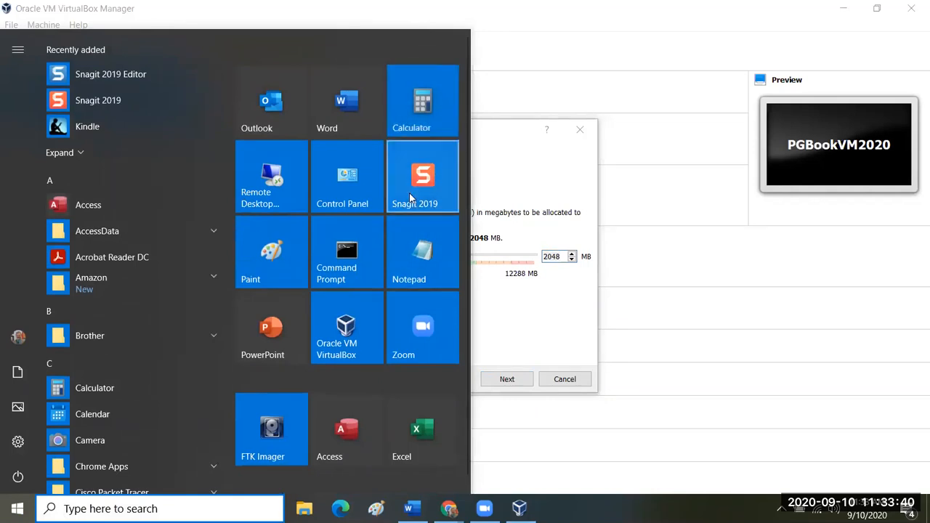
{"action": "left_click", "coordinate": [422, 100]}
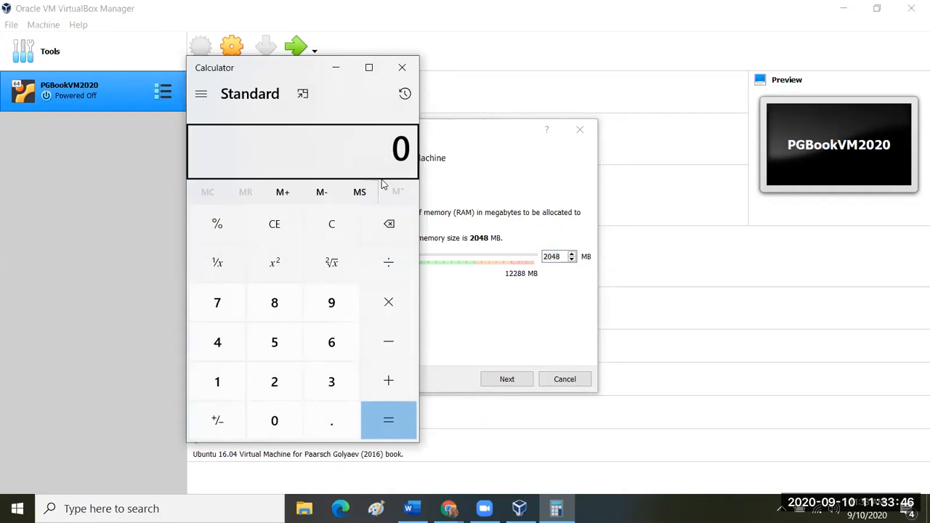
{"action": "left_click", "coordinate": [217, 382]}
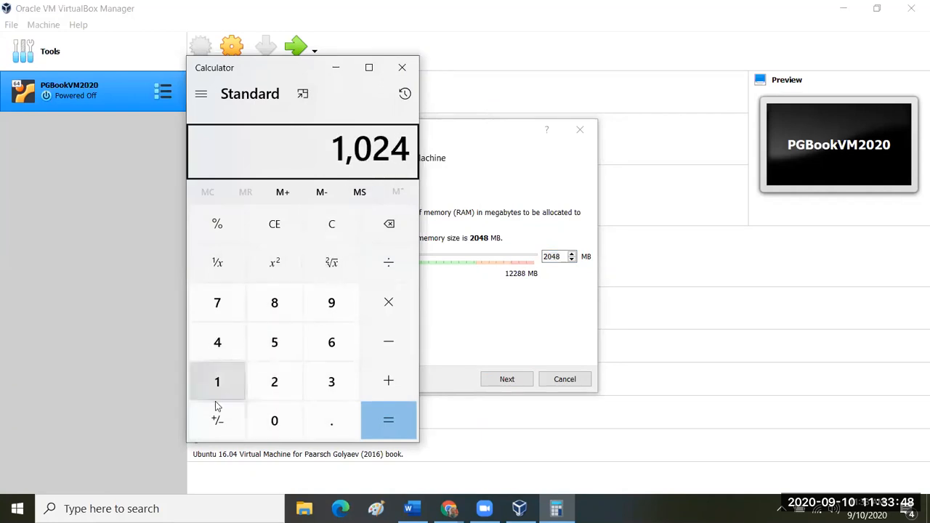
{"action": "left_click", "coordinate": [388, 420]}
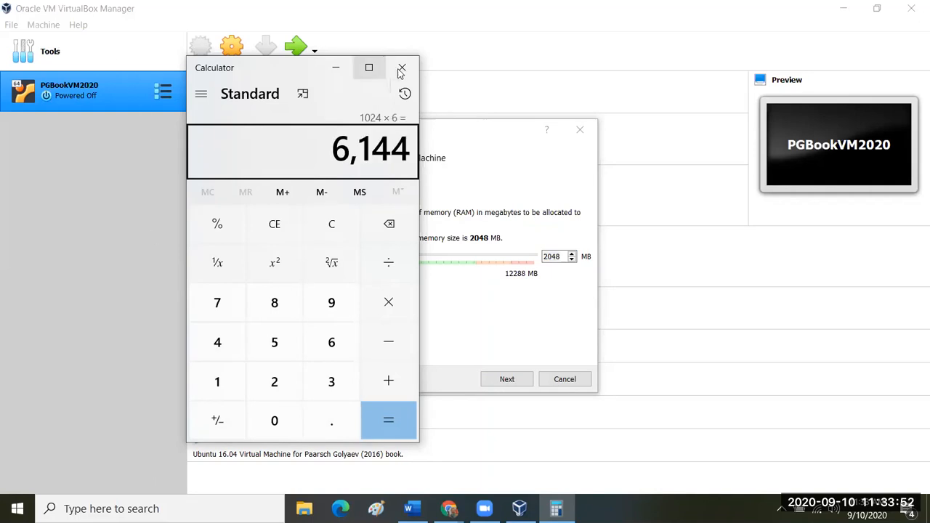
{"action": "left_click", "coordinate": [401, 68]}
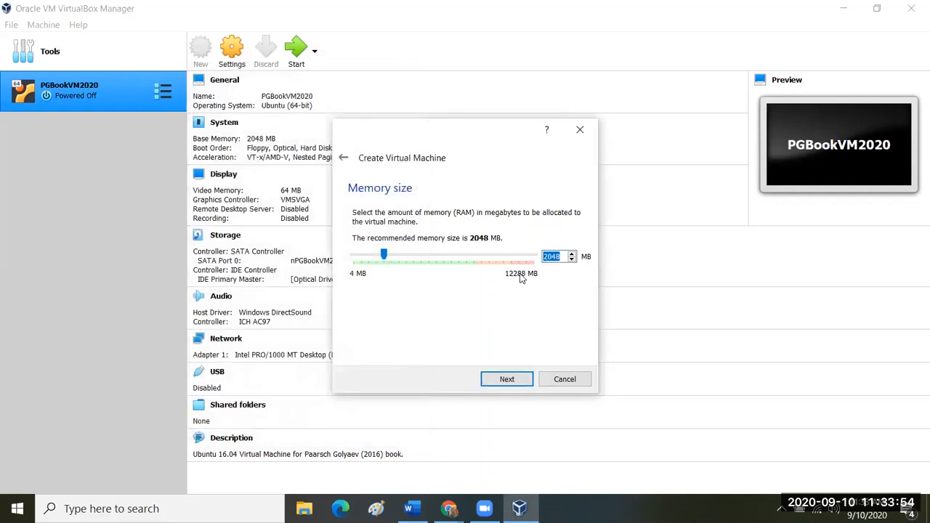
Give the machine 6144 MB of memory and choose to create a new virtual hard disk
{"action": "left_click_drag", "start_coordinate": [384, 254], "coordinate": [444, 254]}
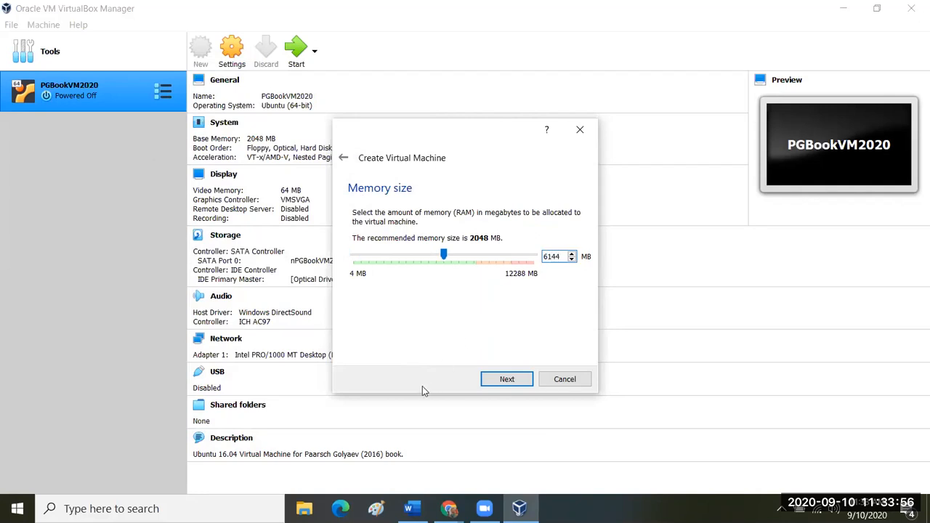
{"action": "left_click", "coordinate": [507, 378]}
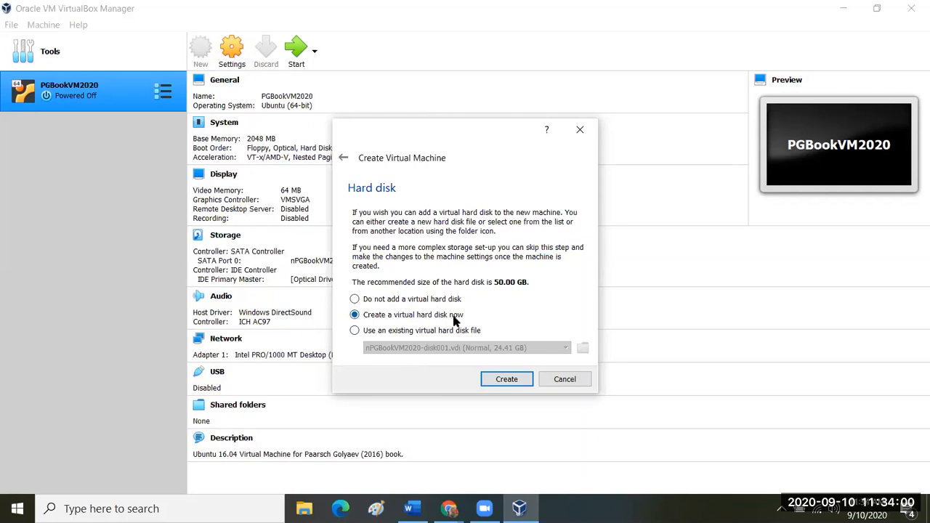
{"action": "left_click", "coordinate": [506, 378]}
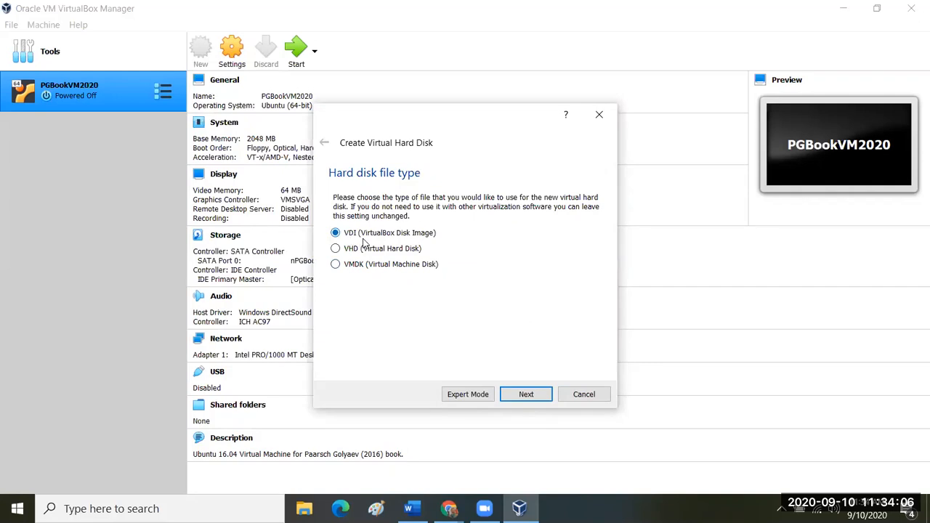
{"action": "mouse_move", "coordinate": [376, 241]}
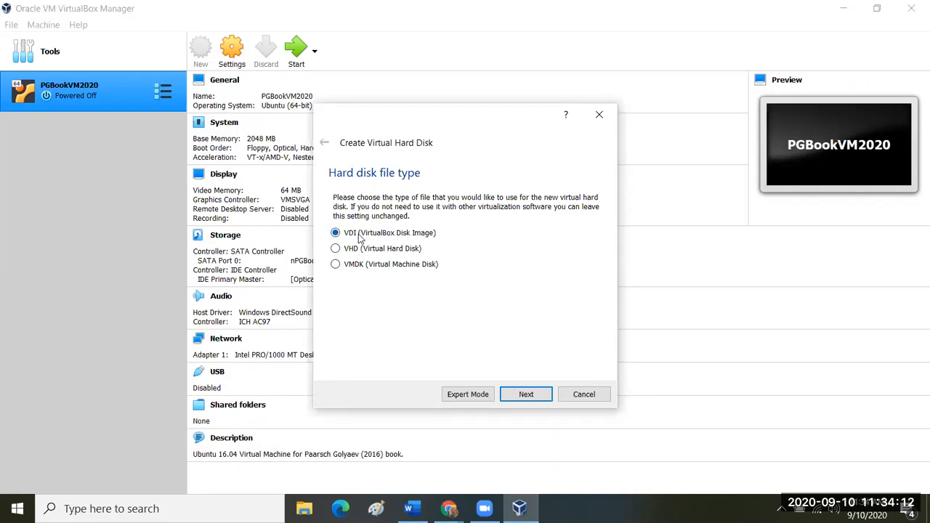
{"action": "mouse_move", "coordinate": [344, 253]}
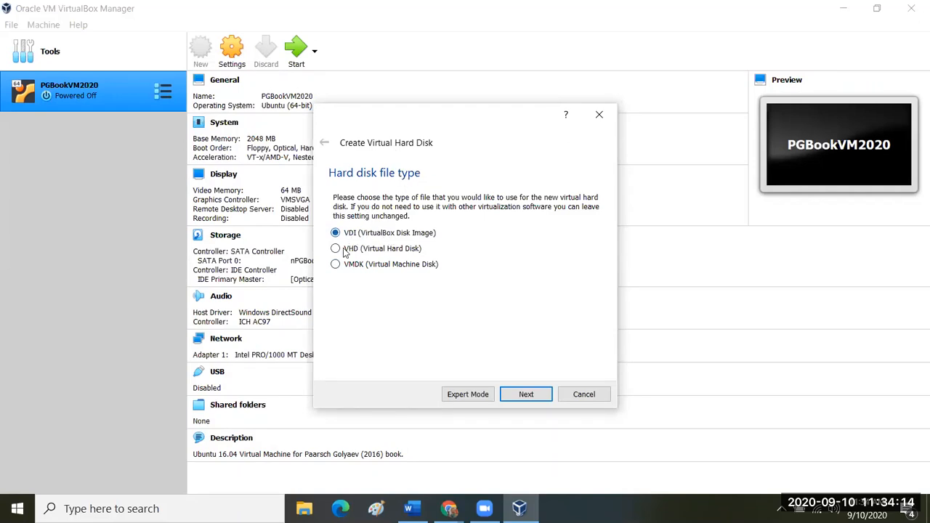
{"action": "mouse_move", "coordinate": [370, 253]}
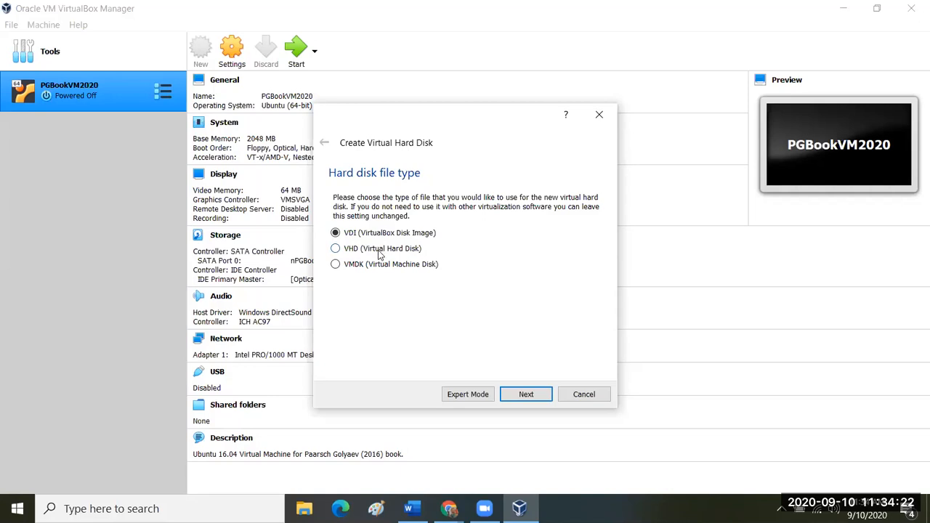
{"action": "mouse_move", "coordinate": [343, 269]}
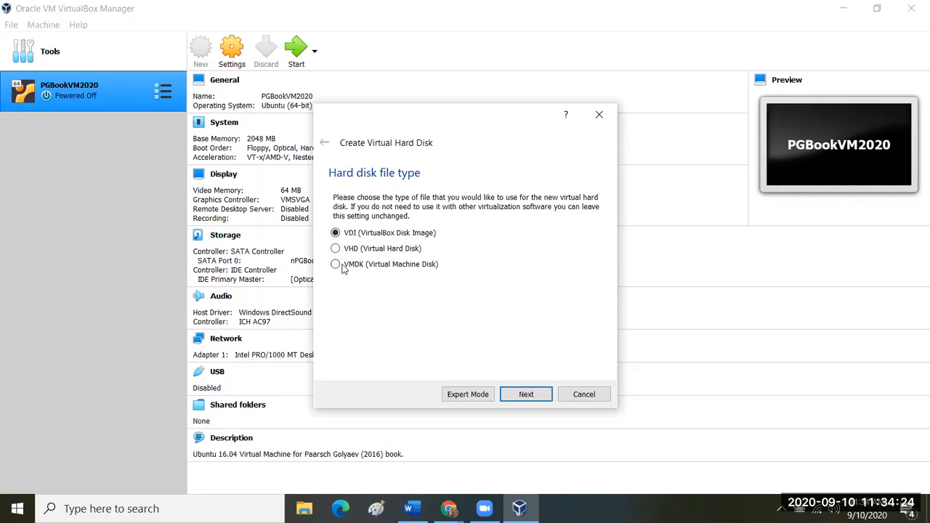
{"action": "mouse_move", "coordinate": [359, 269]}
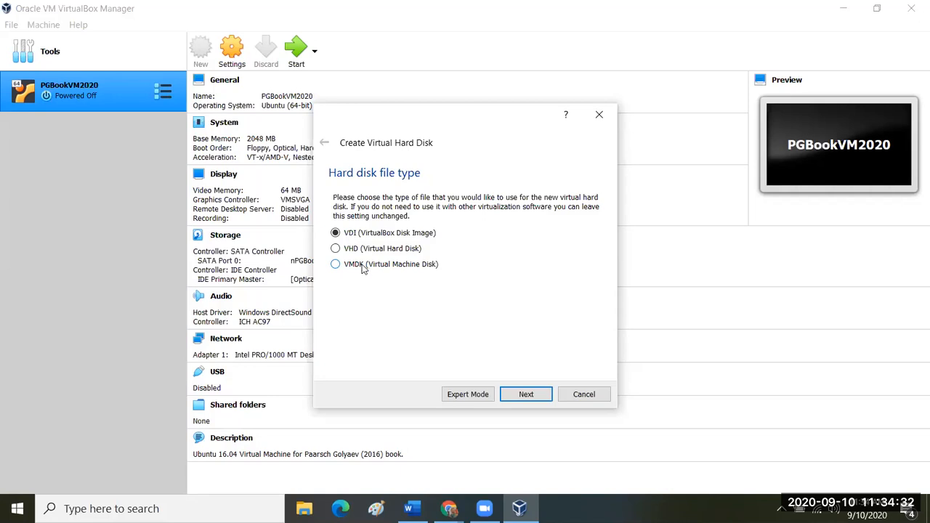
{"action": "mouse_move", "coordinate": [368, 274]}
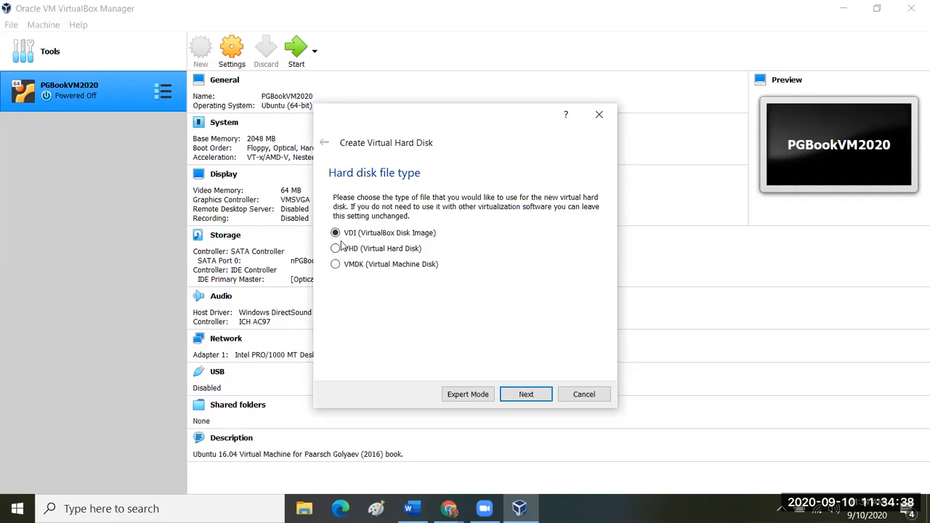
{"action": "mouse_move", "coordinate": [350, 257]}
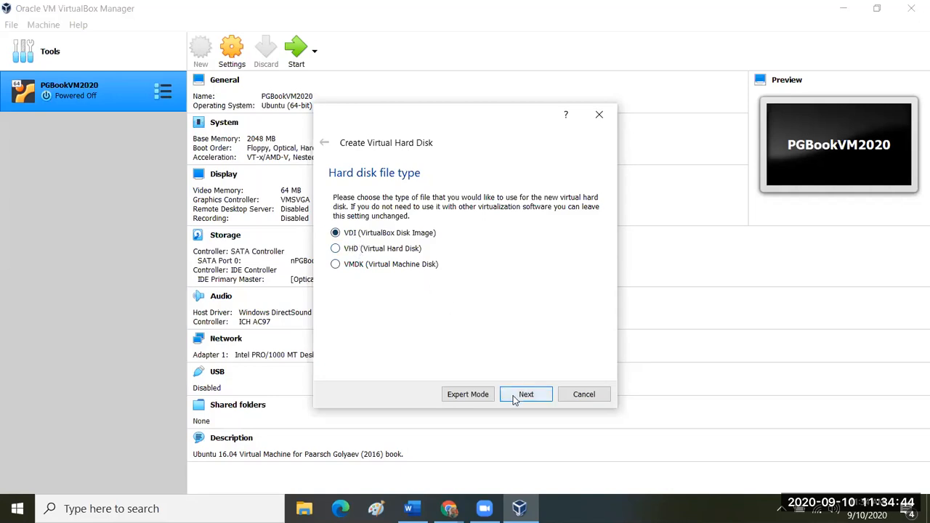
Keep VDI (VirtualBox Disk Image) as the disk file type and continue
{"action": "left_click", "coordinate": [526, 394]}
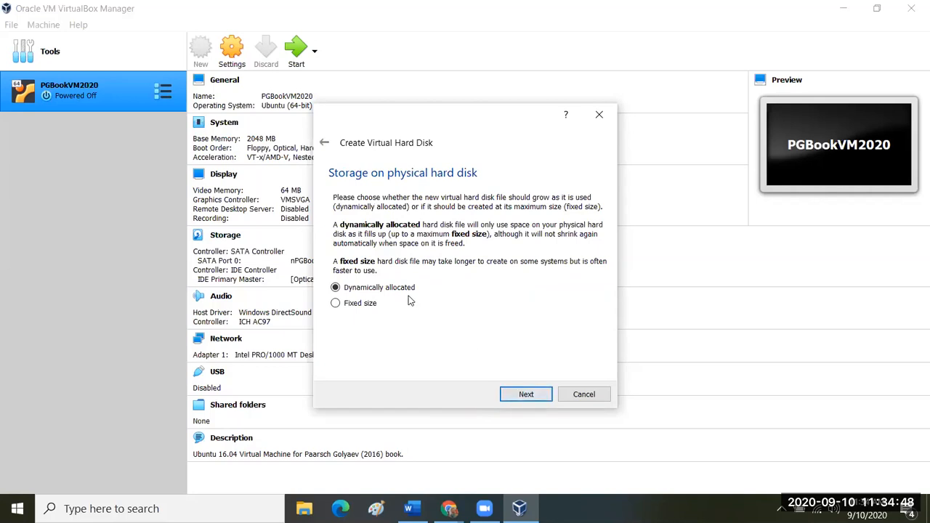
{"action": "mouse_move", "coordinate": [396, 191]}
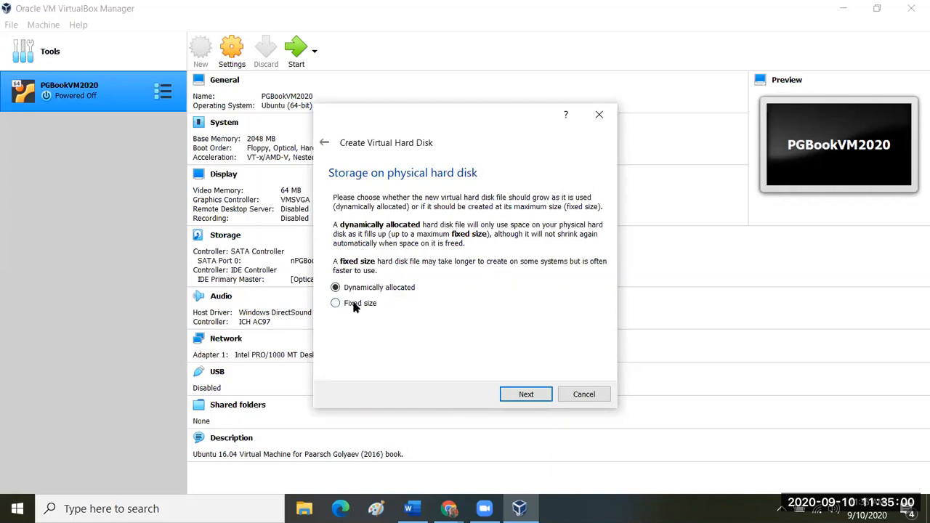
{"action": "mouse_move", "coordinate": [357, 309]}
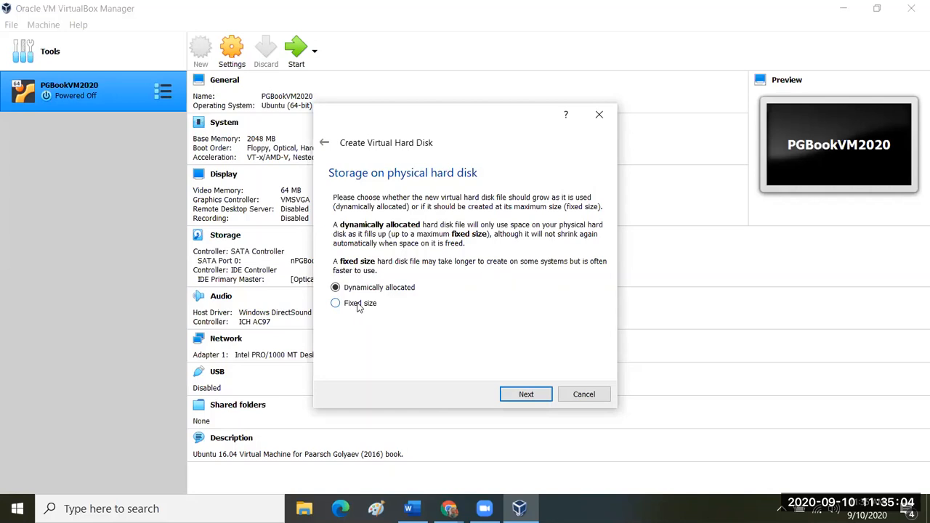
Choose Fixed size storage for the new disk and continue to location and size
{"action": "left_click", "coordinate": [335, 287]}
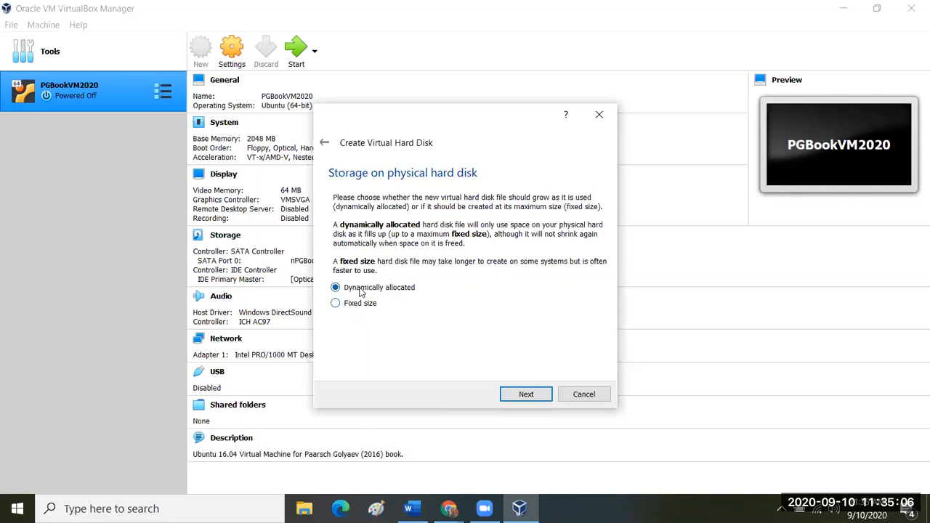
{"action": "mouse_move", "coordinate": [421, 287]}
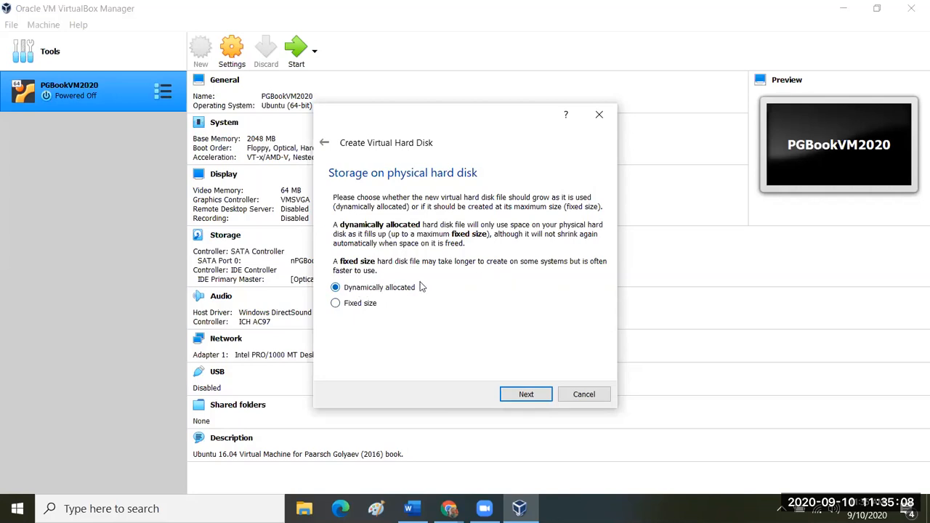
{"action": "left_click", "coordinate": [335, 303]}
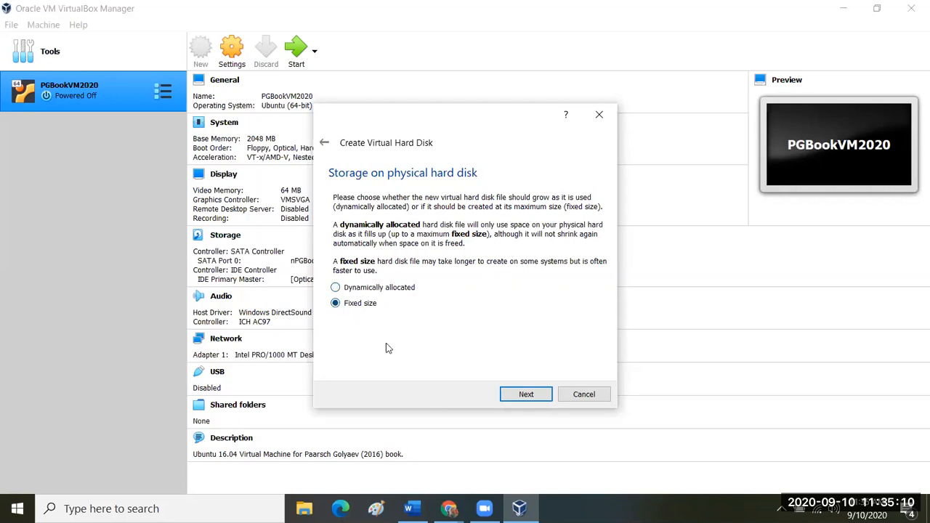
{"action": "left_click", "coordinate": [526, 393]}
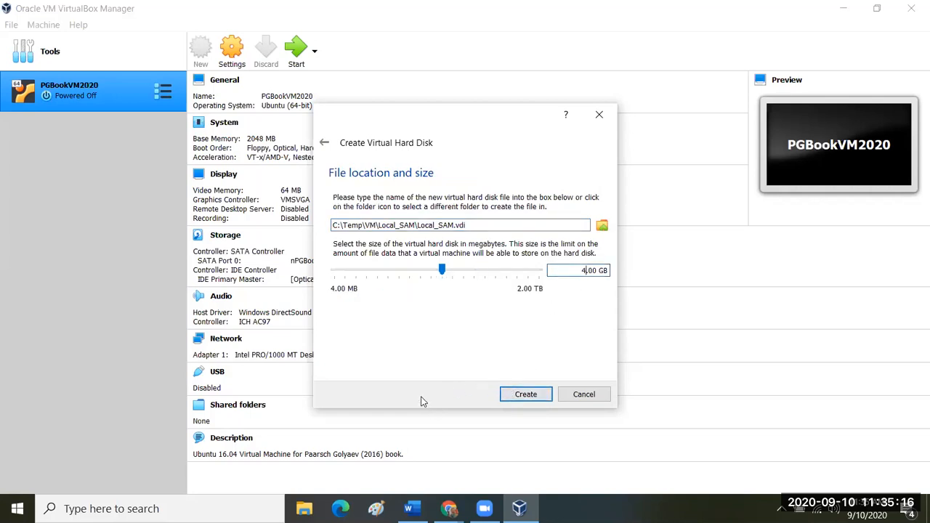
Size C:\Temp\VM\Local_SAM\Local_SAM.vdi at 44.00 GB and create it
{"action": "left_click_drag", "start_coordinate": [441, 270], "coordinate": [478, 270]}
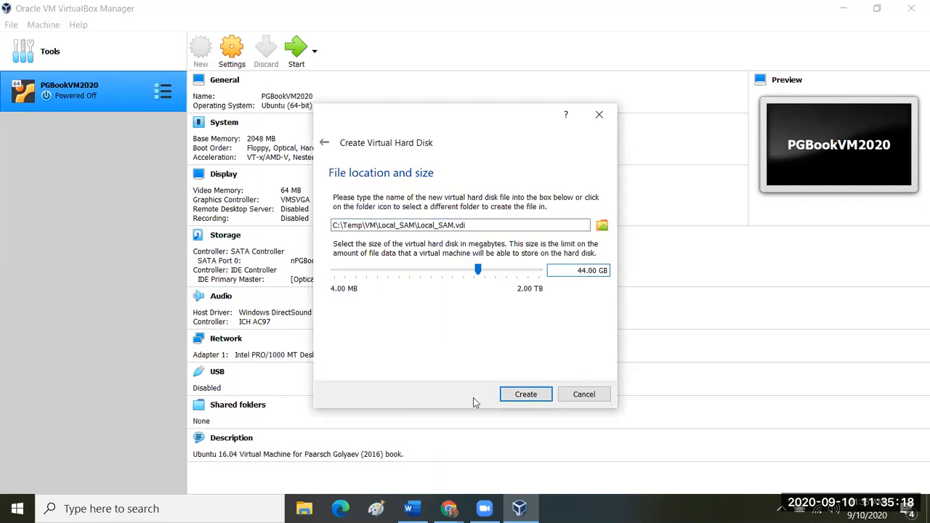
{"action": "mouse_move", "coordinate": [483, 407]}
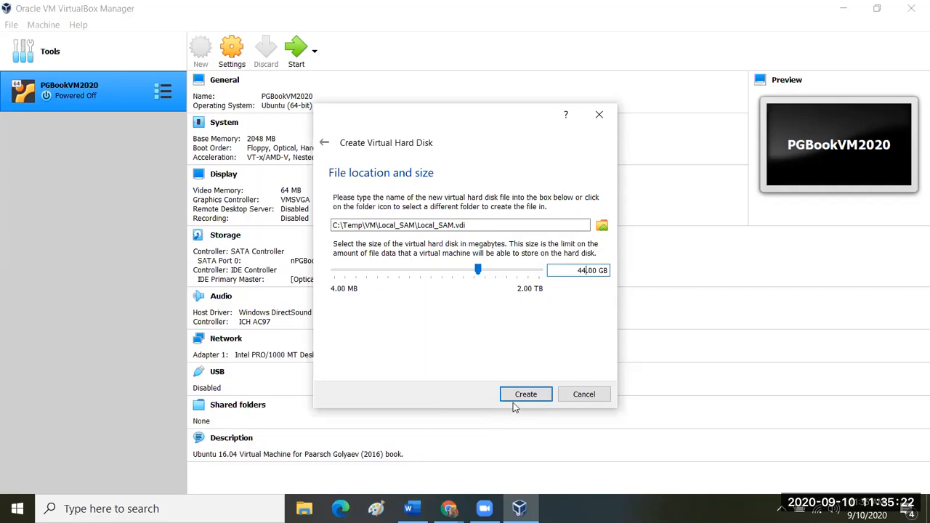
{"action": "mouse_move", "coordinate": [520, 421]}
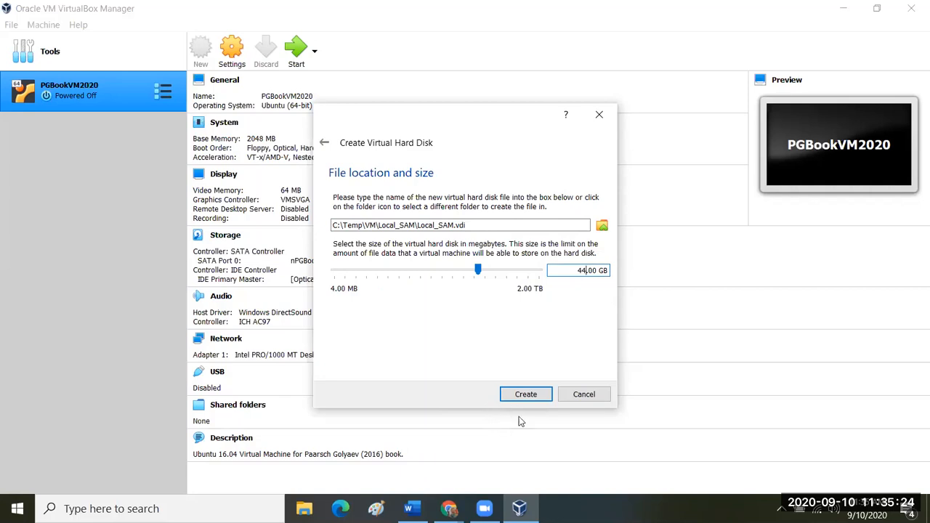
{"action": "left_click", "coordinate": [525, 394]}
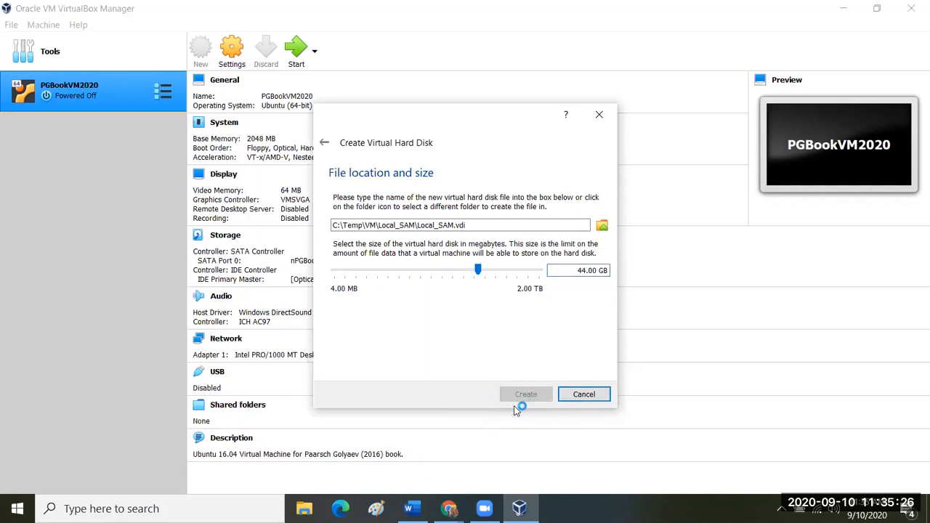
Wait while the fixed-size Local_SAM.vdi storage unit is being created
{"action": "left_click", "coordinate": [526, 394]}
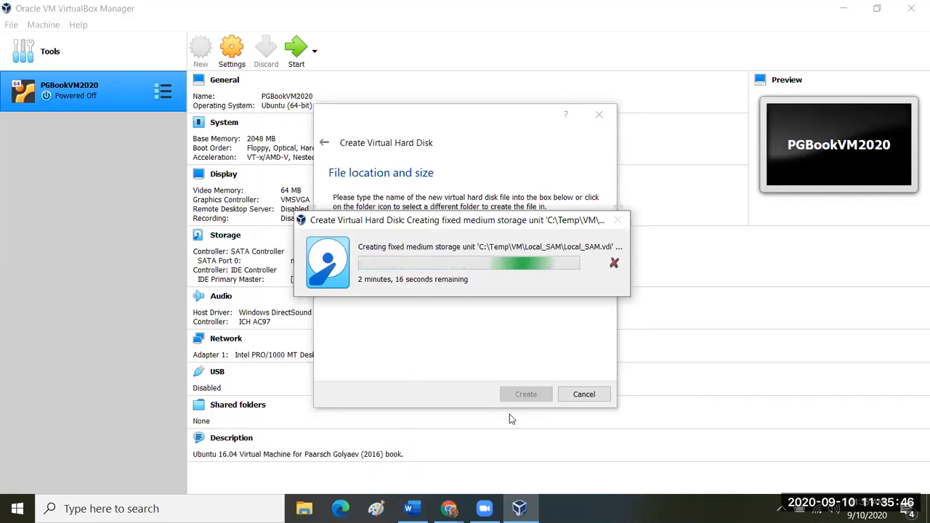
{"action": "mouse_move", "coordinate": [596, 281]}
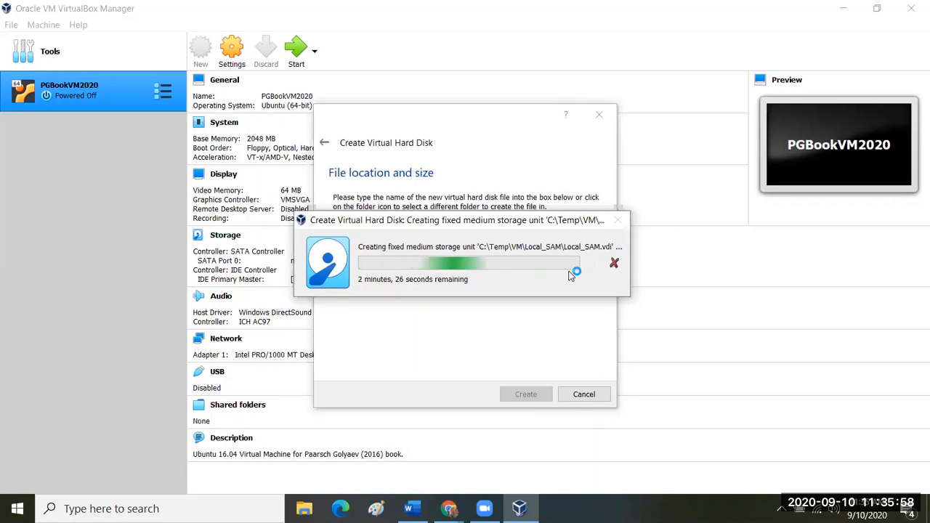
{"action": "mouse_move", "coordinate": [565, 292]}
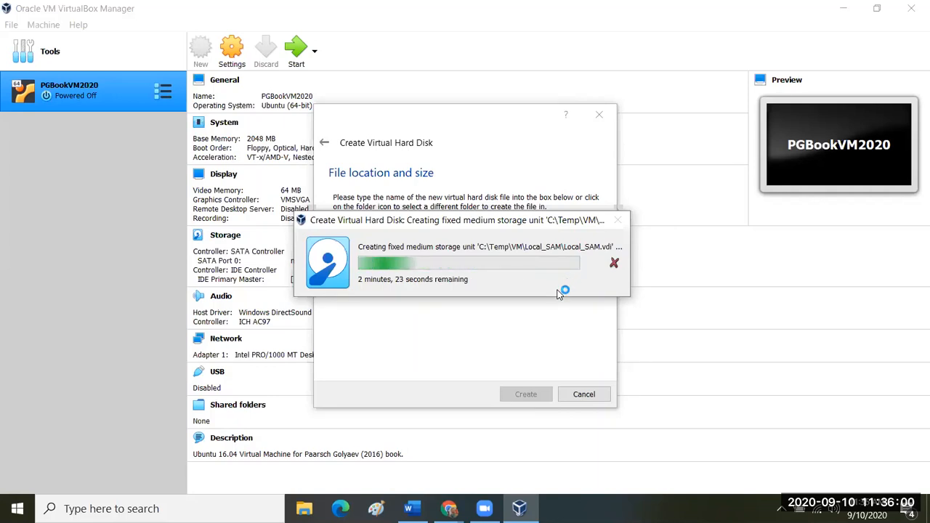
{"action": "mouse_move", "coordinate": [540, 318]}
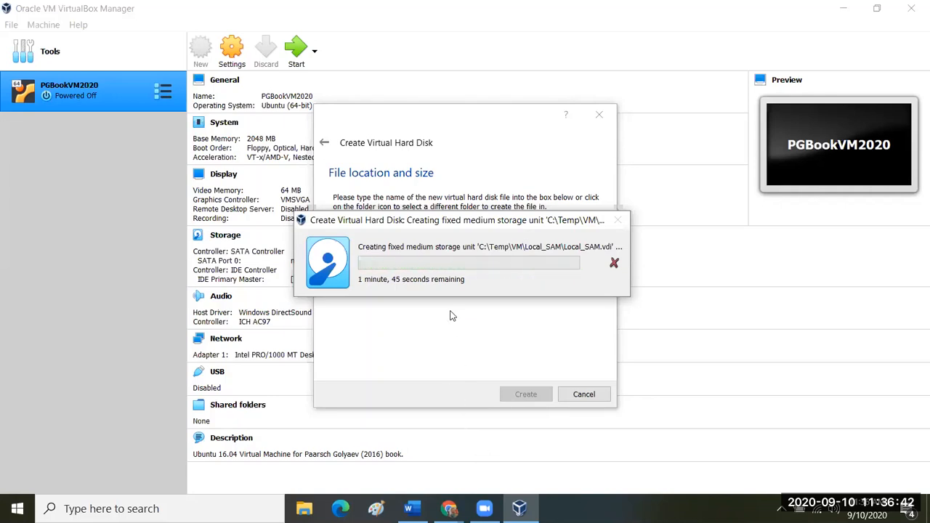
{"action": "mouse_move", "coordinate": [494, 432]}
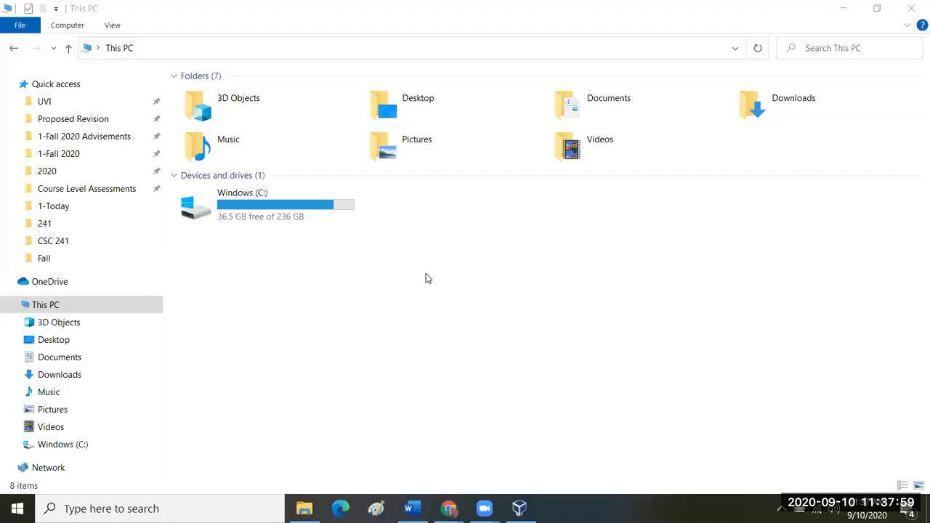
{"action": "mouse_move", "coordinate": [375, 298]}
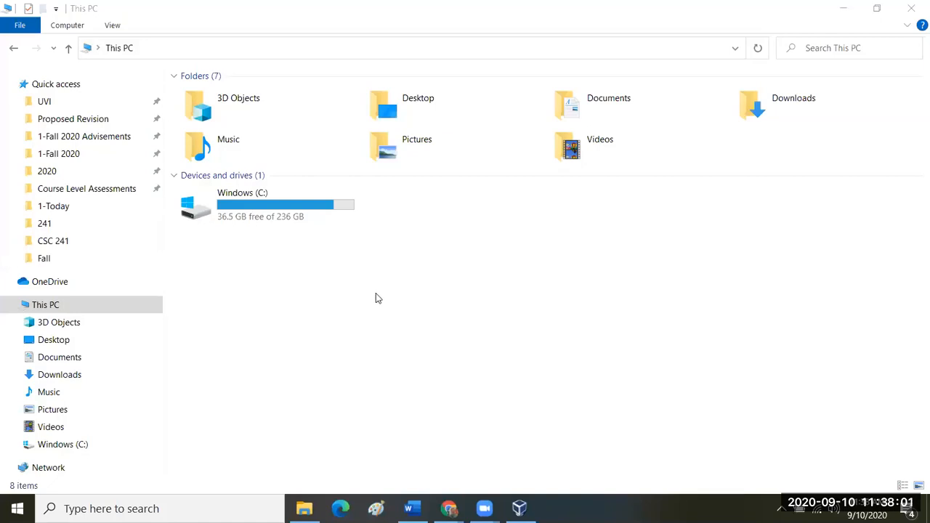
{"action": "mouse_move", "coordinate": [254, 265]}
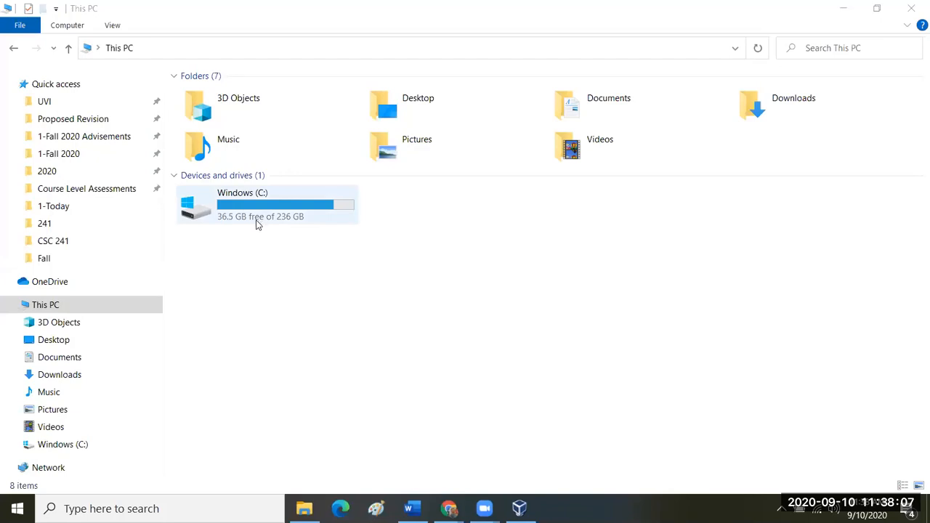
{"action": "mouse_move", "coordinate": [259, 213]}
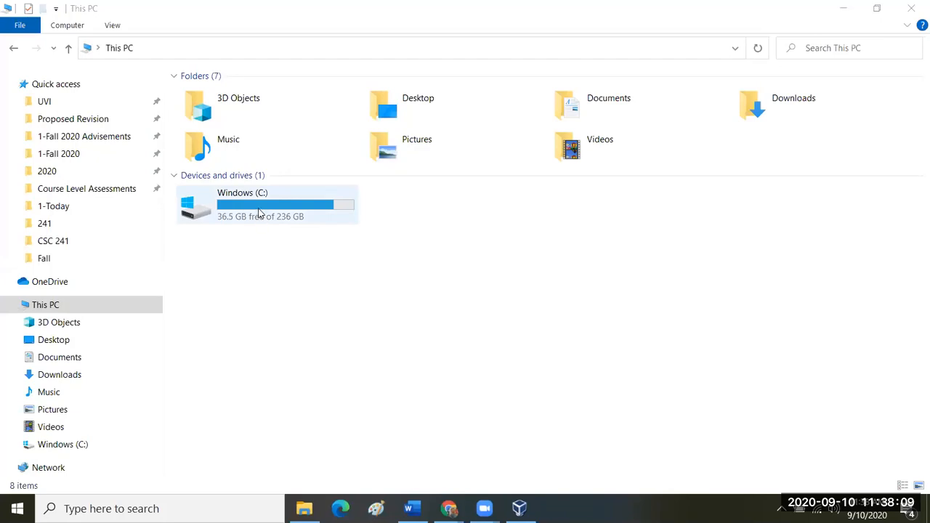
{"action": "mouse_move", "coordinate": [263, 216]}
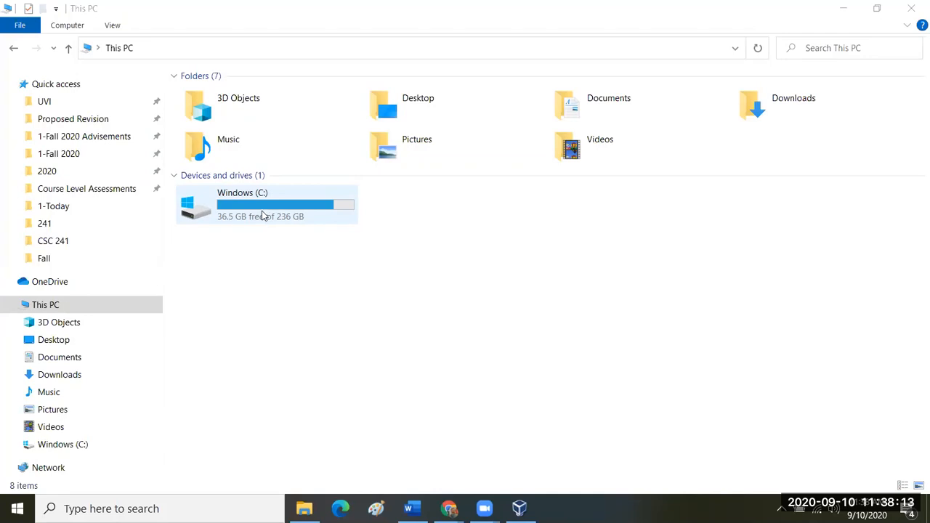
{"action": "mouse_move", "coordinate": [255, 209]}
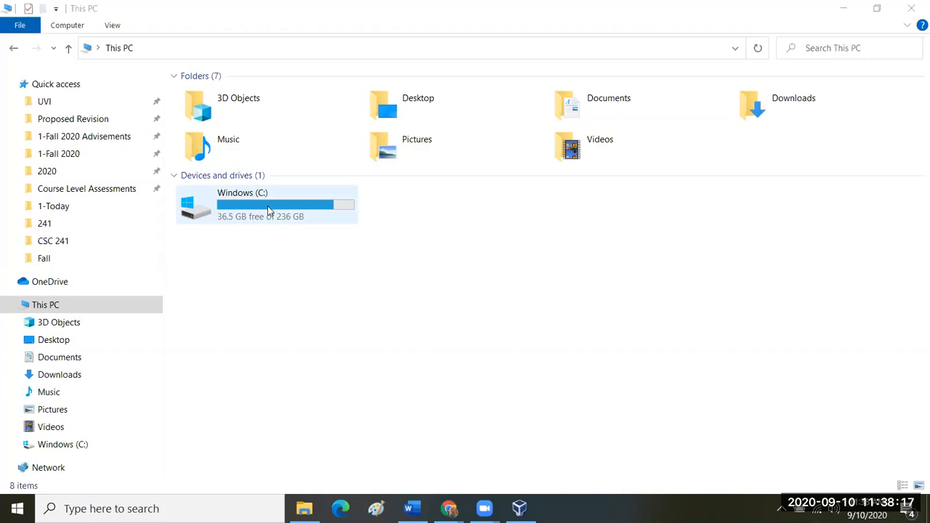
{"action": "mouse_move", "coordinate": [526, 478]}
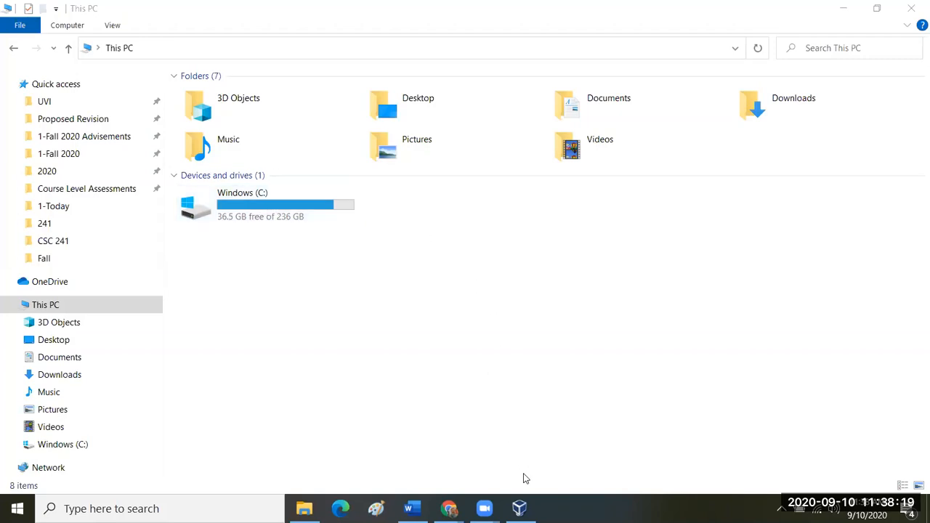
{"action": "mouse_move", "coordinate": [540, 409]}
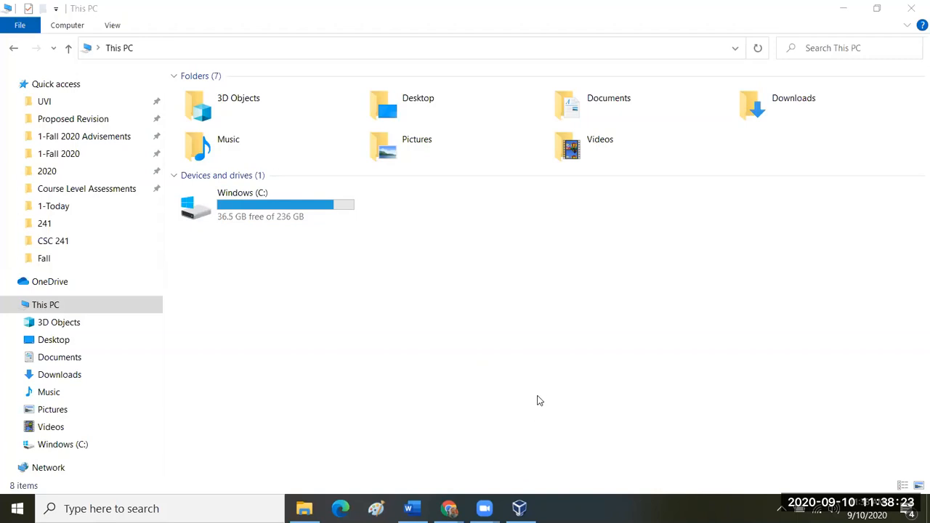
{"action": "mouse_move", "coordinate": [550, 345]}
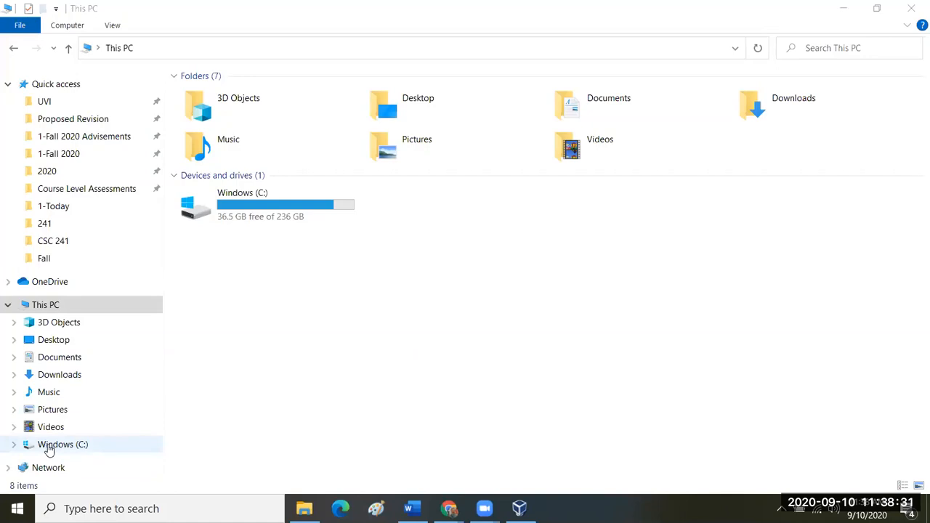
{"action": "mouse_move", "coordinate": [49, 452]}
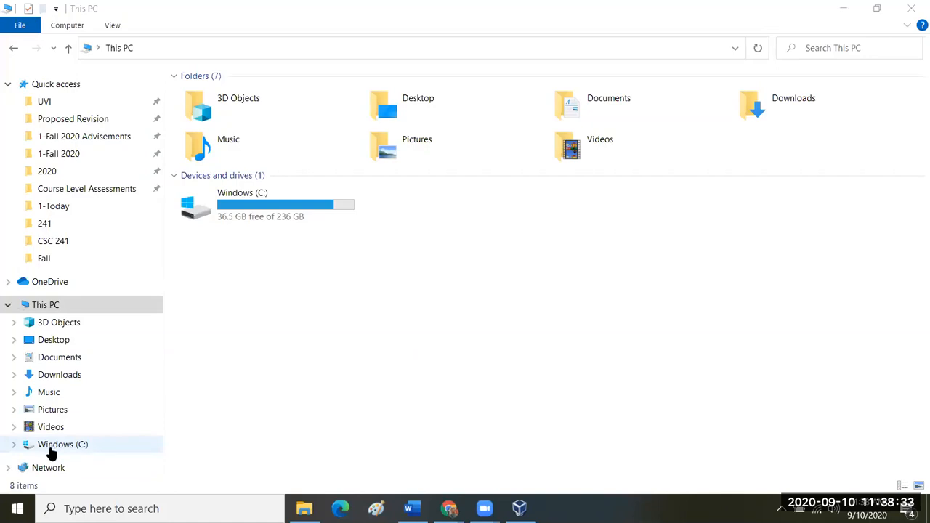
{"action": "mouse_move", "coordinate": [52, 456]}
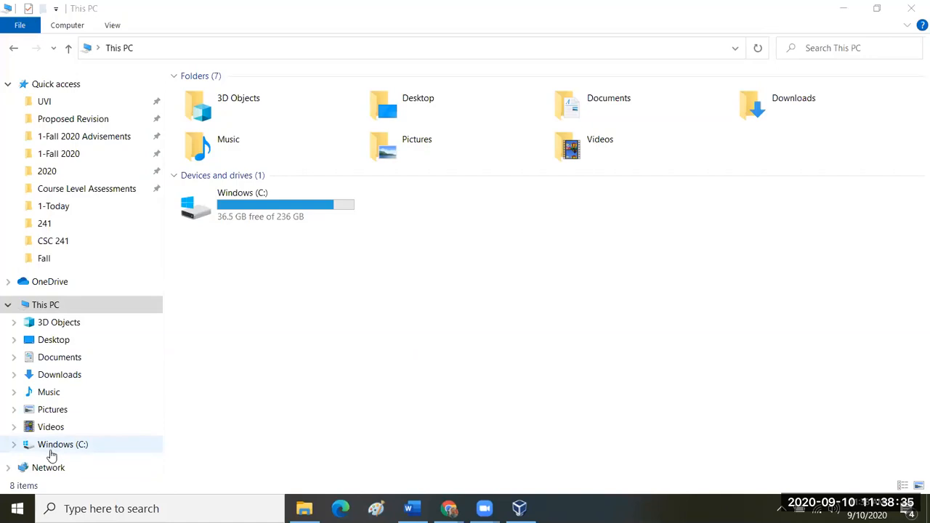
{"action": "mouse_move", "coordinate": [58, 454]}
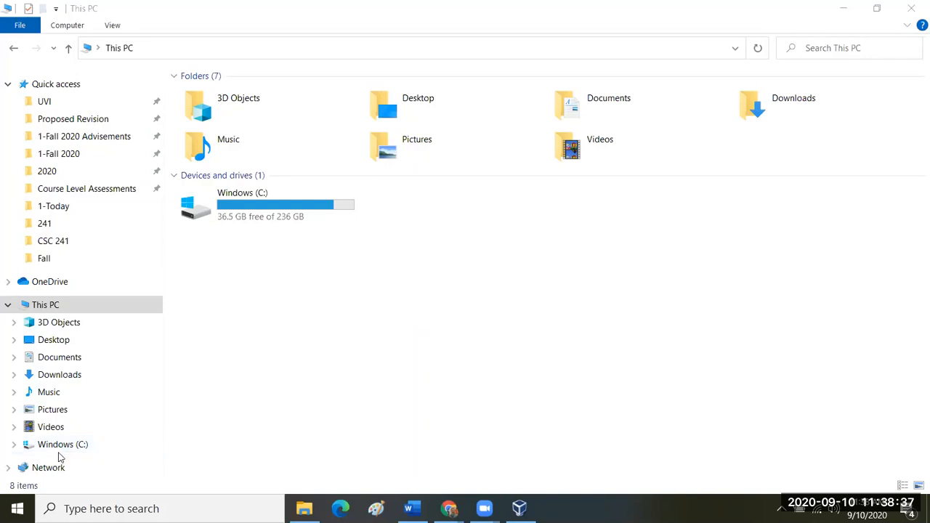
{"action": "mouse_move", "coordinate": [62, 444]}
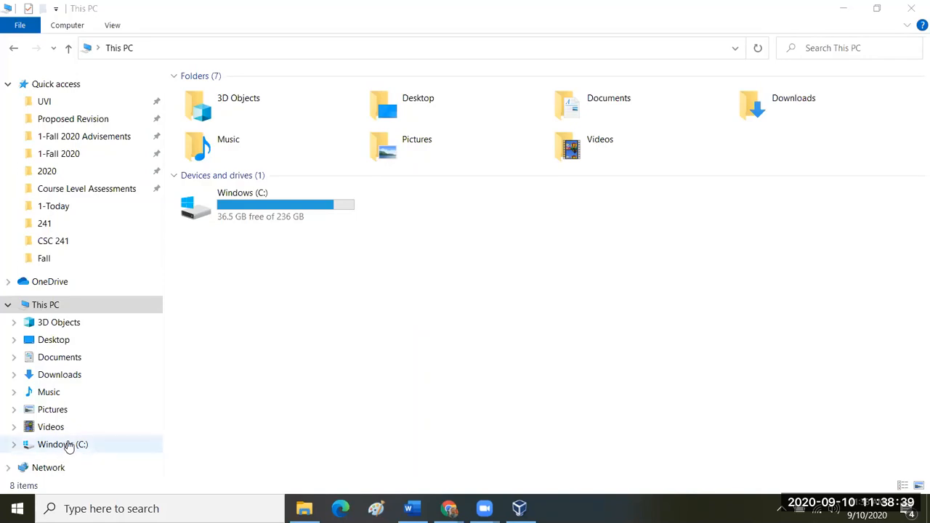
{"action": "mouse_move", "coordinate": [71, 447]}
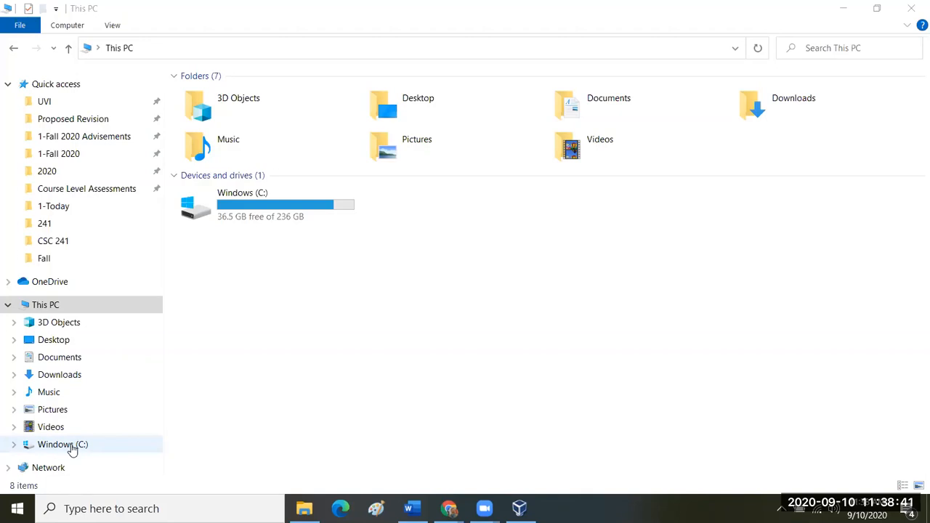
{"action": "mouse_move", "coordinate": [78, 447]}
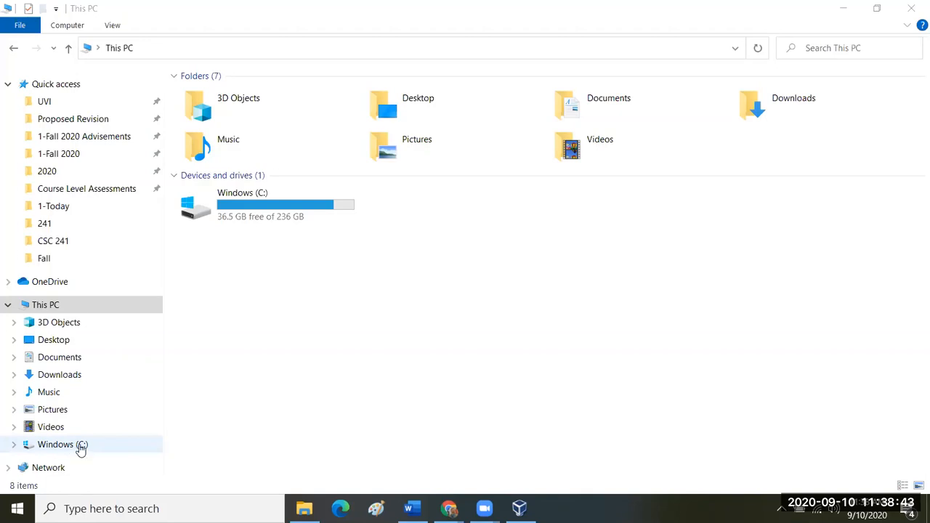
{"action": "mouse_move", "coordinate": [83, 449]}
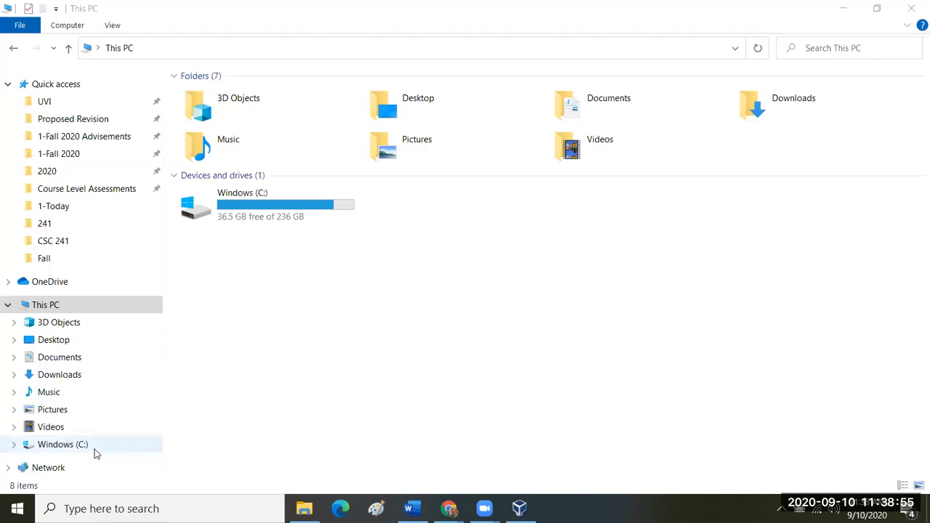
{"action": "mouse_move", "coordinate": [174, 469]}
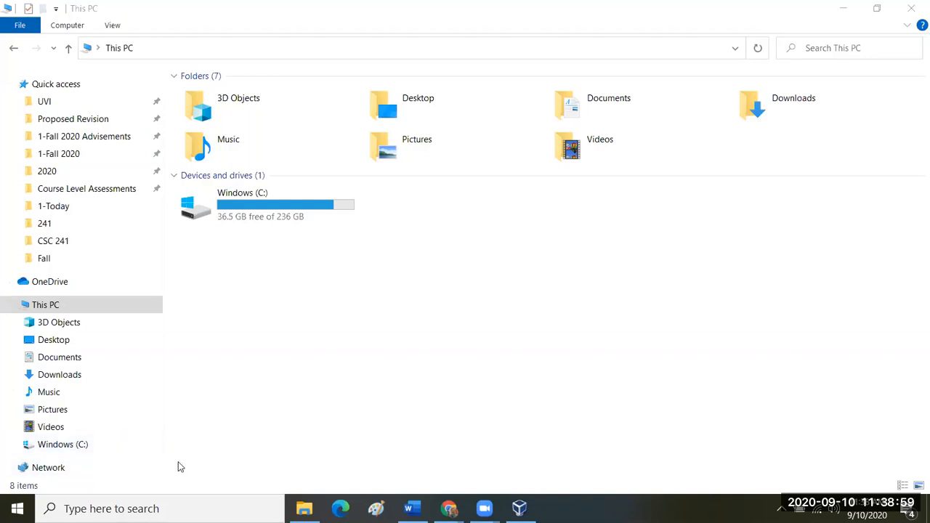
{"action": "mouse_move", "coordinate": [182, 466]}
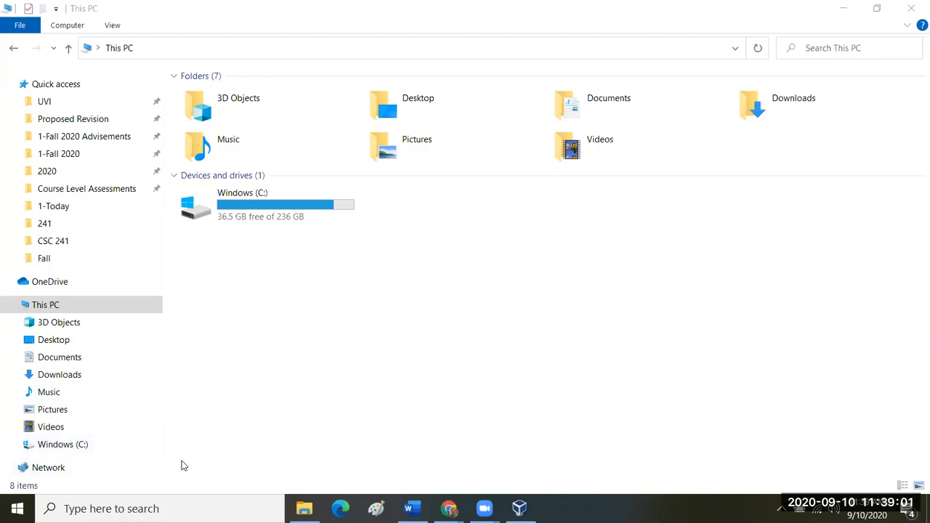
{"action": "mouse_move", "coordinate": [276, 438]}
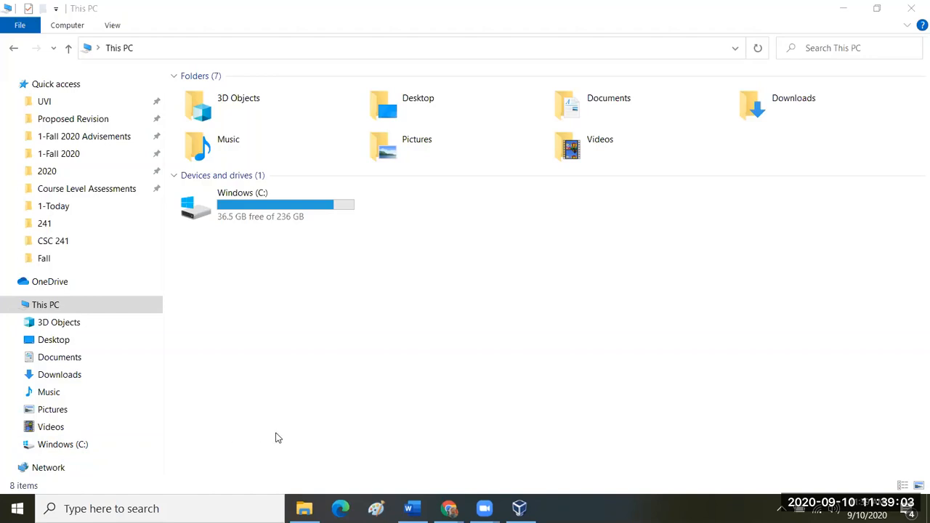
{"action": "mouse_move", "coordinate": [355, 415]}
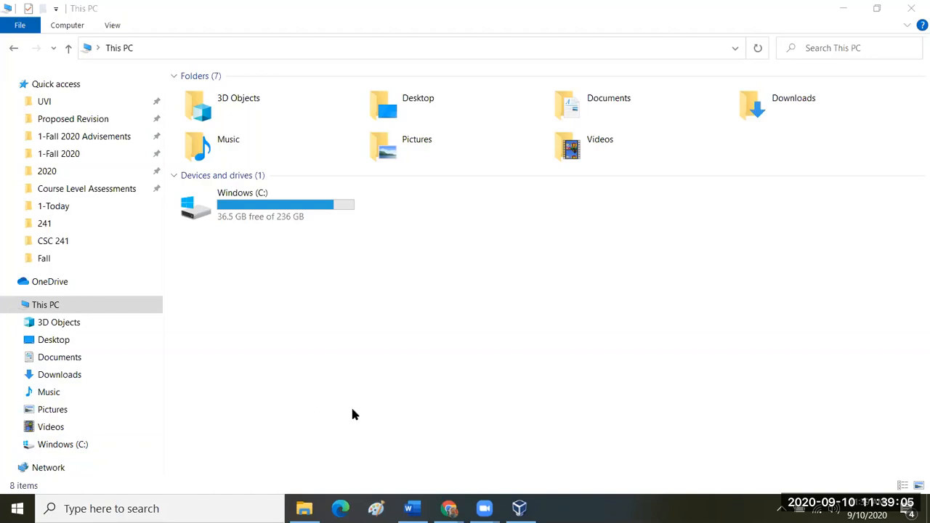
{"action": "mouse_move", "coordinate": [499, 360]}
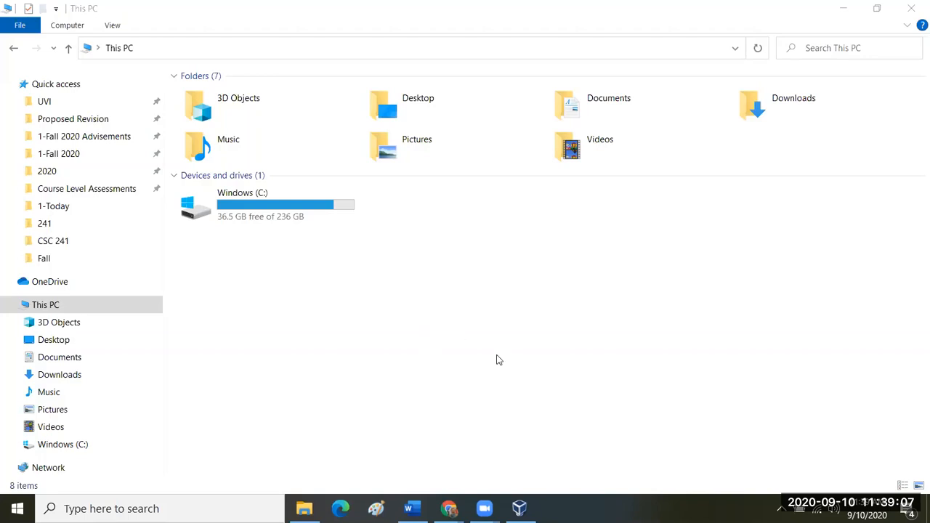
{"action": "mouse_move", "coordinate": [570, 392]}
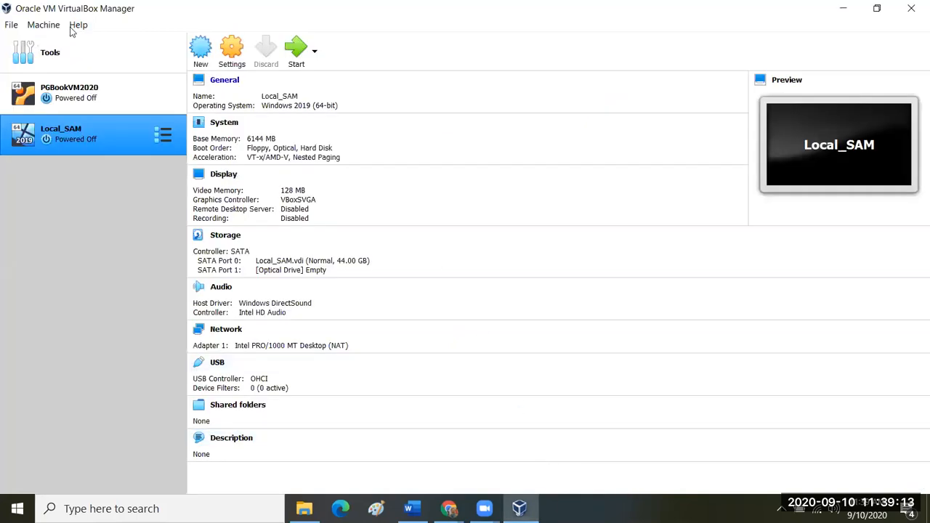
{"action": "mouse_move", "coordinate": [91, 145]}
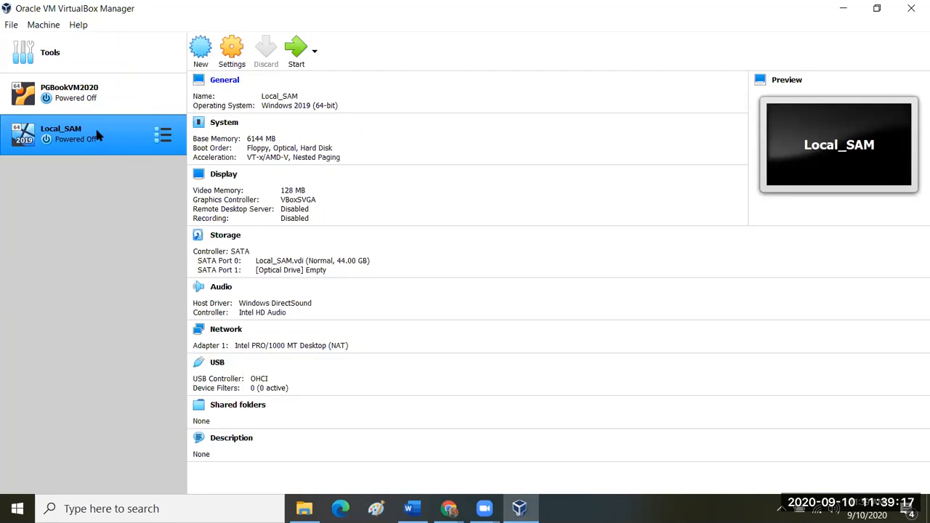
{"action": "mouse_move", "coordinate": [102, 134]}
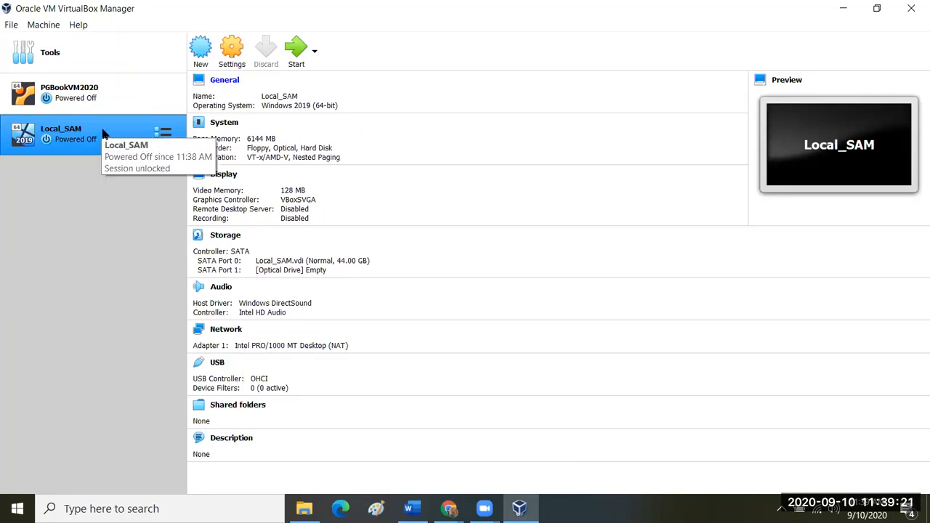
{"action": "mouse_move", "coordinate": [75, 129]}
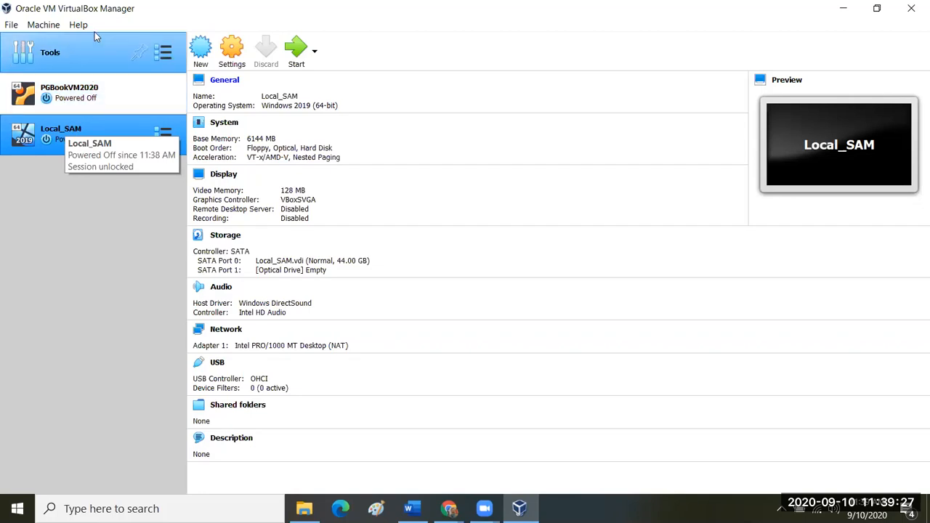
{"action": "mouse_move", "coordinate": [76, 140]}
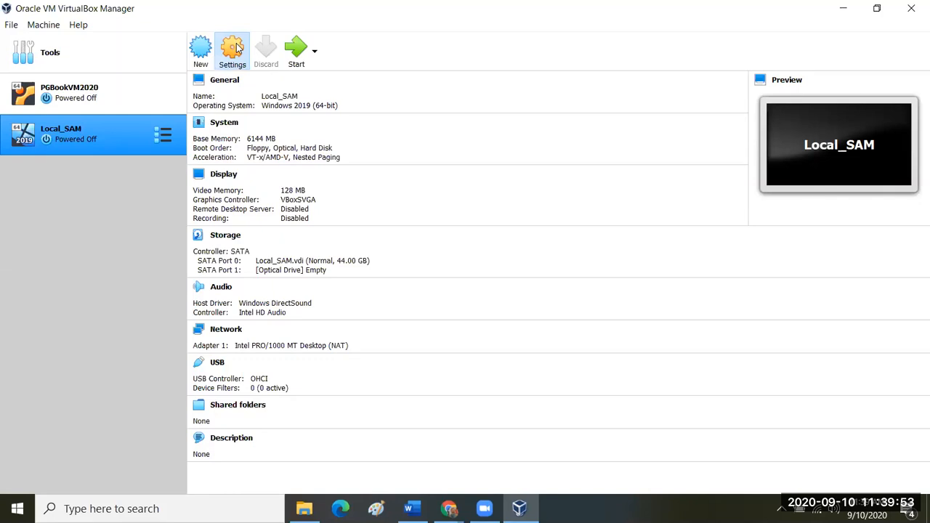
In Local_SAM's System settings, uncheck Floppy in the boot order and view the Processor tab
{"action": "left_click", "coordinate": [232, 49]}
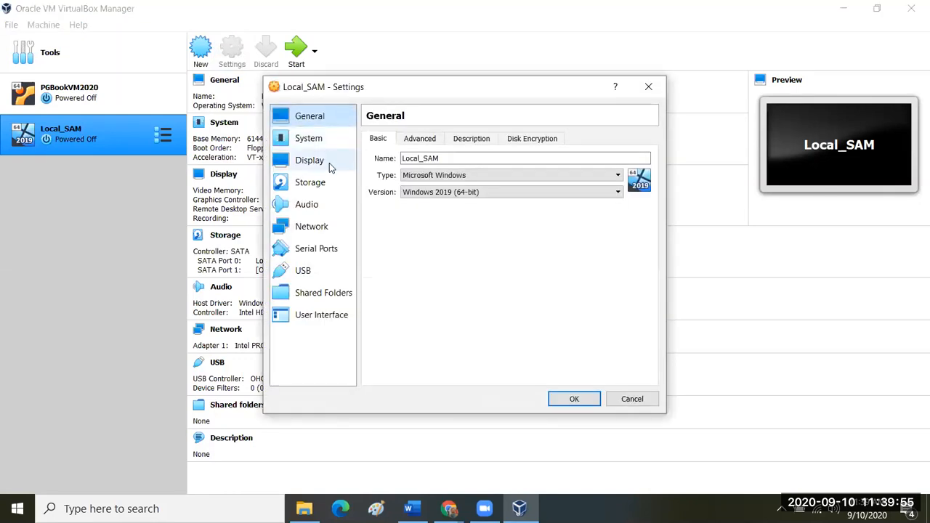
{"action": "mouse_move", "coordinate": [333, 174]}
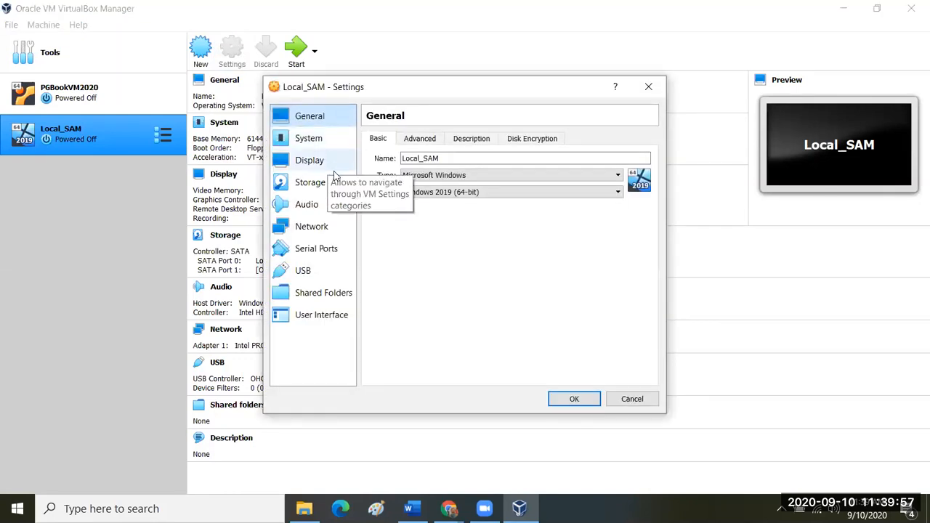
{"action": "mouse_move", "coordinate": [332, 138]}
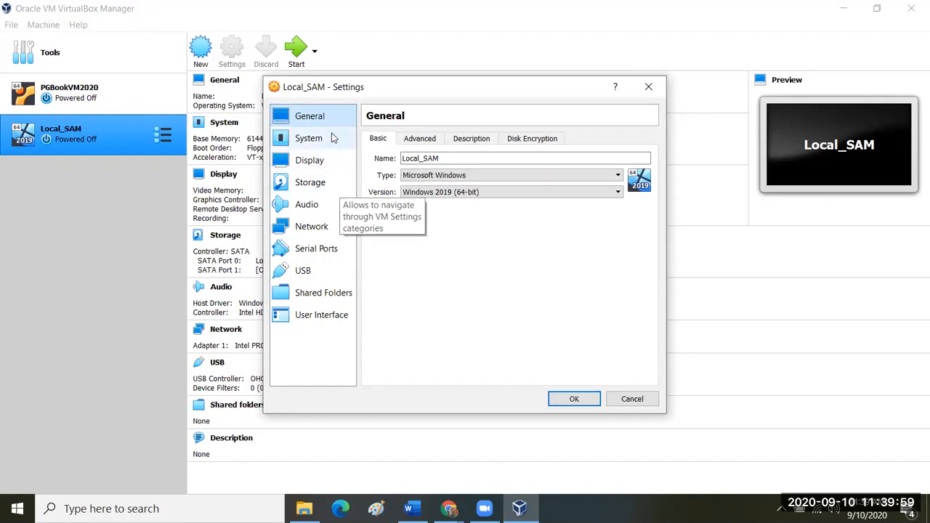
{"action": "left_click", "coordinate": [308, 138]}
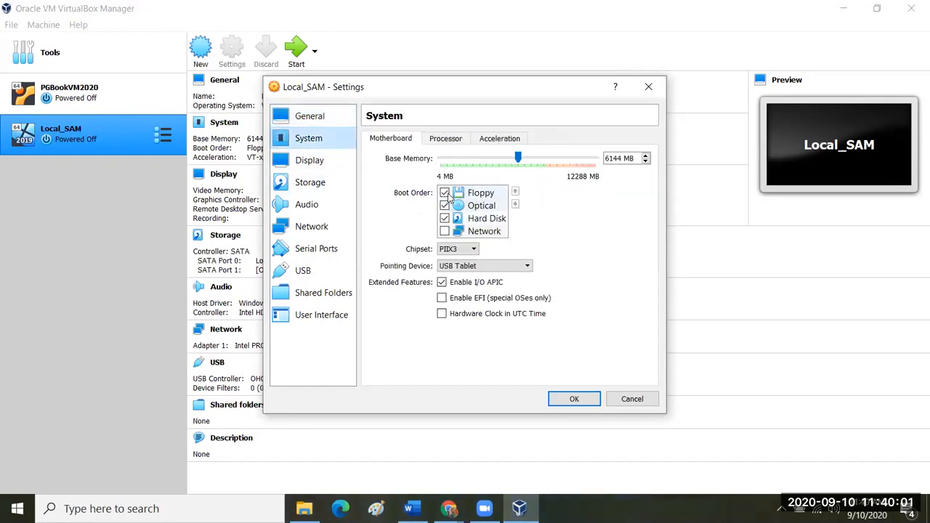
{"action": "left_click", "coordinate": [445, 193]}
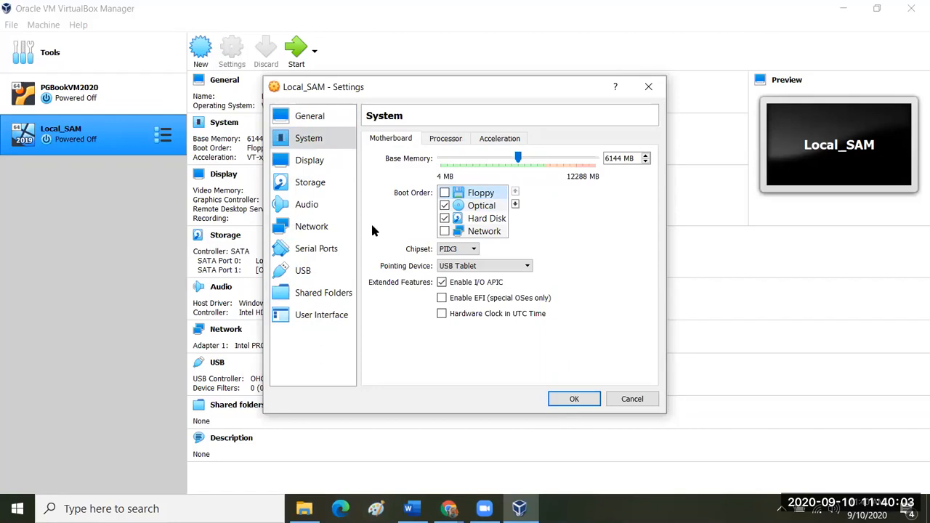
{"action": "mouse_move", "coordinate": [360, 221]}
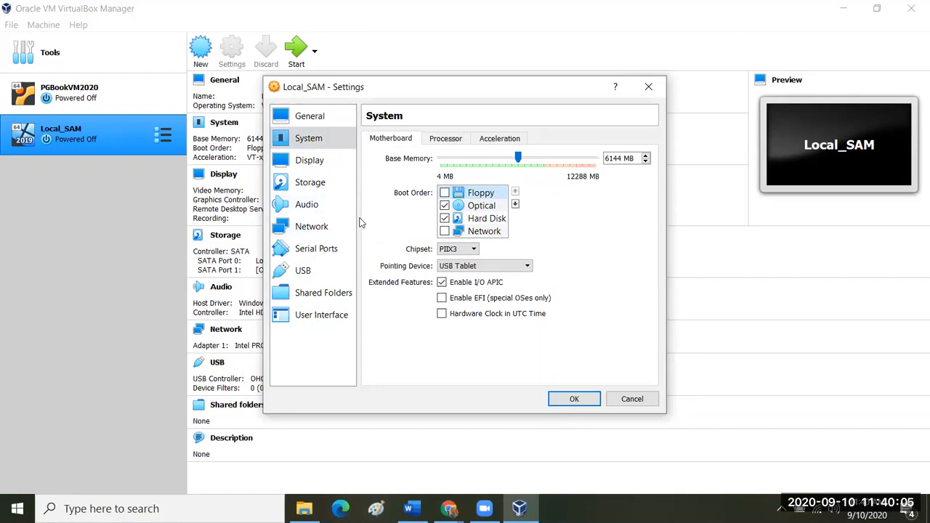
{"action": "mouse_move", "coordinate": [370, 195]}
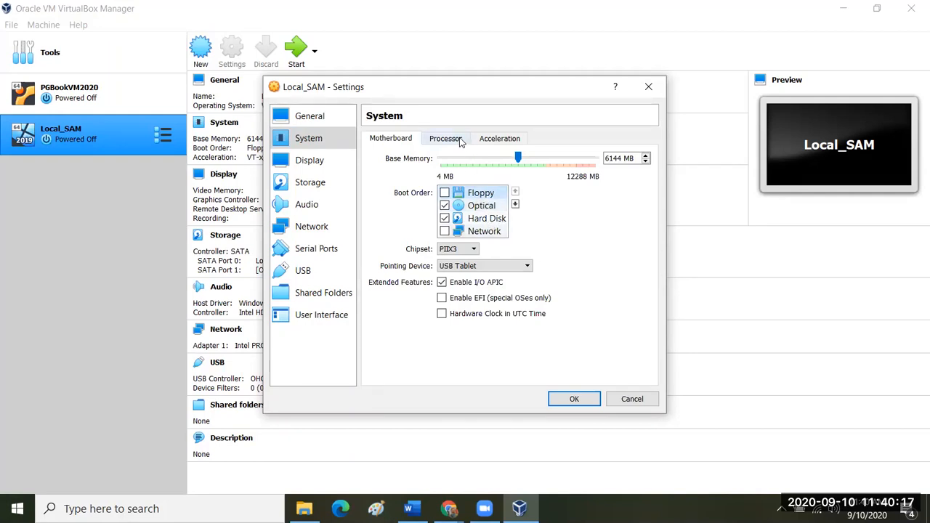
{"action": "left_click", "coordinate": [446, 138]}
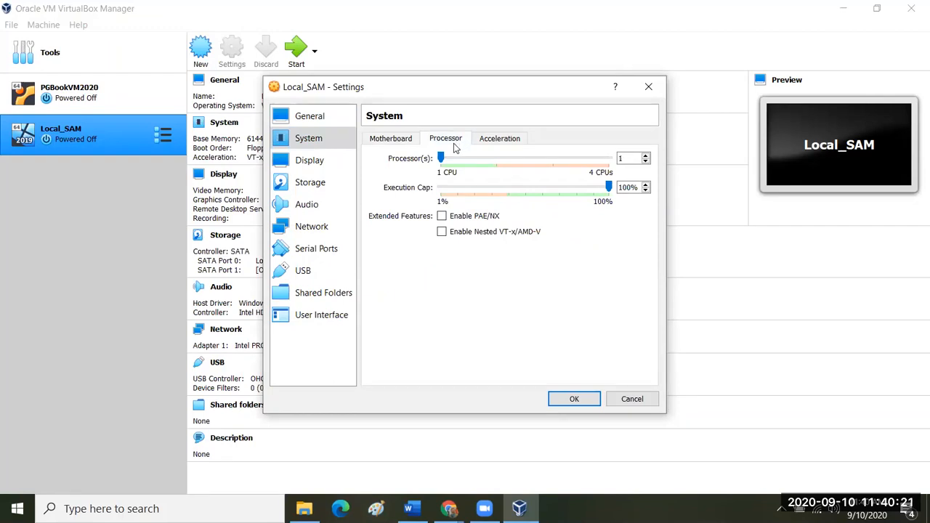
On the Processor tab, use 2 CPUs and tick Enable PAE/NX and Nested VT-x/AMD-V
{"action": "left_click", "coordinate": [390, 138]}
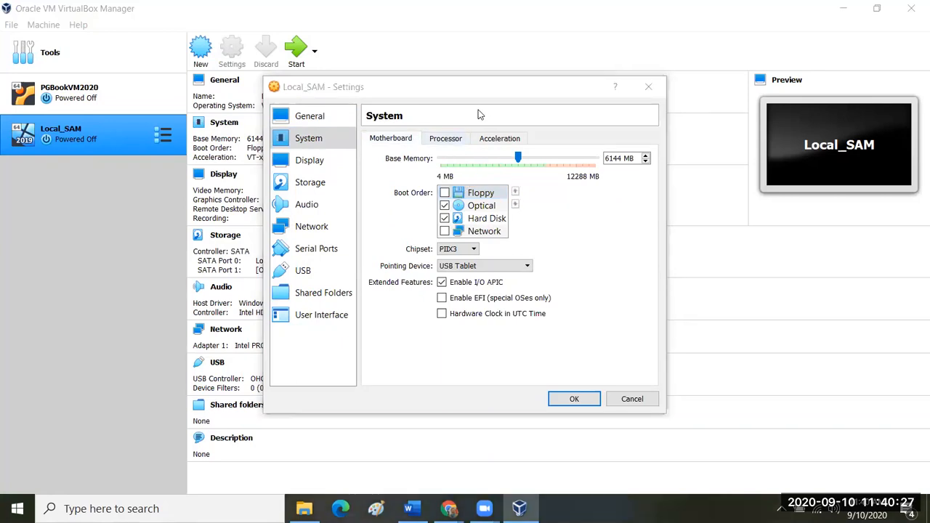
{"action": "left_click", "coordinate": [446, 139]}
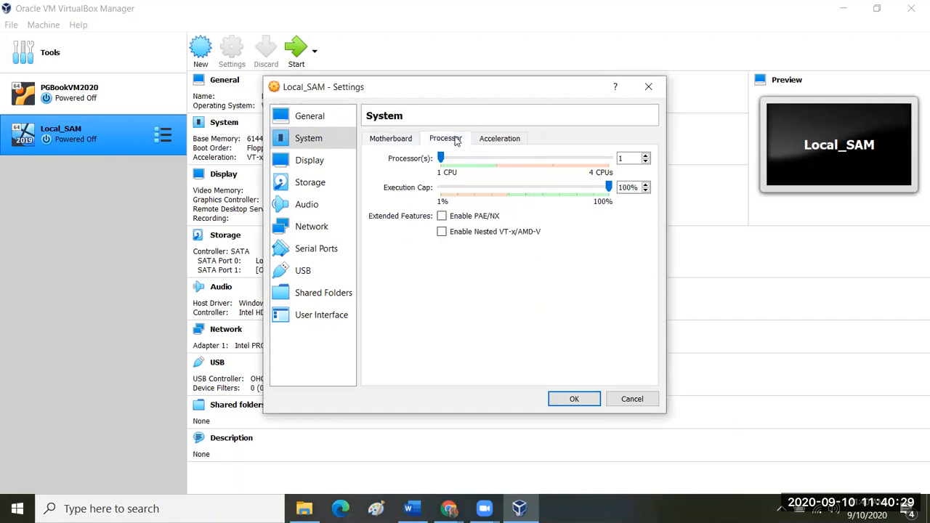
{"action": "mouse_move", "coordinate": [601, 187]}
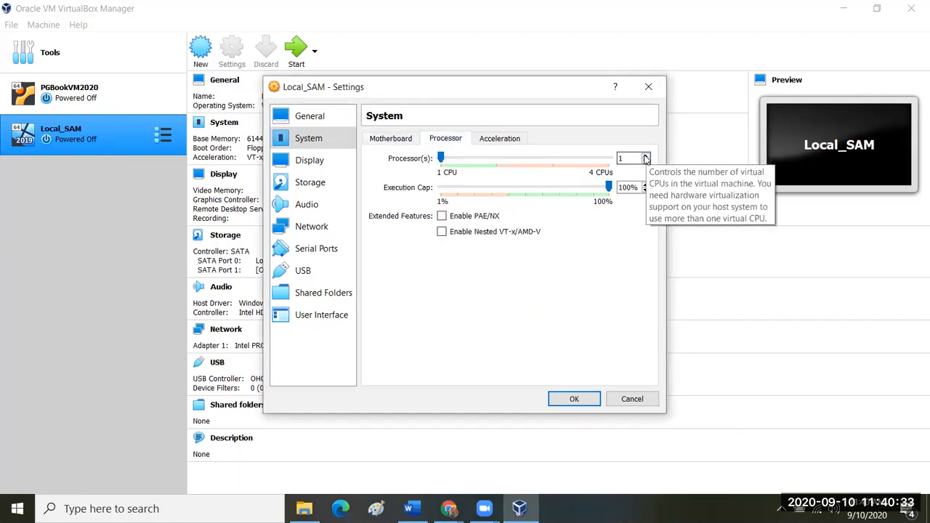
{"action": "mouse_move", "coordinate": [609, 185]}
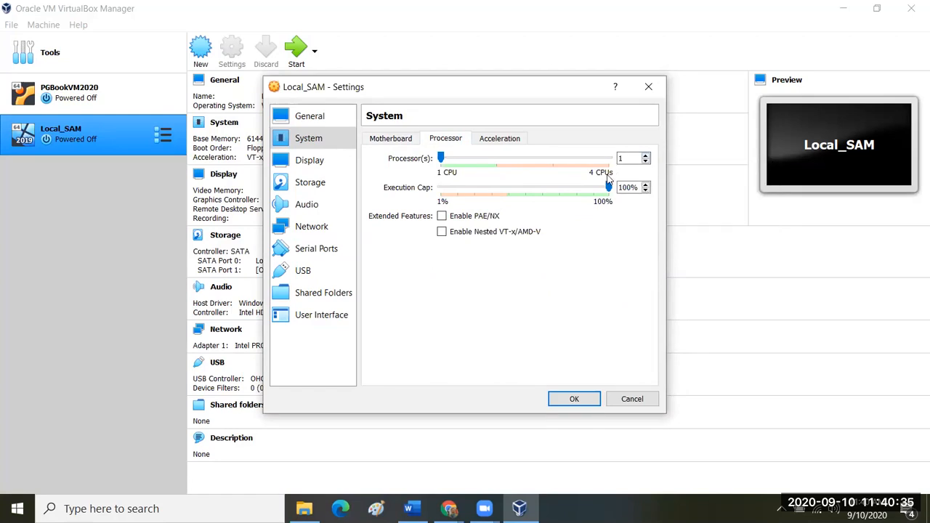
{"action": "mouse_move", "coordinate": [605, 176]}
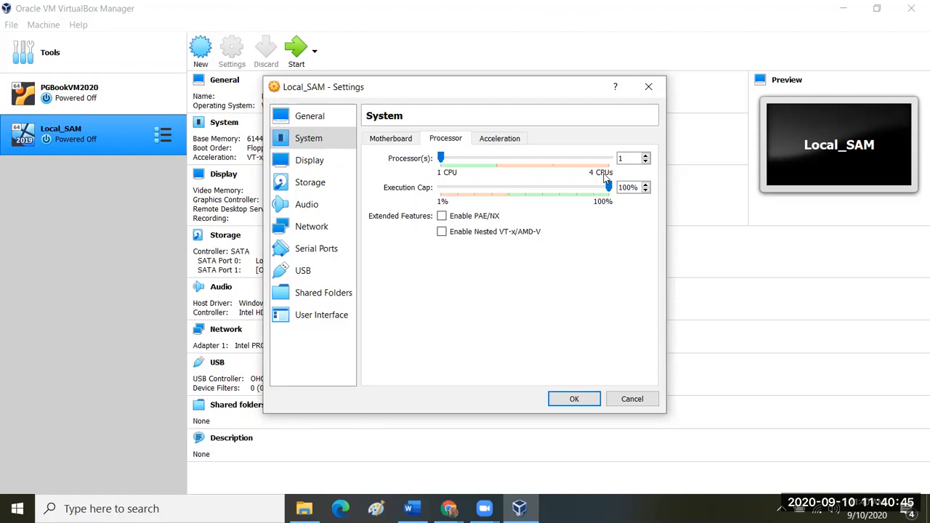
{"action": "mouse_move", "coordinate": [606, 179]}
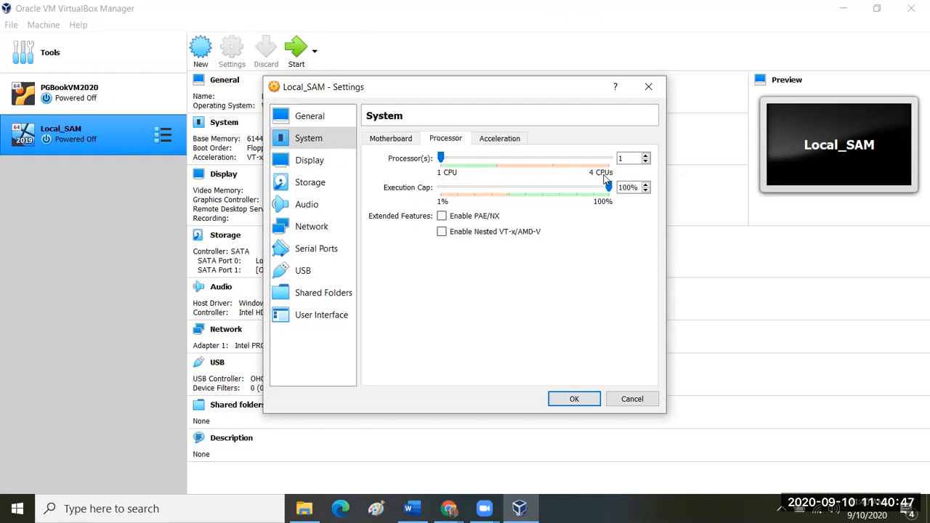
{"action": "mouse_move", "coordinate": [607, 180]}
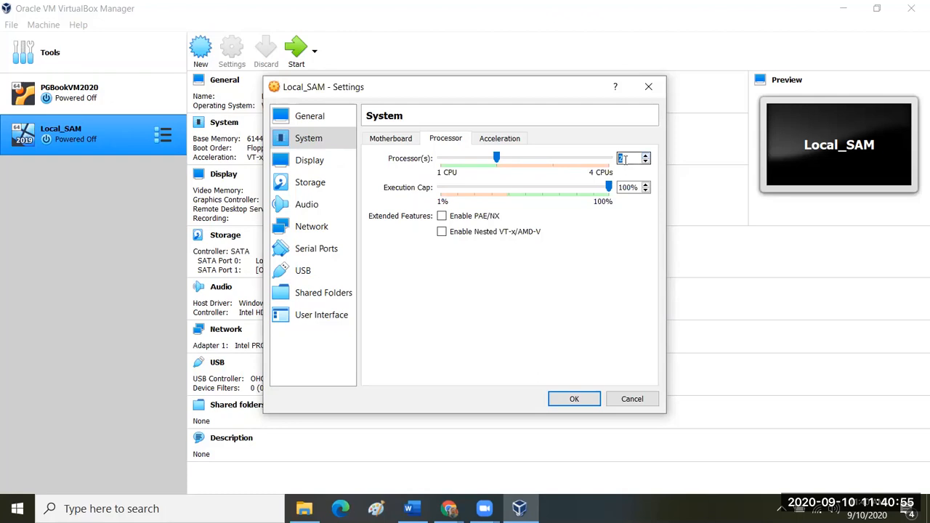
{"action": "mouse_move", "coordinate": [626, 159]}
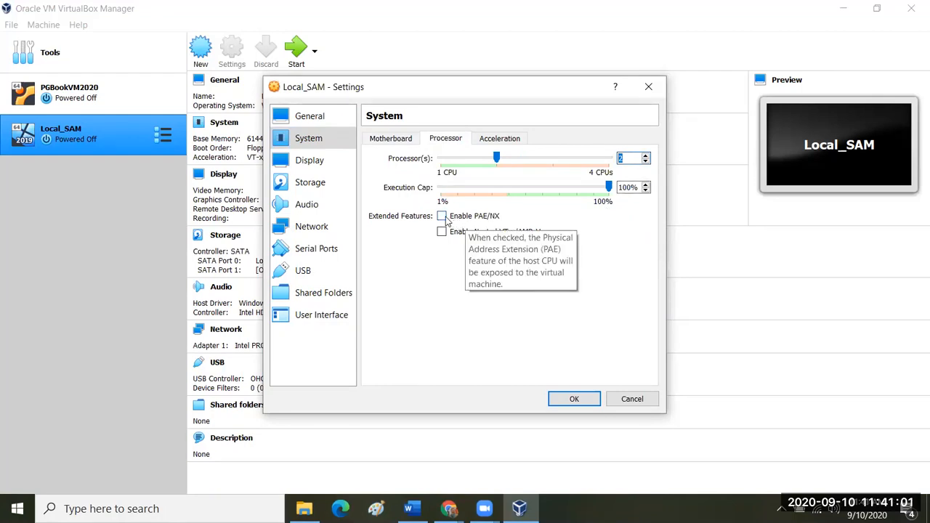
{"action": "left_click", "coordinate": [441, 216]}
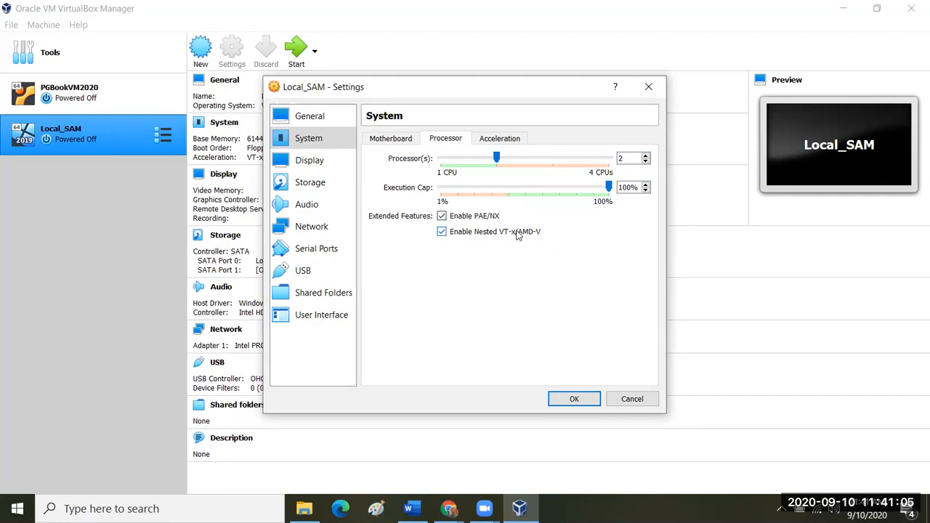
{"action": "mouse_move", "coordinate": [520, 233]}
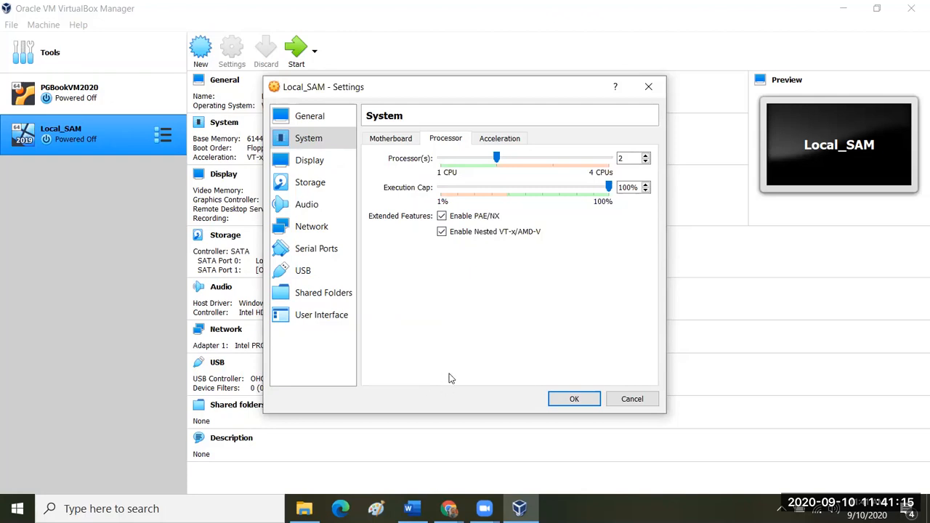
{"action": "mouse_move", "coordinate": [468, 227]}
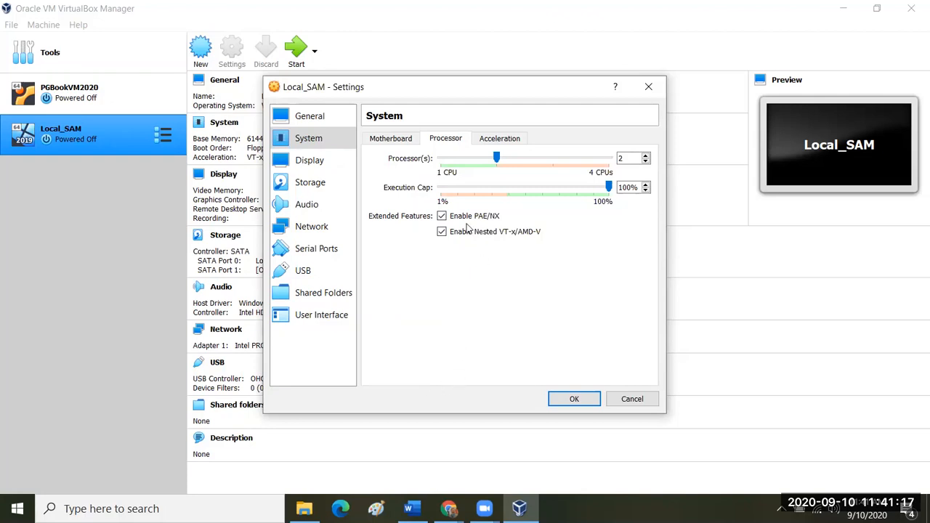
{"action": "left_click", "coordinate": [442, 231]}
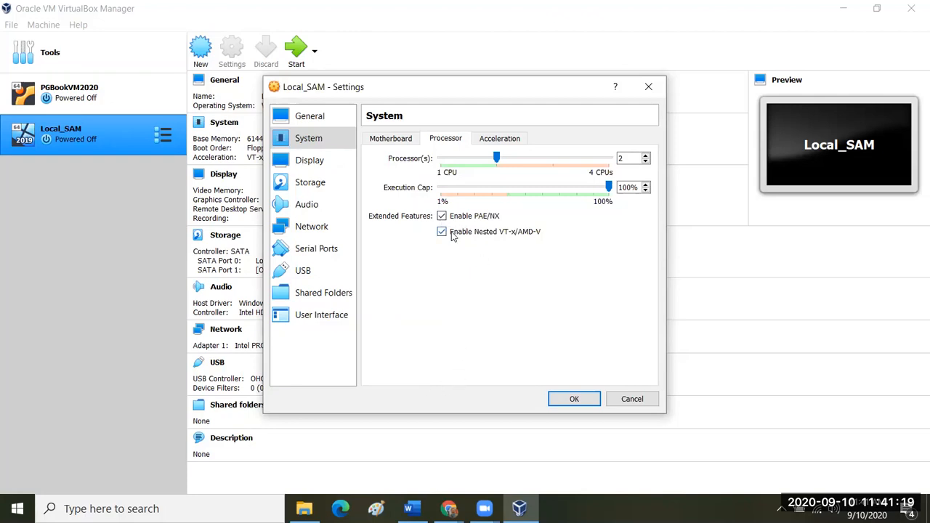
{"action": "mouse_move", "coordinate": [450, 234]}
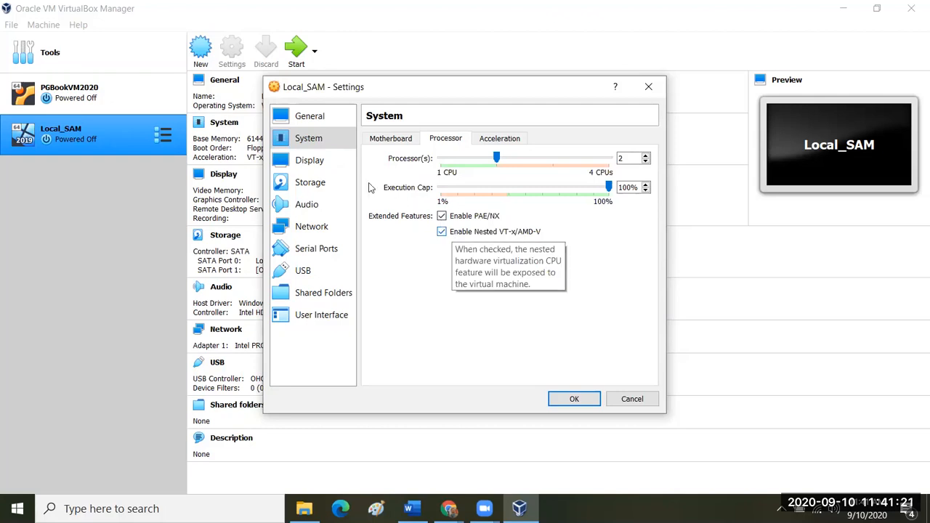
Open Local_SAM's Storage settings and select the empty SATA optical drive on Port 1
{"action": "left_click", "coordinate": [310, 182]}
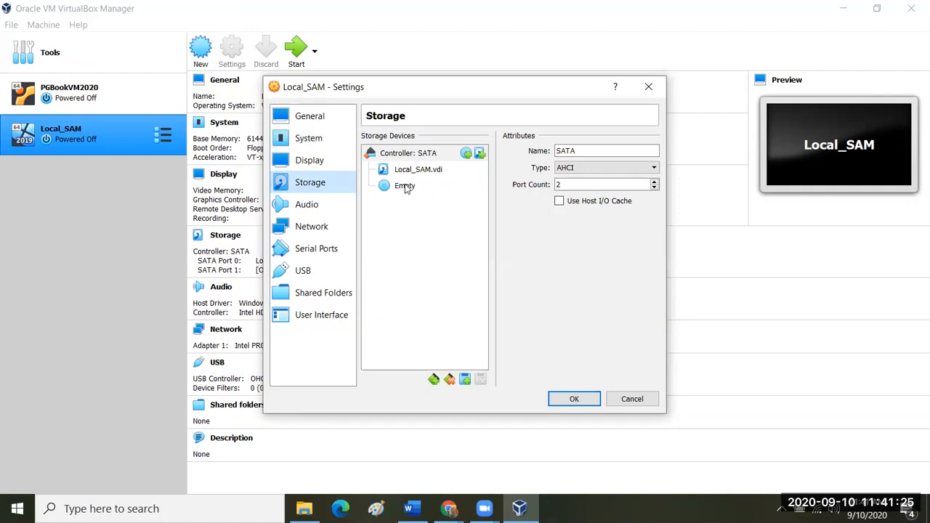
{"action": "mouse_move", "coordinate": [405, 186]}
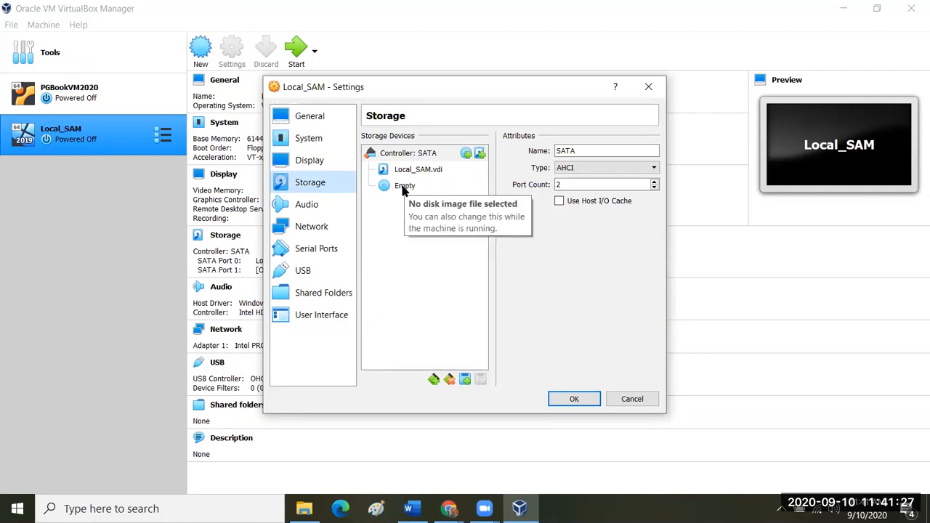
{"action": "mouse_move", "coordinate": [404, 190]}
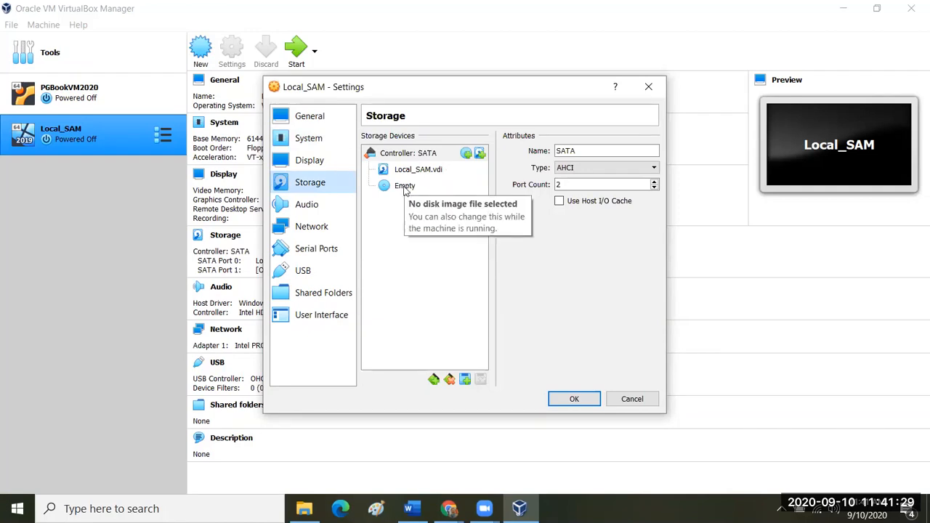
{"action": "left_click", "coordinate": [405, 186]}
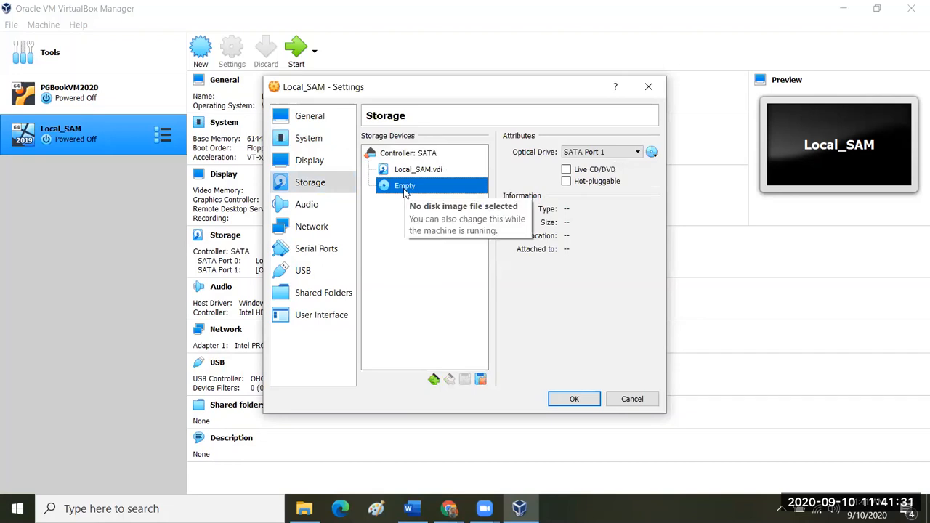
{"action": "mouse_move", "coordinate": [326, 142]}
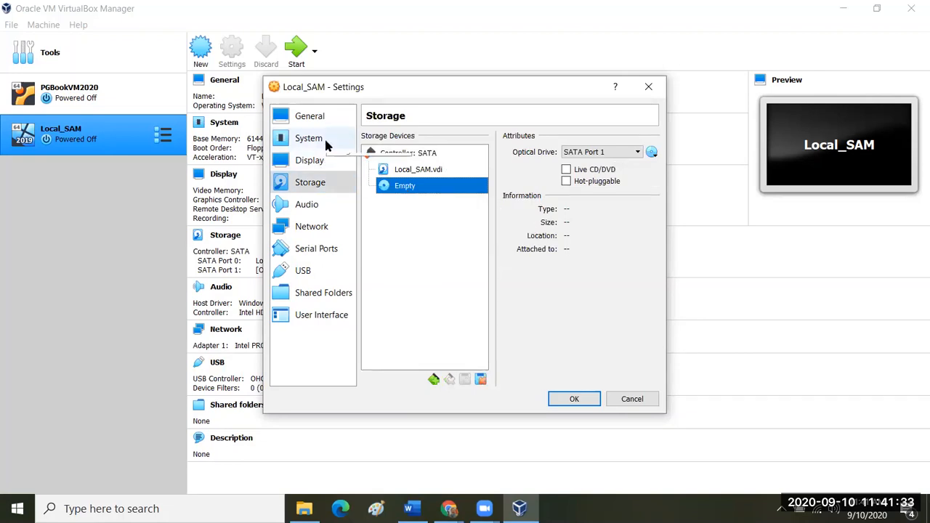
Review the System Processor tab: 2 CPUs, 100% cap, PAE/NX and nested VT-x/AMD-V enabled
{"action": "left_click", "coordinate": [308, 138]}
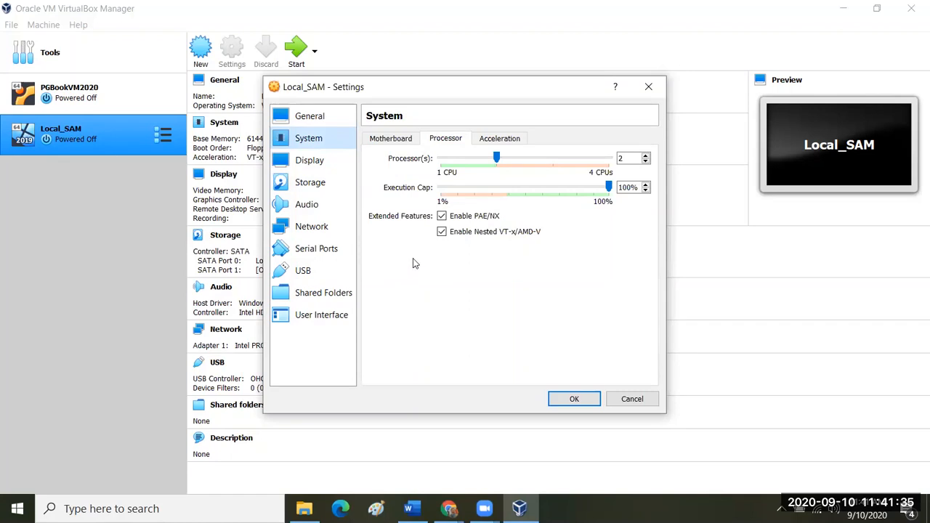
{"action": "left_click", "coordinate": [626, 158]}
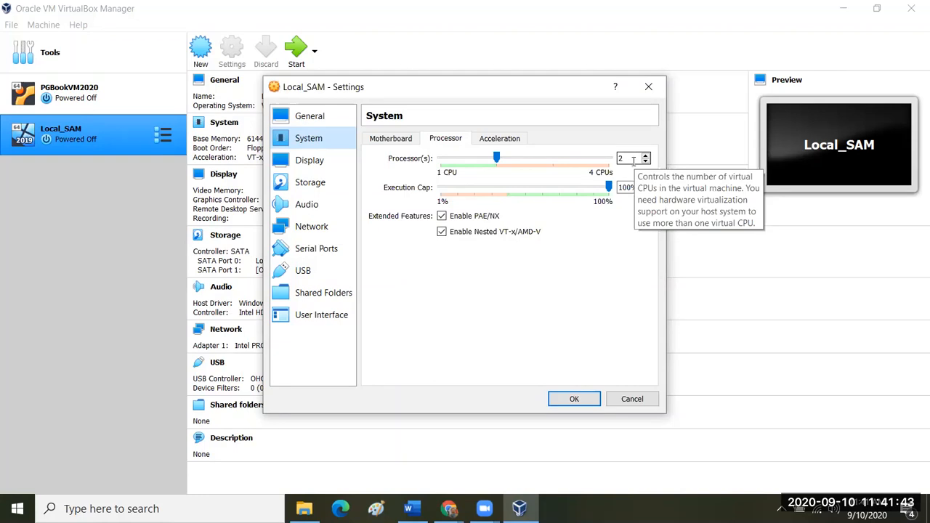
{"action": "mouse_move", "coordinate": [632, 174]}
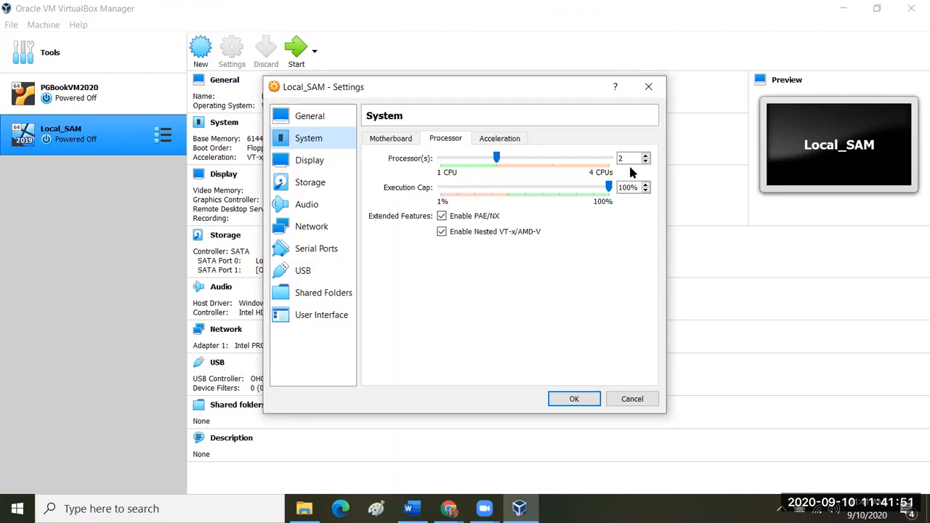
{"action": "mouse_move", "coordinate": [619, 180]}
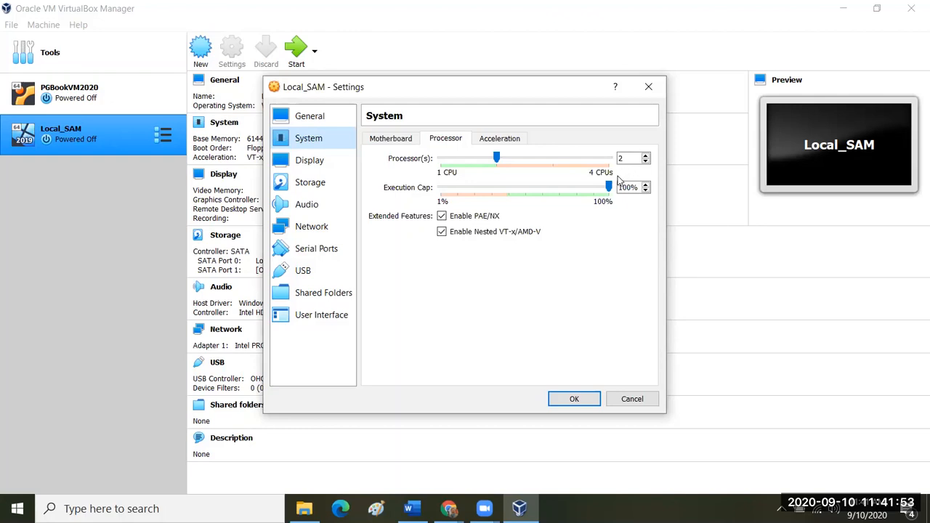
{"action": "mouse_move", "coordinate": [597, 190]}
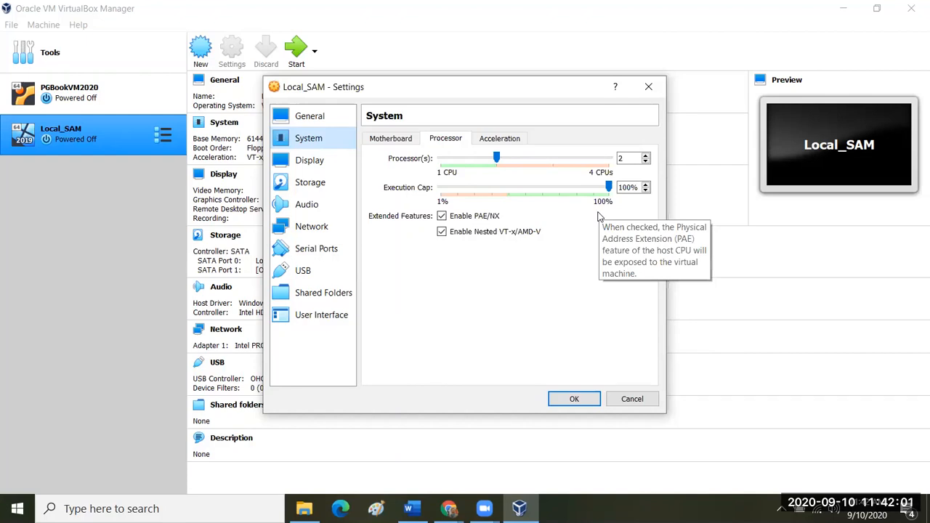
{"action": "mouse_move", "coordinate": [163, 138]}
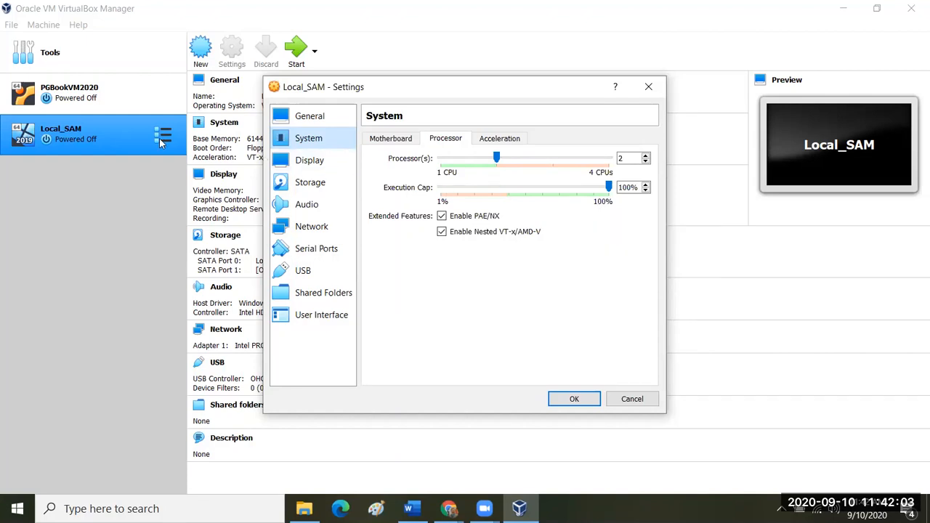
{"action": "mouse_move", "coordinate": [83, 140]}
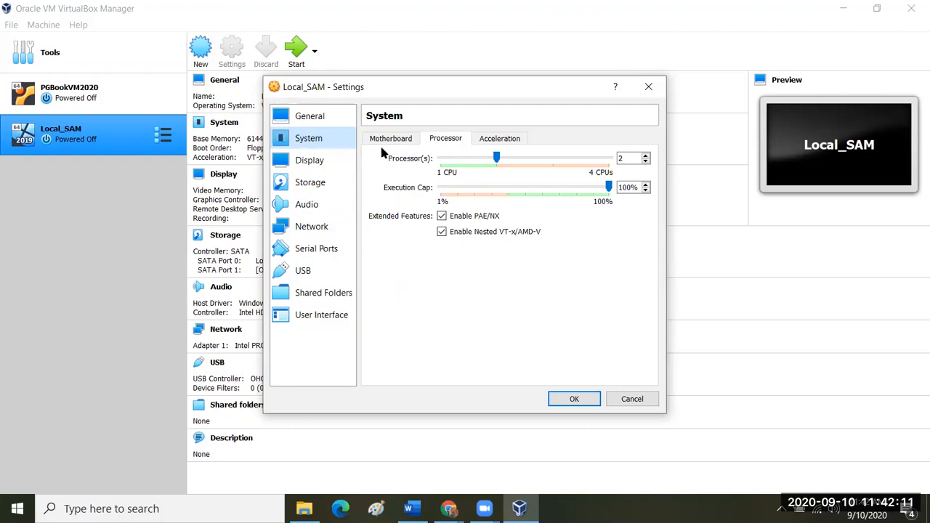
{"action": "mouse_move", "coordinate": [303, 270]}
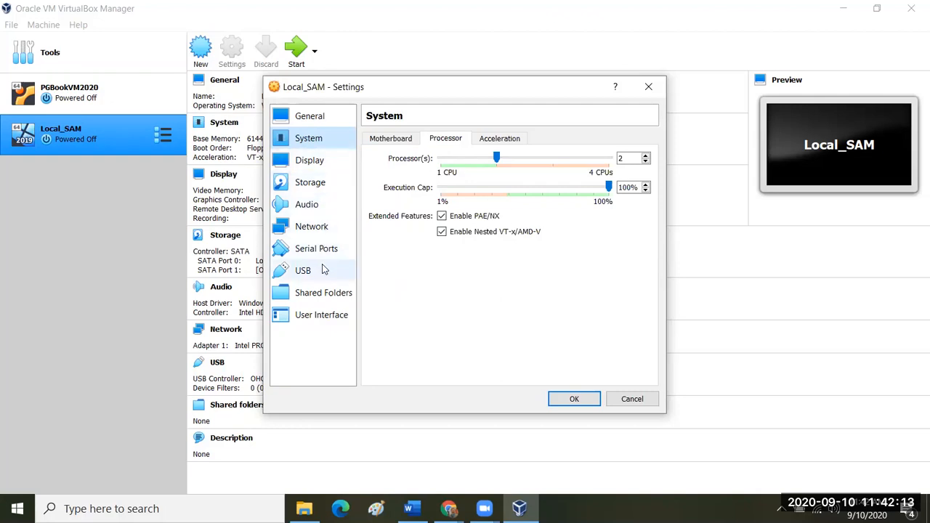
{"action": "mouse_move", "coordinate": [454, 247]}
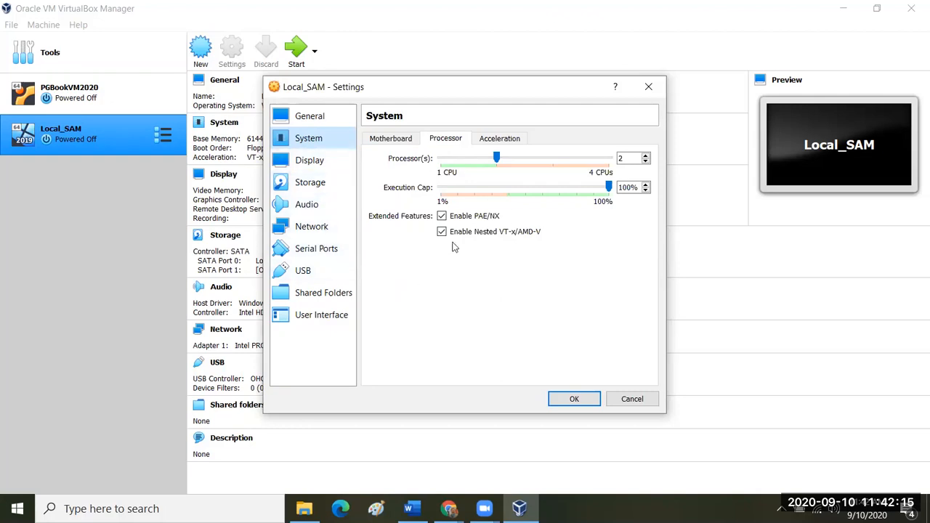
{"action": "left_click", "coordinate": [441, 231]}
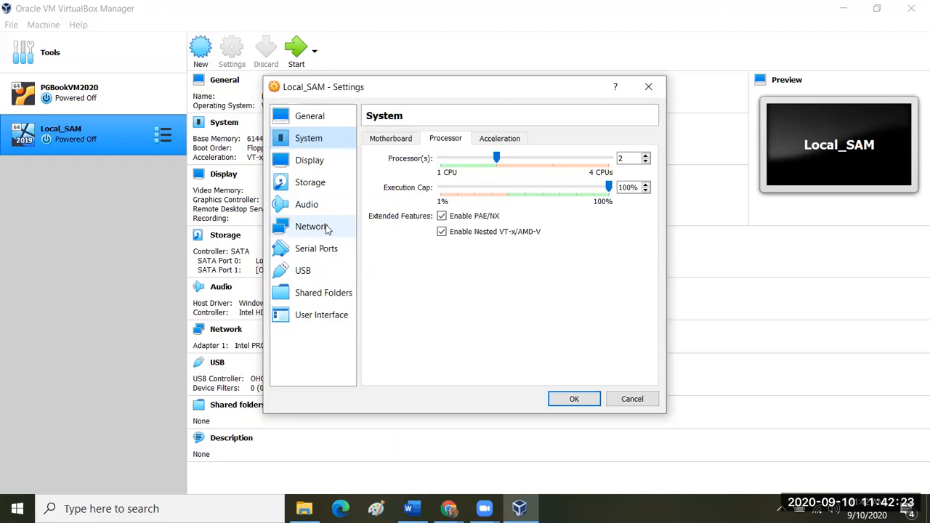
{"action": "mouse_move", "coordinate": [313, 226]}
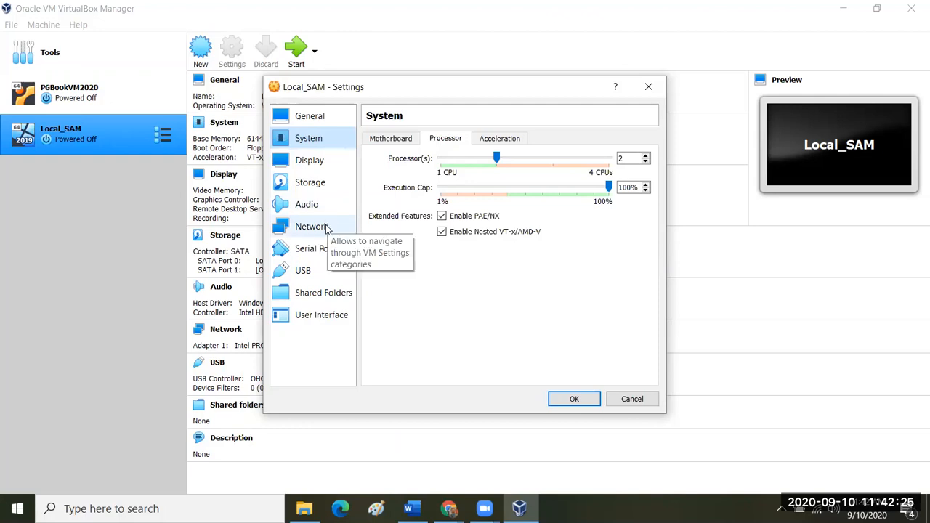
Switch Adapter 1 to NAT, then back to Bridged Adapter, and expand its Advanced options
{"action": "left_click", "coordinate": [311, 226]}
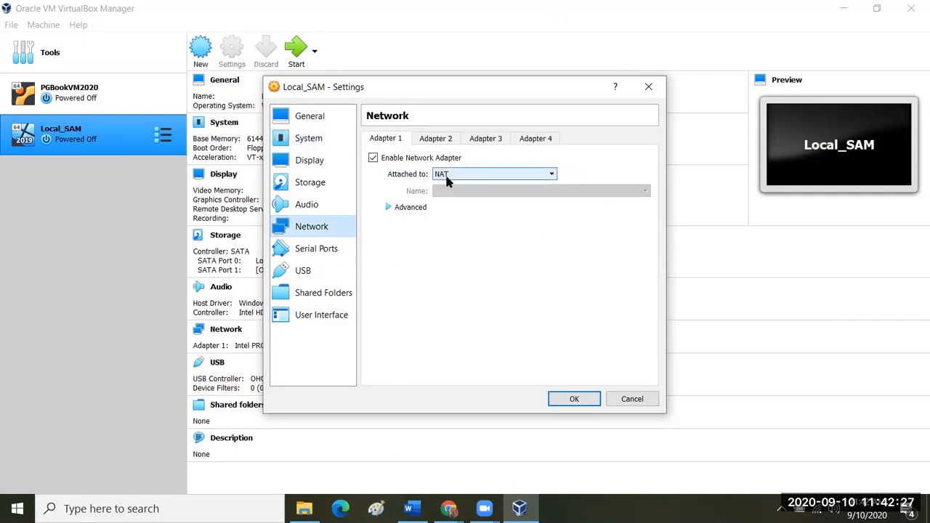
{"action": "left_click", "coordinate": [495, 174]}
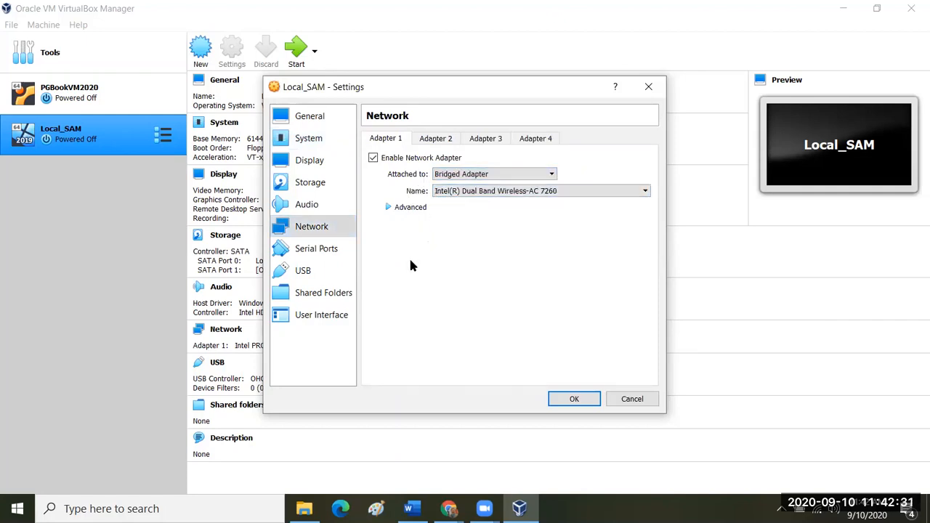
{"action": "mouse_move", "coordinate": [408, 271]}
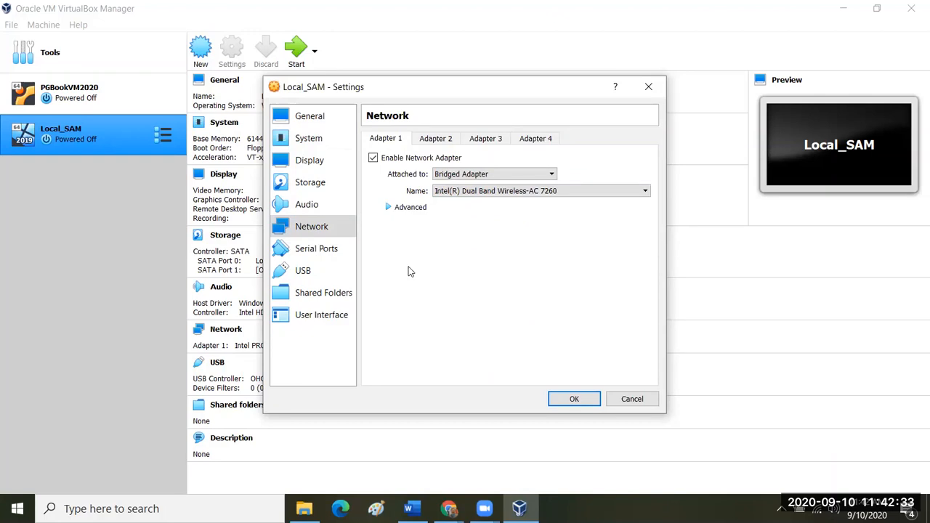
{"action": "mouse_move", "coordinate": [412, 274]}
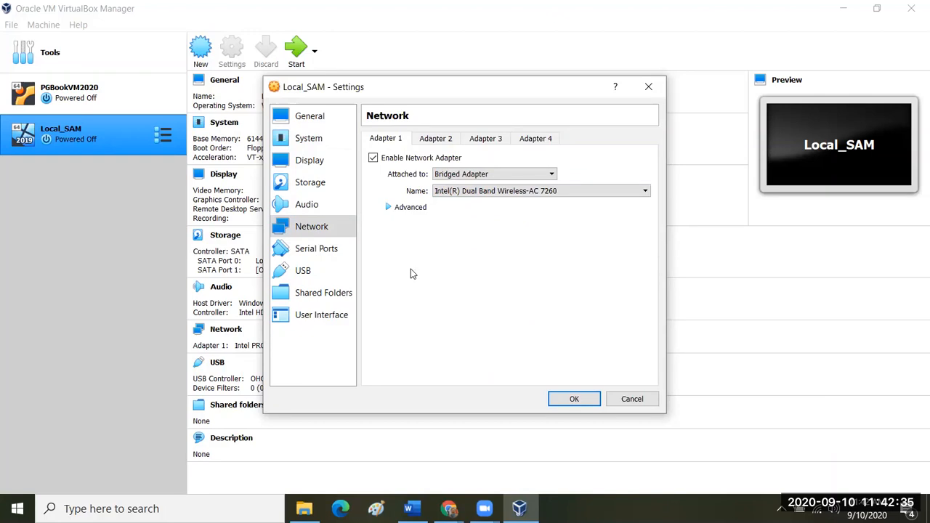
{"action": "mouse_move", "coordinate": [418, 270]}
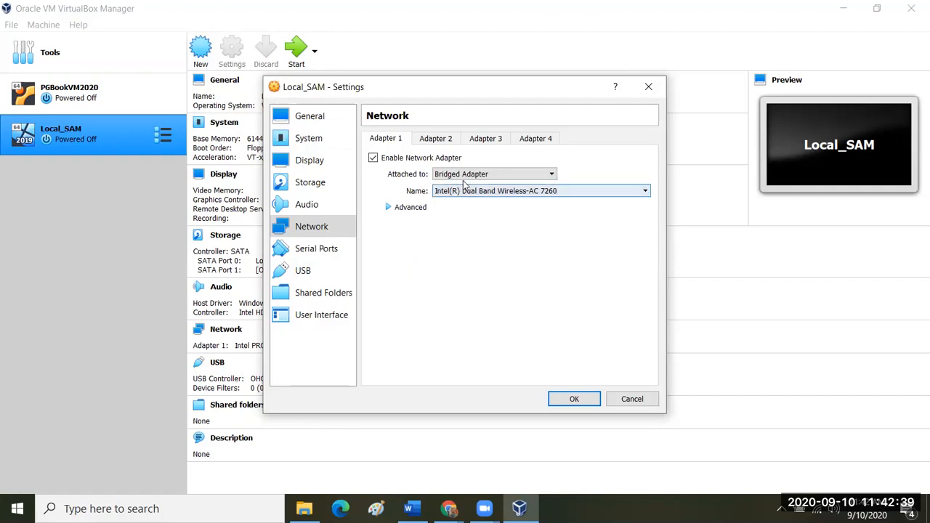
{"action": "mouse_move", "coordinate": [465, 174]}
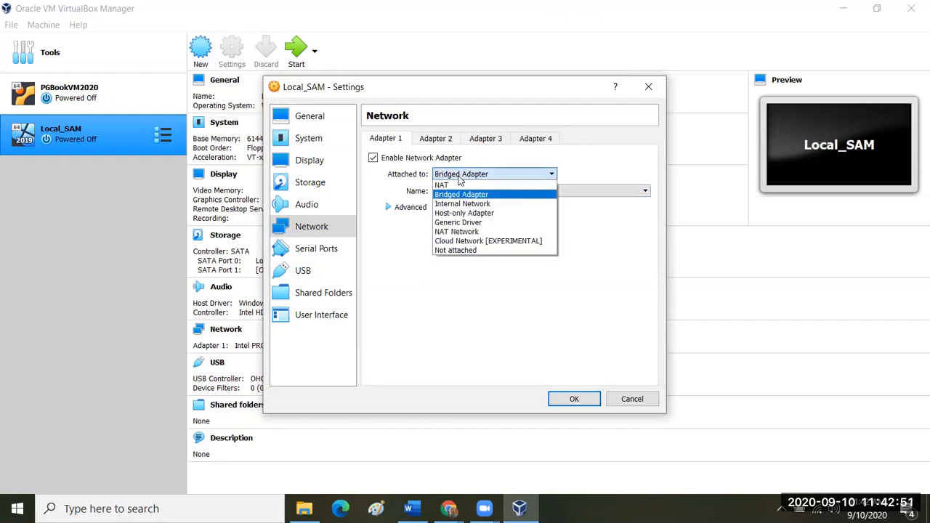
{"action": "left_click", "coordinate": [442, 185]}
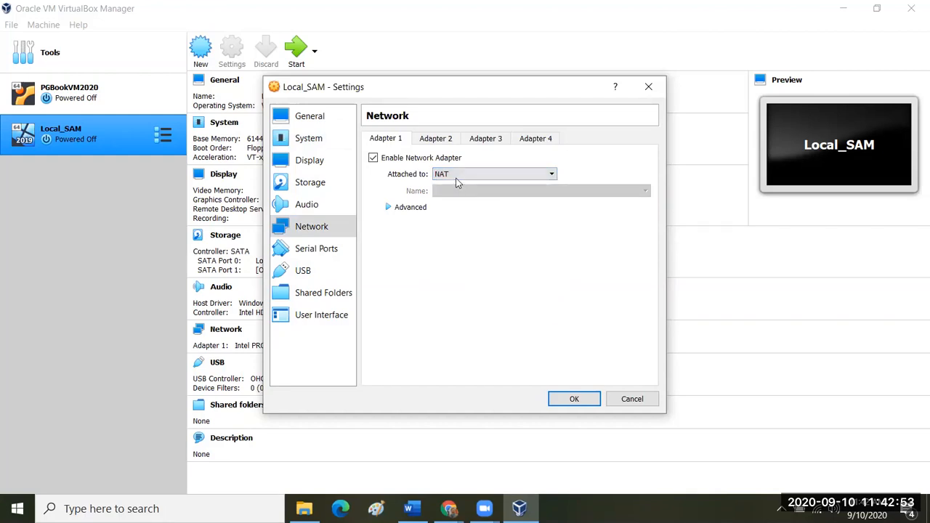
{"action": "mouse_move", "coordinate": [457, 178]}
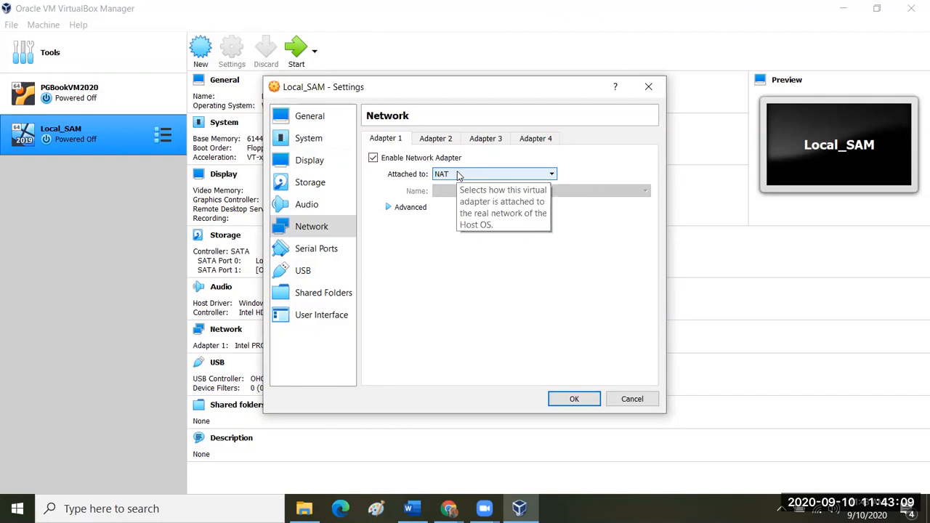
{"action": "left_click", "coordinate": [494, 174]}
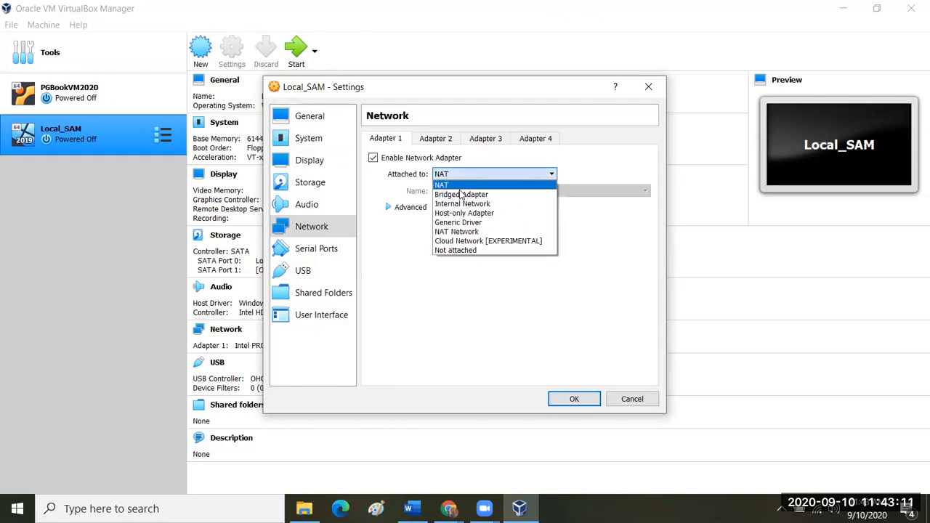
{"action": "left_click", "coordinate": [442, 184]}
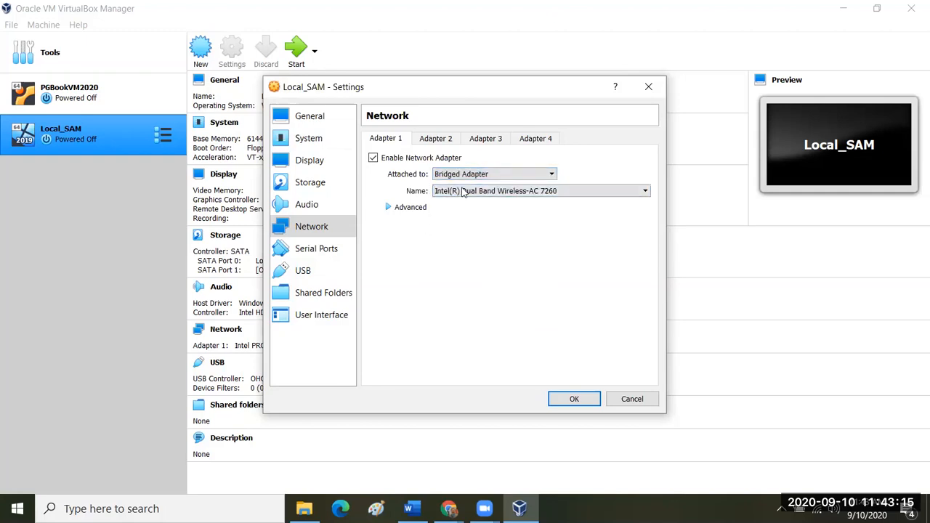
{"action": "mouse_move", "coordinate": [389, 213]}
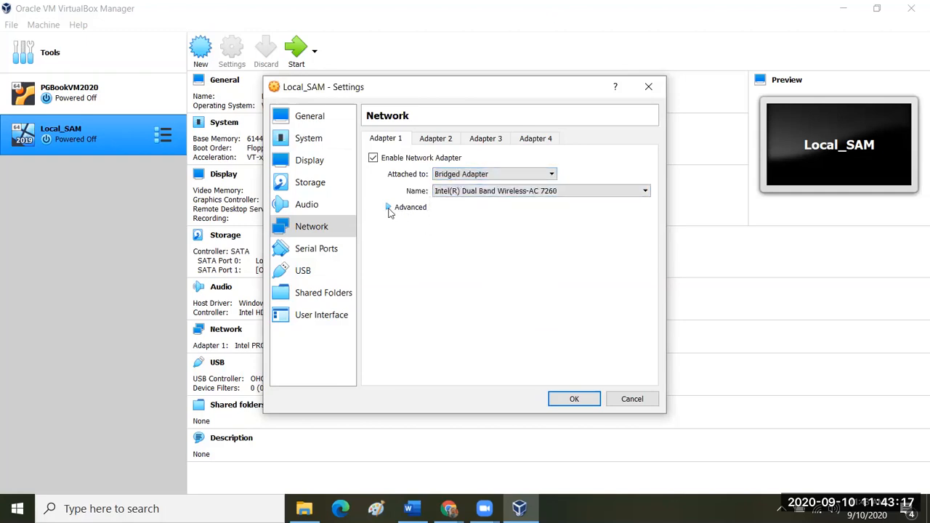
{"action": "mouse_move", "coordinate": [389, 208]}
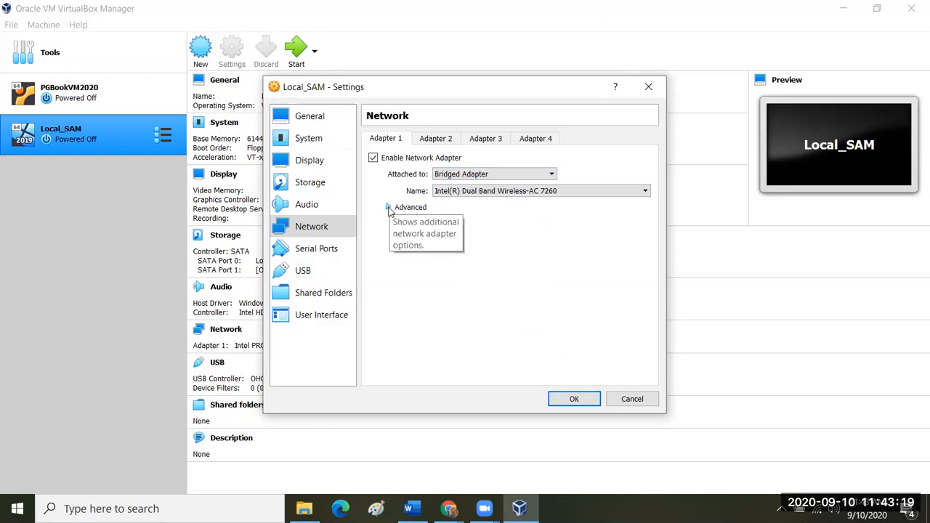
{"action": "left_click", "coordinate": [389, 207]}
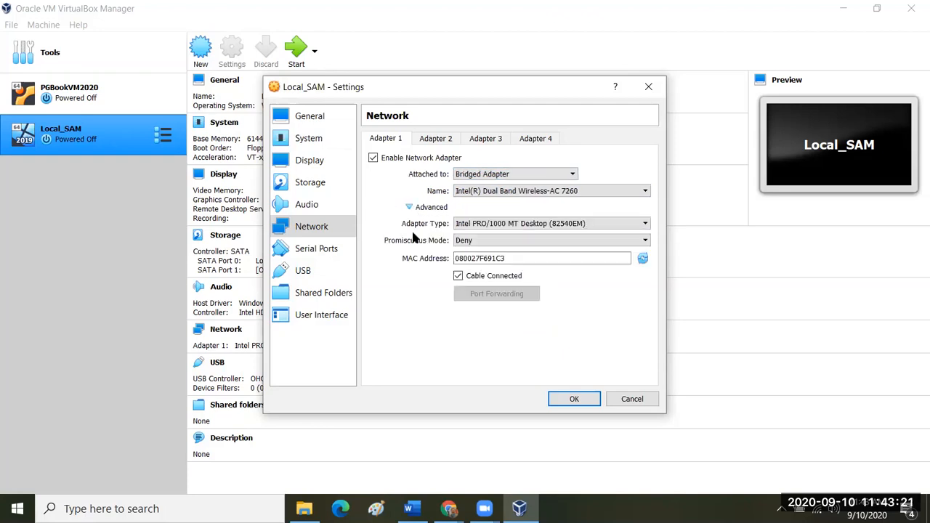
{"action": "mouse_move", "coordinate": [440, 217]}
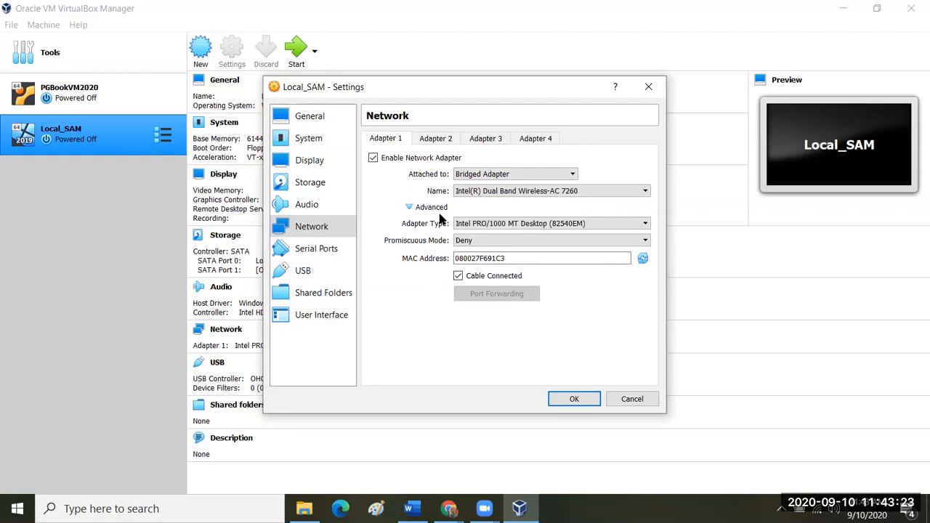
Review Adapter 1's advanced options, then return to Storage showing Local_SAM.vdi and the empty optical drive
{"action": "left_click", "coordinate": [550, 239]}
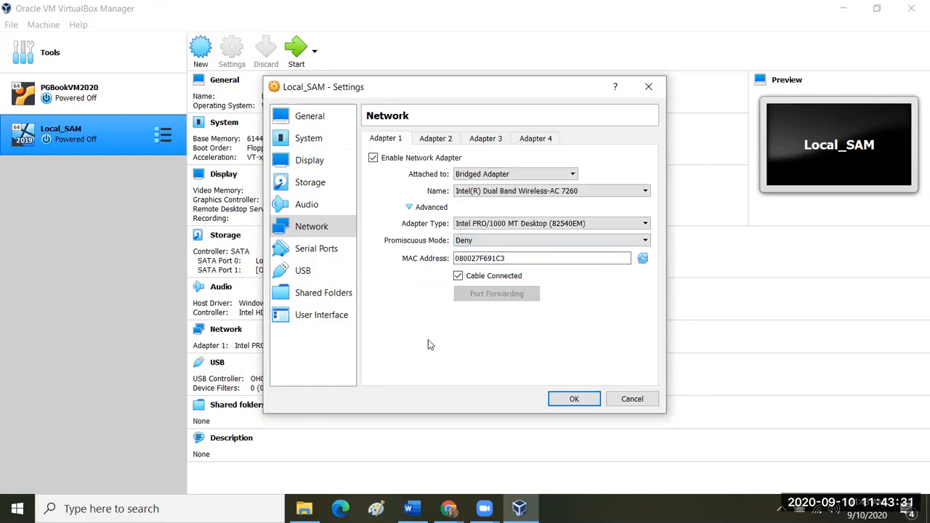
{"action": "mouse_move", "coordinate": [417, 353]}
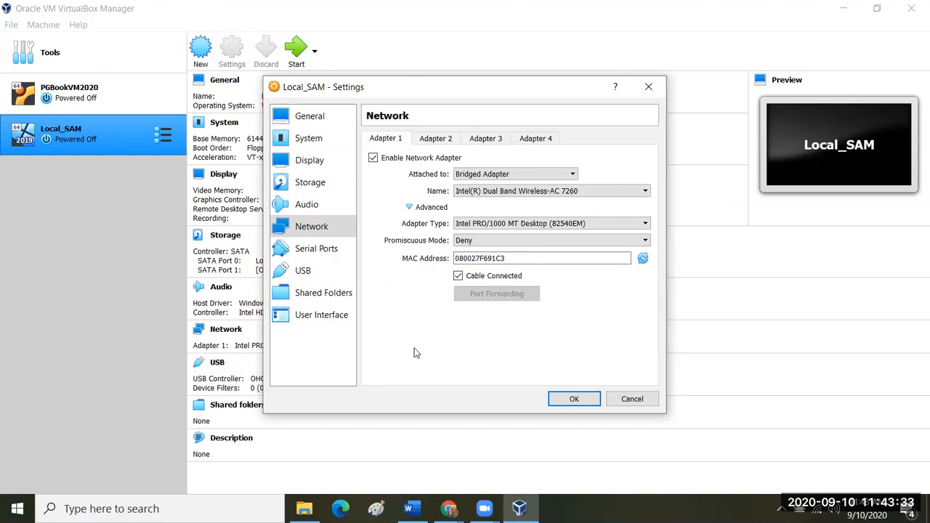
{"action": "mouse_move", "coordinate": [451, 367]}
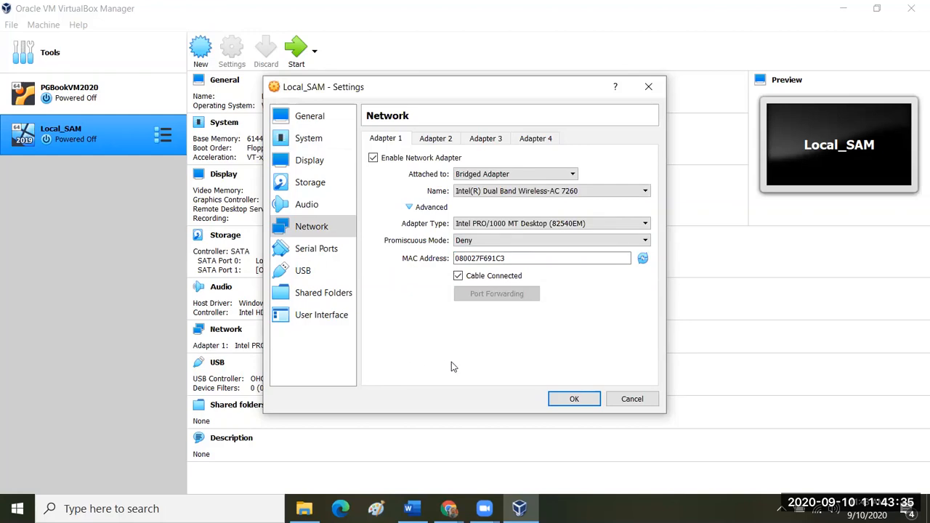
{"action": "mouse_move", "coordinate": [470, 356]}
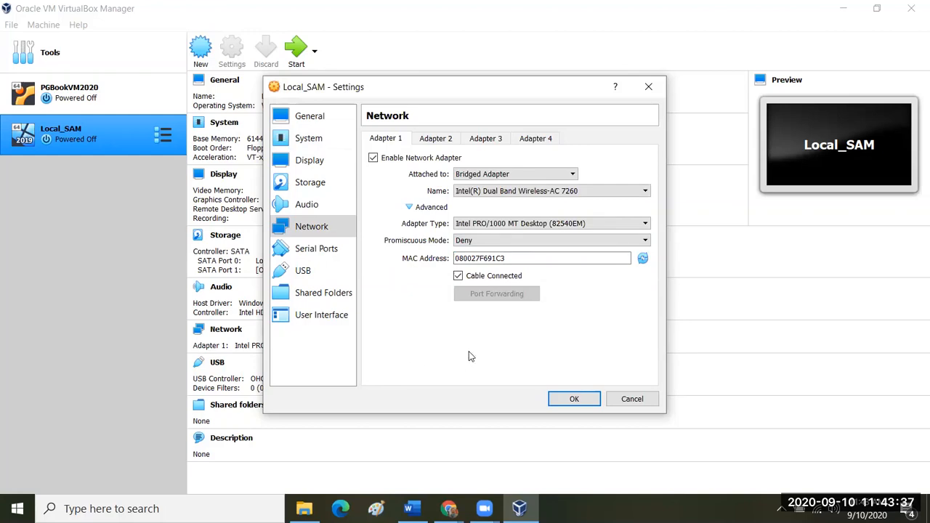
{"action": "mouse_move", "coordinate": [471, 339]}
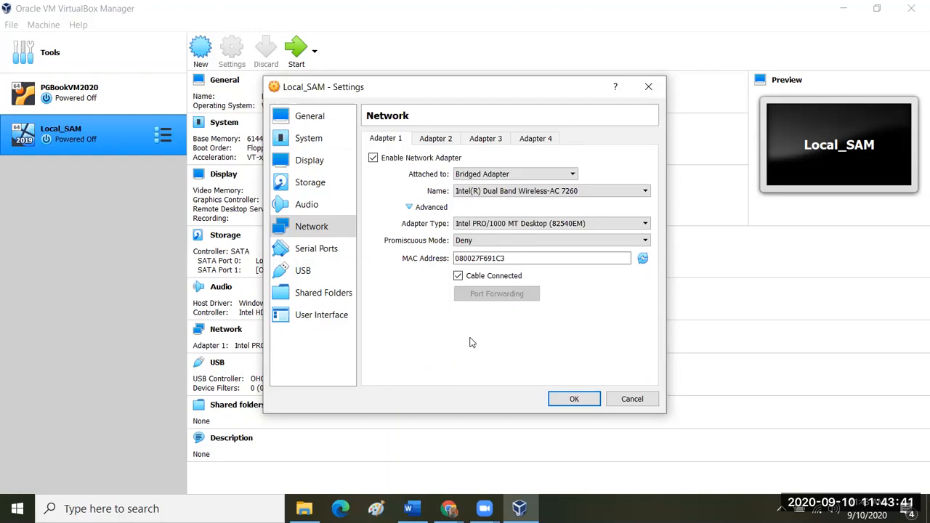
{"action": "mouse_move", "coordinate": [472, 348]}
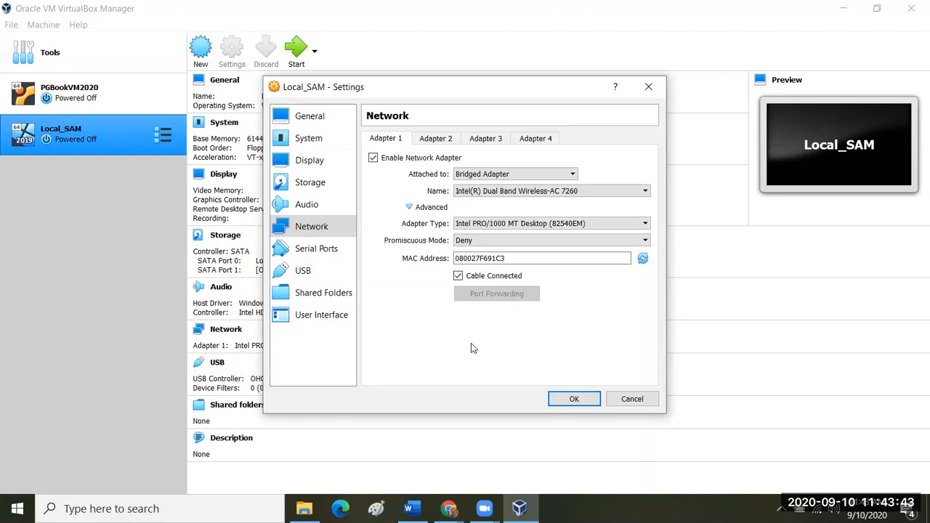
{"action": "mouse_move", "coordinate": [479, 347]}
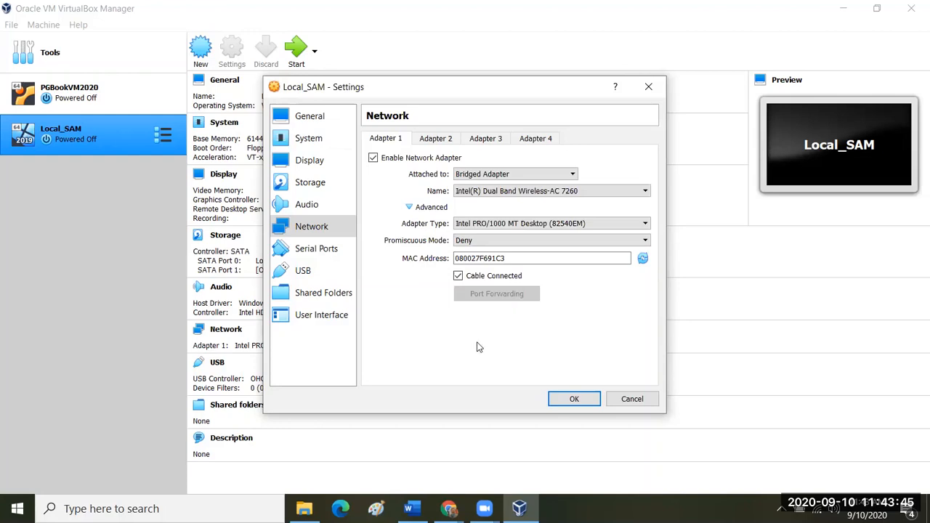
{"action": "mouse_move", "coordinate": [480, 341]}
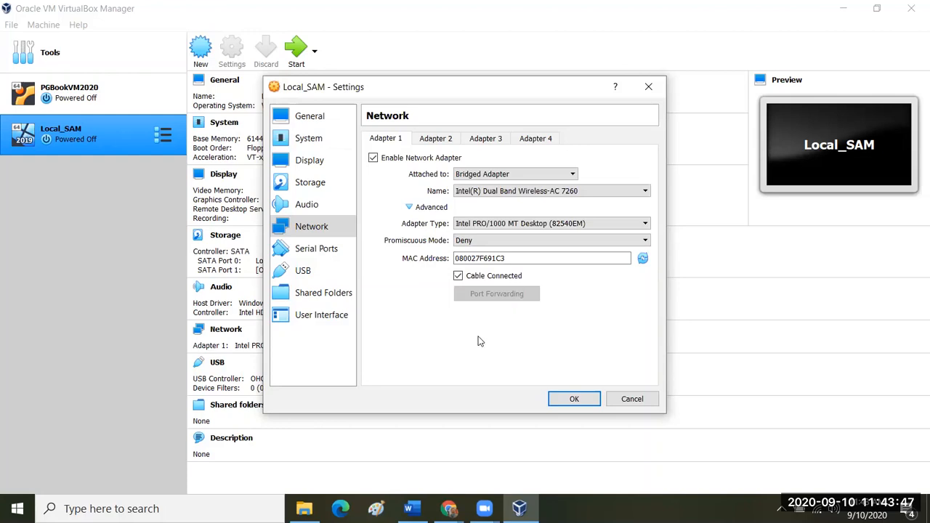
{"action": "mouse_move", "coordinate": [310, 183]}
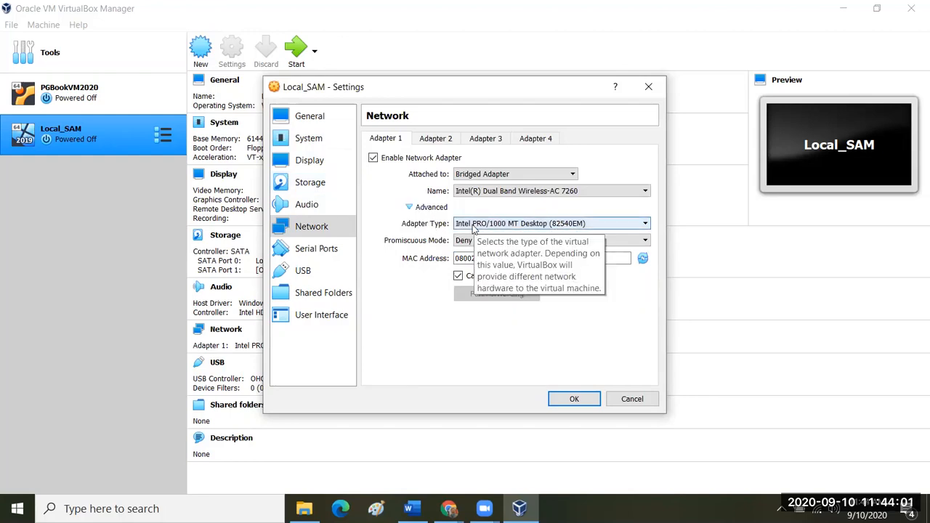
{"action": "mouse_move", "coordinate": [525, 227]}
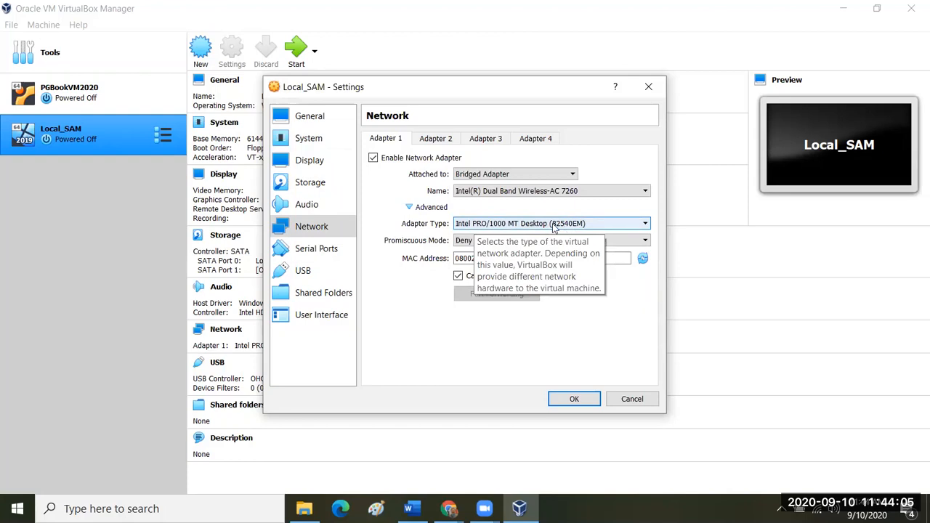
{"action": "mouse_move", "coordinate": [569, 226]}
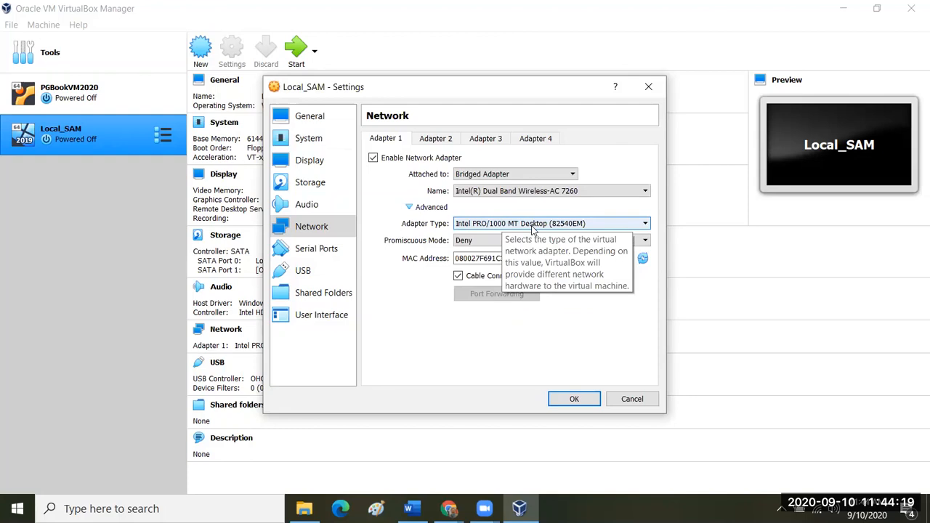
{"action": "mouse_move", "coordinate": [308, 182]}
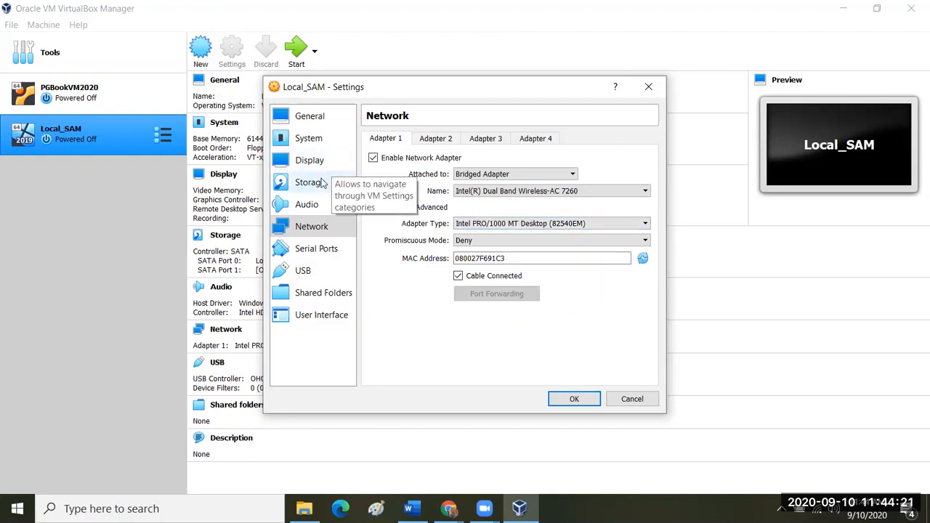
{"action": "left_click", "coordinate": [310, 183]}
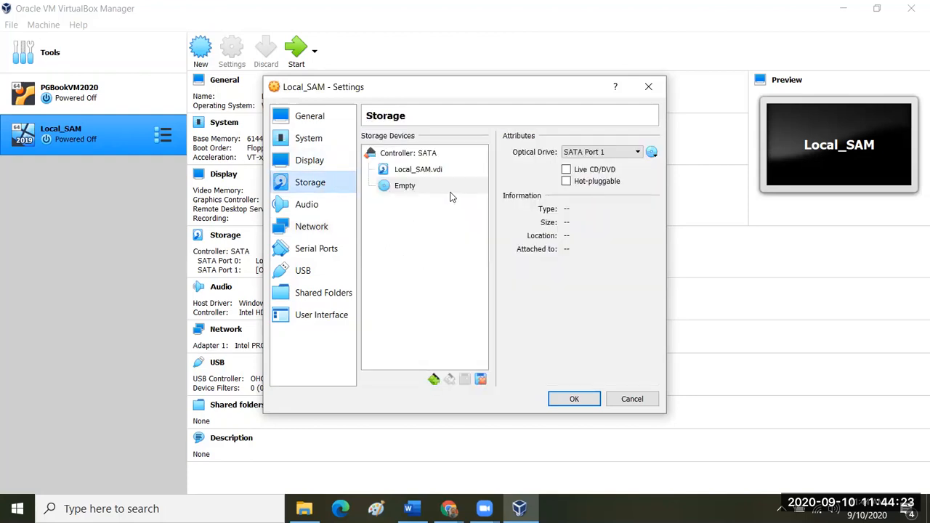
Insert the en_windows_server_2019 ISO from Downloads into the empty SATA optical drive
{"action": "left_click", "coordinate": [405, 185]}
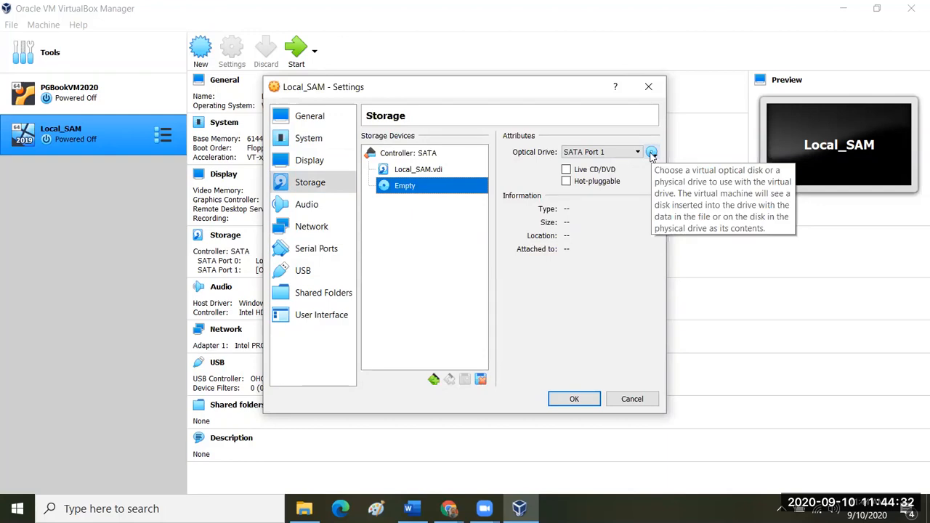
{"action": "left_click", "coordinate": [651, 152]}
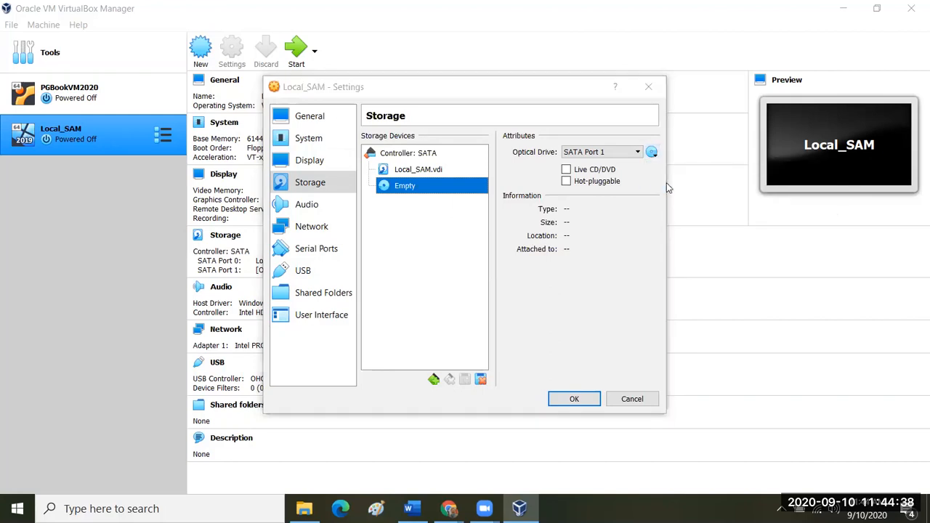
{"action": "left_click", "coordinate": [652, 152]}
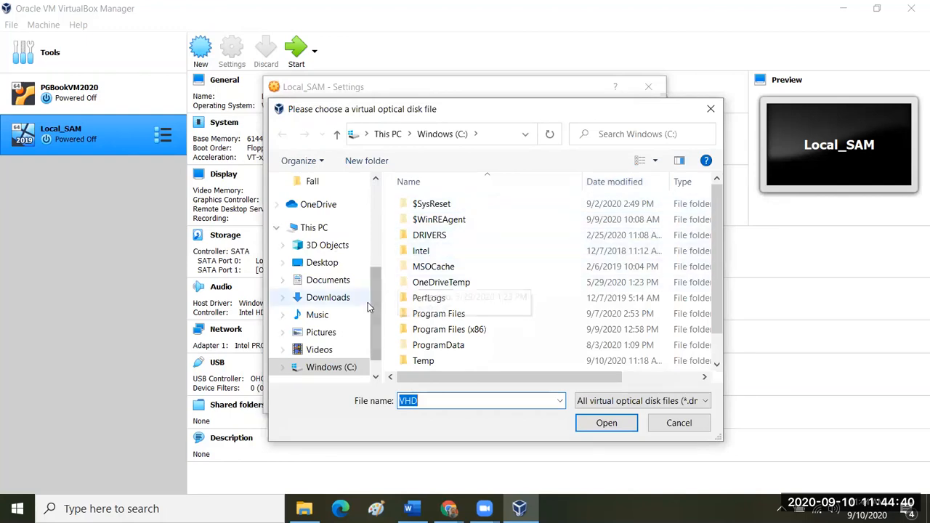
{"action": "left_click", "coordinate": [328, 298]}
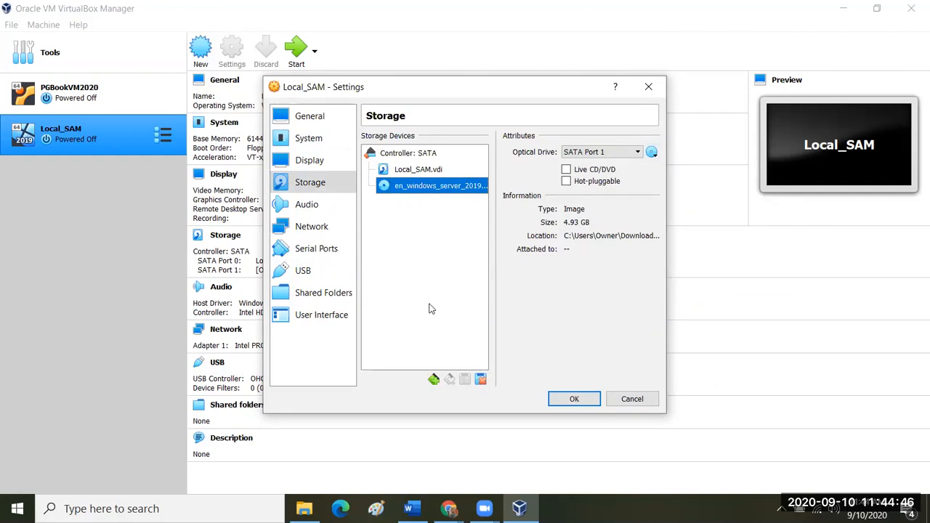
{"action": "mouse_move", "coordinate": [439, 185]}
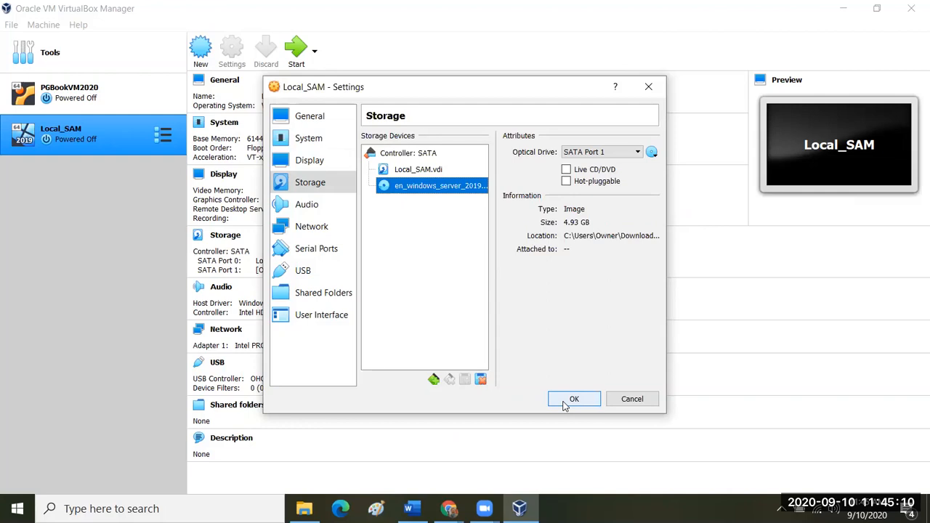
{"action": "left_click", "coordinate": [574, 399]}
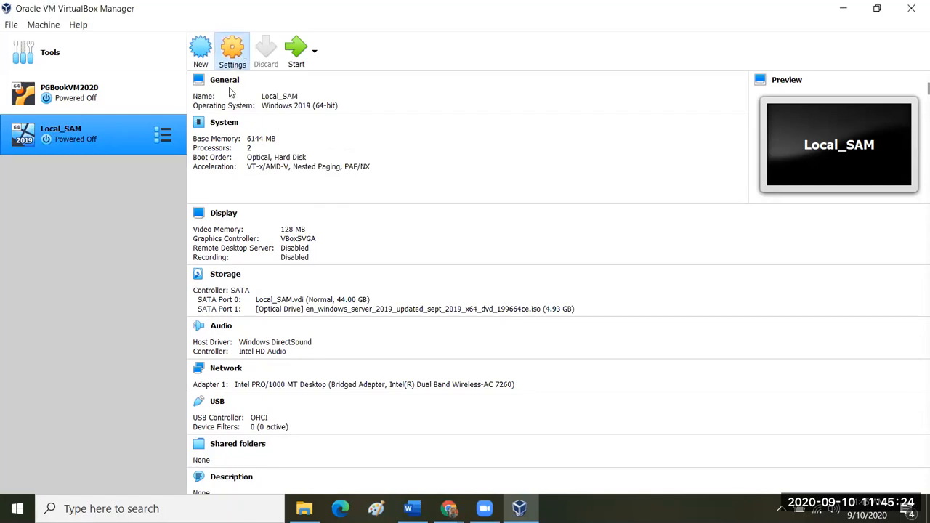
{"action": "left_click", "coordinate": [232, 49]}
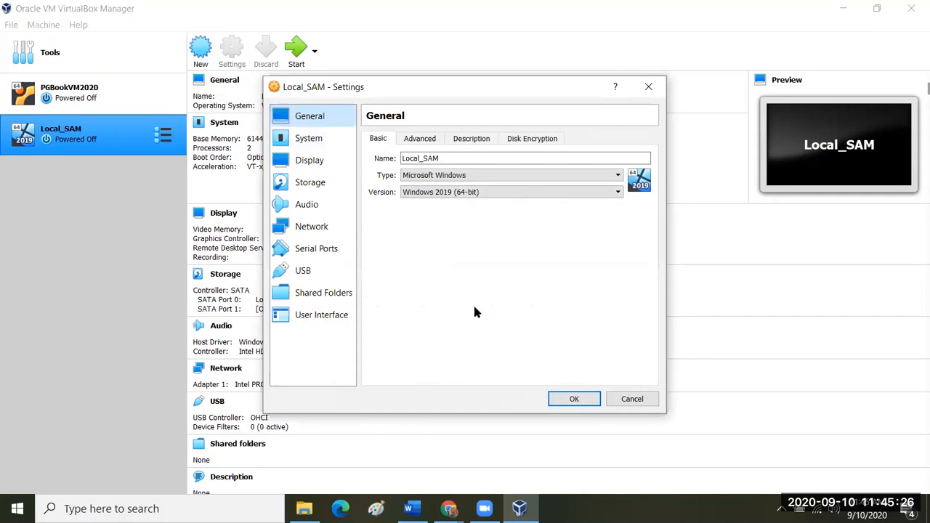
{"action": "mouse_move", "coordinate": [556, 332]}
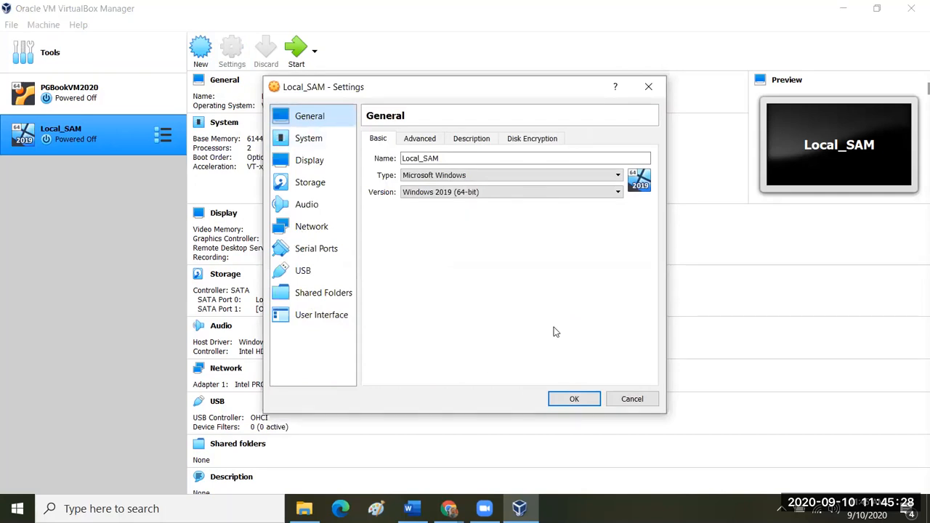
{"action": "mouse_move", "coordinate": [498, 354]}
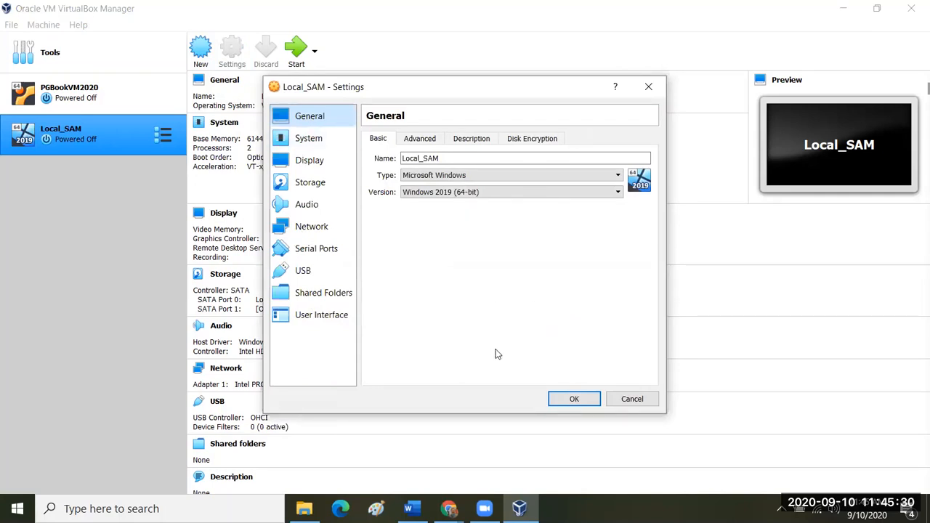
{"action": "mouse_move", "coordinate": [523, 366]}
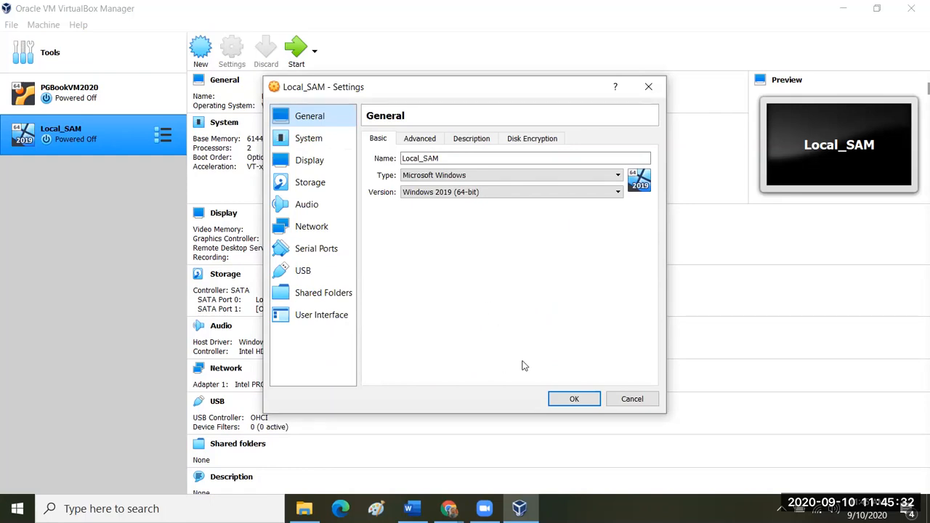
{"action": "mouse_move", "coordinate": [493, 366]}
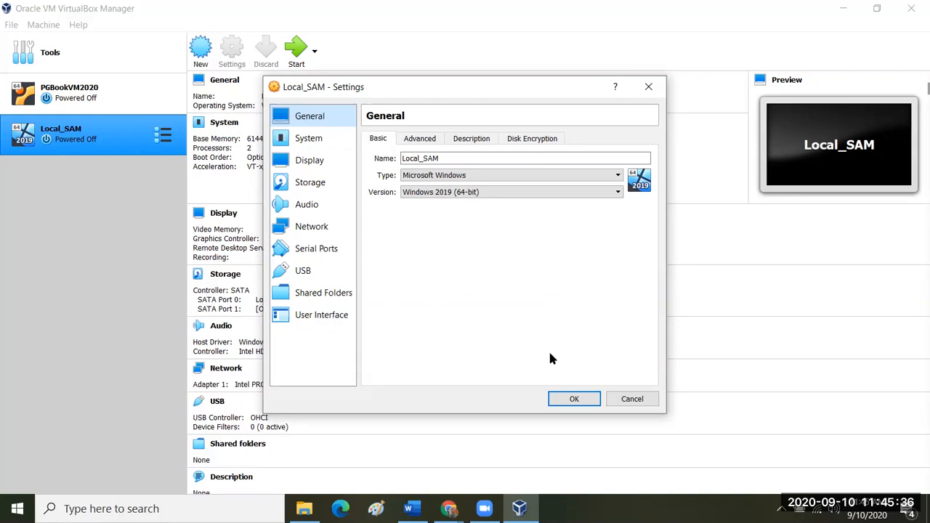
{"action": "mouse_move", "coordinate": [494, 366]}
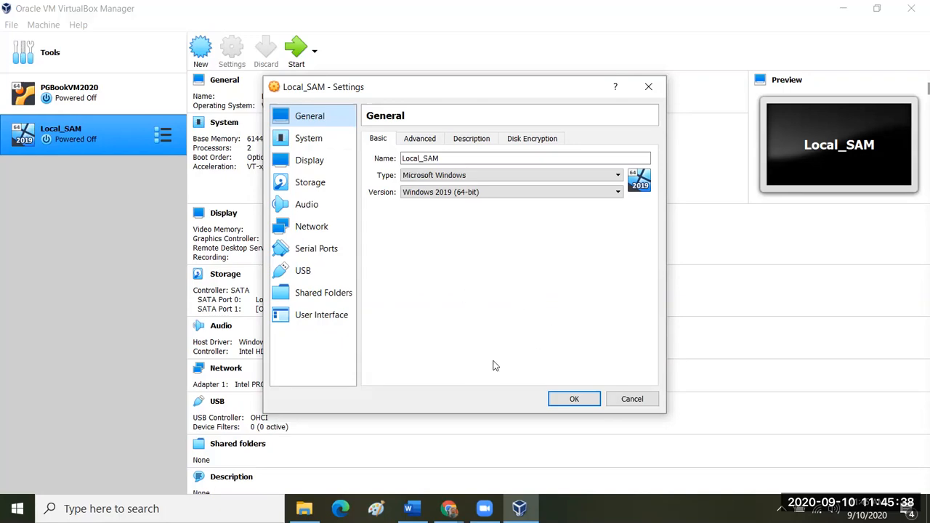
{"action": "mouse_move", "coordinate": [500, 346]}
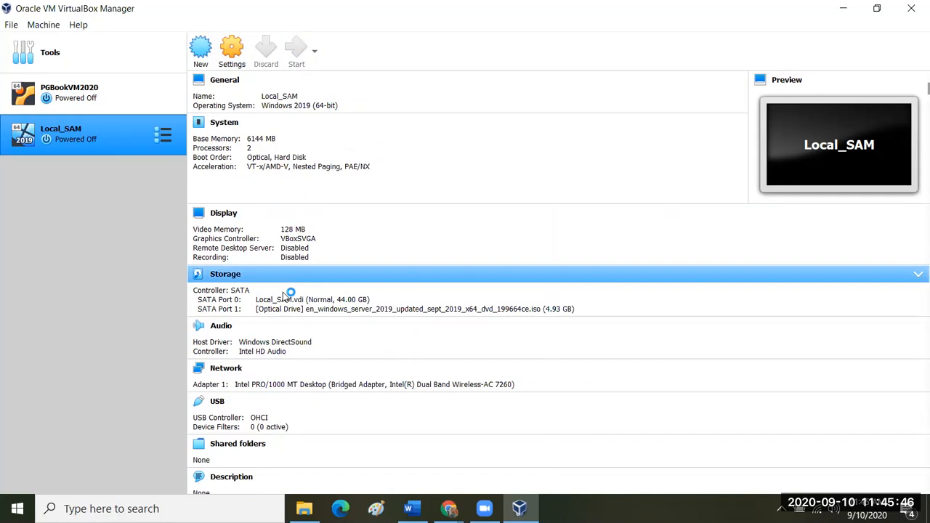
{"action": "mouse_move", "coordinate": [374, 286]}
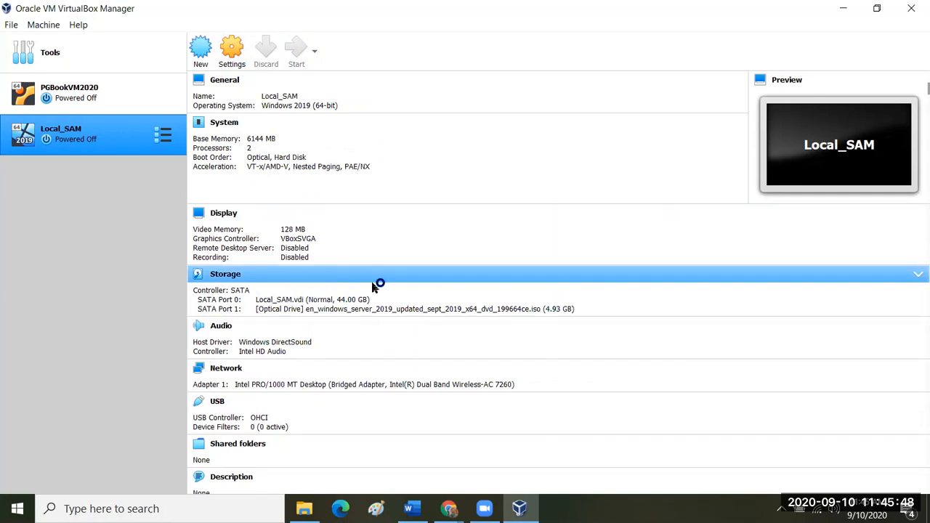
Start Local_SAM, keeping the Windows Server 2019 ISO as the start-up disk
{"action": "left_click", "coordinate": [295, 47]}
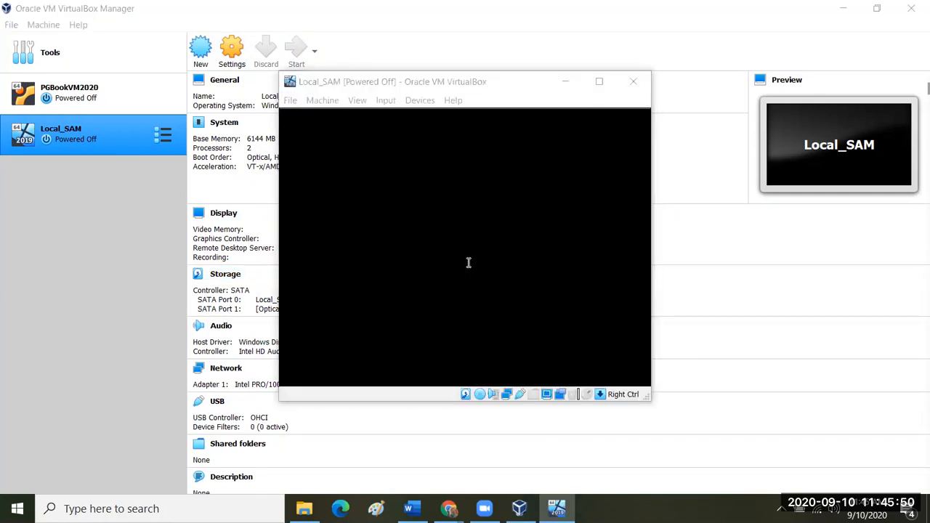
{"action": "left_click", "coordinate": [296, 47]}
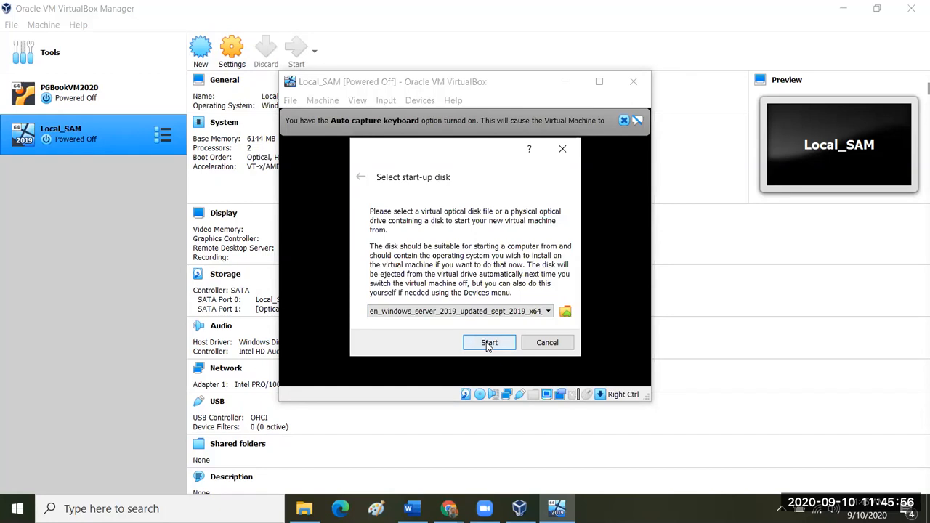
{"action": "left_click", "coordinate": [489, 342]}
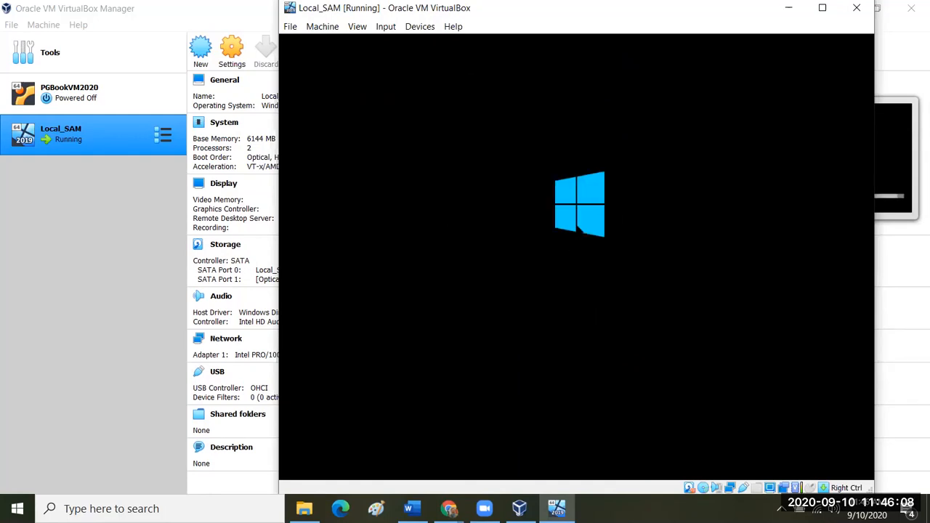
{"action": "mouse_move", "coordinate": [580, 233]}
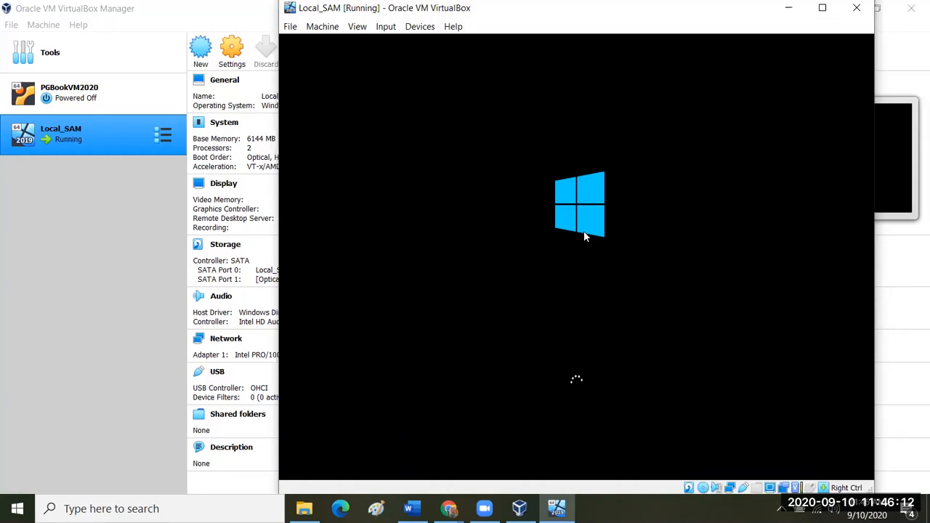
{"action": "mouse_move", "coordinate": [589, 240]}
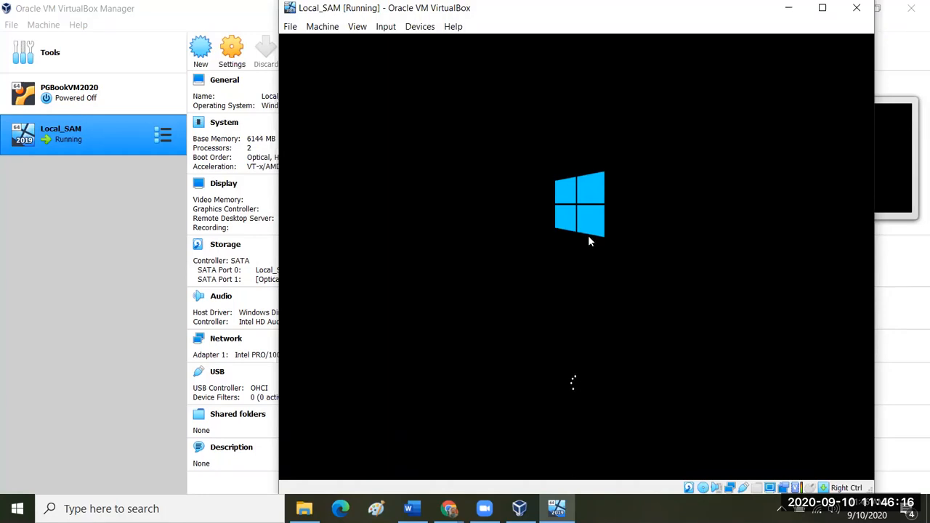
{"action": "mouse_move", "coordinate": [591, 244]}
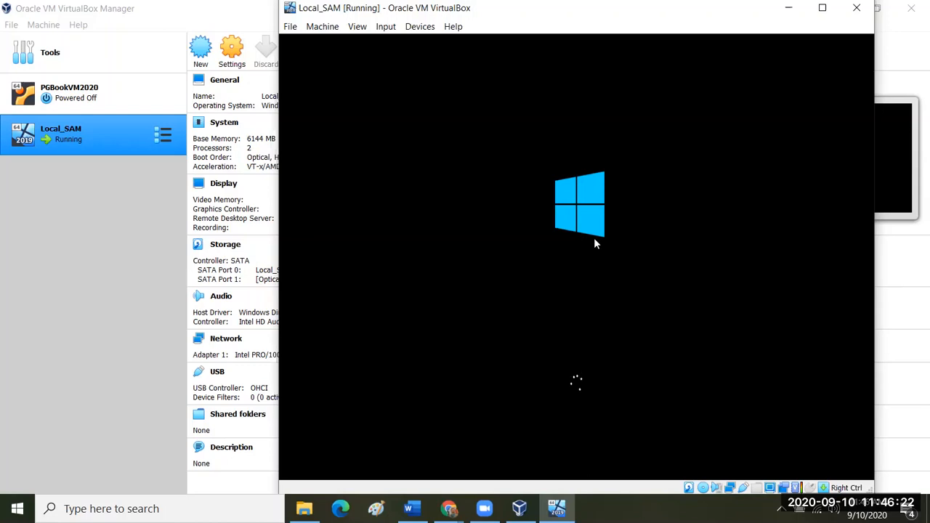
{"action": "mouse_move", "coordinate": [597, 244]}
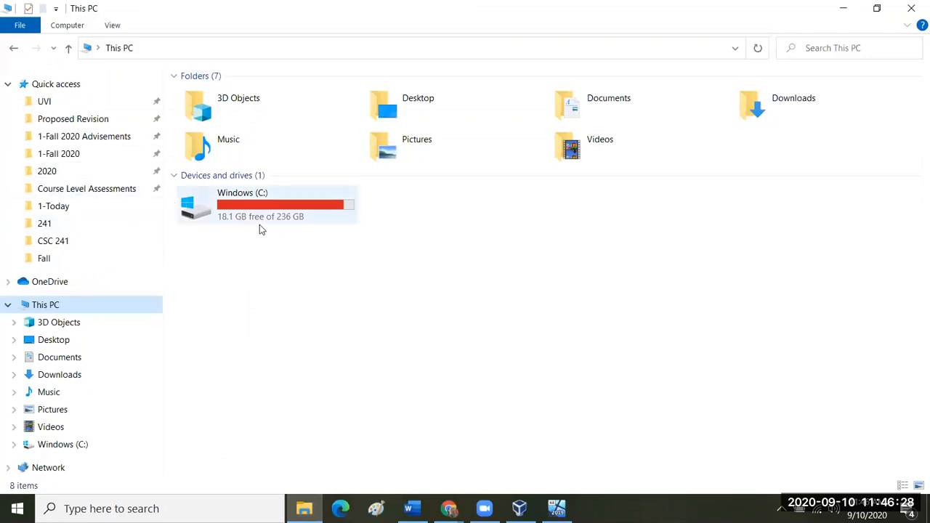
{"action": "mouse_move", "coordinate": [262, 207]}
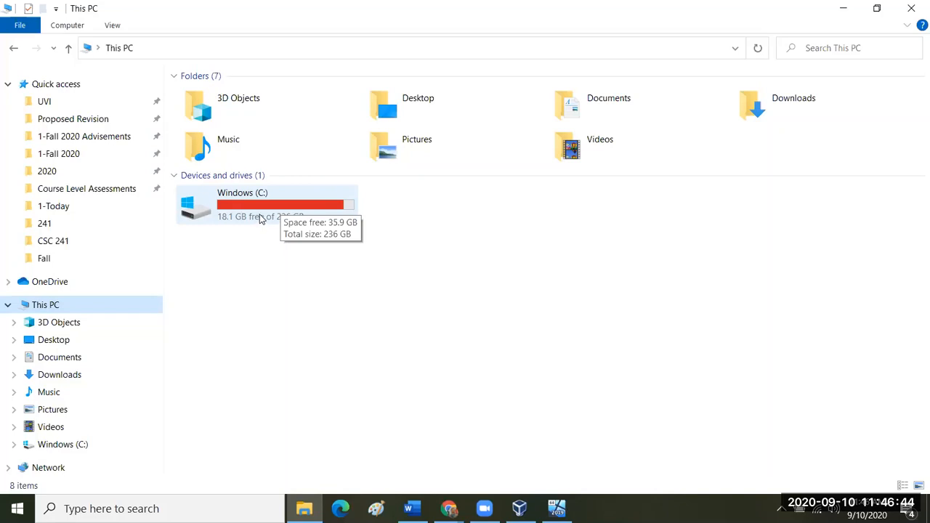
{"action": "mouse_move", "coordinate": [267, 213]}
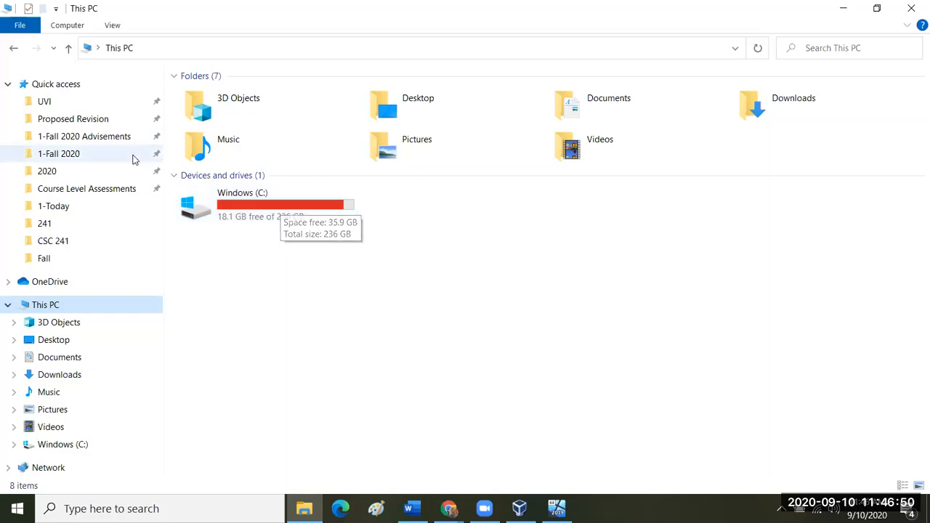
{"action": "mouse_move", "coordinate": [125, 149]}
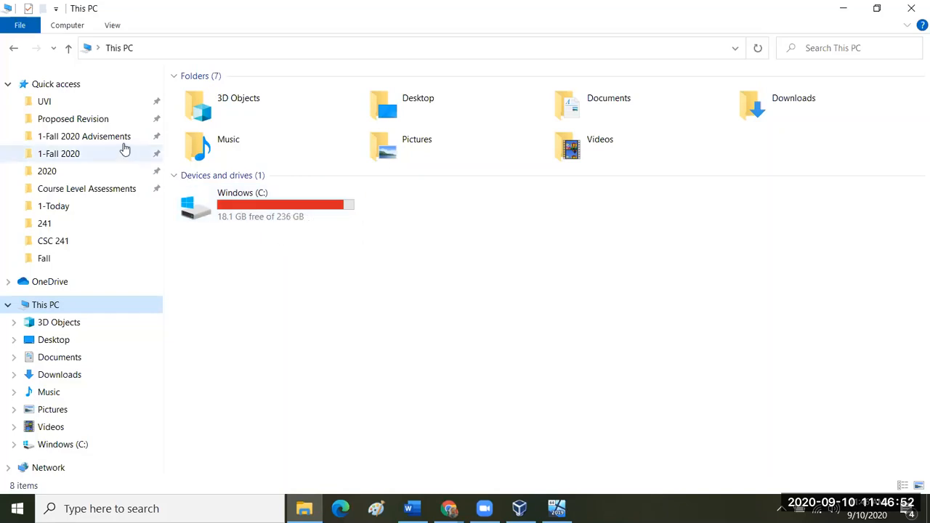
Browse 1-Fall 2020 > CSC 410 > Solutions > Module 1 and open License Keys.txt
{"action": "left_click", "coordinate": [58, 153]}
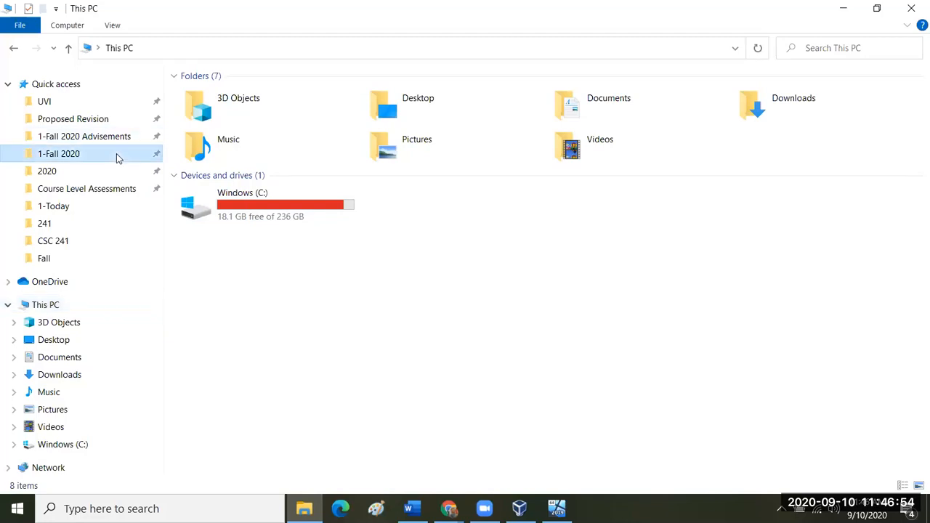
{"action": "double_click", "coordinate": [58, 153]}
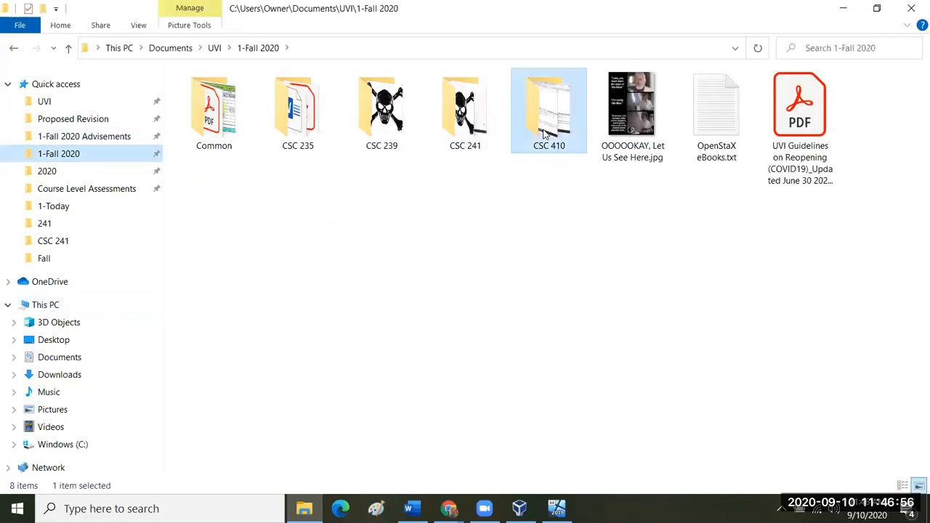
{"action": "double_click", "coordinate": [549, 105]}
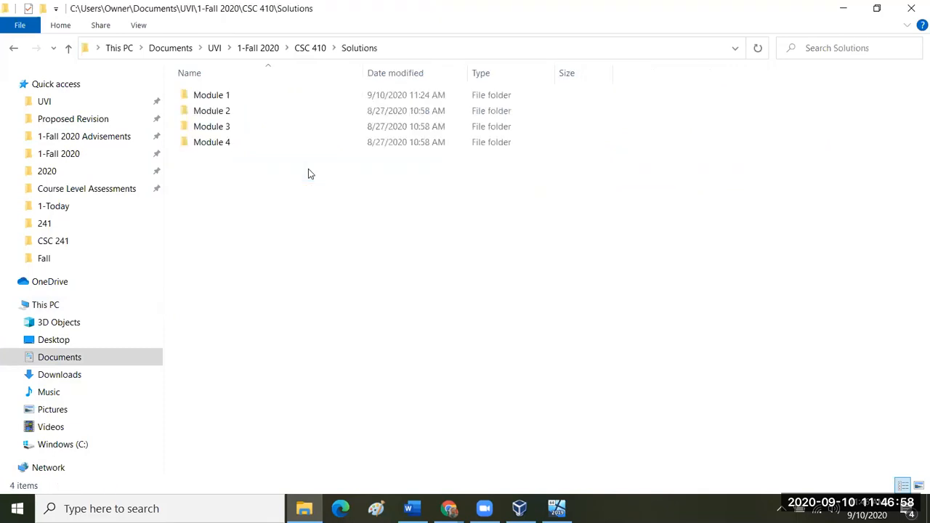
{"action": "double_click", "coordinate": [211, 94]}
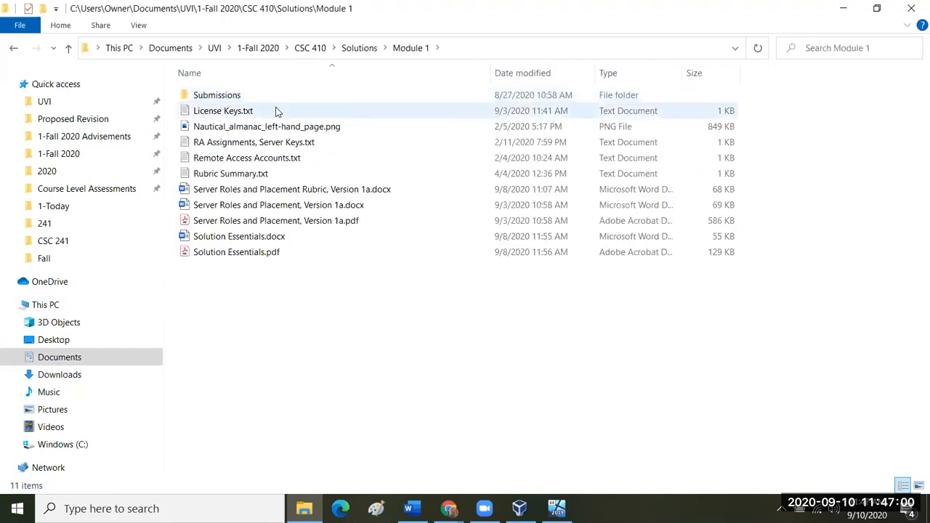
{"action": "double_click", "coordinate": [223, 110]}
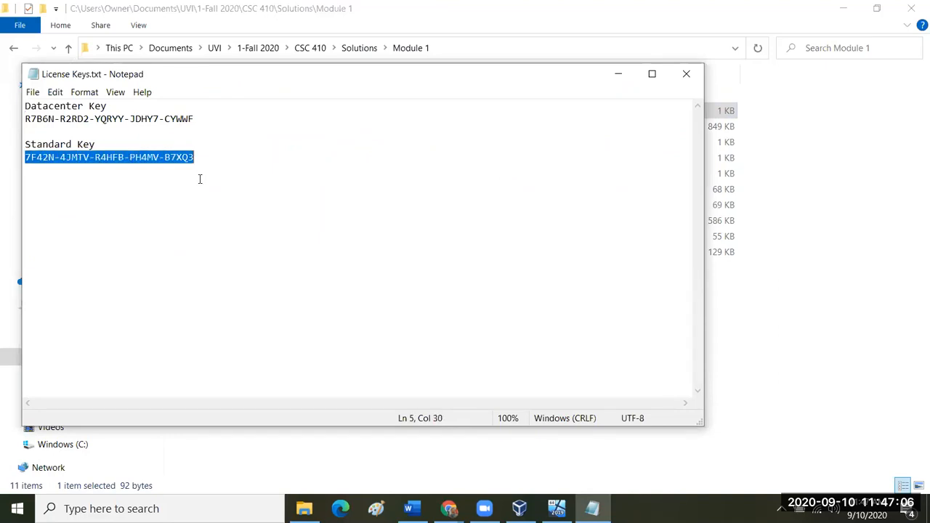
{"action": "mouse_move", "coordinate": [127, 147]}
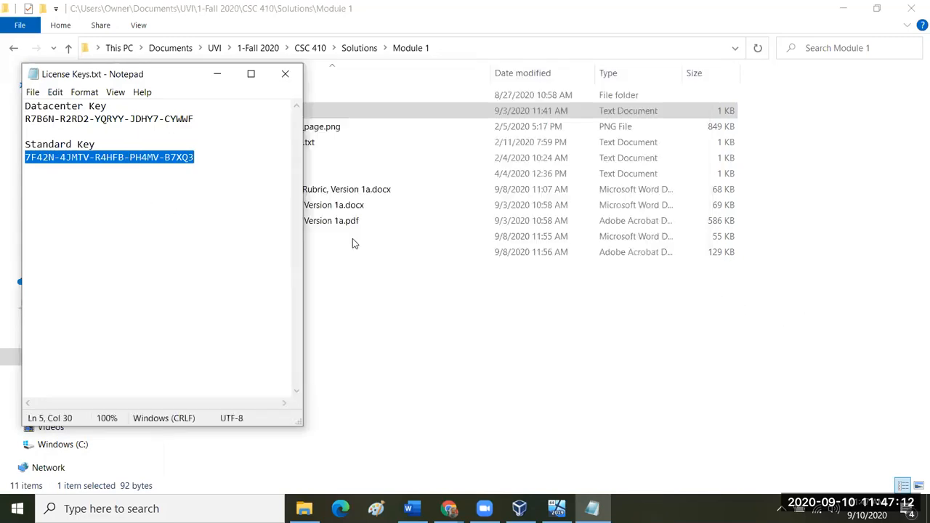
{"action": "left_click", "coordinate": [519, 508]}
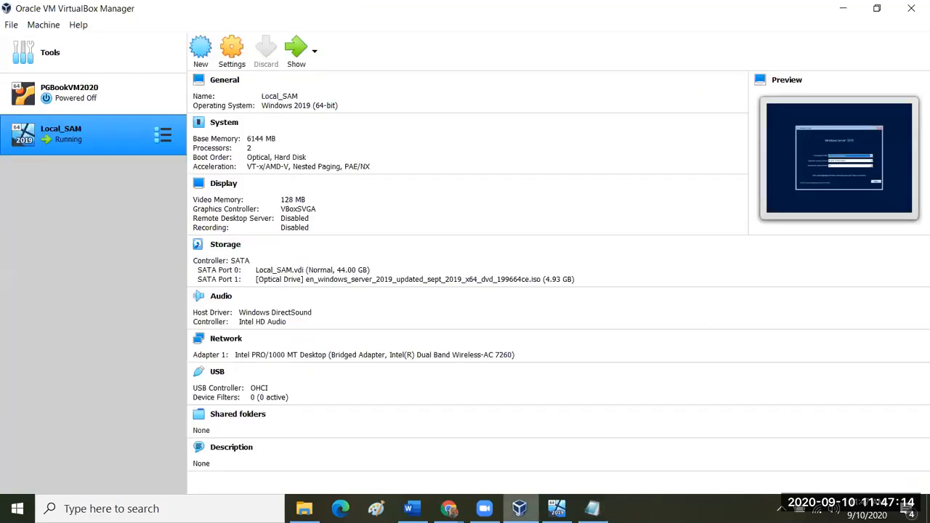
{"action": "mouse_move", "coordinate": [89, 24]}
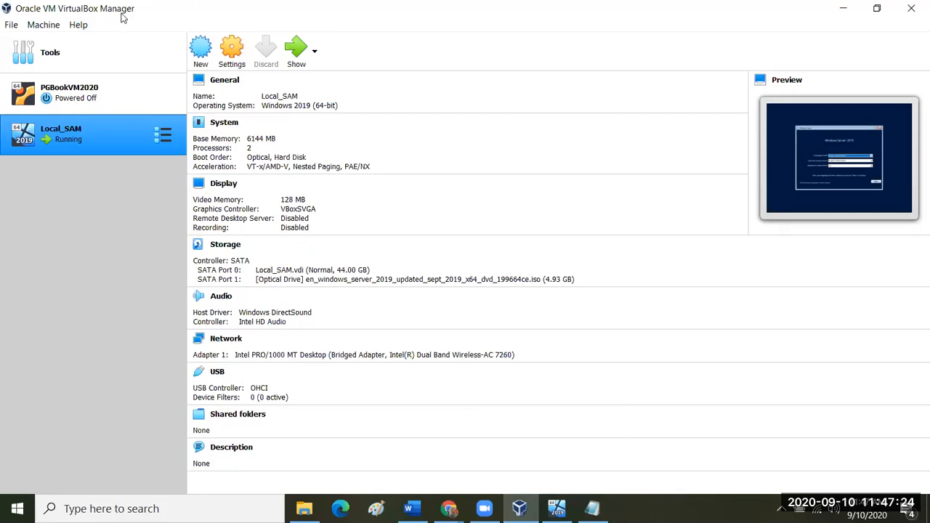
{"action": "mouse_move", "coordinate": [911, 8]}
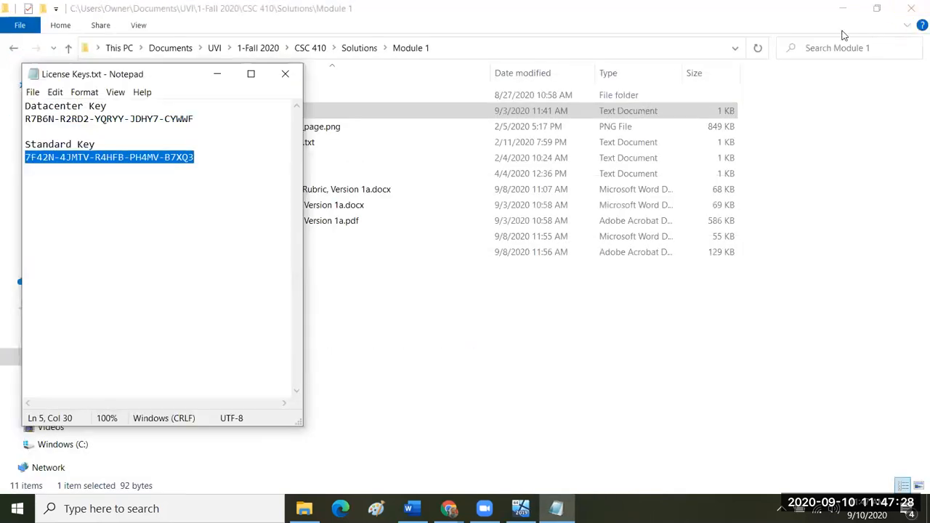
Bring the Local_SAM window forward and accept the English (United States) and US keyboard defaults
{"action": "left_click", "coordinate": [285, 73]}
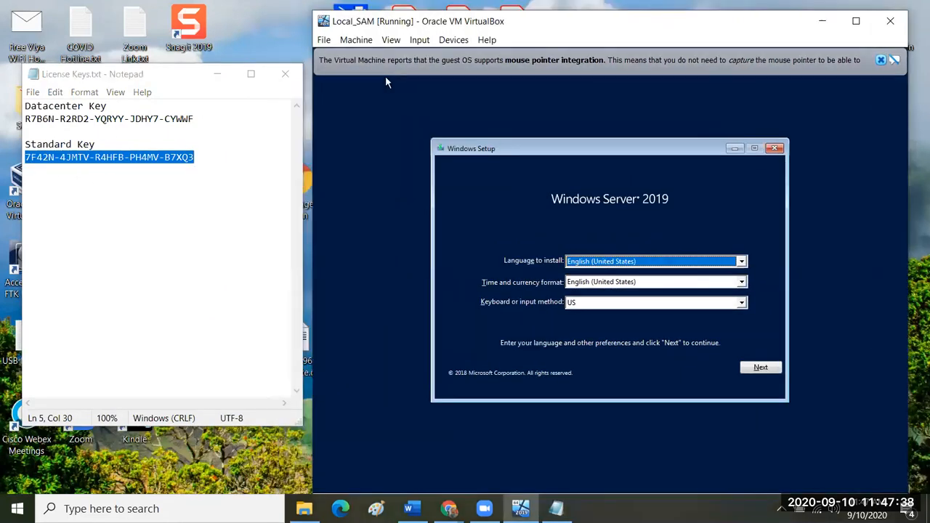
{"action": "mouse_move", "coordinate": [603, 327]}
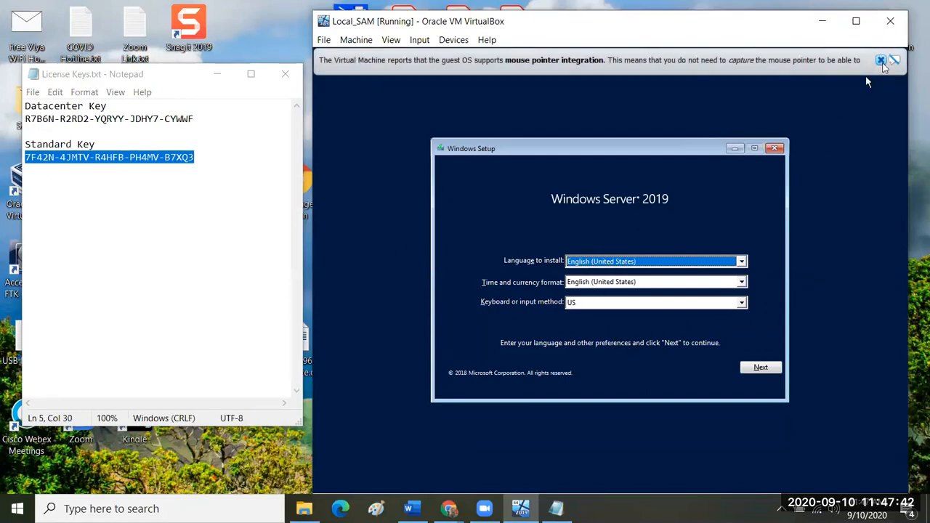
{"action": "left_click", "coordinate": [881, 60]}
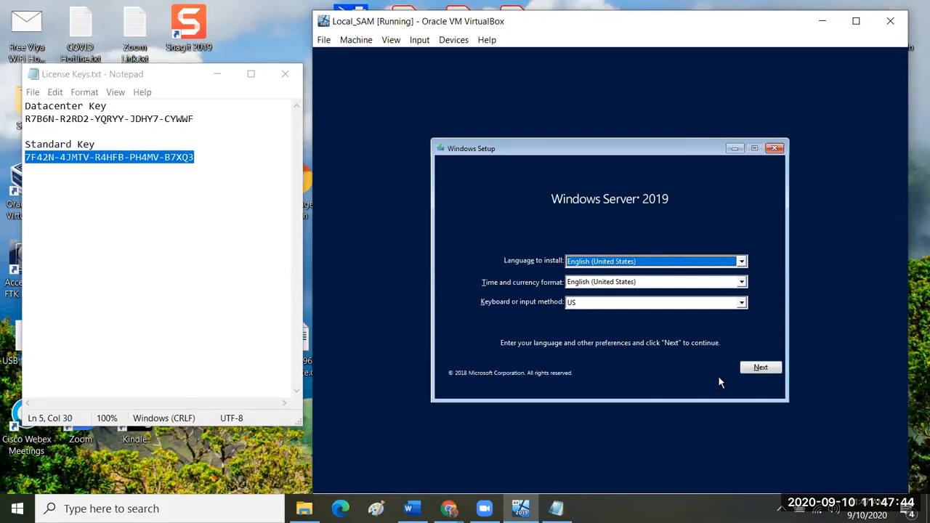
{"action": "mouse_move", "coordinate": [682, 343]}
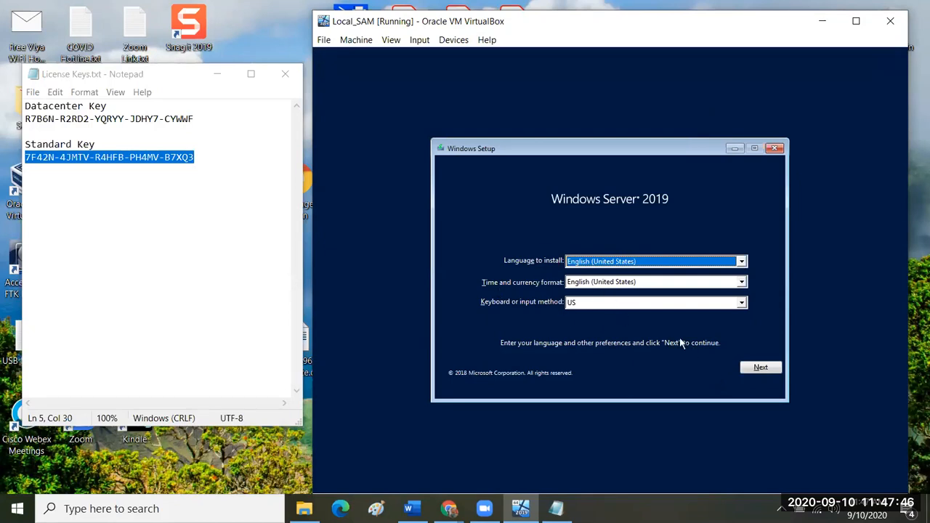
{"action": "left_click", "coordinate": [760, 367]}
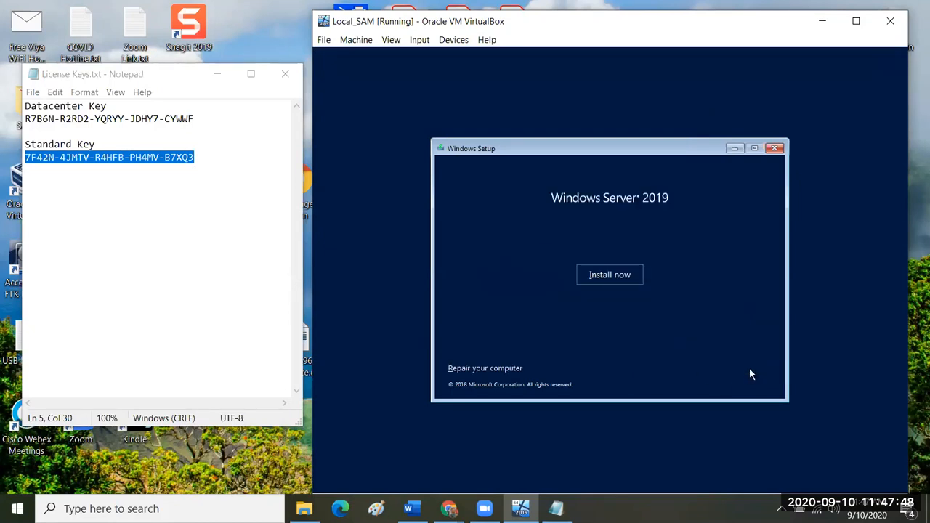
Begin the Windows Server 2019 installation with Install now
{"action": "left_click", "coordinate": [609, 275]}
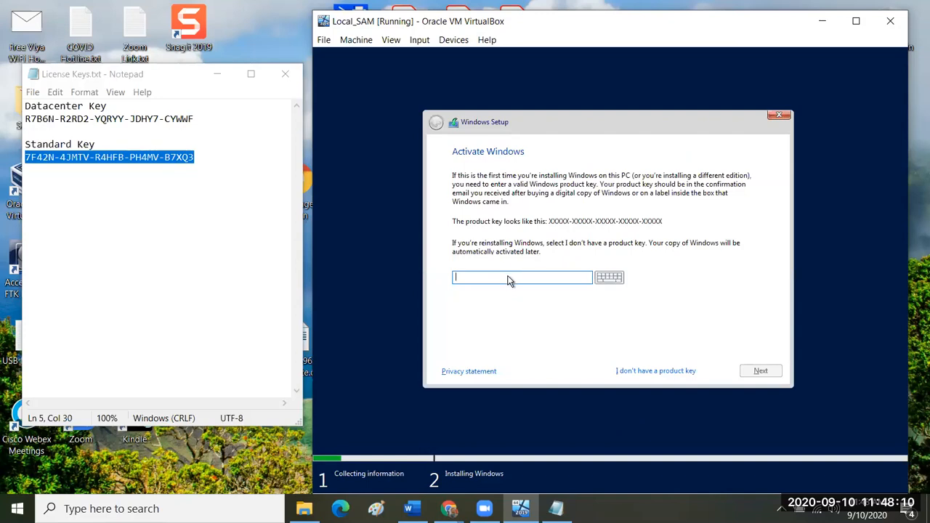
{"action": "mouse_move", "coordinate": [451, 342]}
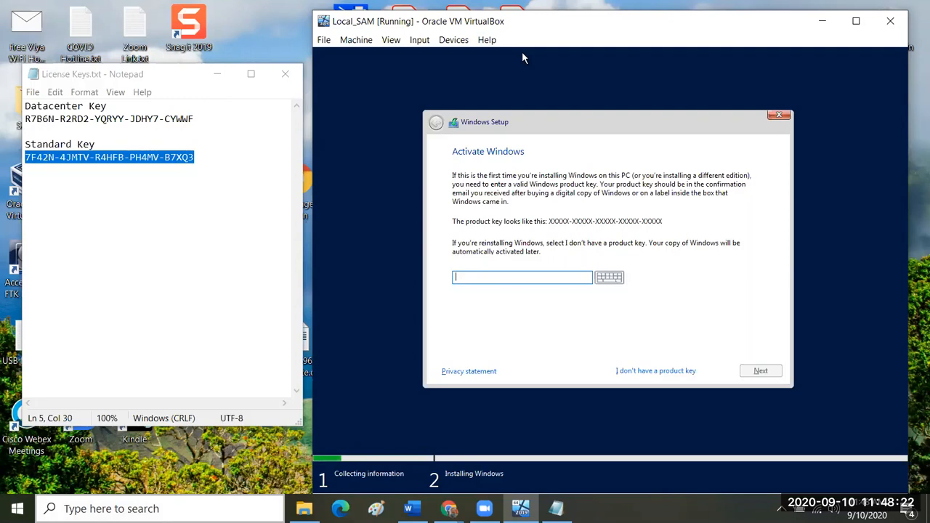
{"action": "mouse_move", "coordinate": [34, 169]}
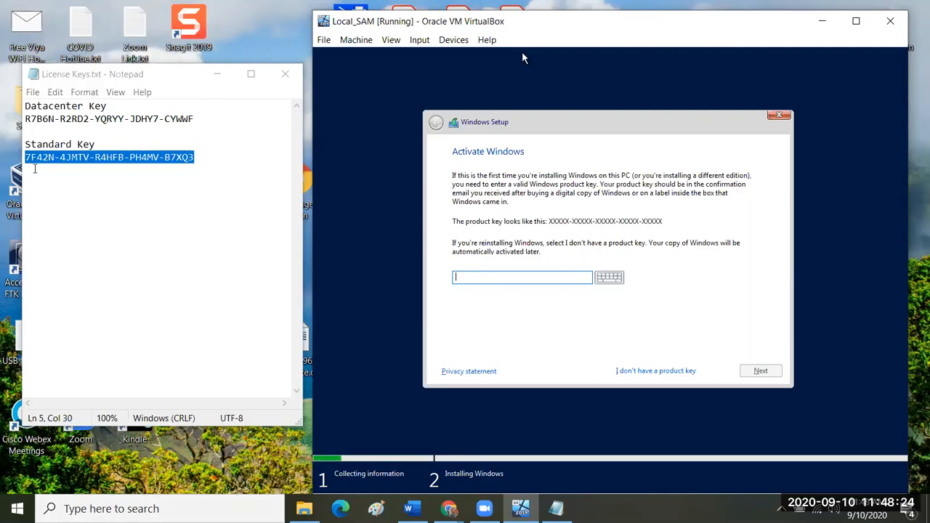
{"action": "mouse_move", "coordinate": [141, 407]}
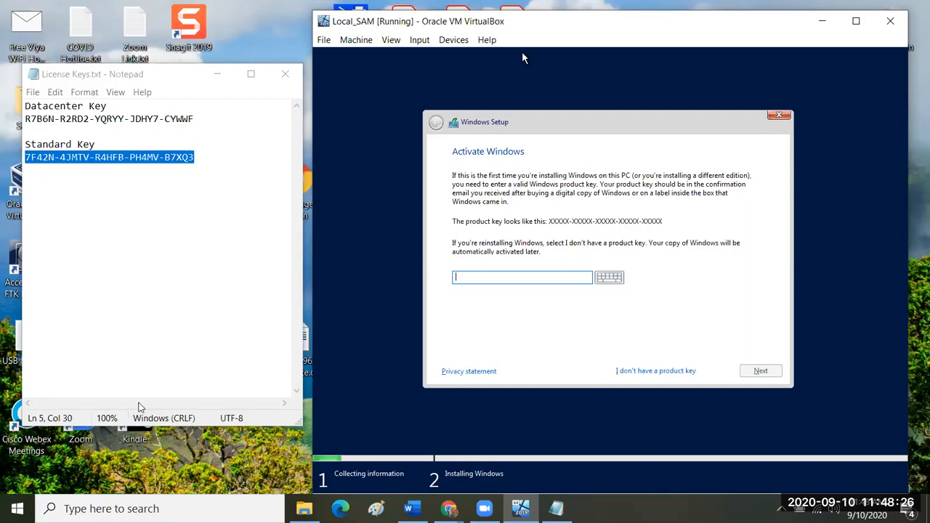
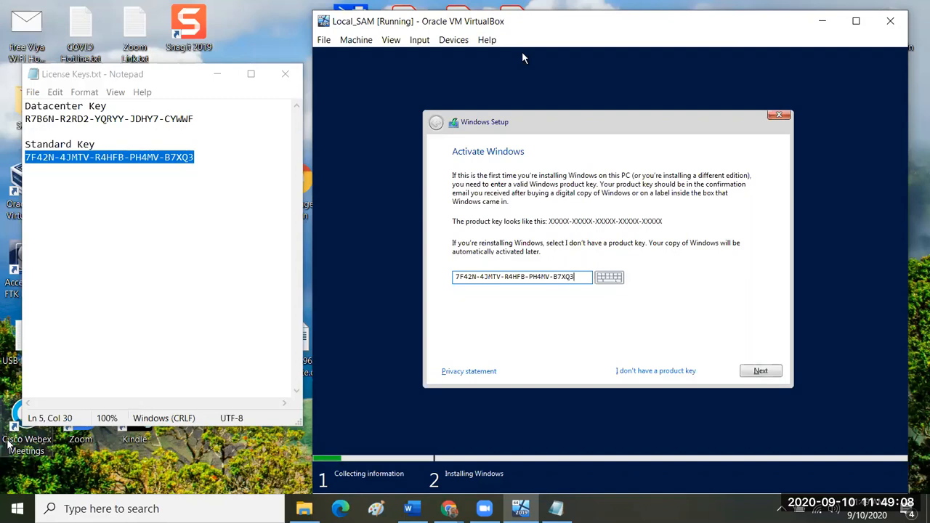
{"action": "mouse_move", "coordinate": [627, 454]}
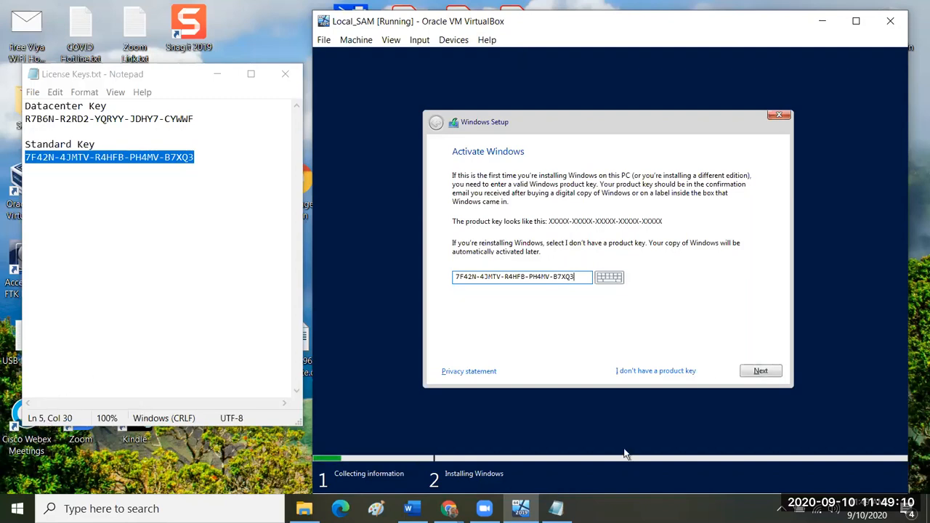
{"action": "mouse_move", "coordinate": [548, 293]}
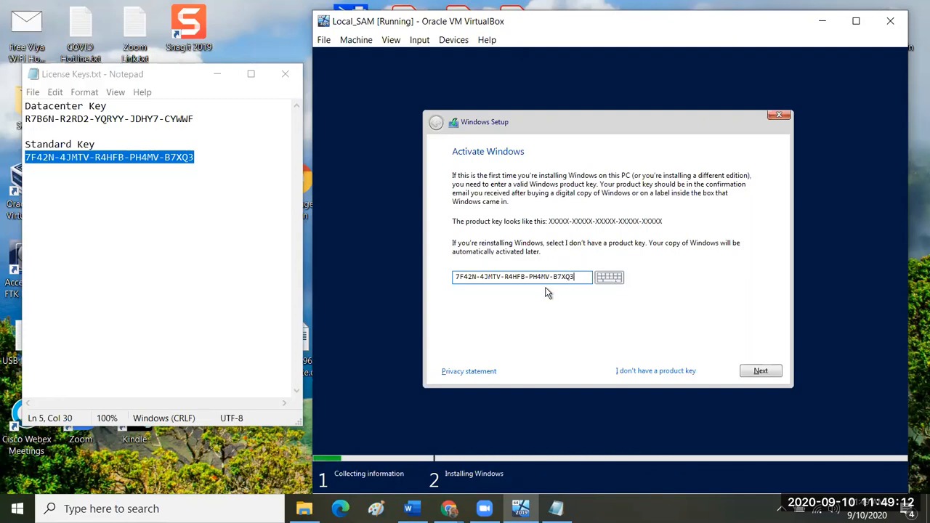
{"action": "mouse_move", "coordinate": [515, 284]}
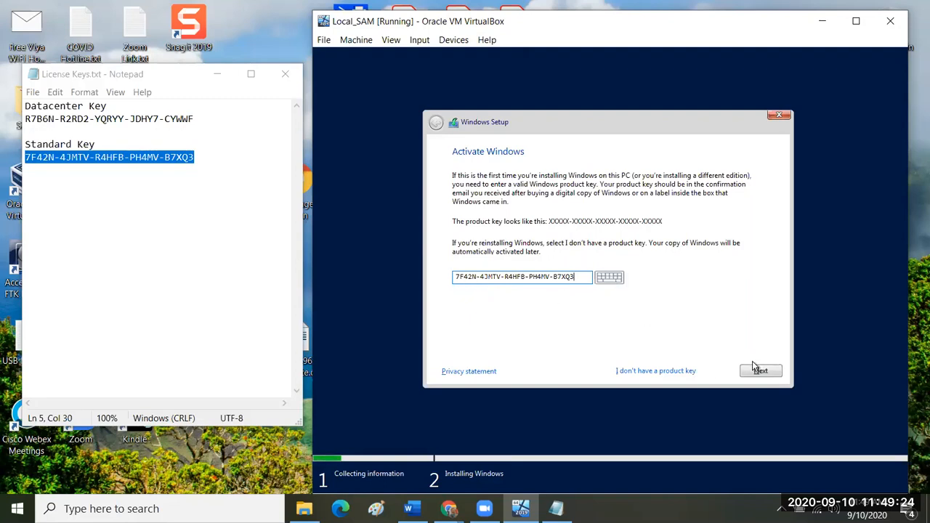
{"action": "mouse_move", "coordinate": [710, 349]}
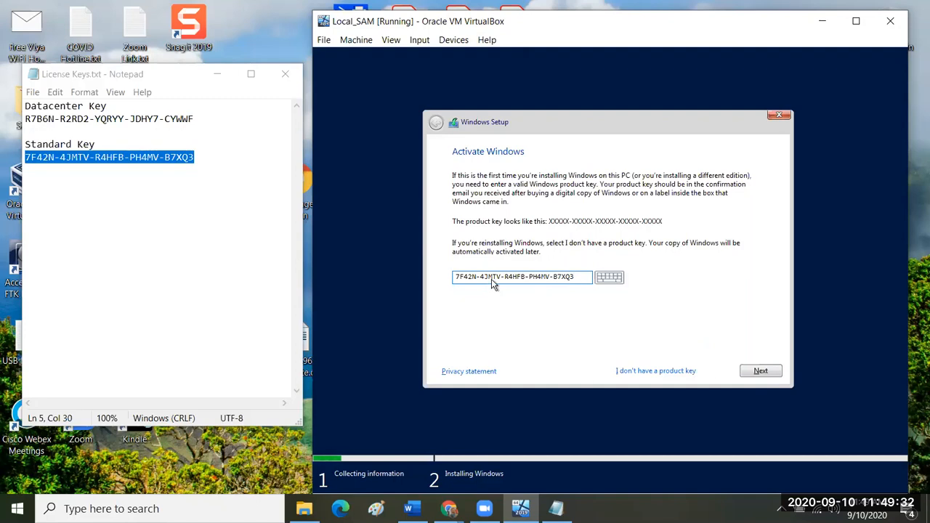
{"action": "left_click", "coordinate": [522, 277]}
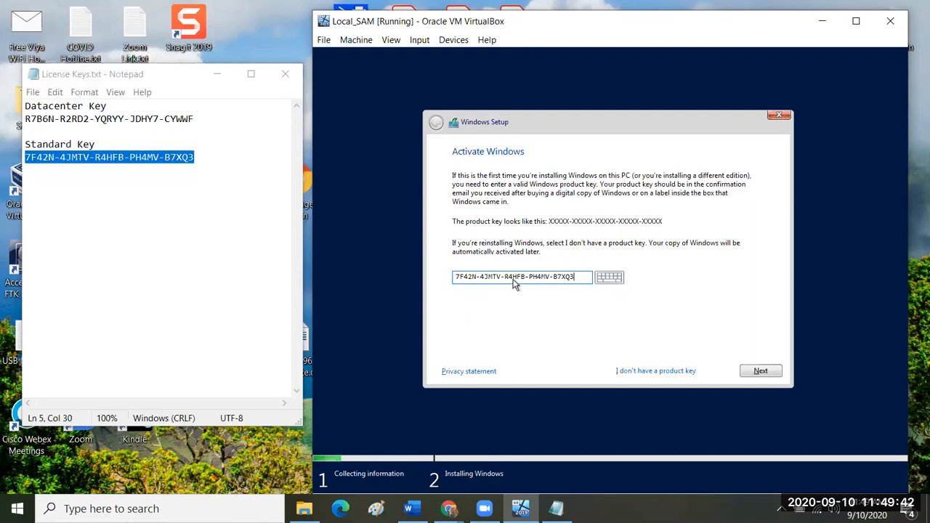
{"action": "left_click", "coordinate": [761, 371]}
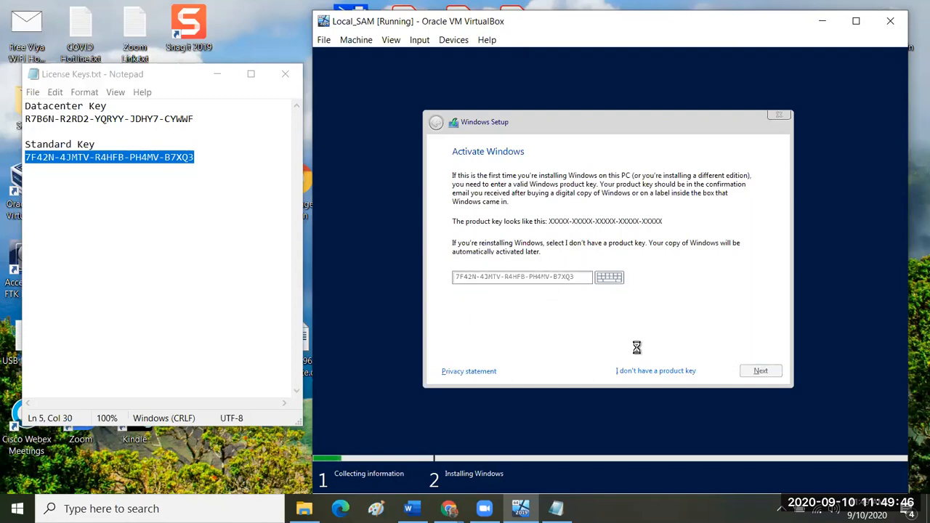
Pick Windows Server 2019 Standard (Desktop Experience) from the operating system list
{"action": "left_click", "coordinate": [760, 371]}
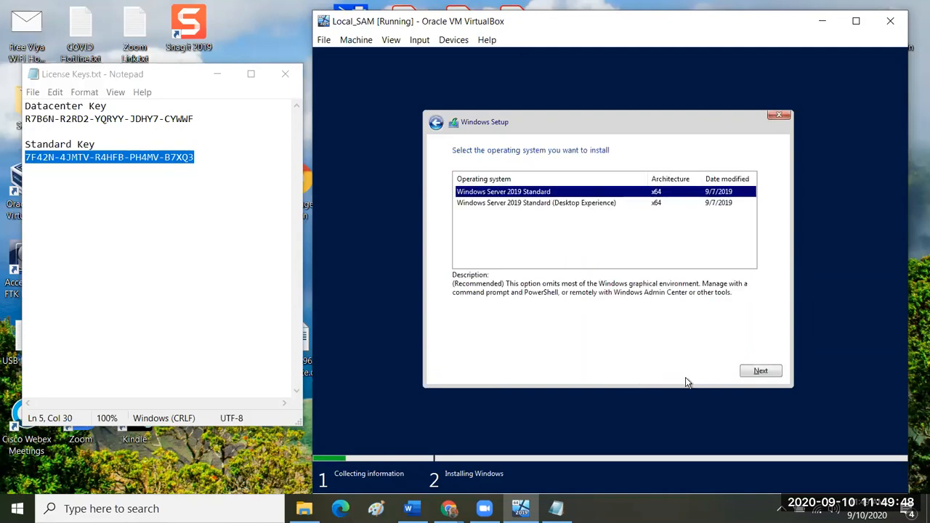
{"action": "mouse_move", "coordinate": [520, 307]}
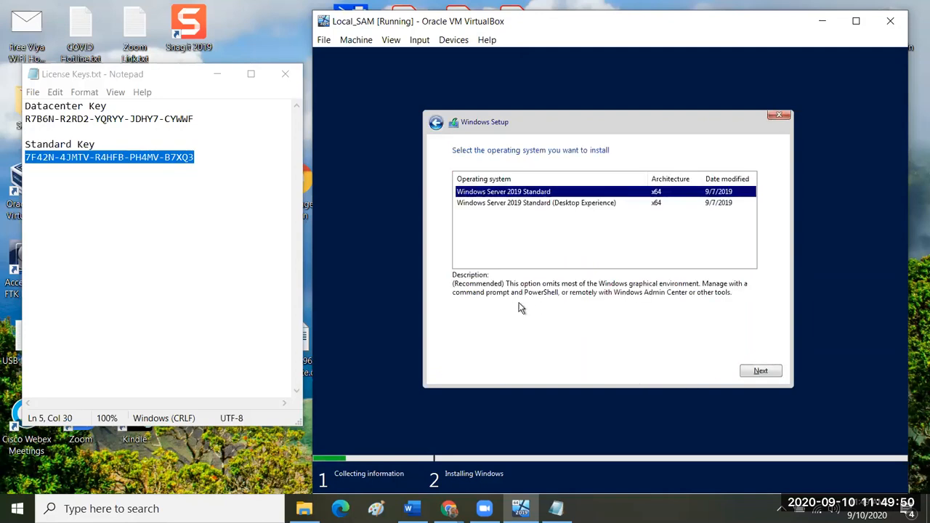
{"action": "mouse_move", "coordinate": [323, 252]}
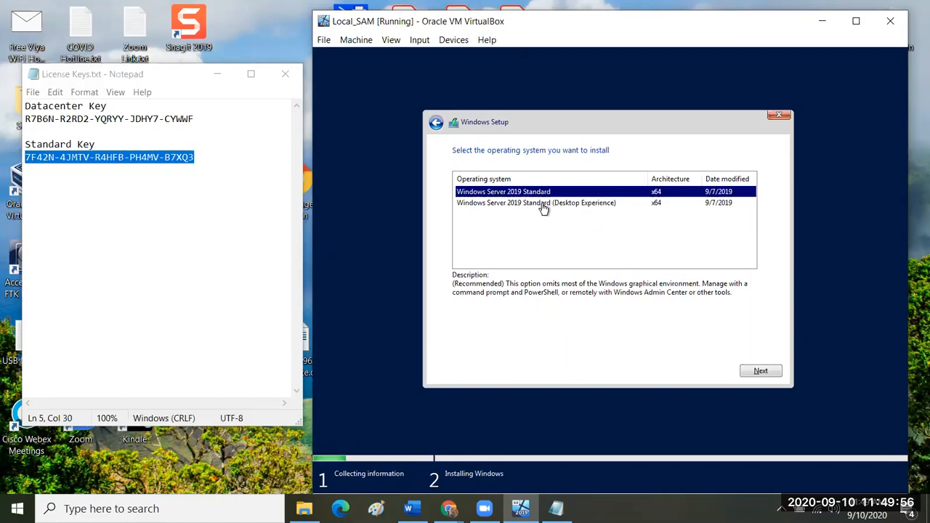
{"action": "left_click", "coordinate": [536, 203]}
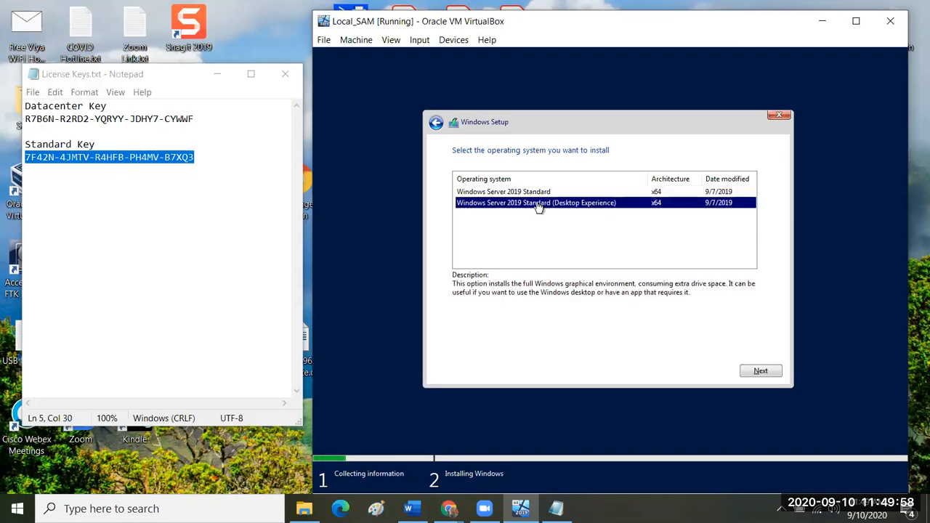
{"action": "left_click", "coordinate": [503, 191]}
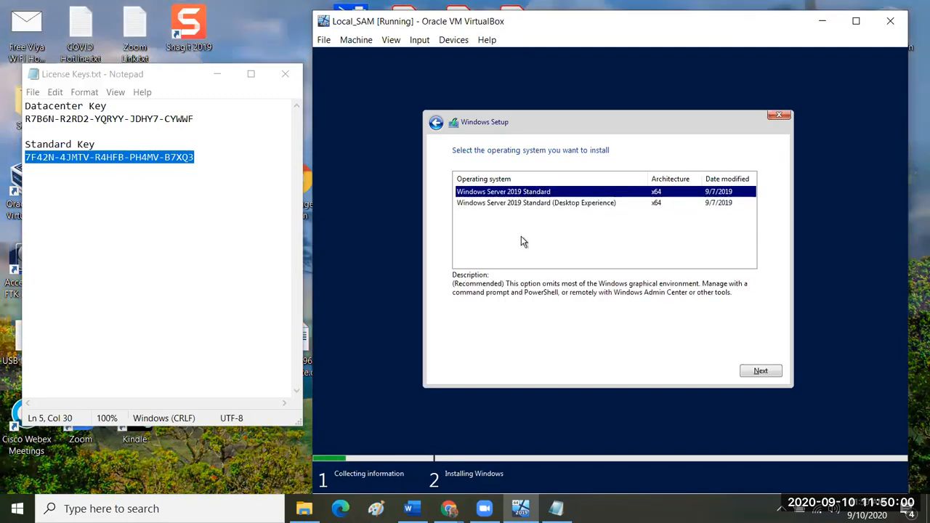
{"action": "mouse_move", "coordinate": [521, 253]}
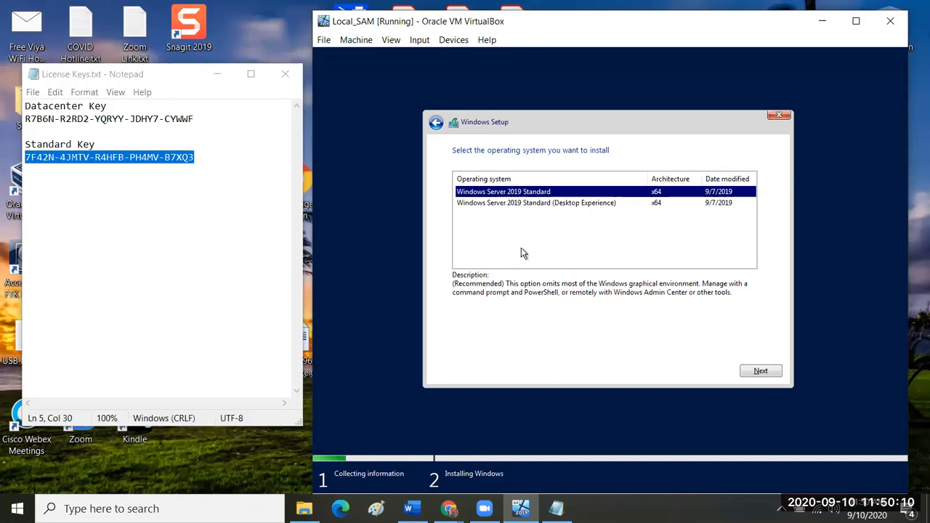
{"action": "mouse_move", "coordinate": [525, 214]}
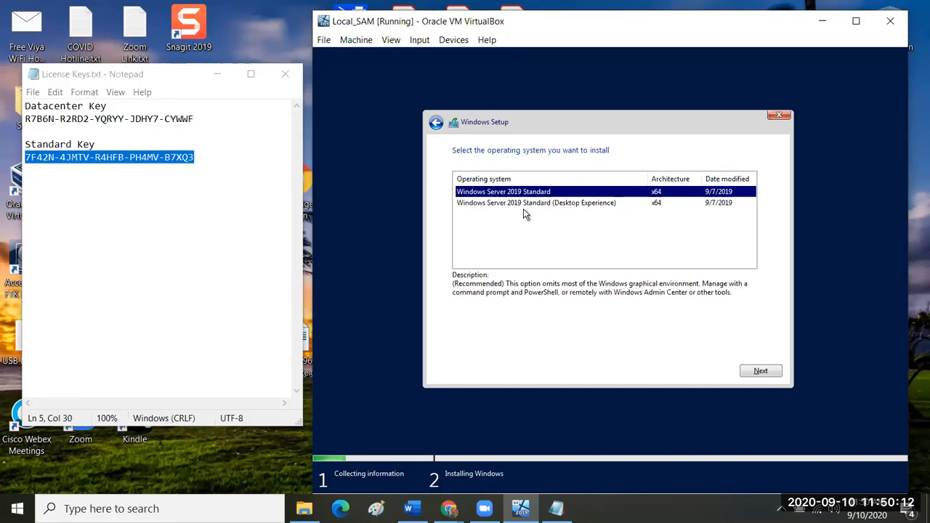
{"action": "left_click", "coordinate": [537, 203]}
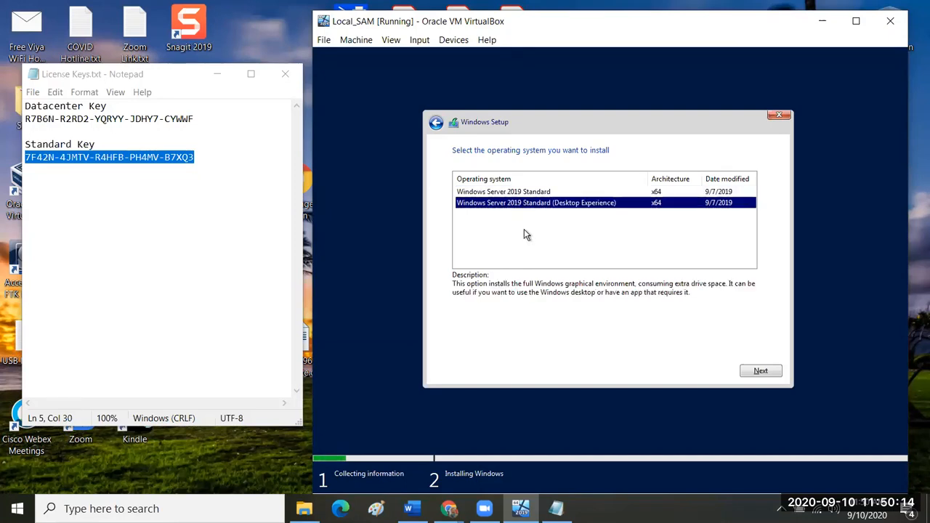
{"action": "mouse_move", "coordinate": [596, 213]}
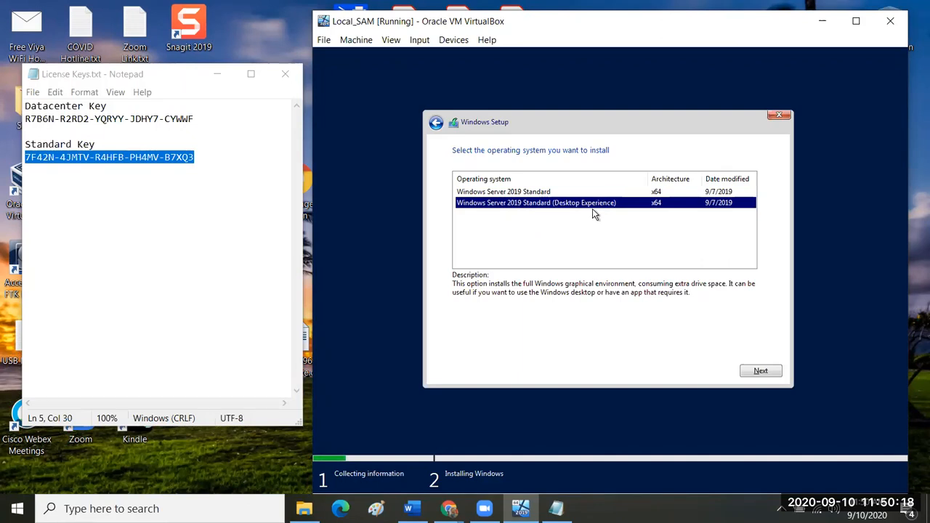
{"action": "mouse_move", "coordinate": [566, 181]}
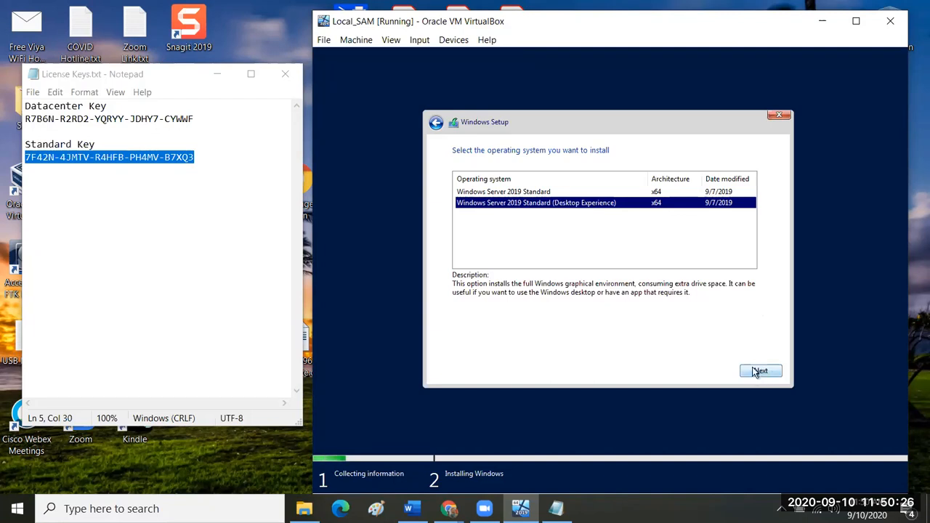
Continue with the Desktop Experience edition and accept the license terms
{"action": "left_click", "coordinate": [761, 371]}
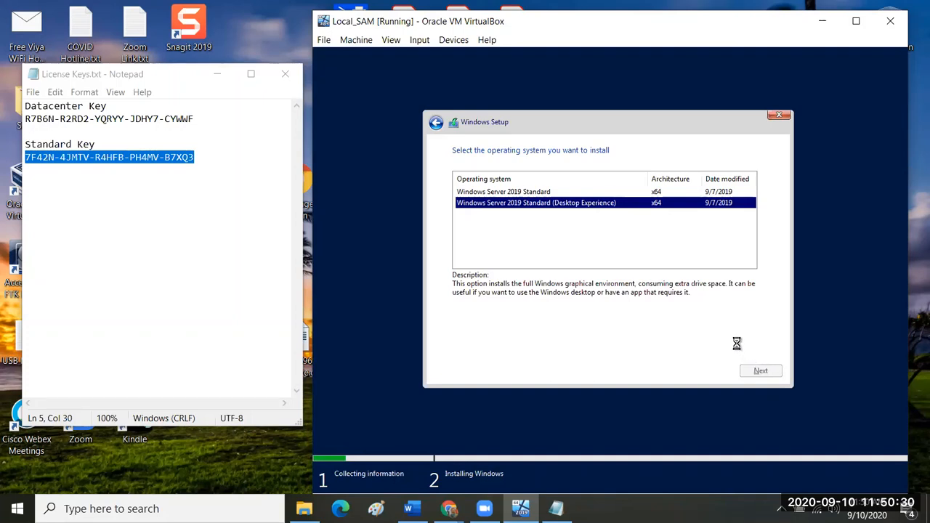
{"action": "left_click", "coordinate": [760, 371]}
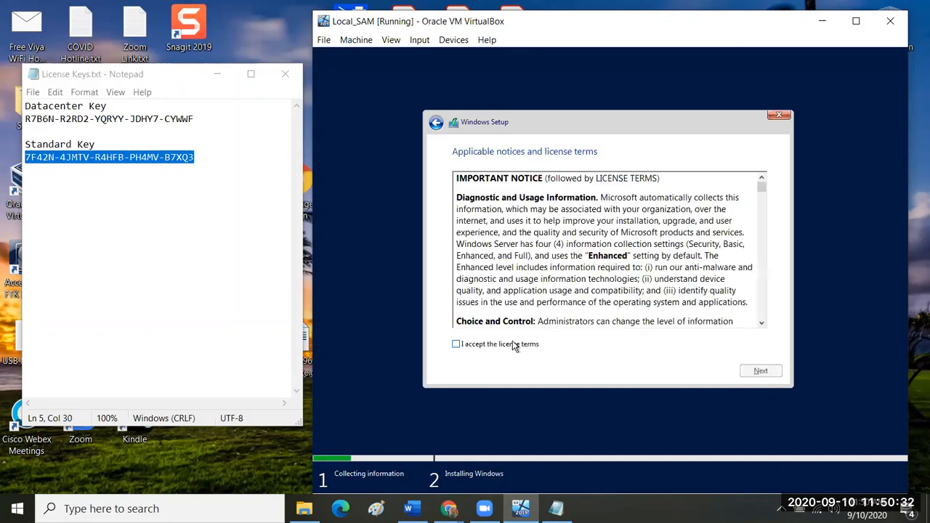
{"action": "left_click", "coordinate": [456, 344]}
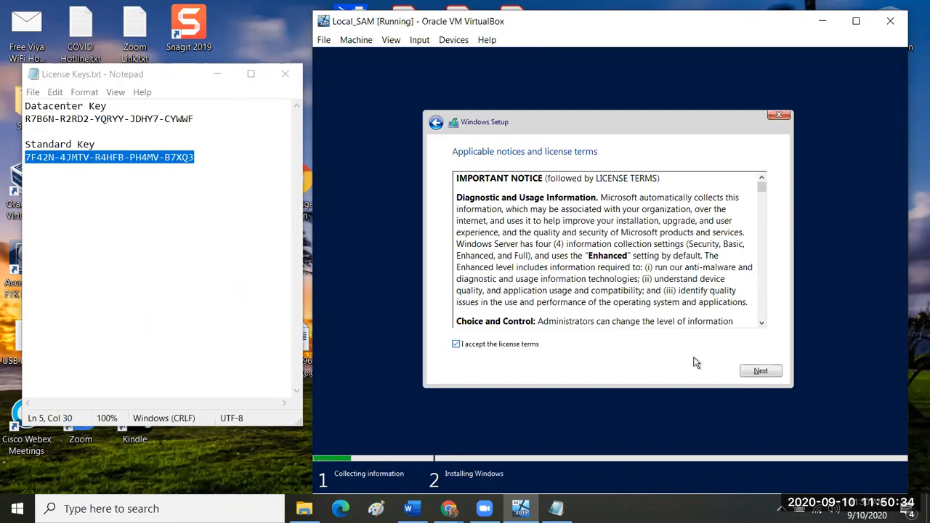
{"action": "left_click", "coordinate": [760, 371]}
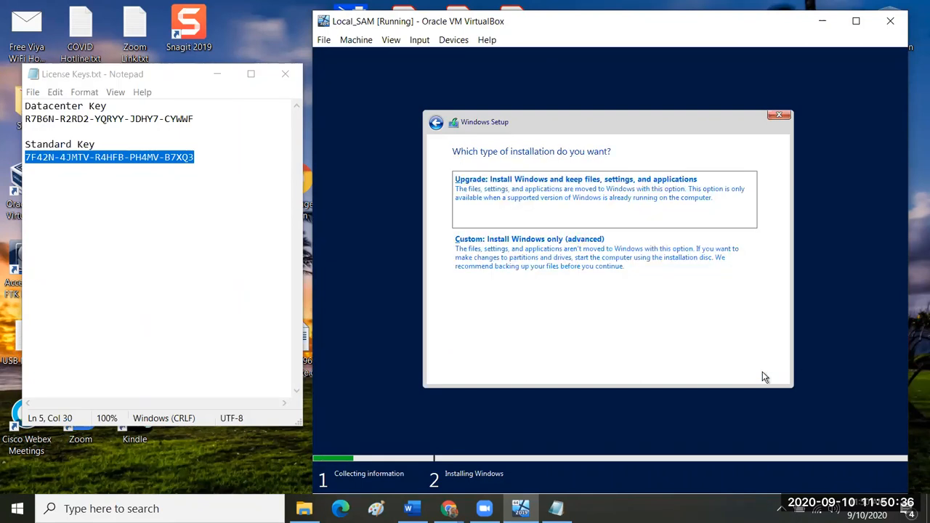
Start a Custom Windows-only install onto Drive 0 Unallocated Space
{"action": "left_click", "coordinate": [530, 238]}
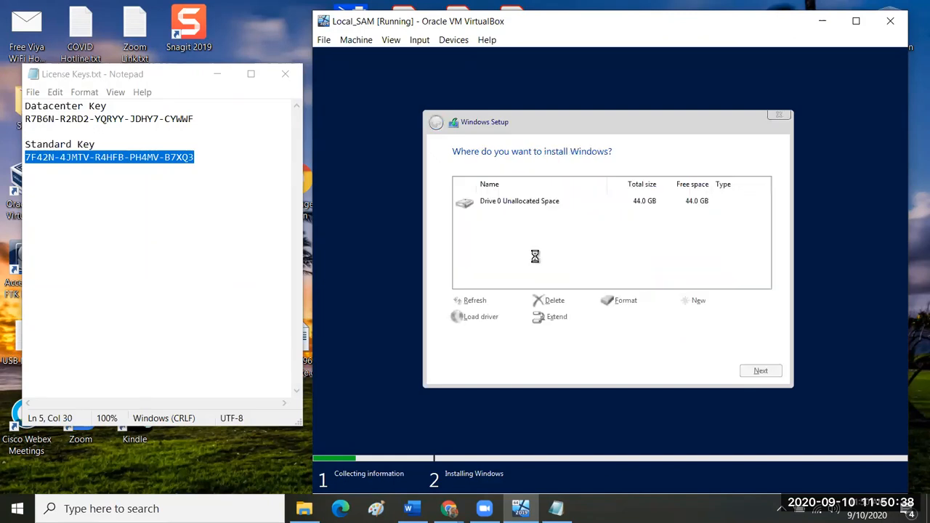
{"action": "left_click", "coordinate": [538, 201]}
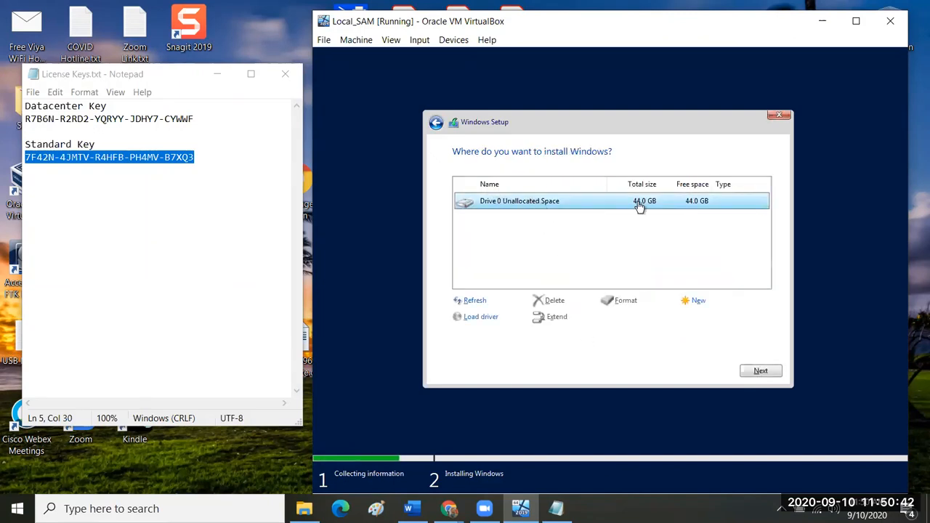
{"action": "mouse_move", "coordinate": [747, 347]}
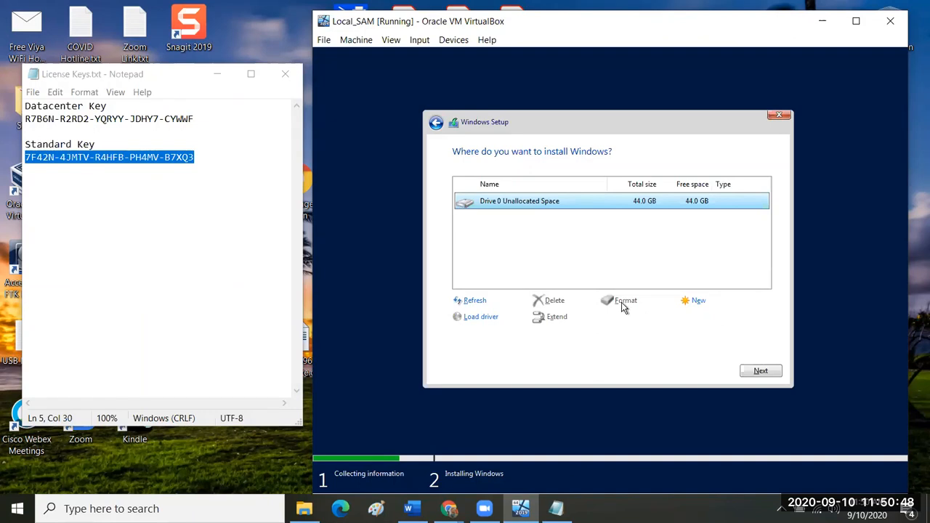
{"action": "mouse_move", "coordinate": [698, 300]}
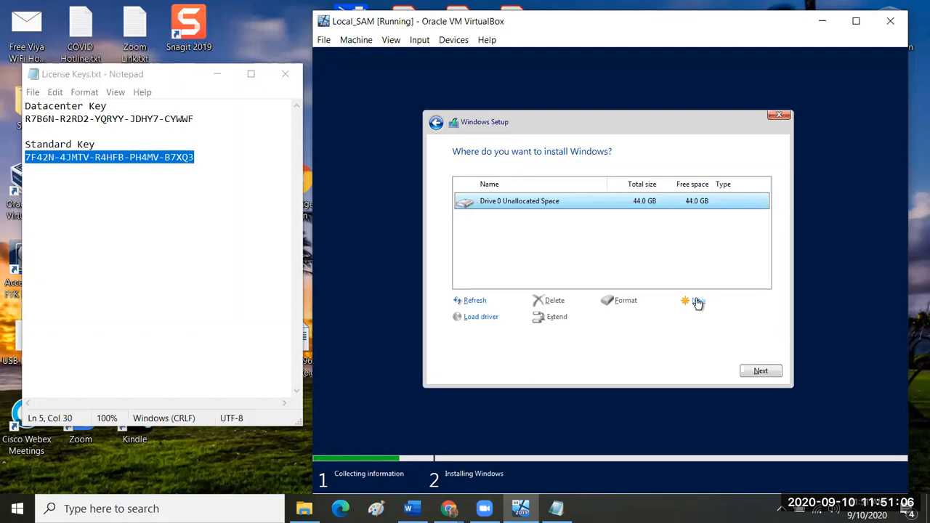
{"action": "mouse_move", "coordinate": [698, 303]}
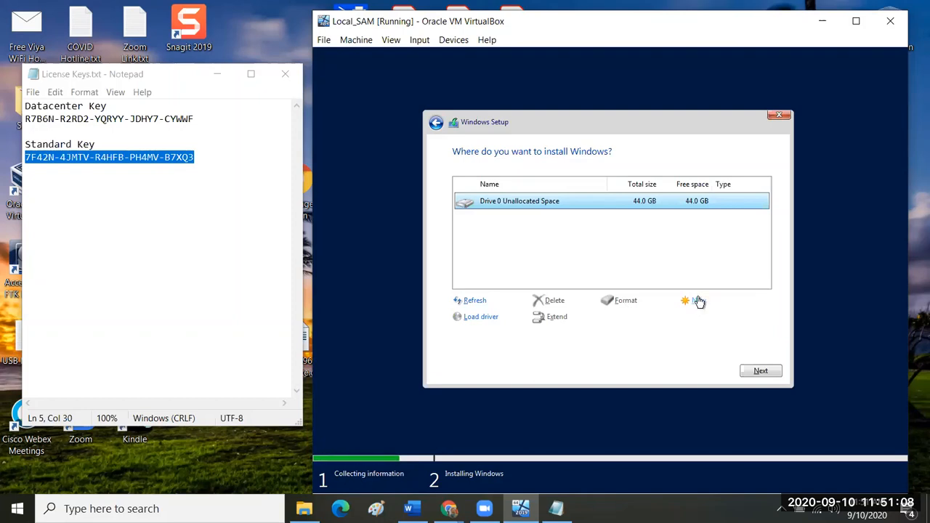
{"action": "mouse_move", "coordinate": [702, 298]}
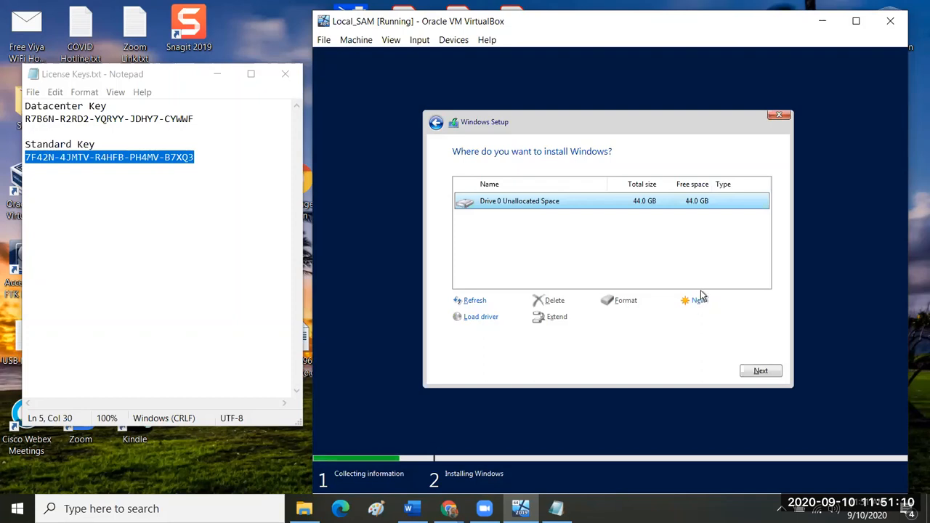
{"action": "mouse_move", "coordinate": [734, 294]}
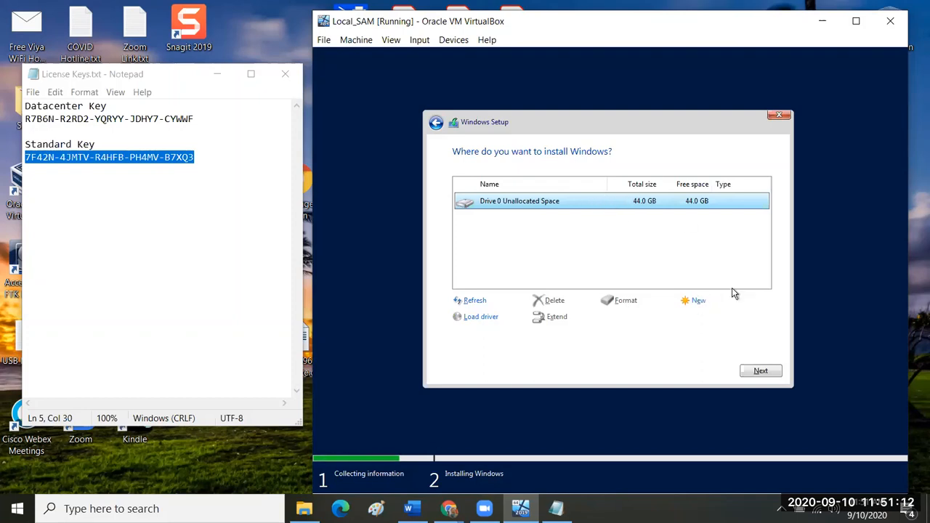
{"action": "left_click", "coordinate": [760, 371]}
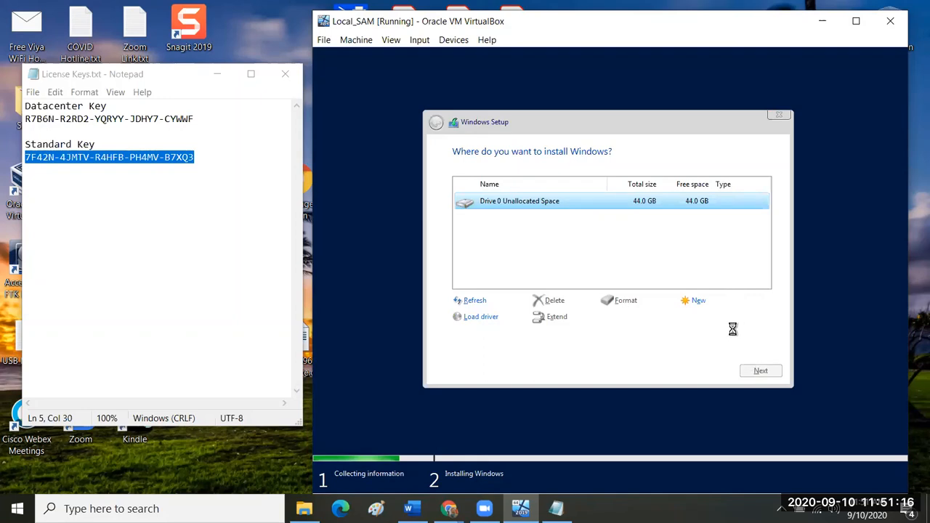
{"action": "mouse_move", "coordinate": [736, 326]}
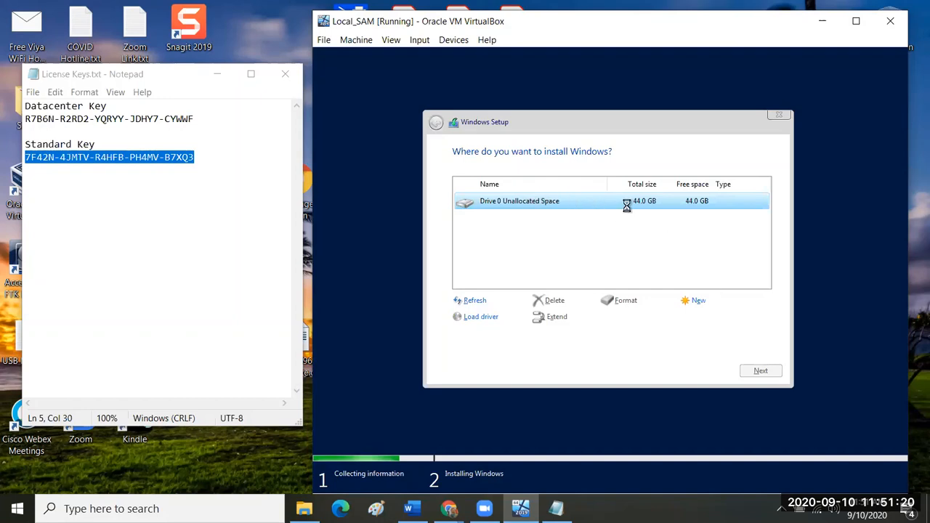
{"action": "mouse_move", "coordinate": [681, 213]}
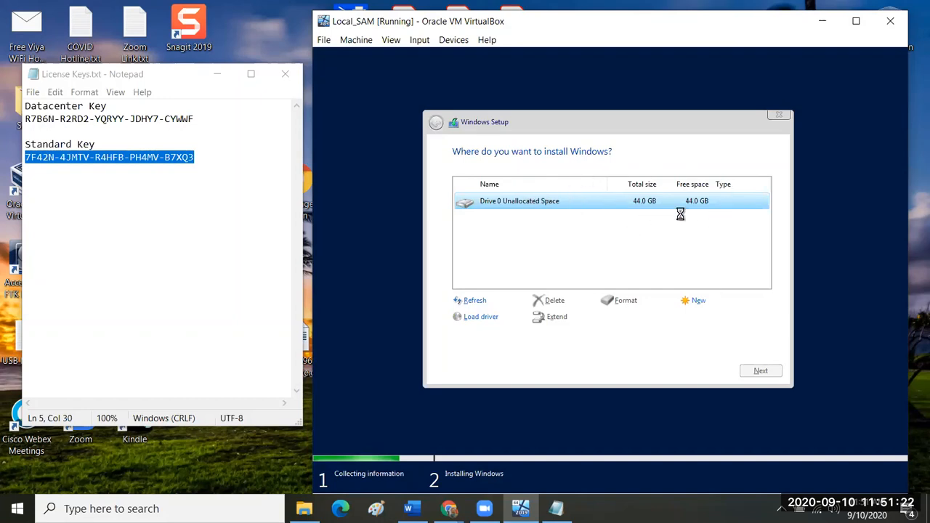
{"action": "left_click", "coordinate": [760, 370]}
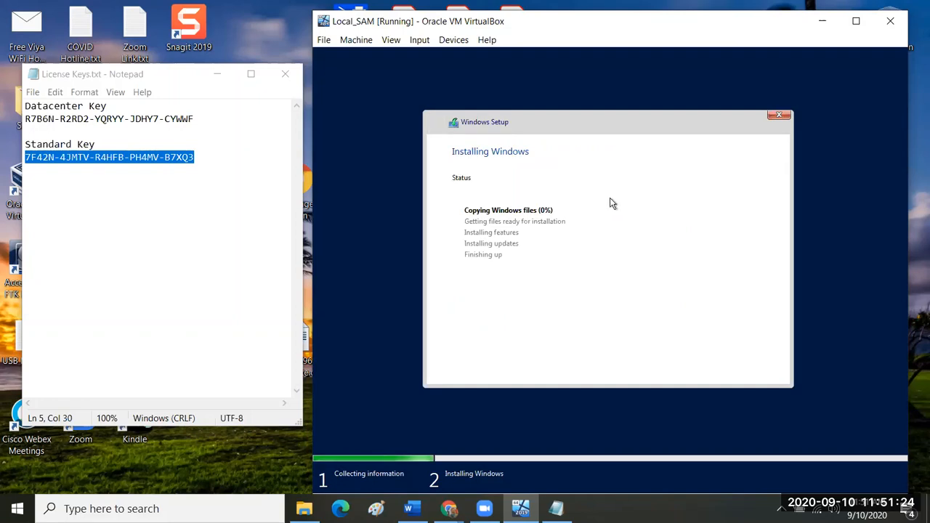
{"action": "mouse_move", "coordinate": [677, 329]}
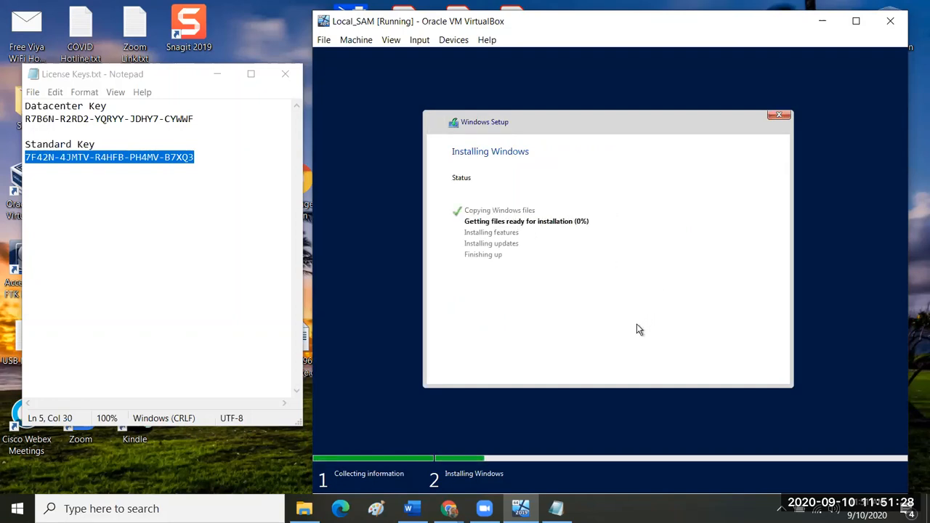
{"action": "mouse_move", "coordinate": [683, 359]}
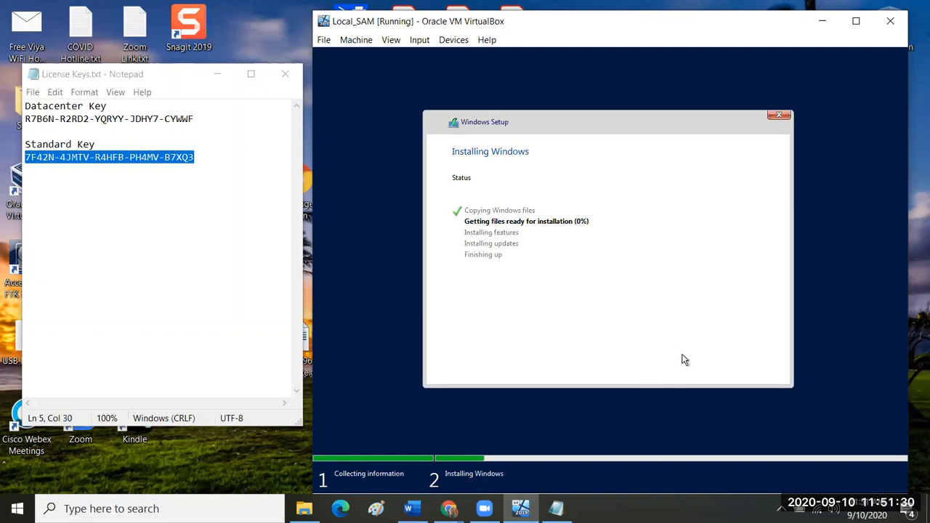
{"action": "mouse_move", "coordinate": [687, 421]}
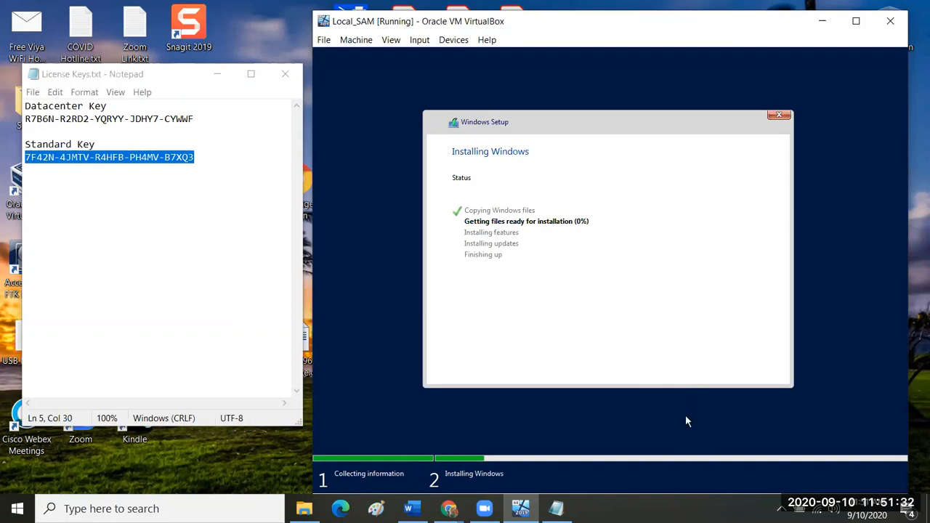
{"action": "mouse_move", "coordinate": [669, 381]}
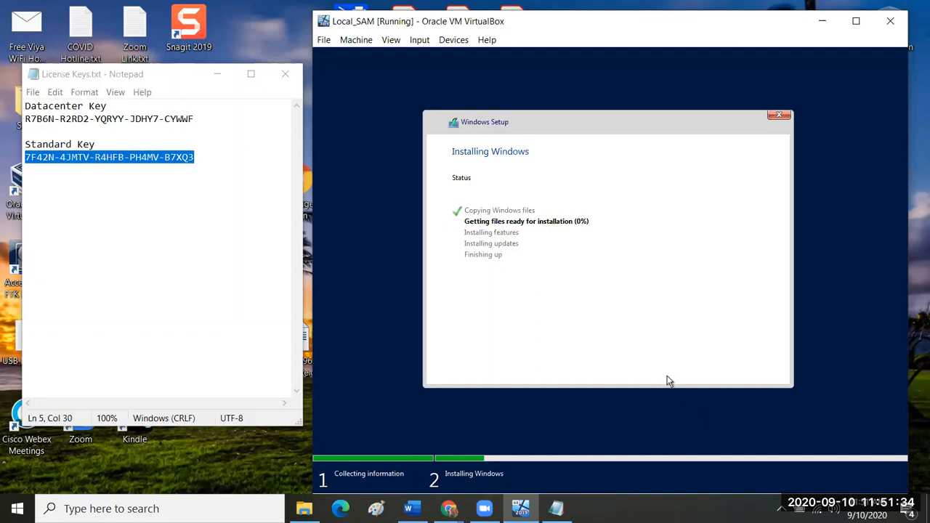
{"action": "mouse_move", "coordinate": [707, 373]}
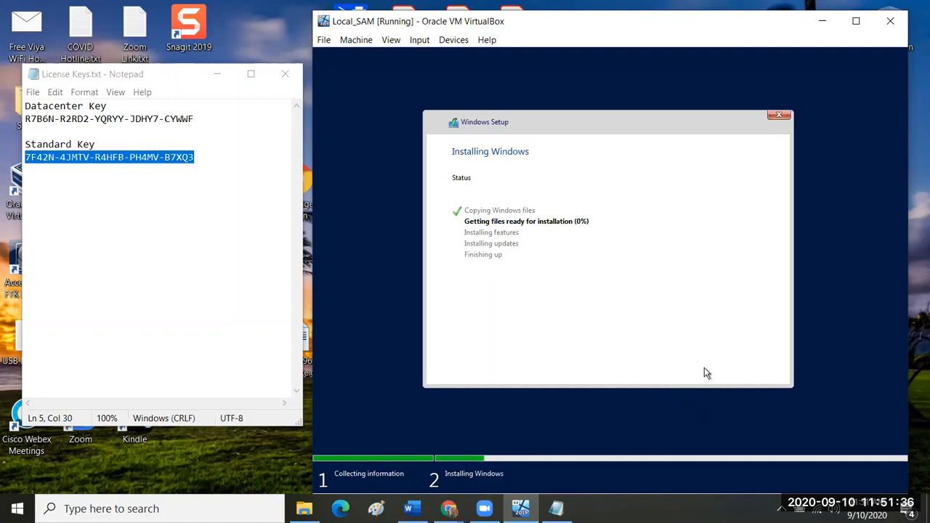
{"action": "mouse_move", "coordinate": [702, 376]}
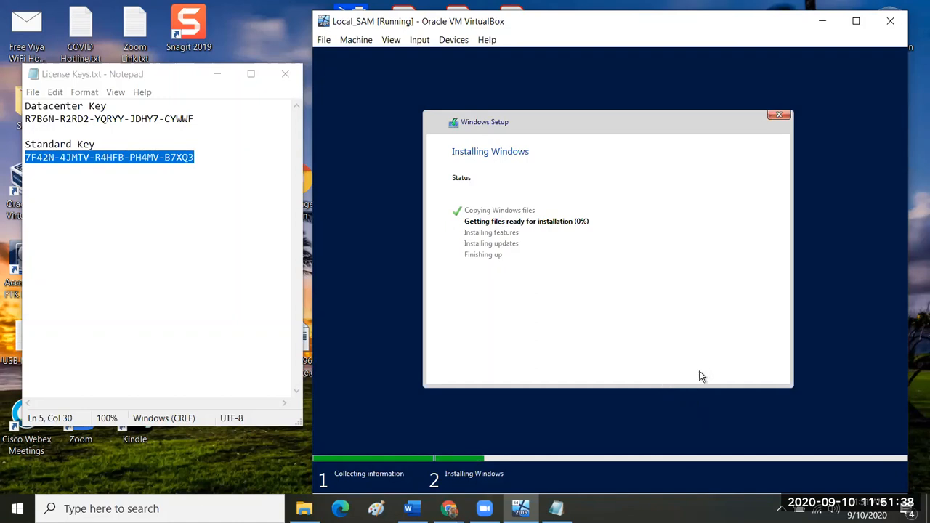
{"action": "mouse_move", "coordinate": [697, 380]}
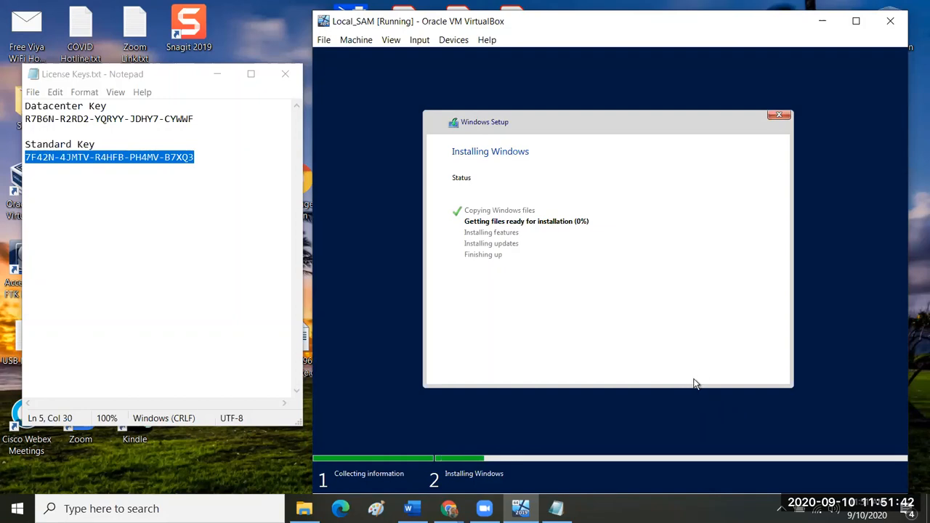
{"action": "mouse_move", "coordinate": [691, 386]}
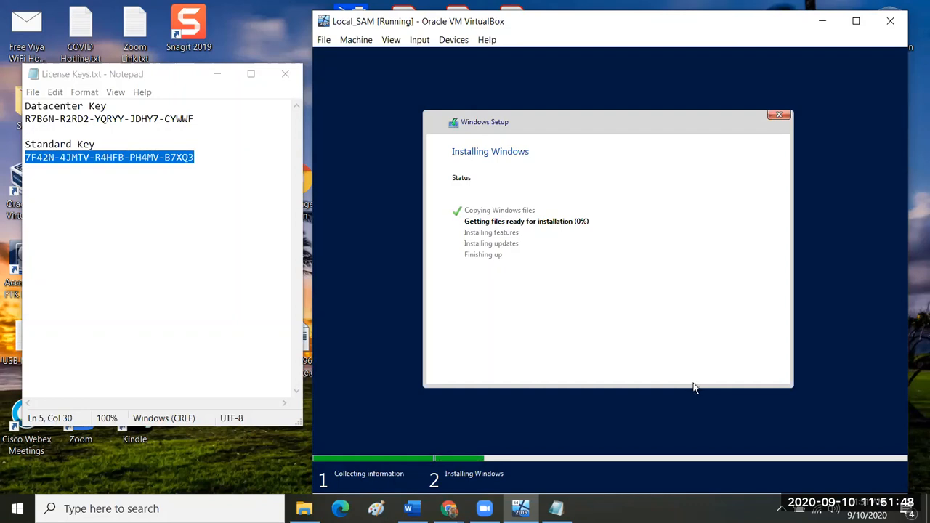
{"action": "mouse_move", "coordinate": [668, 370]}
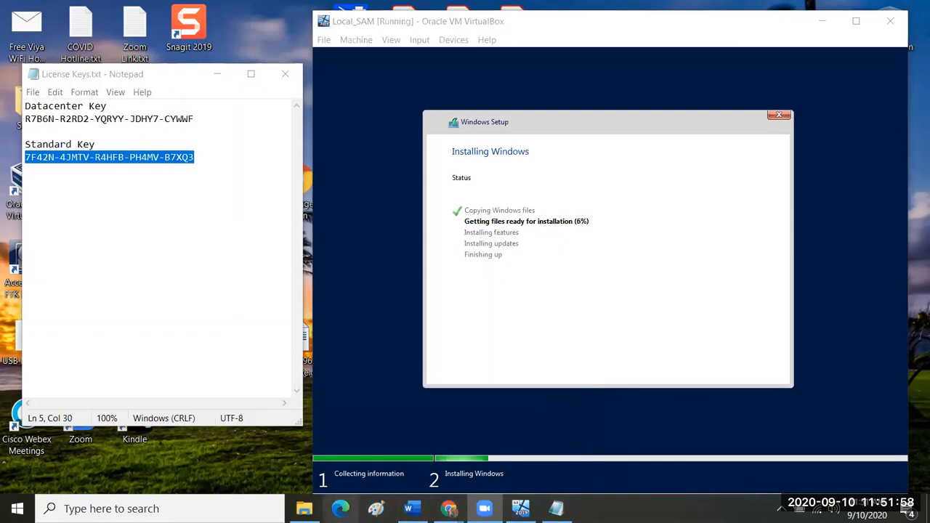
{"action": "mouse_move", "coordinate": [650, 109]}
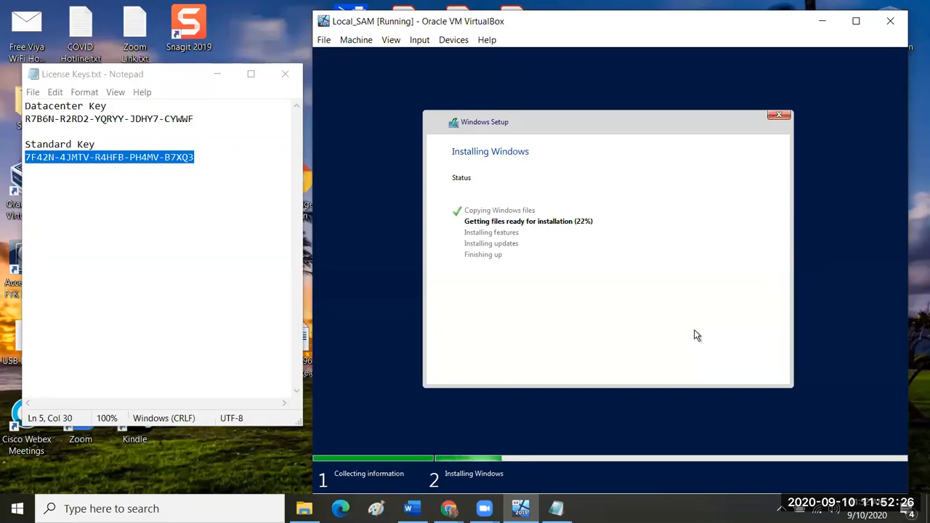
{"action": "mouse_move", "coordinate": [541, 262]}
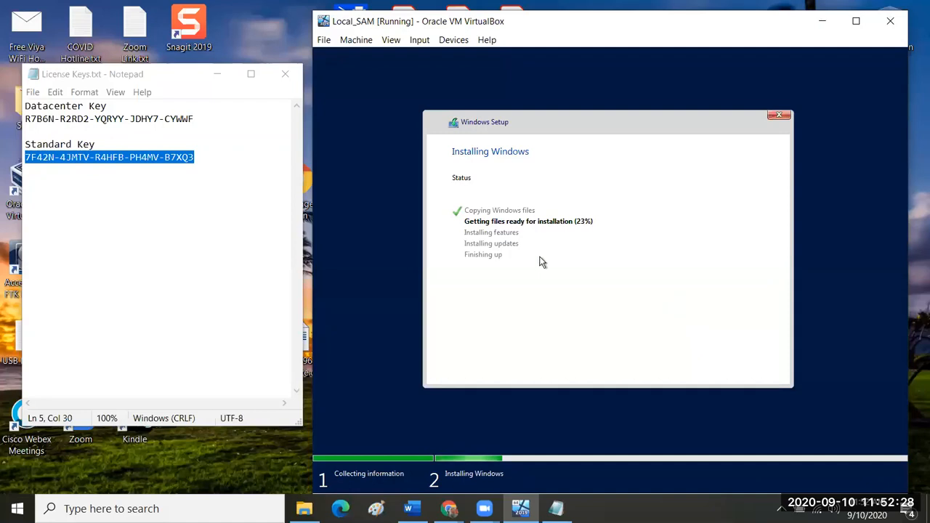
{"action": "mouse_move", "coordinate": [517, 276]}
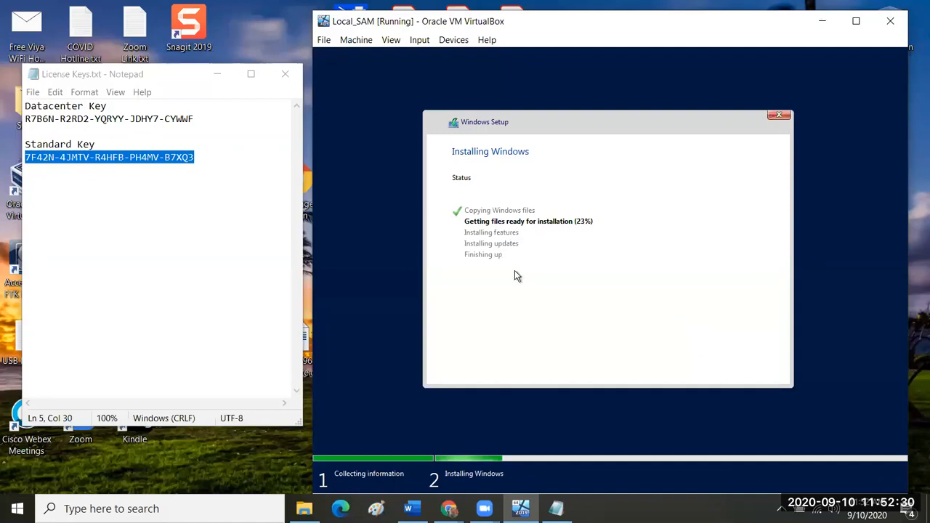
{"action": "mouse_move", "coordinate": [515, 296]}
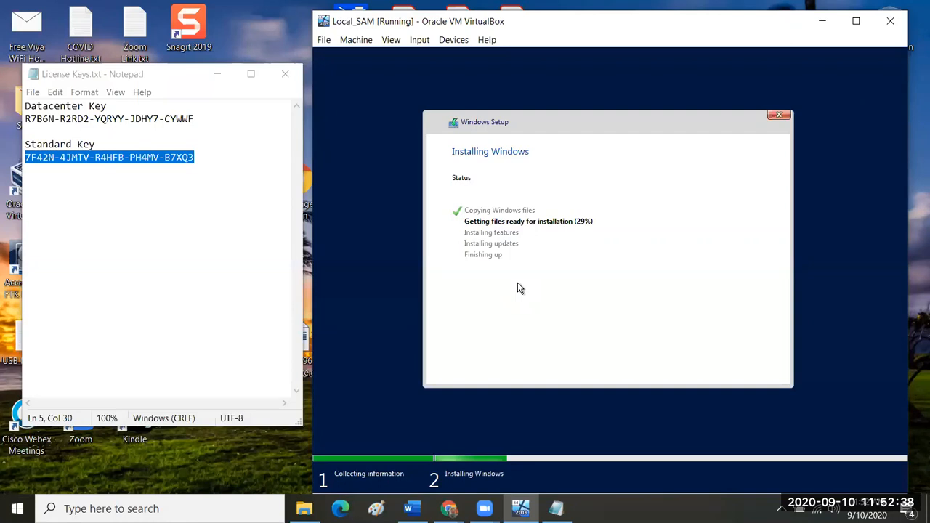
{"action": "mouse_move", "coordinate": [529, 285]}
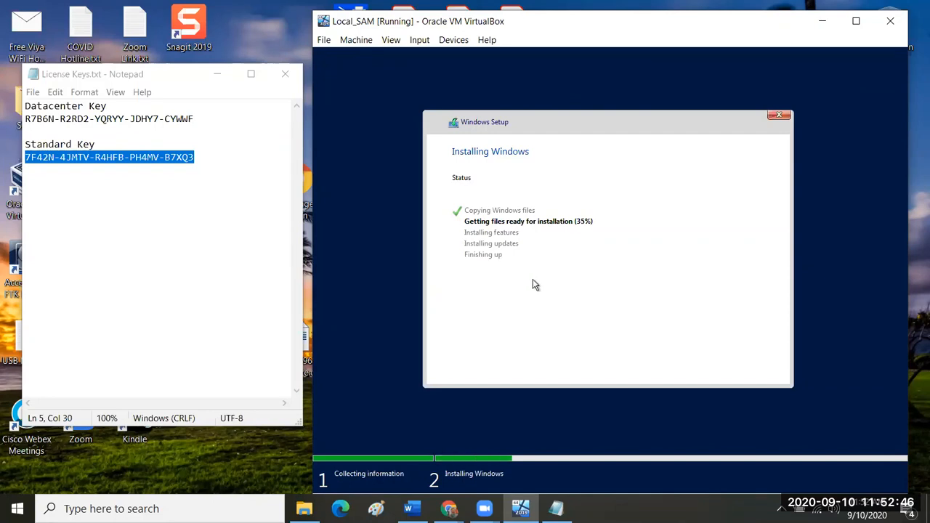
{"action": "mouse_move", "coordinate": [537, 283]}
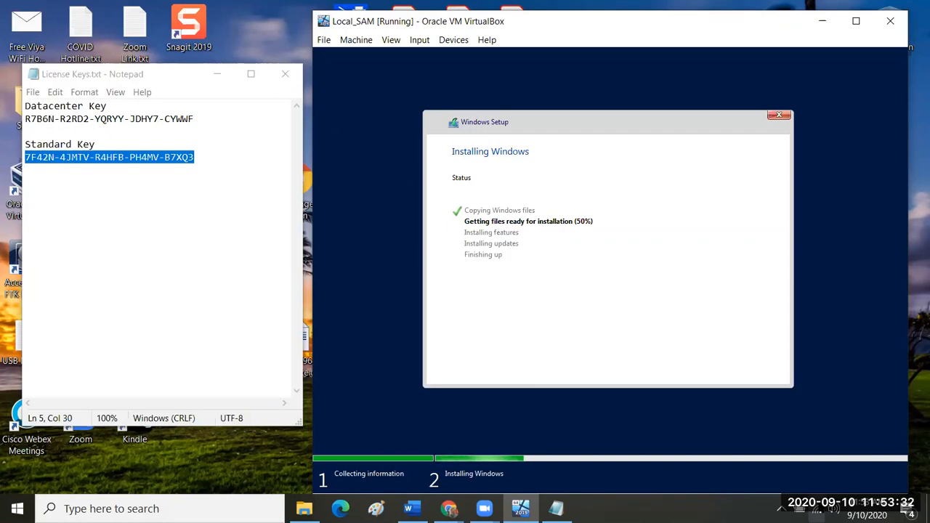
{"action": "mouse_move", "coordinate": [775, 351]}
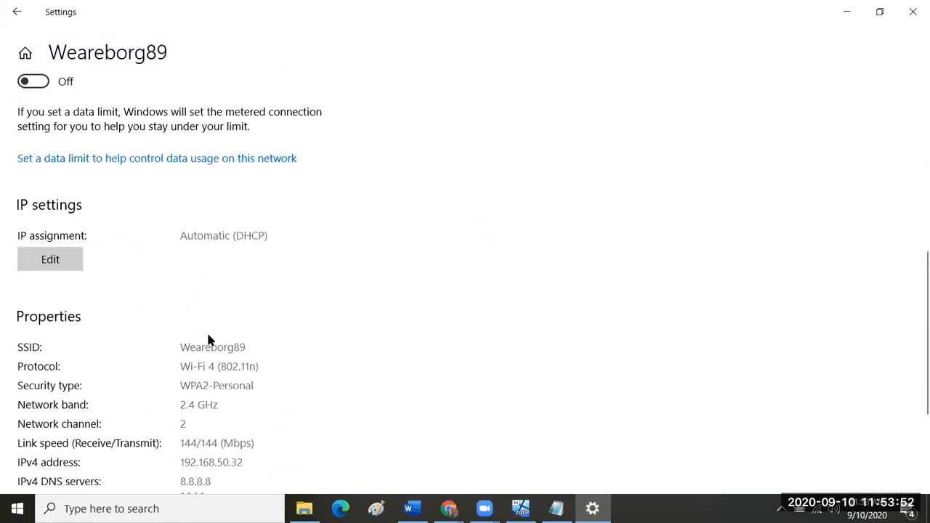
Scroll down to the Wi-Fi network's Properties section
{"action": "scroll", "scroll_direction": "down", "scroll_amount": 3}
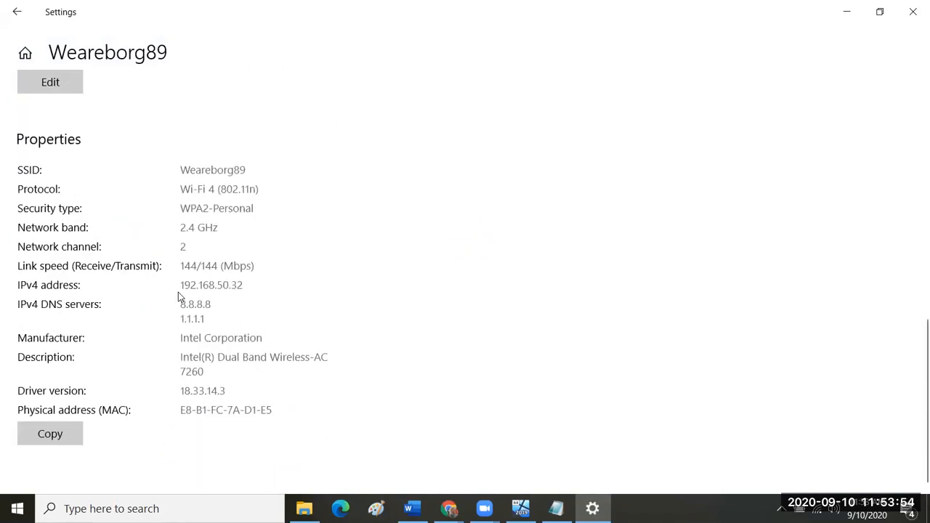
{"action": "mouse_move", "coordinate": [208, 299]}
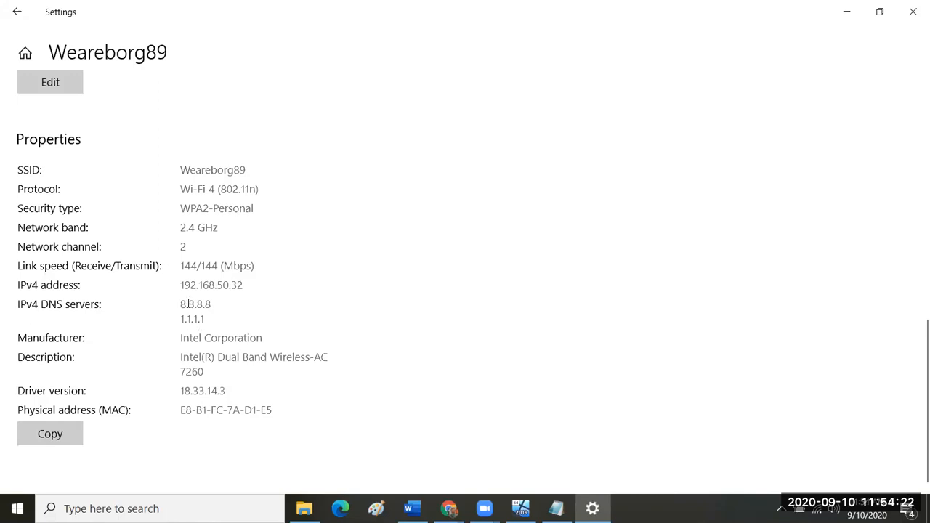
{"action": "mouse_move", "coordinate": [205, 321]}
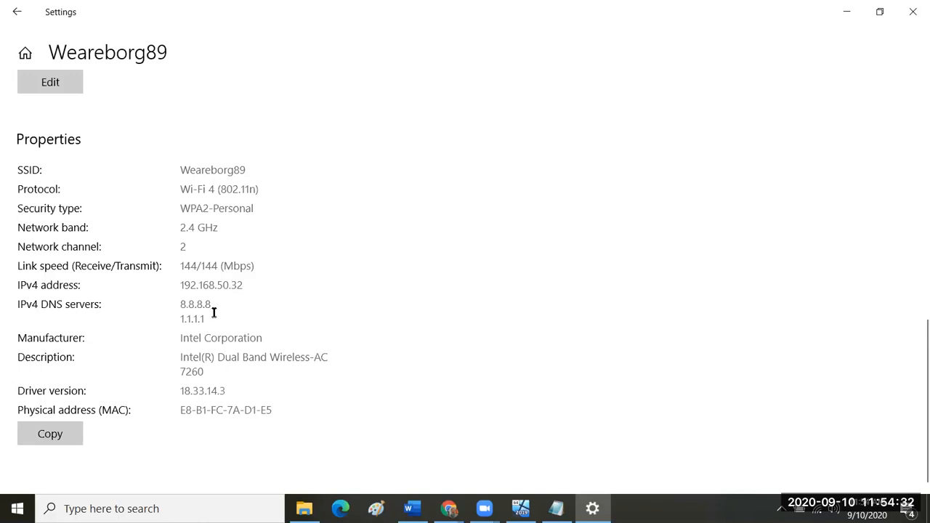
{"action": "mouse_move", "coordinate": [190, 284]}
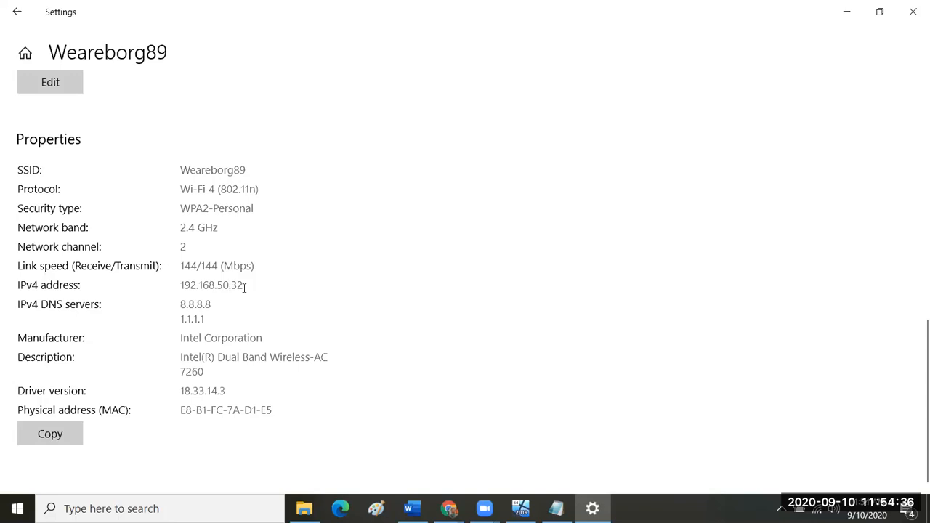
{"action": "mouse_move", "coordinate": [238, 287]}
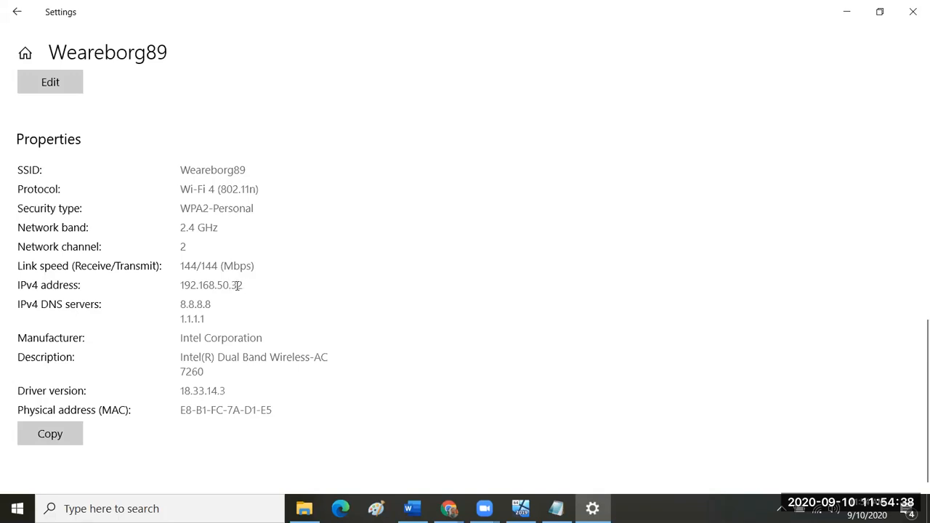
{"action": "mouse_move", "coordinate": [282, 286]}
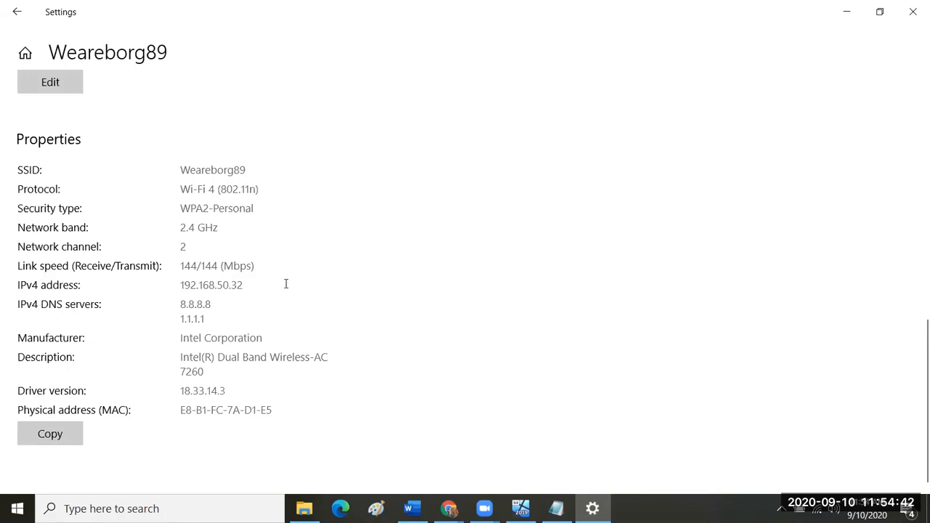
{"action": "mouse_move", "coordinate": [303, 291]}
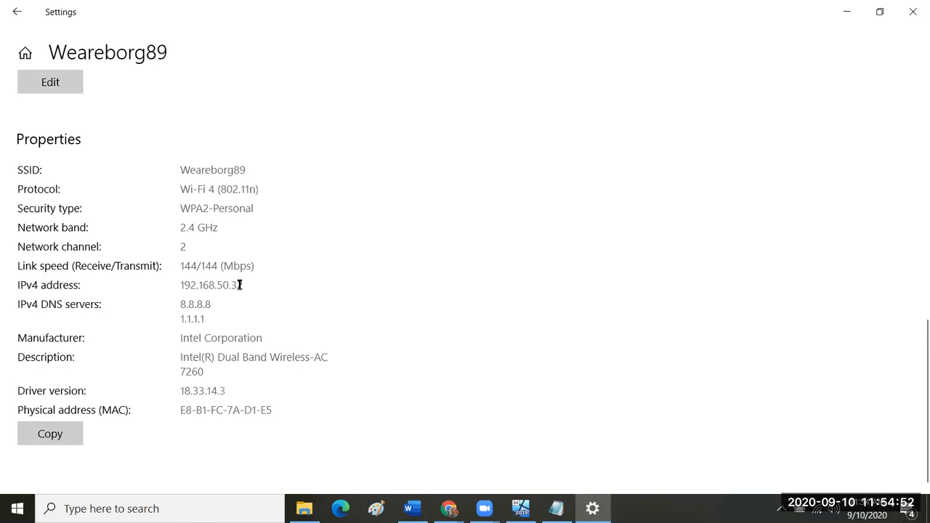
{"action": "mouse_move", "coordinate": [447, 337]}
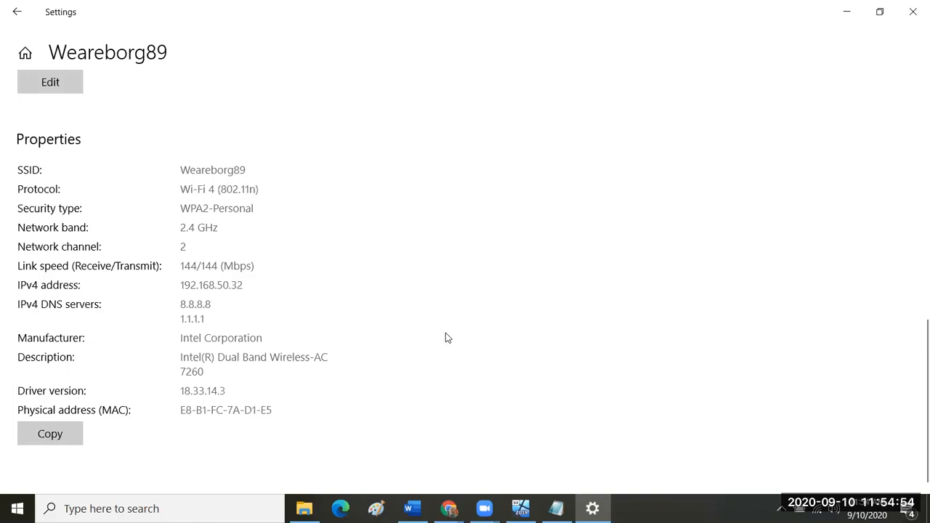
{"action": "mouse_move", "coordinate": [553, 381]}
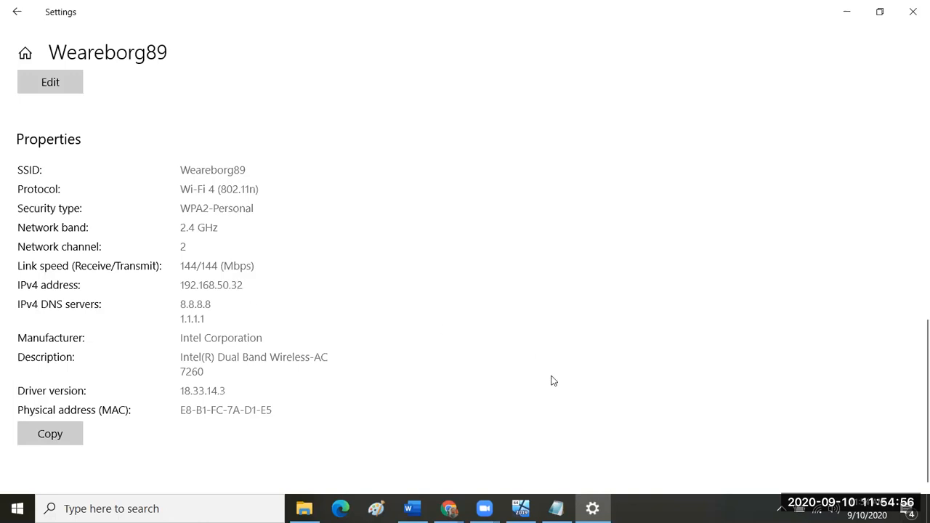
{"action": "mouse_move", "coordinate": [604, 467]}
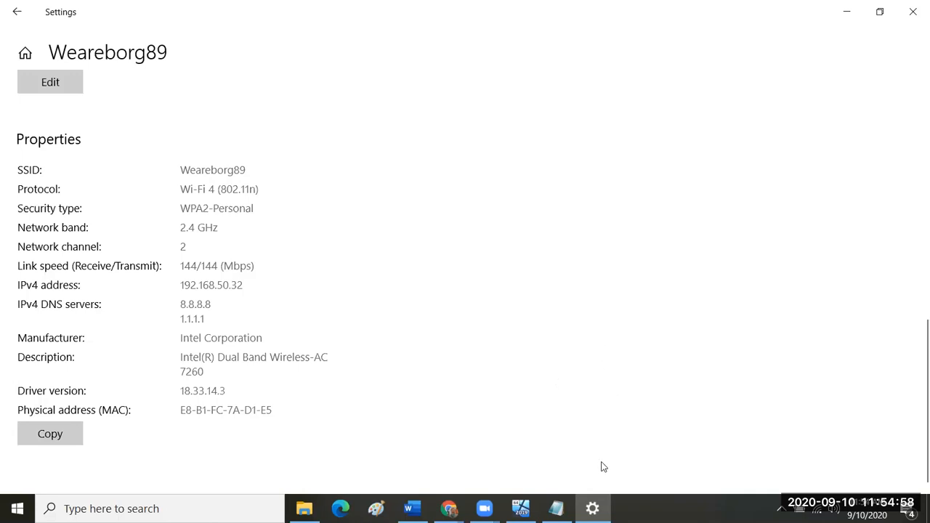
{"action": "mouse_move", "coordinate": [592, 465]}
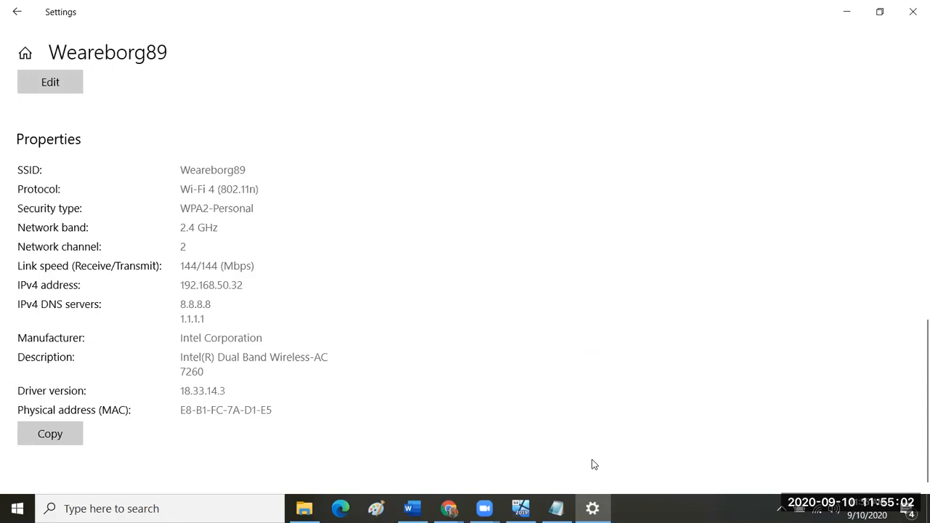
{"action": "mouse_move", "coordinate": [521, 508]}
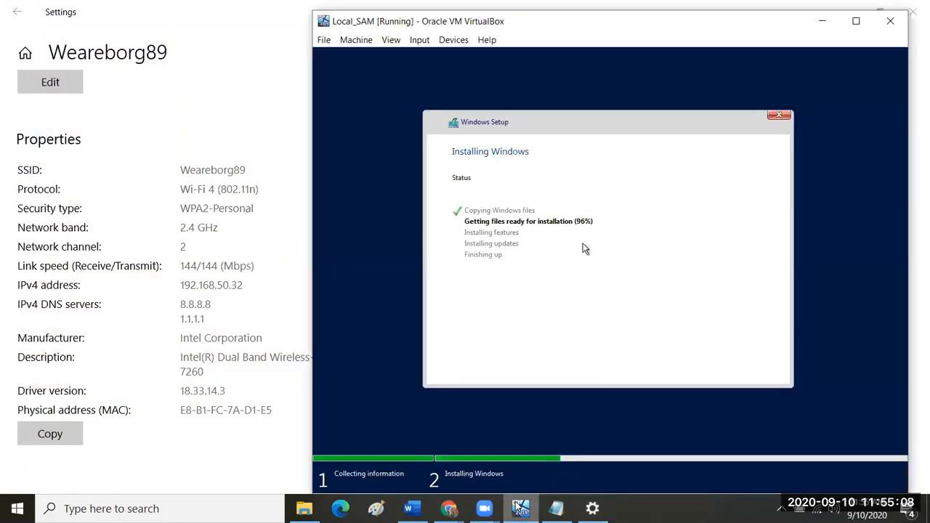
{"action": "mouse_move", "coordinate": [543, 309]}
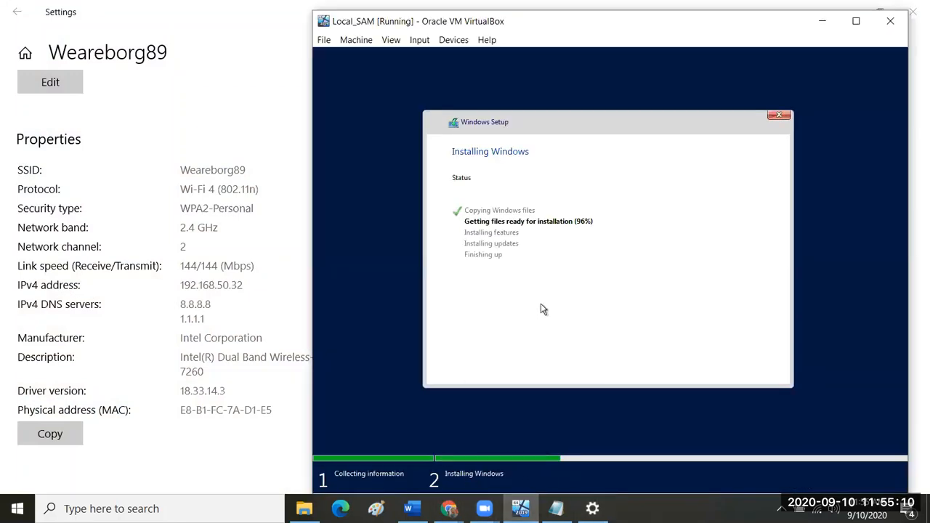
{"action": "mouse_move", "coordinate": [529, 367]}
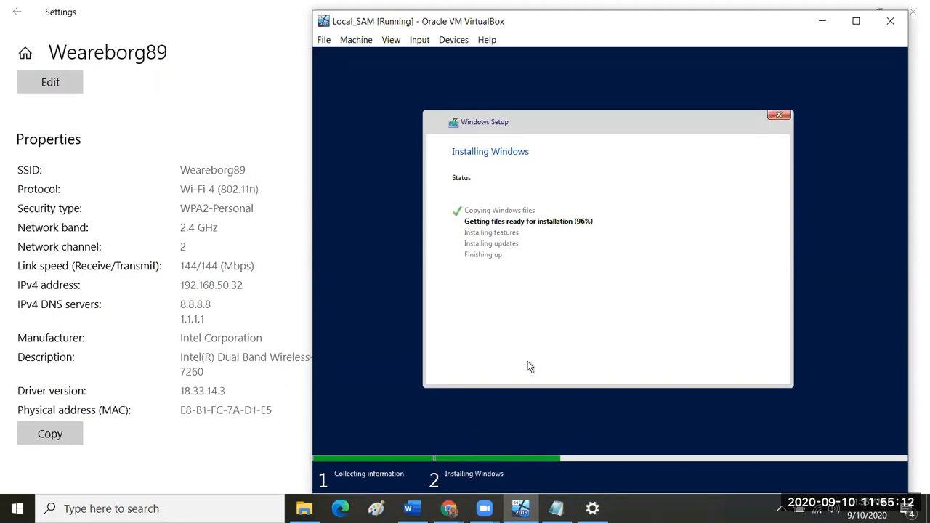
{"action": "mouse_move", "coordinate": [550, 343]}
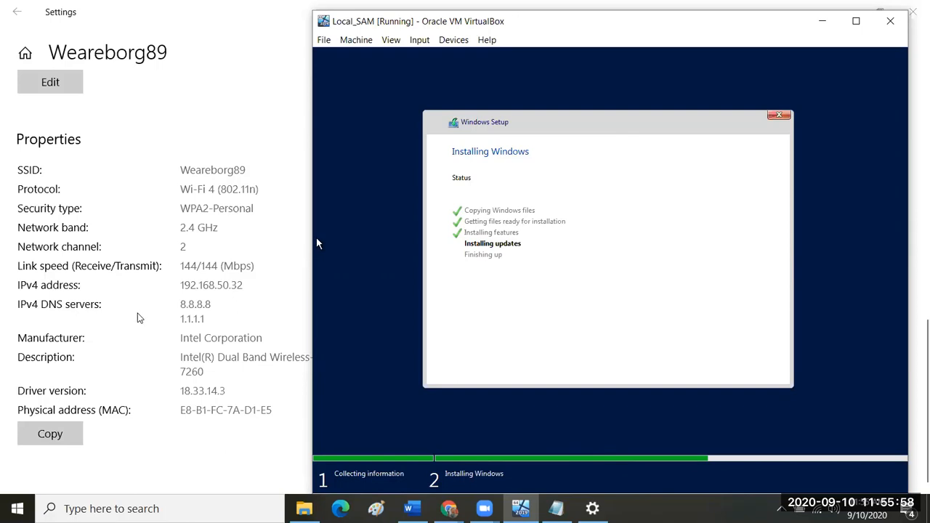
{"action": "mouse_move", "coordinate": [114, 296]}
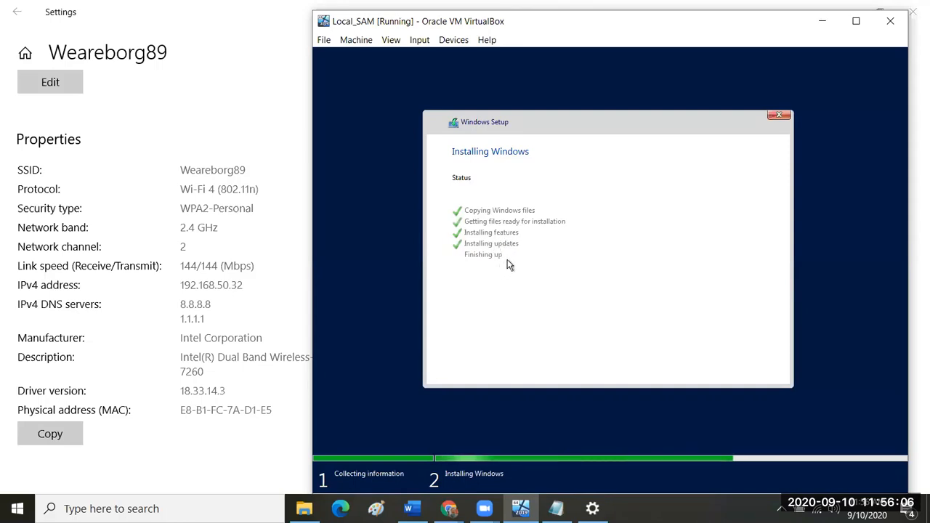
{"action": "mouse_move", "coordinate": [505, 267]}
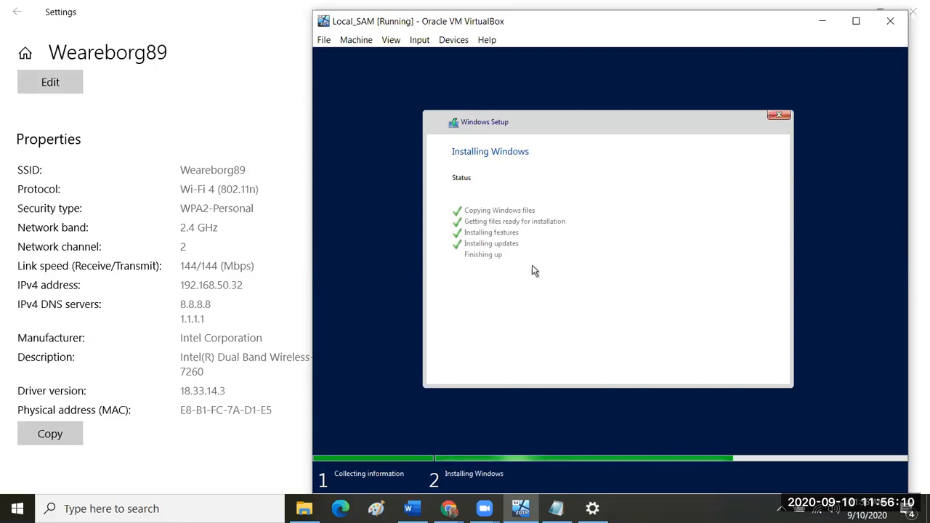
{"action": "mouse_move", "coordinate": [547, 267]}
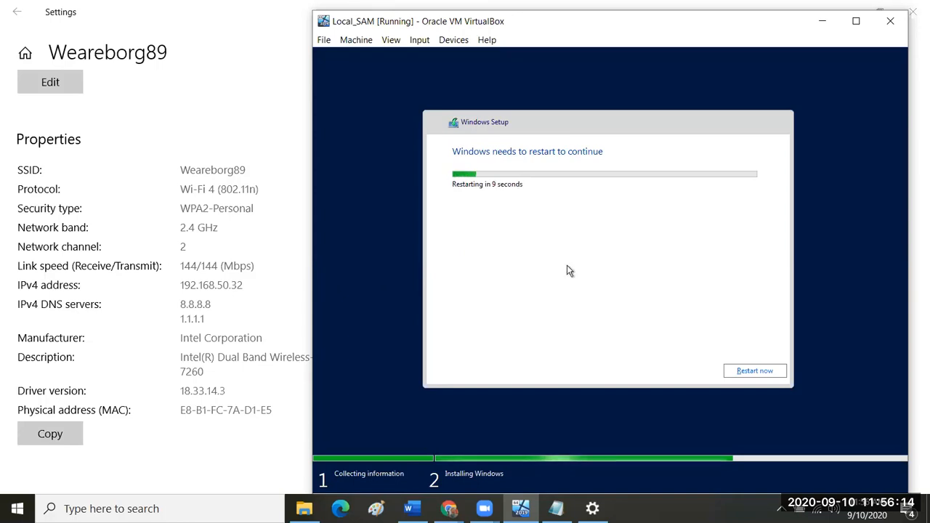
{"action": "mouse_move", "coordinate": [540, 212]}
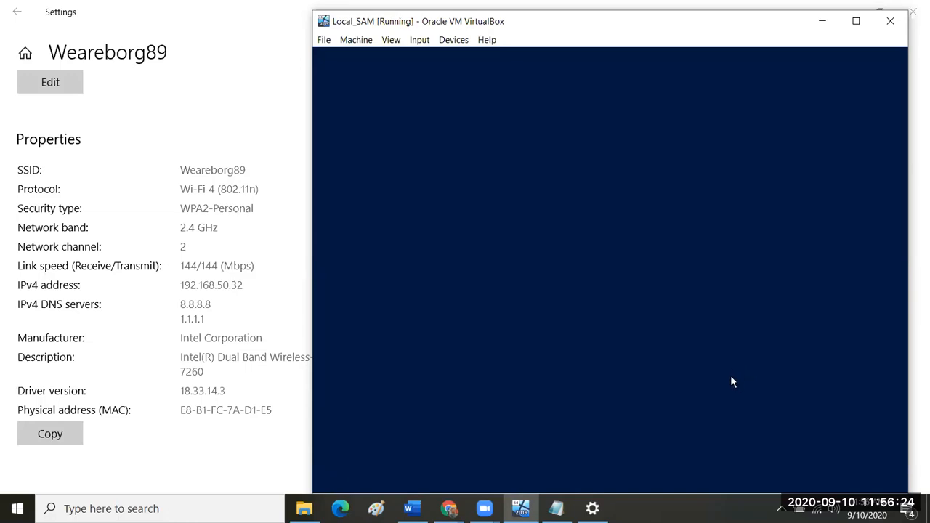
{"action": "mouse_move", "coordinate": [710, 441]}
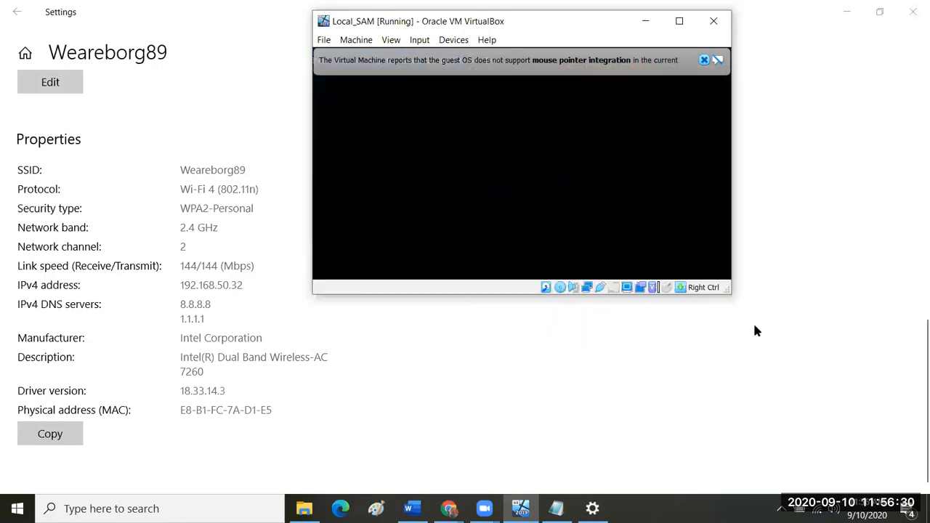
{"action": "mouse_move", "coordinate": [754, 327]}
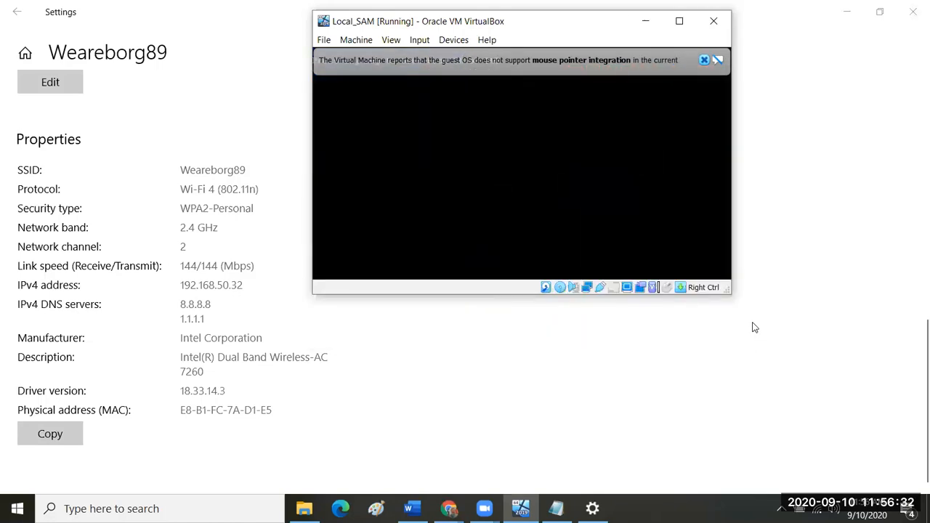
{"action": "mouse_move", "coordinate": [761, 275]}
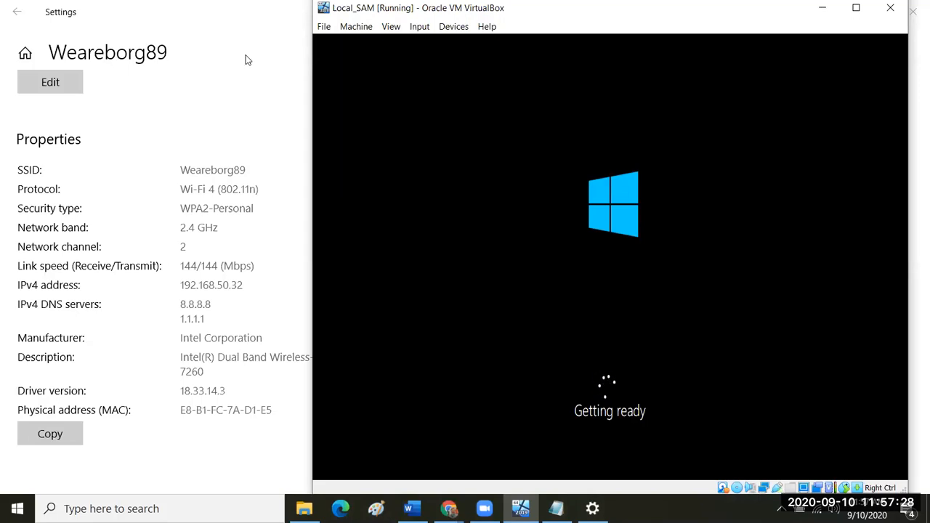
Close the network settings window while Local_SAM reboots to Getting ready
{"action": "left_click", "coordinate": [822, 8]}
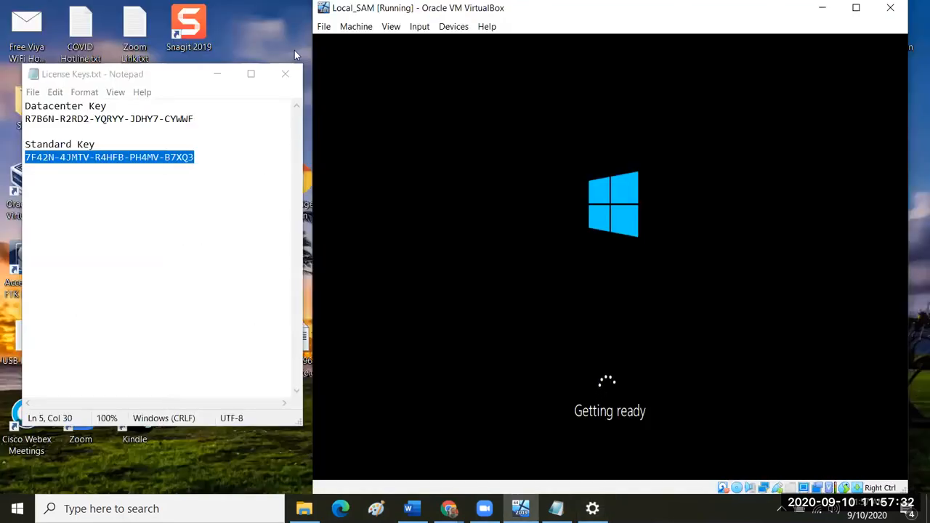
Put away the license keys note, maximize the VM window, and dismiss the mouse integration notice
{"action": "left_click", "coordinate": [285, 73]}
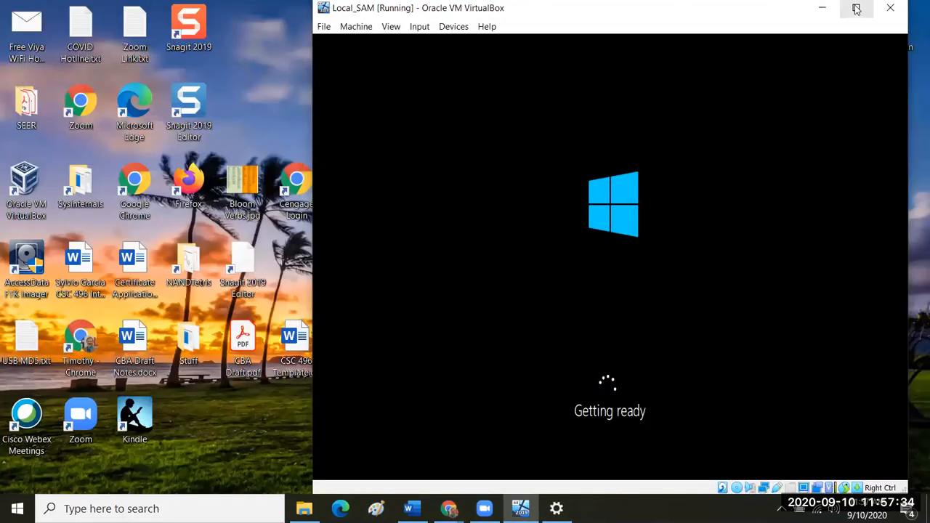
{"action": "left_click", "coordinate": [856, 8]}
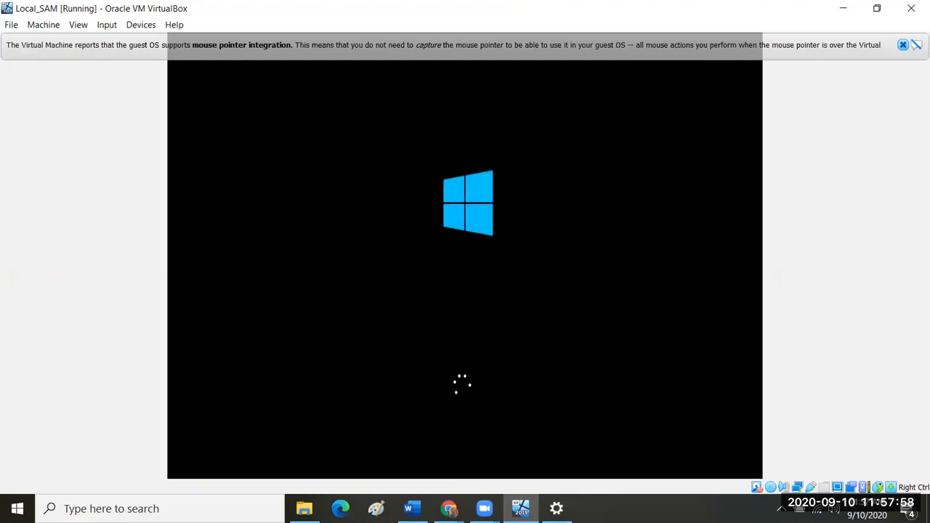
{"action": "mouse_move", "coordinate": [877, 82]}
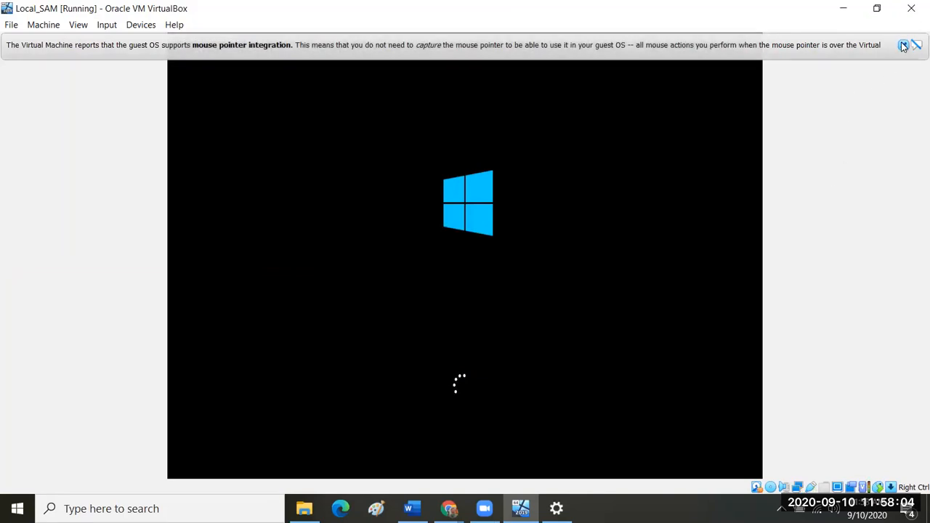
{"action": "left_click", "coordinate": [917, 45]}
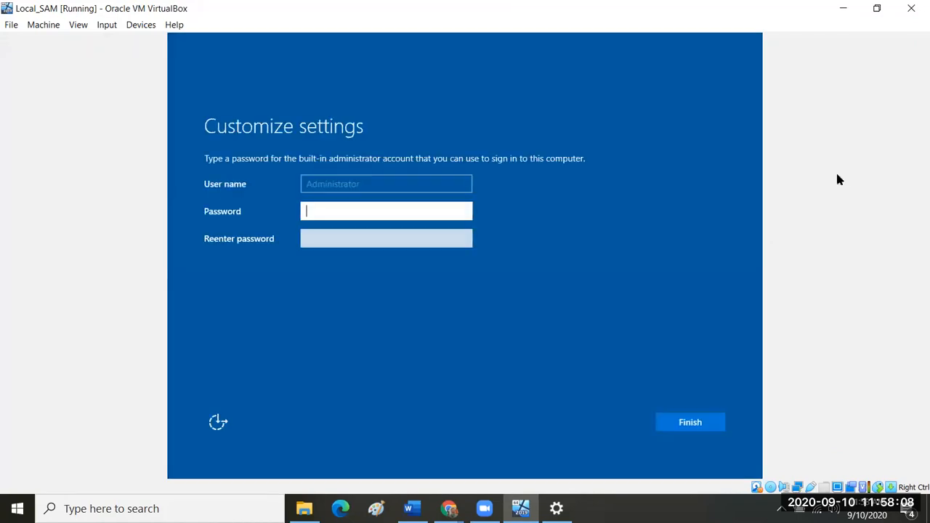
{"action": "mouse_move", "coordinate": [819, 201]}
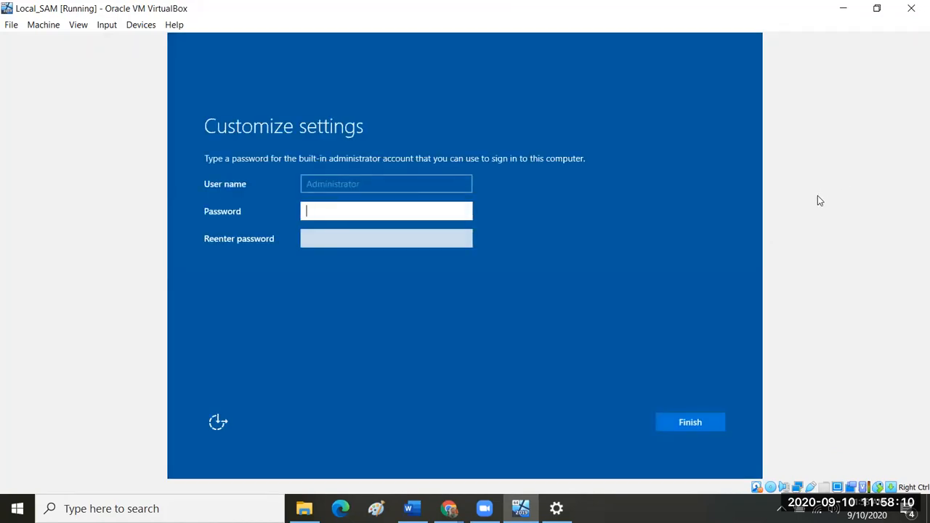
{"action": "mouse_move", "coordinate": [830, 198]}
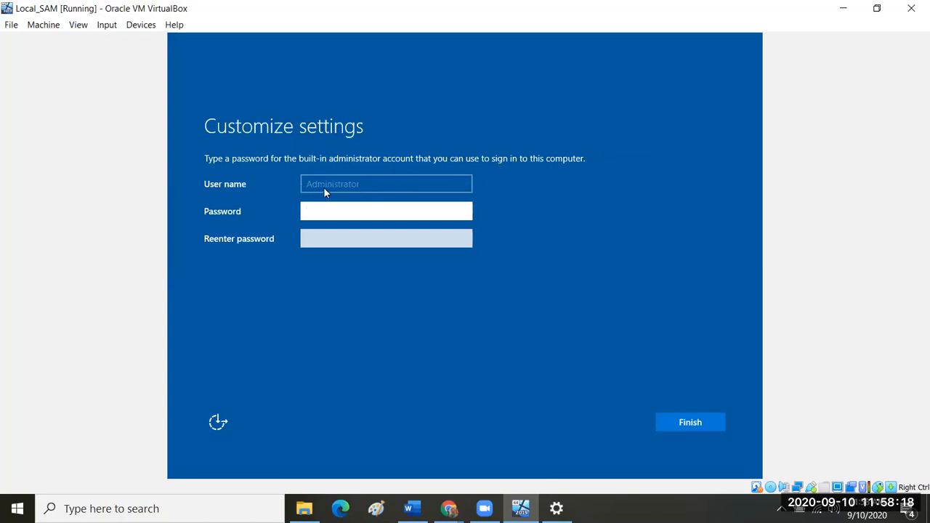
{"action": "mouse_move", "coordinate": [349, 193]}
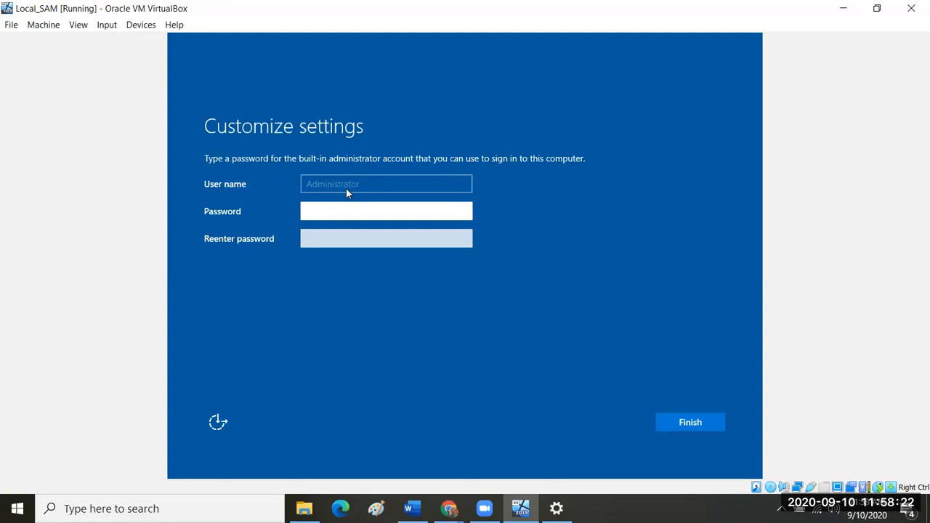
Enter the Administrator password in Password and Reenter password, and submit
{"action": "left_click", "coordinate": [386, 211]}
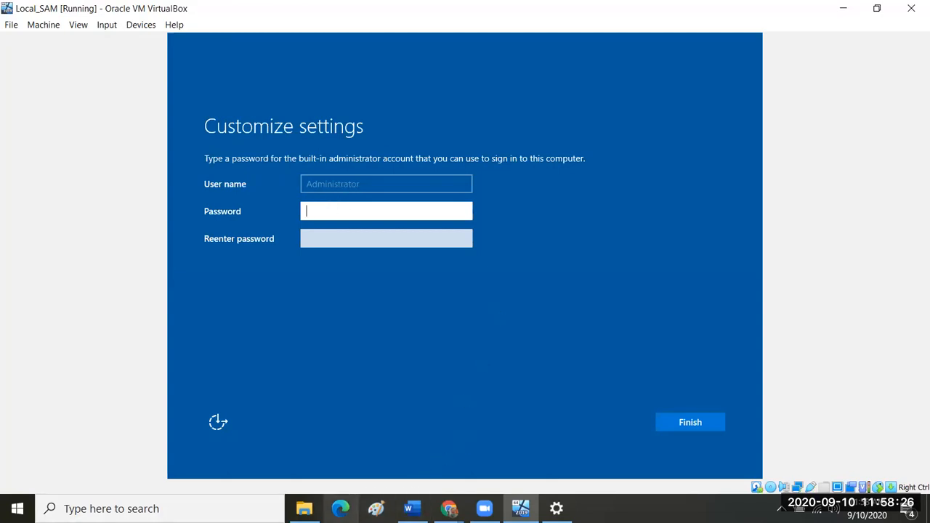
{"action": "mouse_move", "coordinate": [340, 508]}
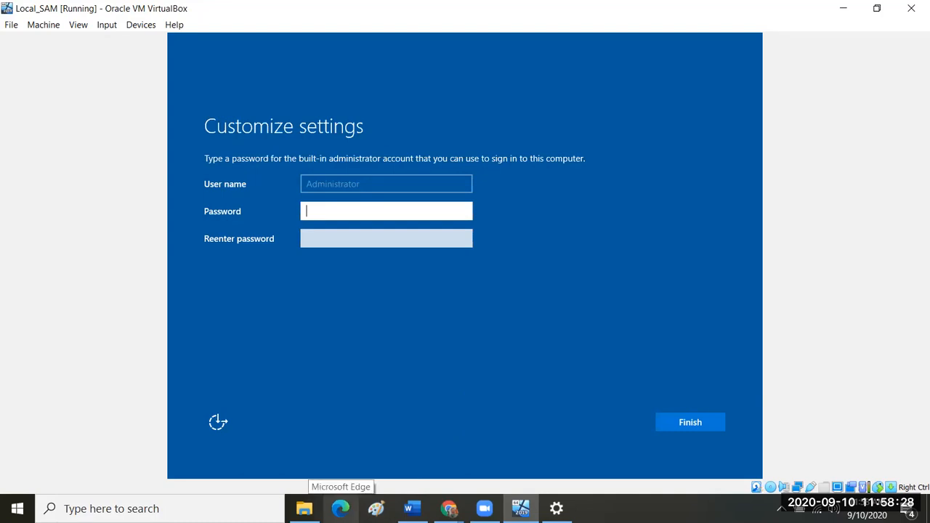
{"action": "type", "text": "•"}
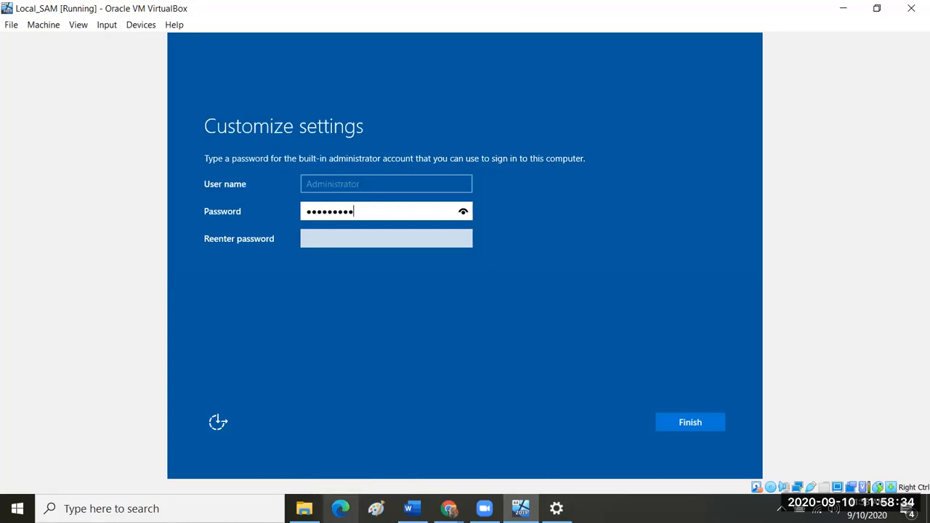
{"action": "left_click", "coordinate": [386, 238]}
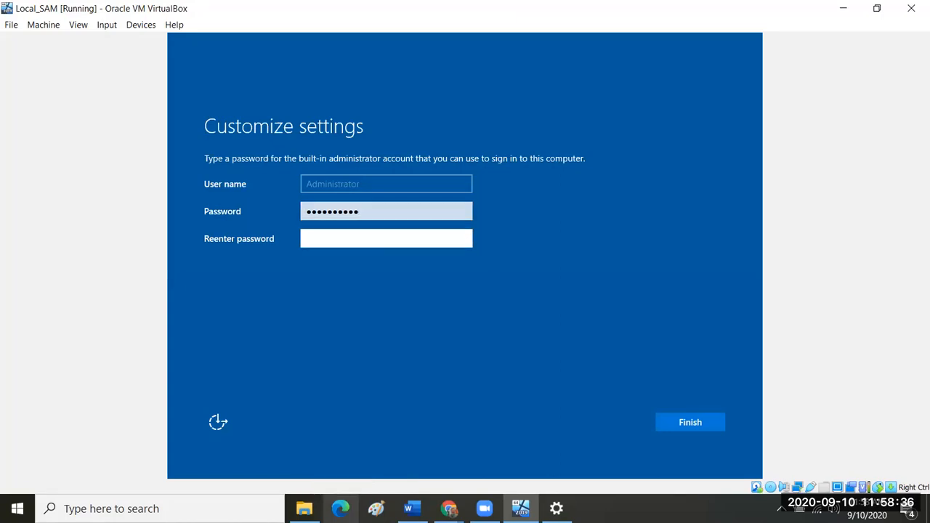
{"action": "type", "text": "••••••"}
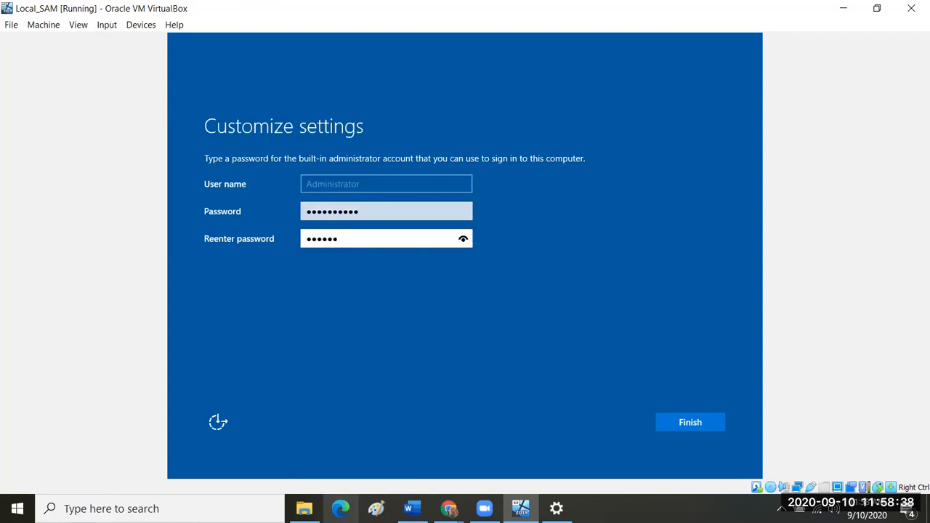
{"action": "type", "text": "•"}
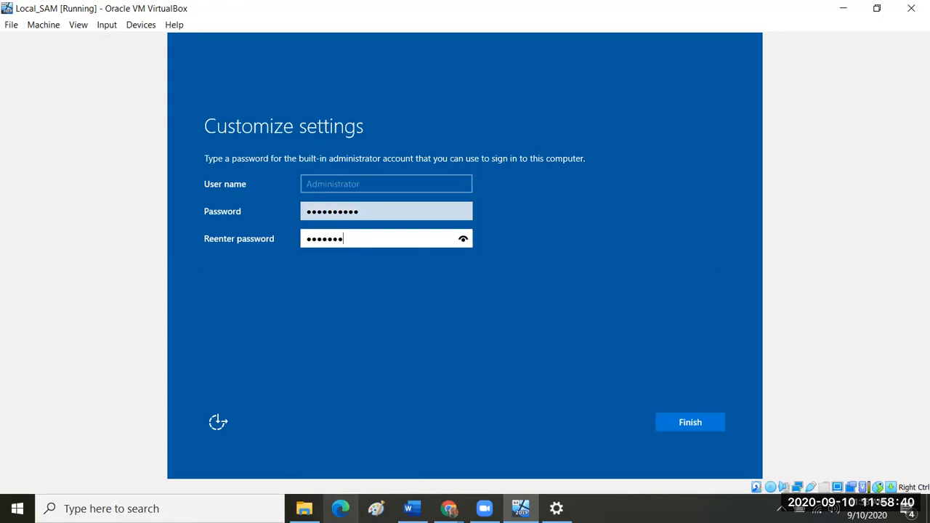
{"action": "type", "text": "••"}
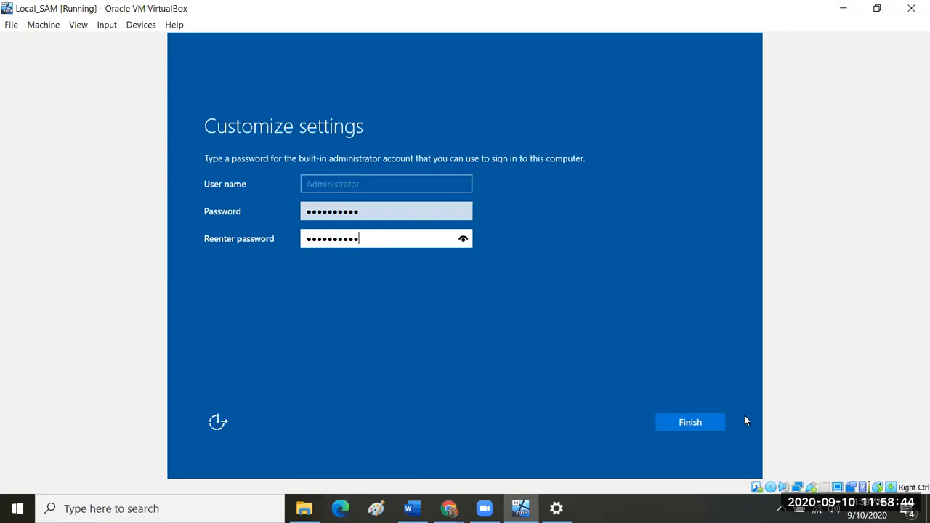
{"action": "left_click", "coordinate": [690, 422]}
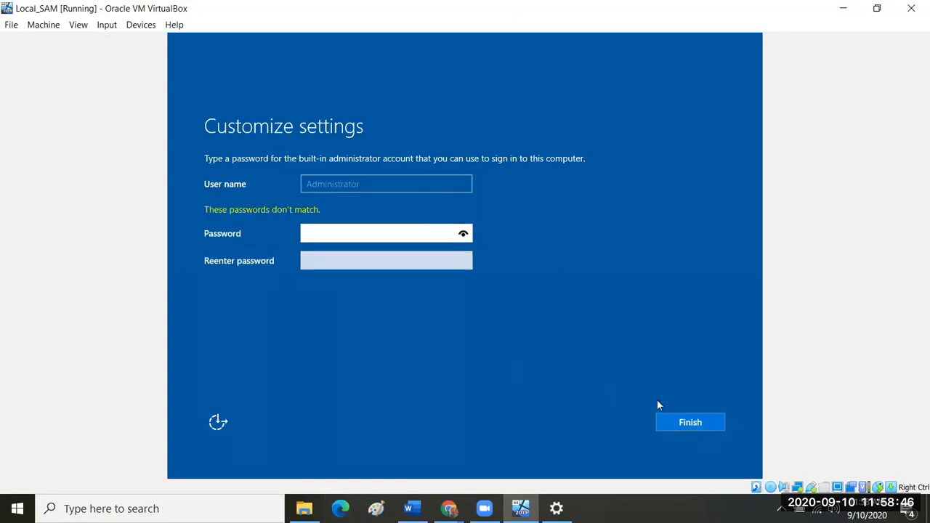
{"action": "mouse_move", "coordinate": [570, 423]}
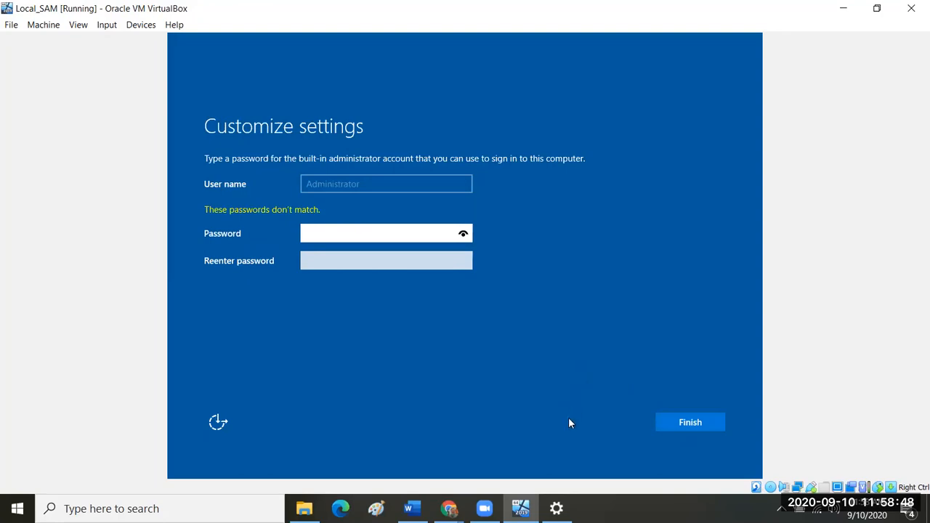
Retype the mismatched password fields so they match and finish setup
{"action": "type", "text": "••"}
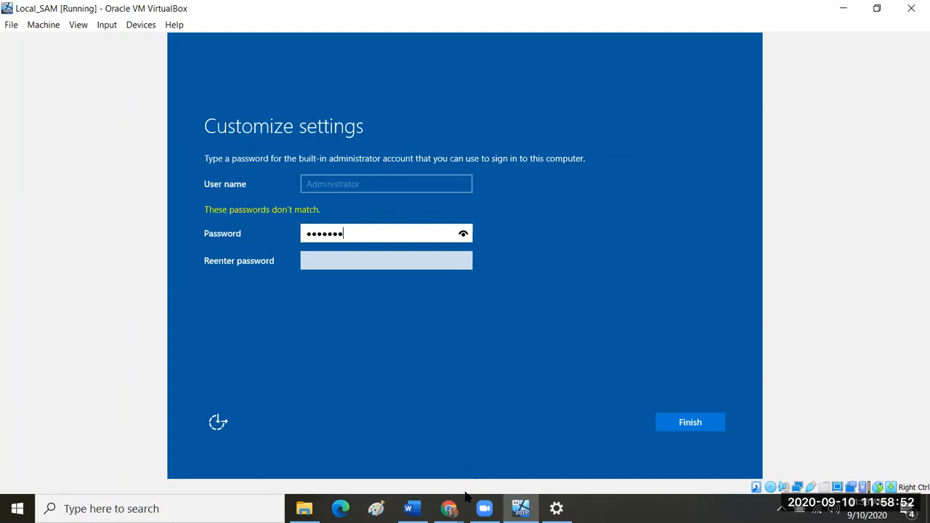
{"action": "type", "text": "••"}
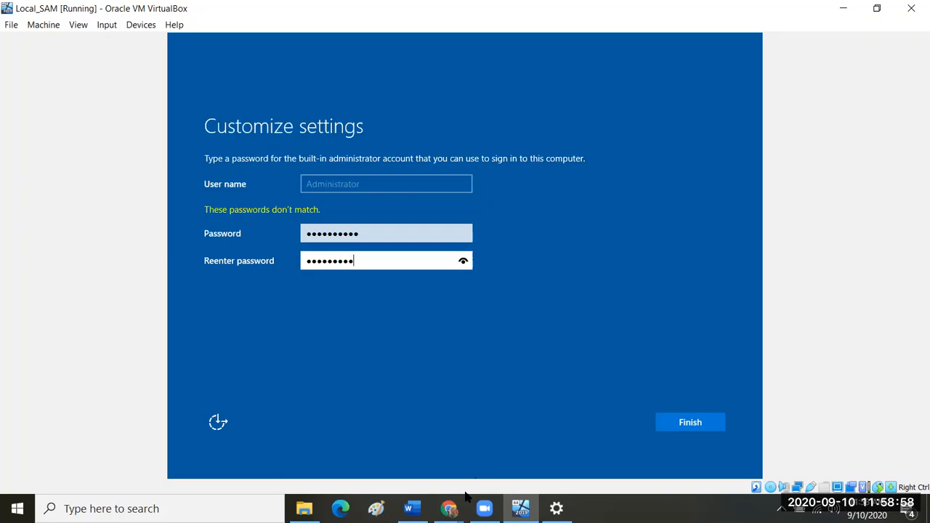
{"action": "left_click", "coordinate": [689, 422]}
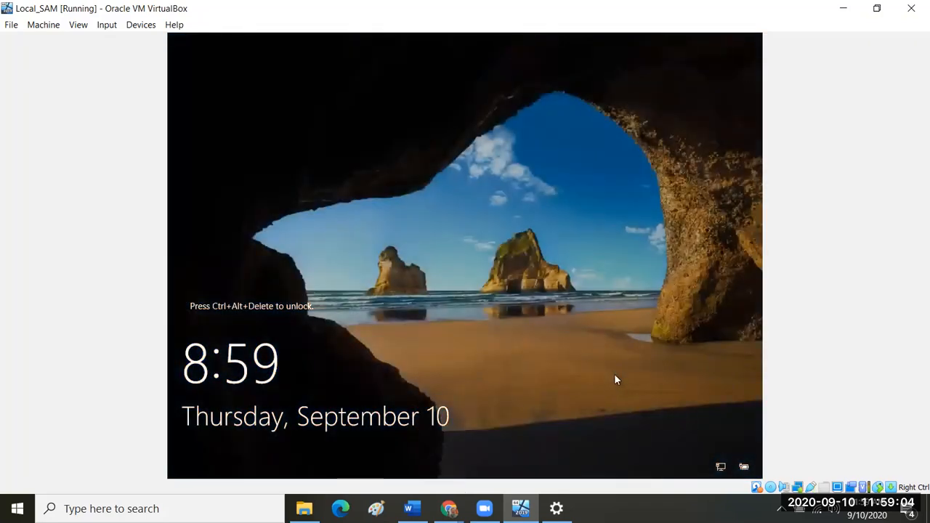
{"action": "mouse_move", "coordinate": [639, 362]}
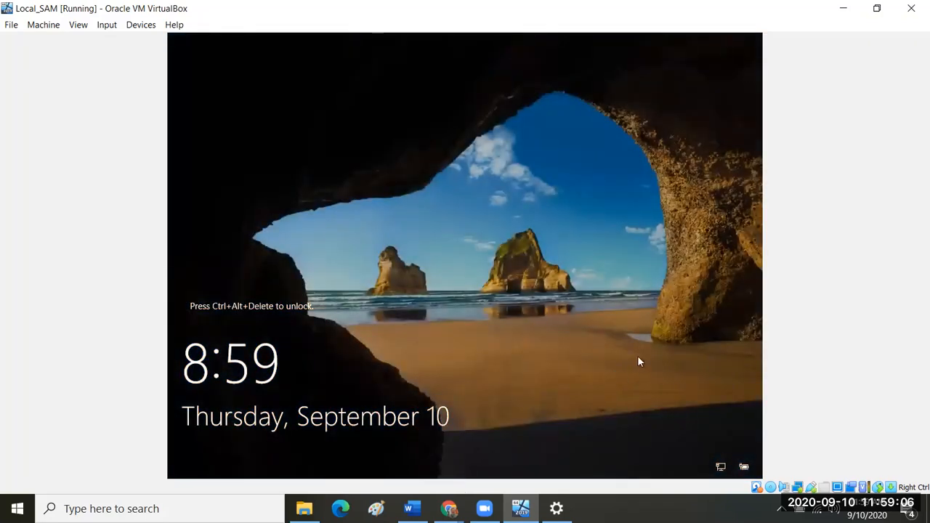
{"action": "mouse_move", "coordinate": [621, 409]}
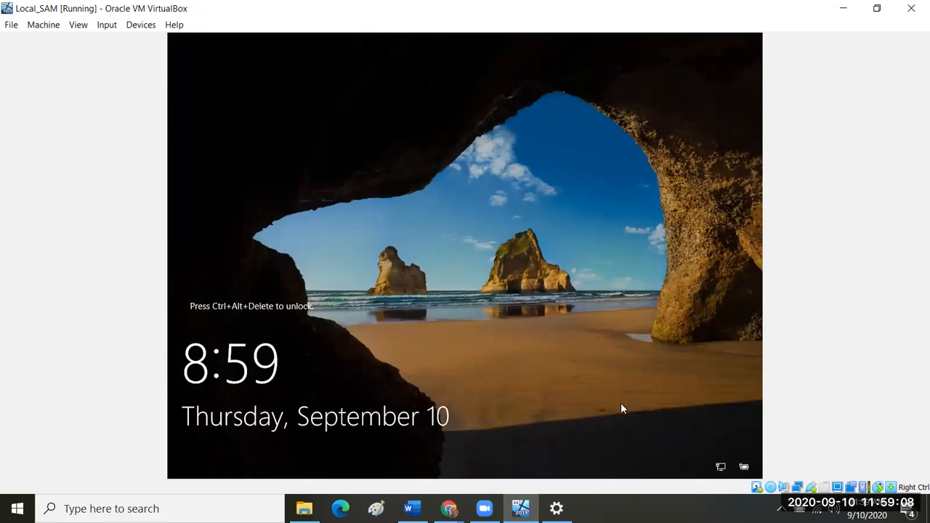
{"action": "mouse_move", "coordinate": [582, 359]}
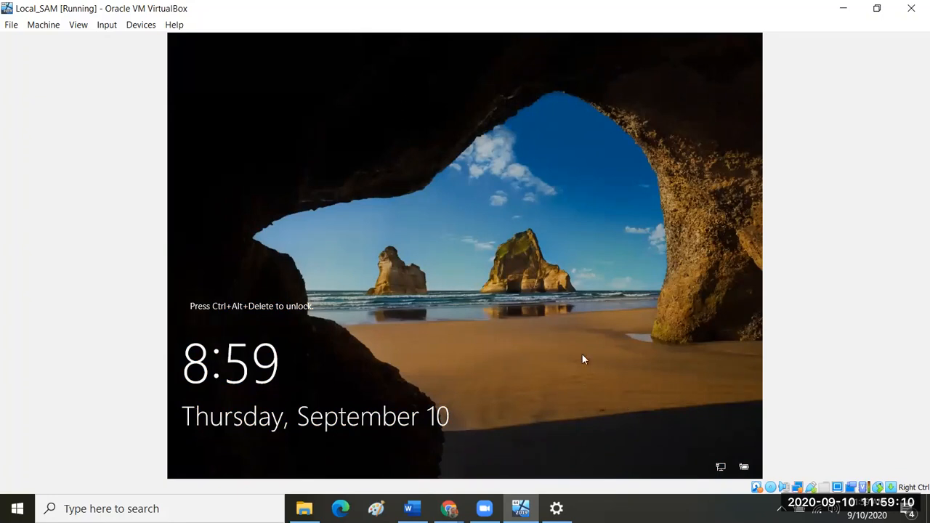
{"action": "mouse_move", "coordinate": [701, 257]}
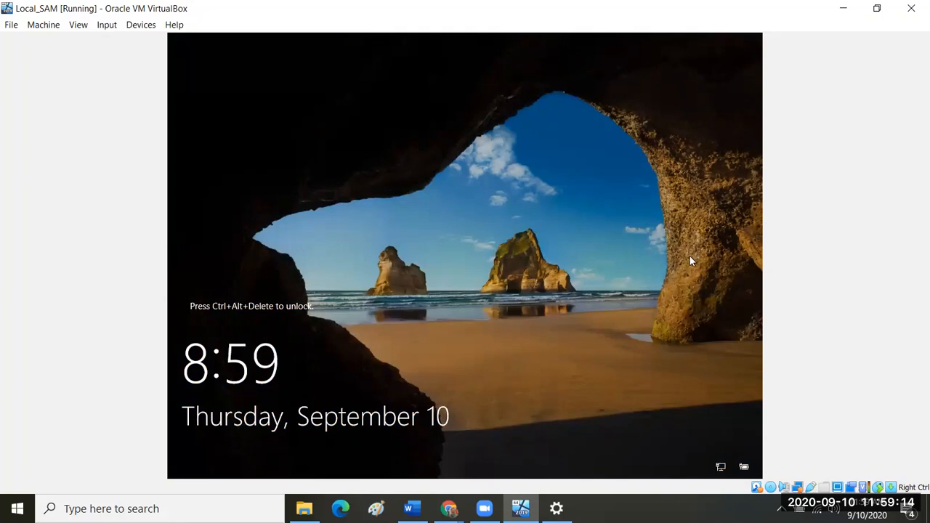
{"action": "mouse_move", "coordinate": [690, 257]}
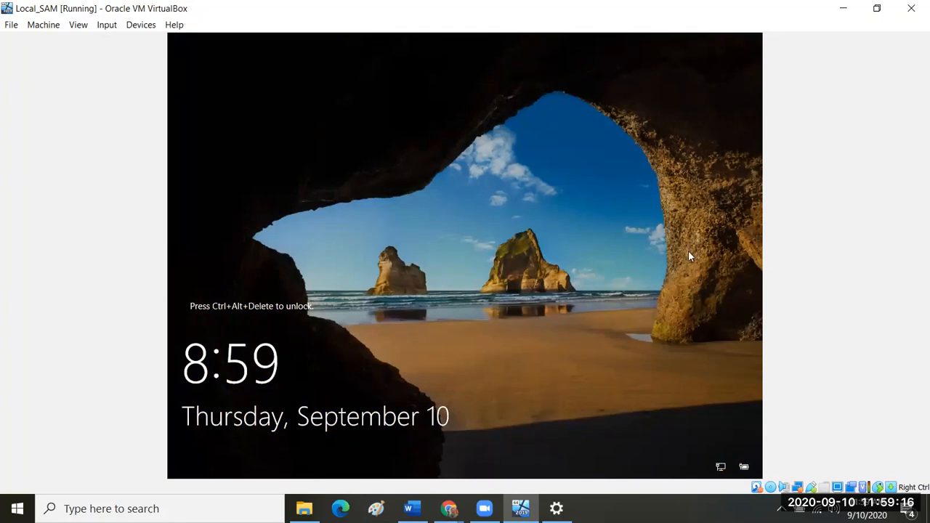
{"action": "mouse_move", "coordinate": [696, 253]}
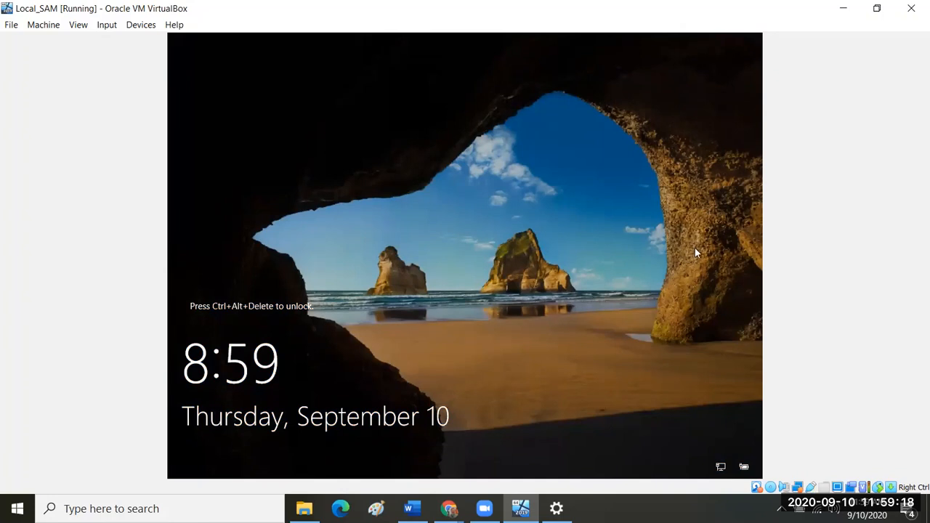
{"action": "mouse_move", "coordinate": [701, 245]}
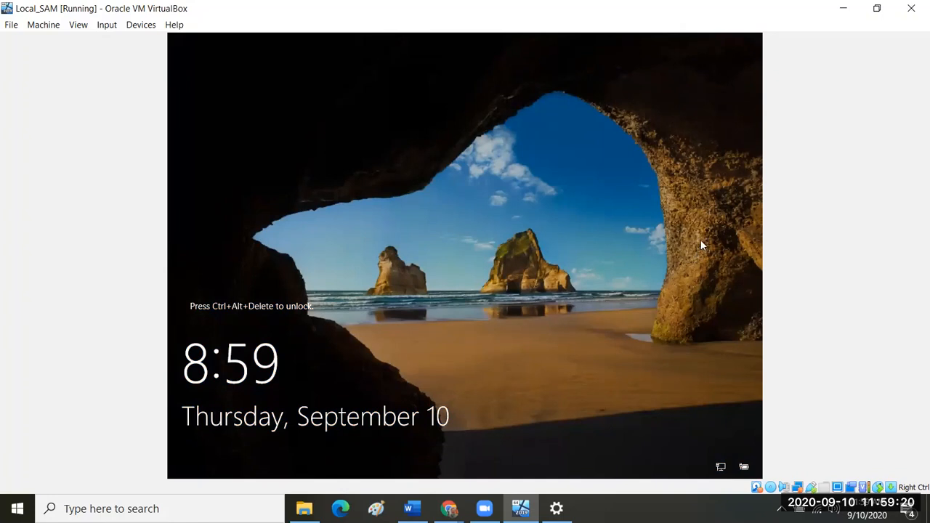
{"action": "mouse_move", "coordinate": [705, 251]}
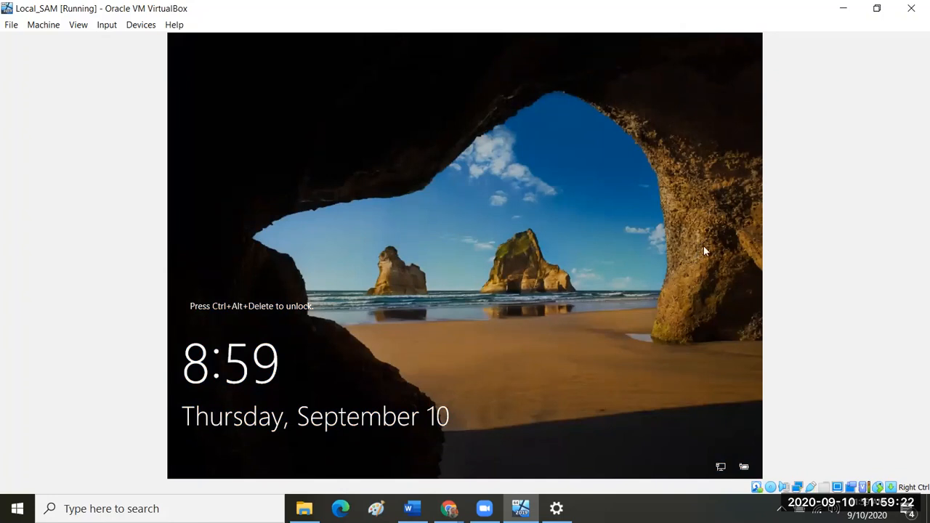
{"action": "mouse_move", "coordinate": [711, 249]}
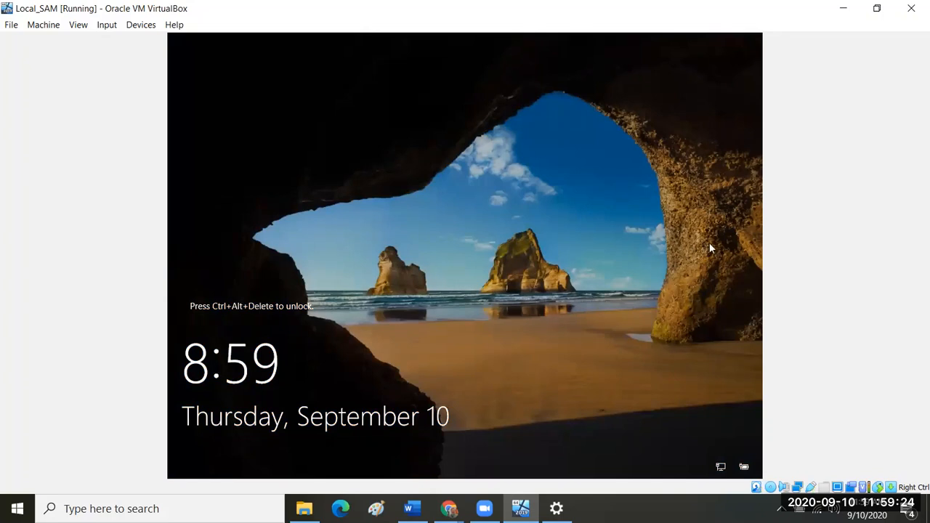